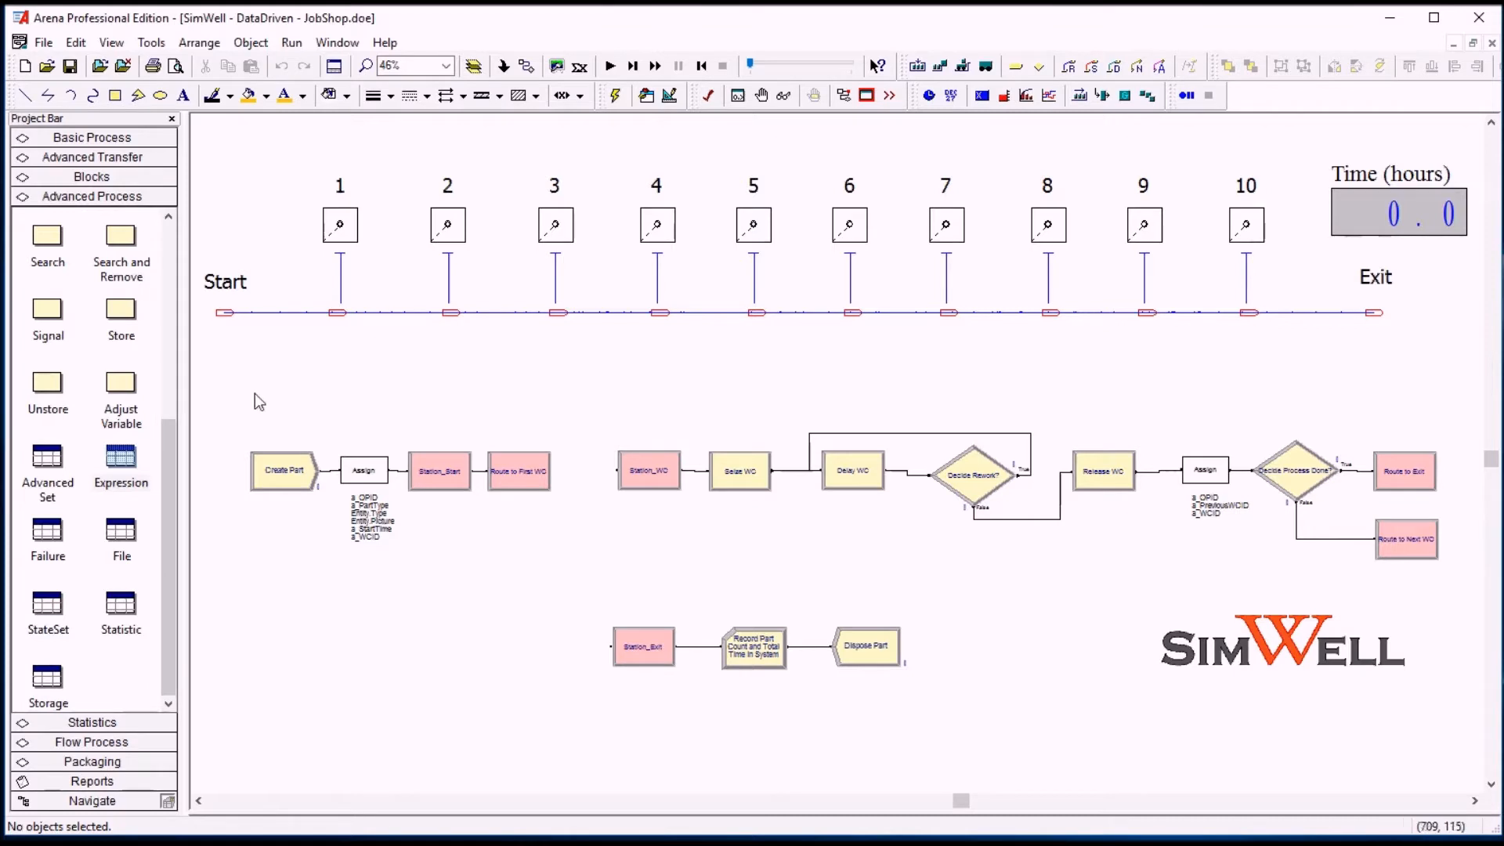
mouse_move(229, 401)
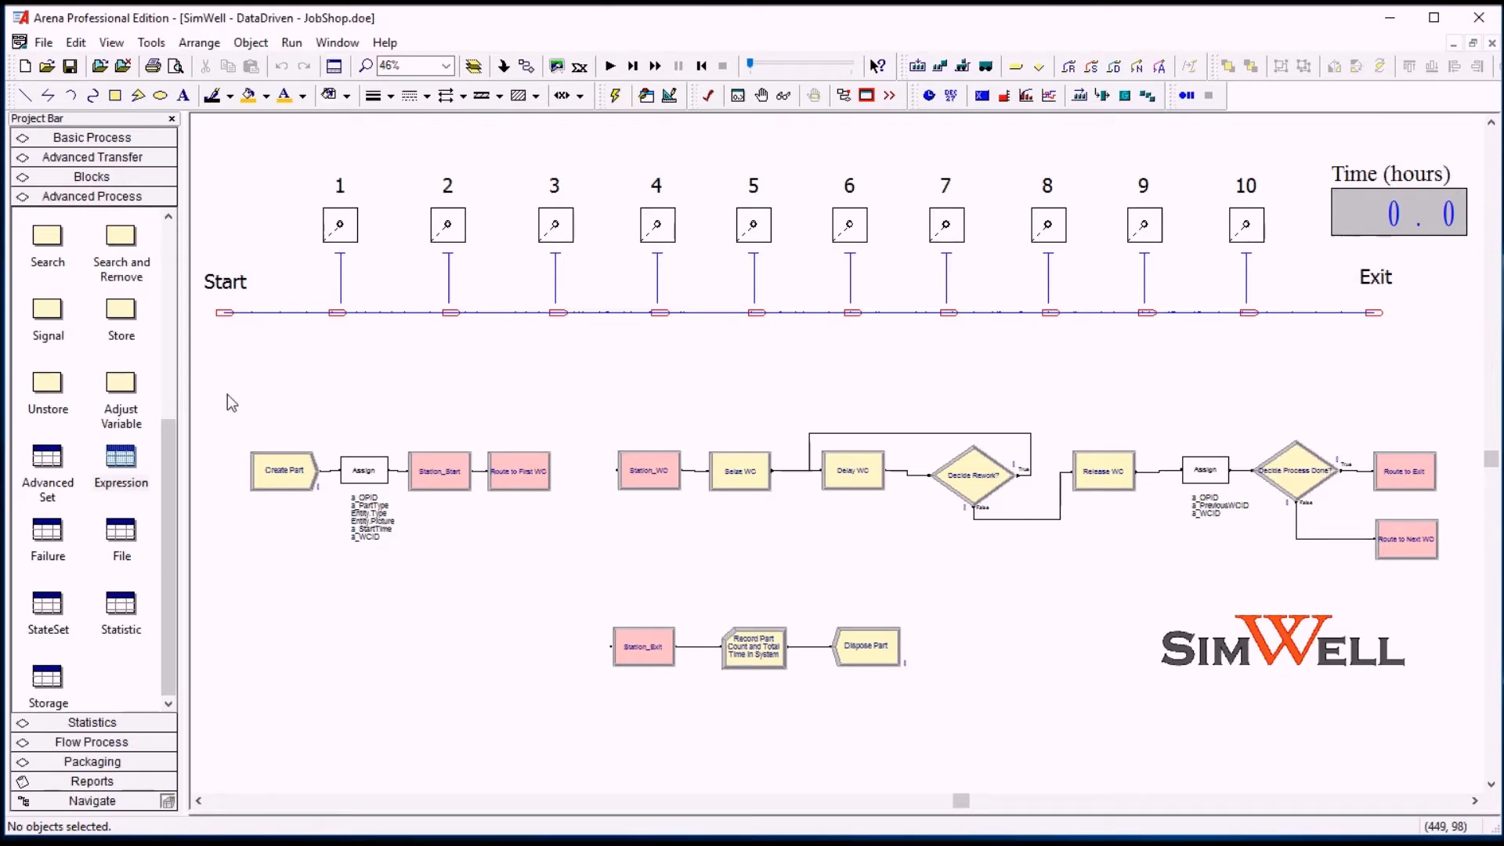
- Review the Variable spreadsheet and Station_WC module, then display the Station module's data table
drag(221, 384, 1458, 733)
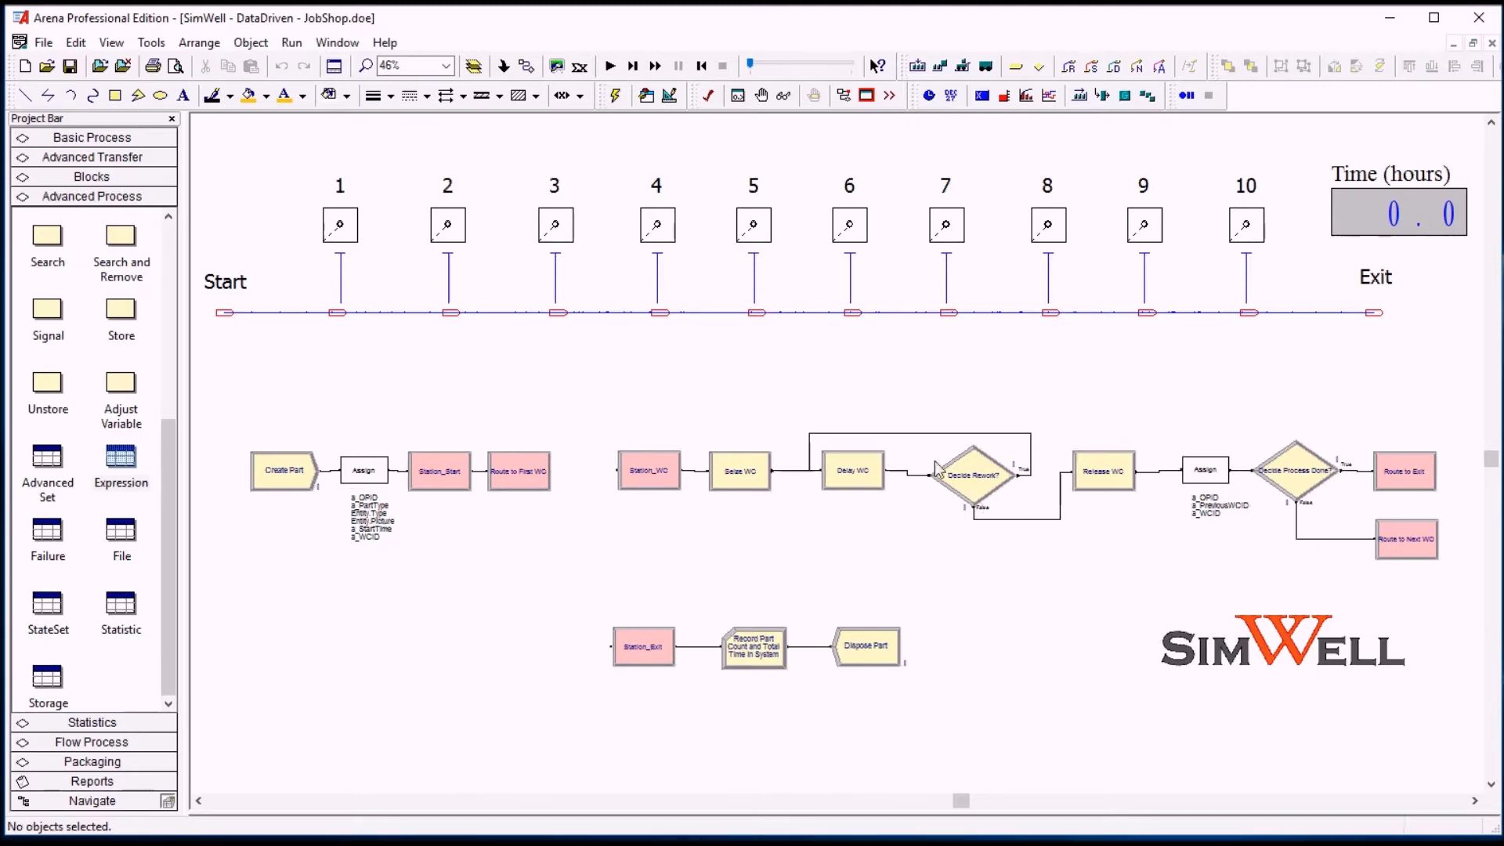
mouse_move(578, 562)
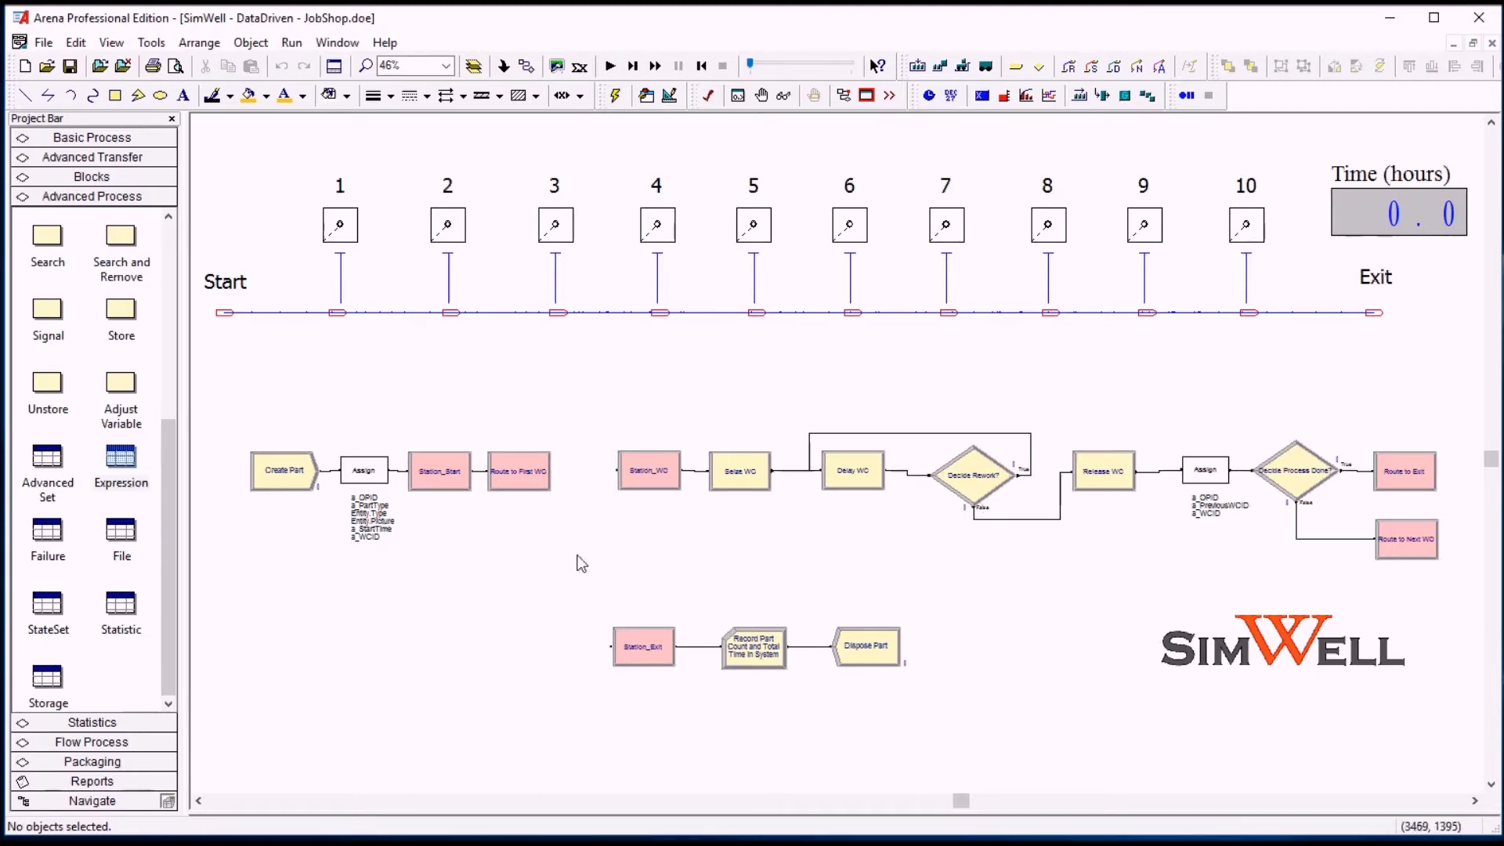
mouse_move(1376, 576)
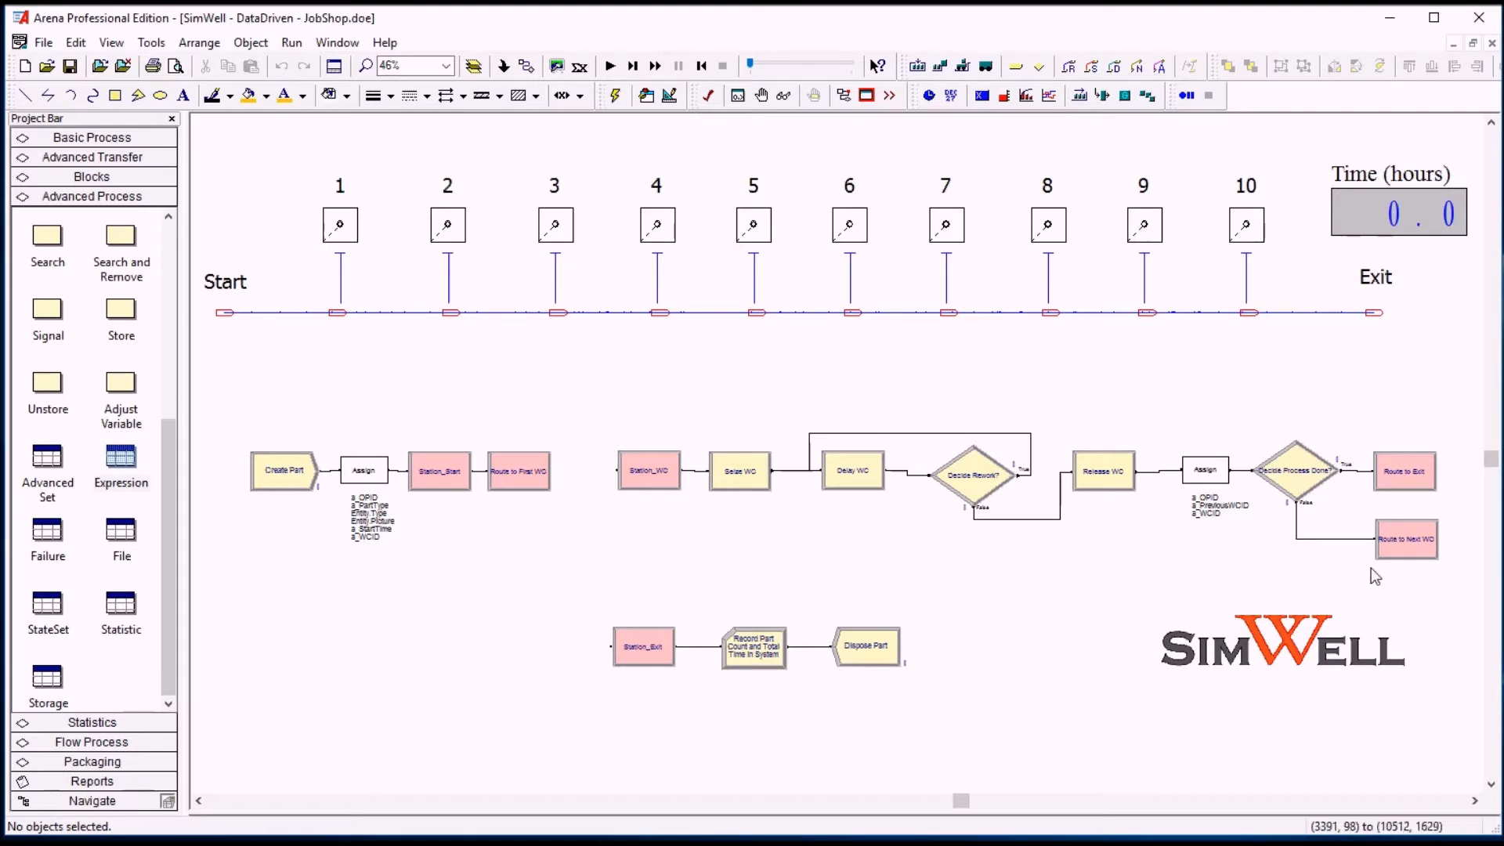
drag(604, 442, 1429, 556)
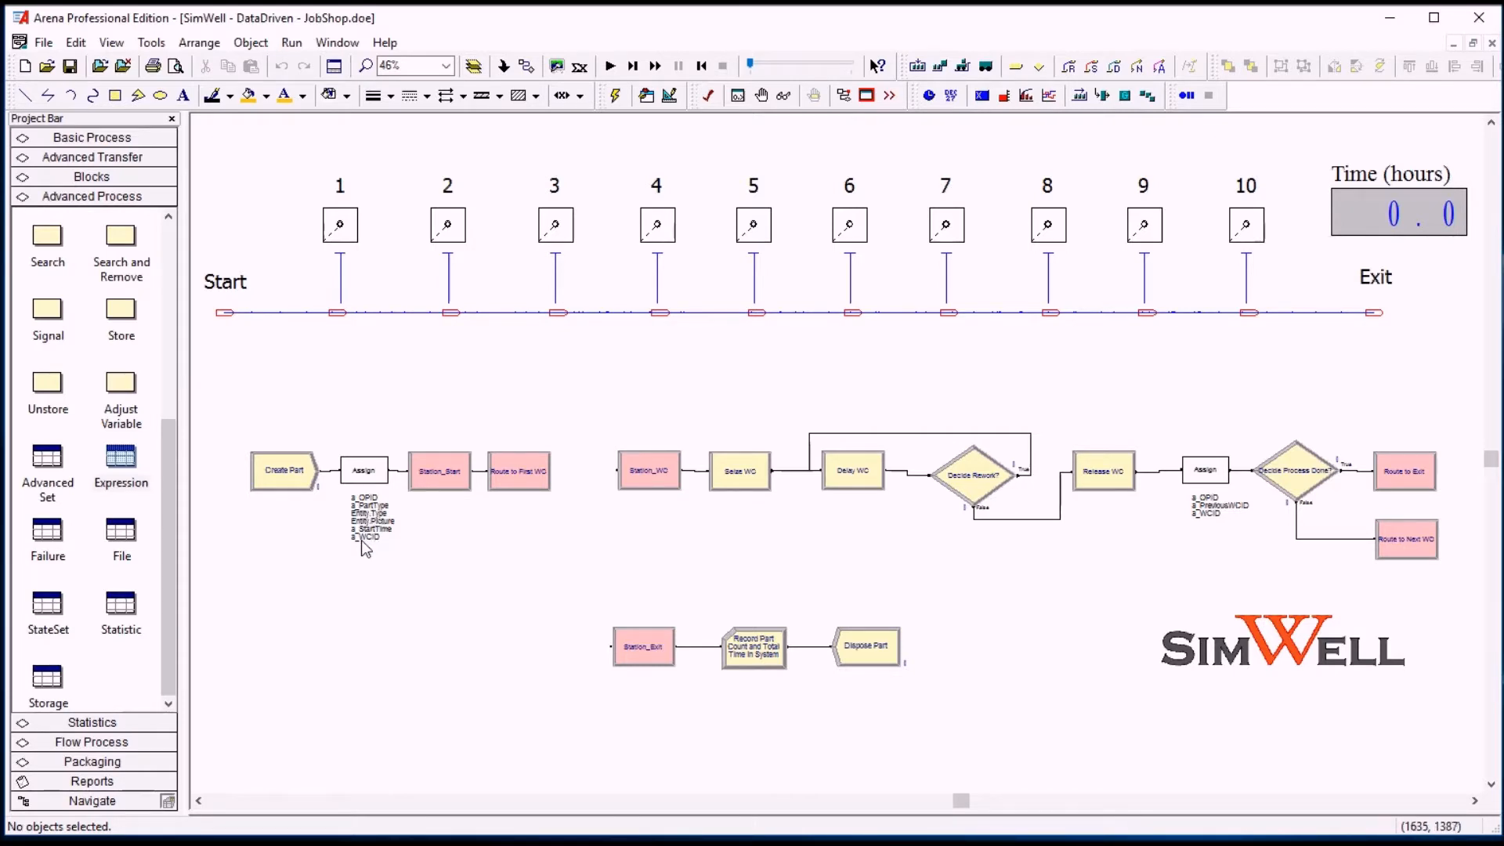
mouse_move(652, 367)
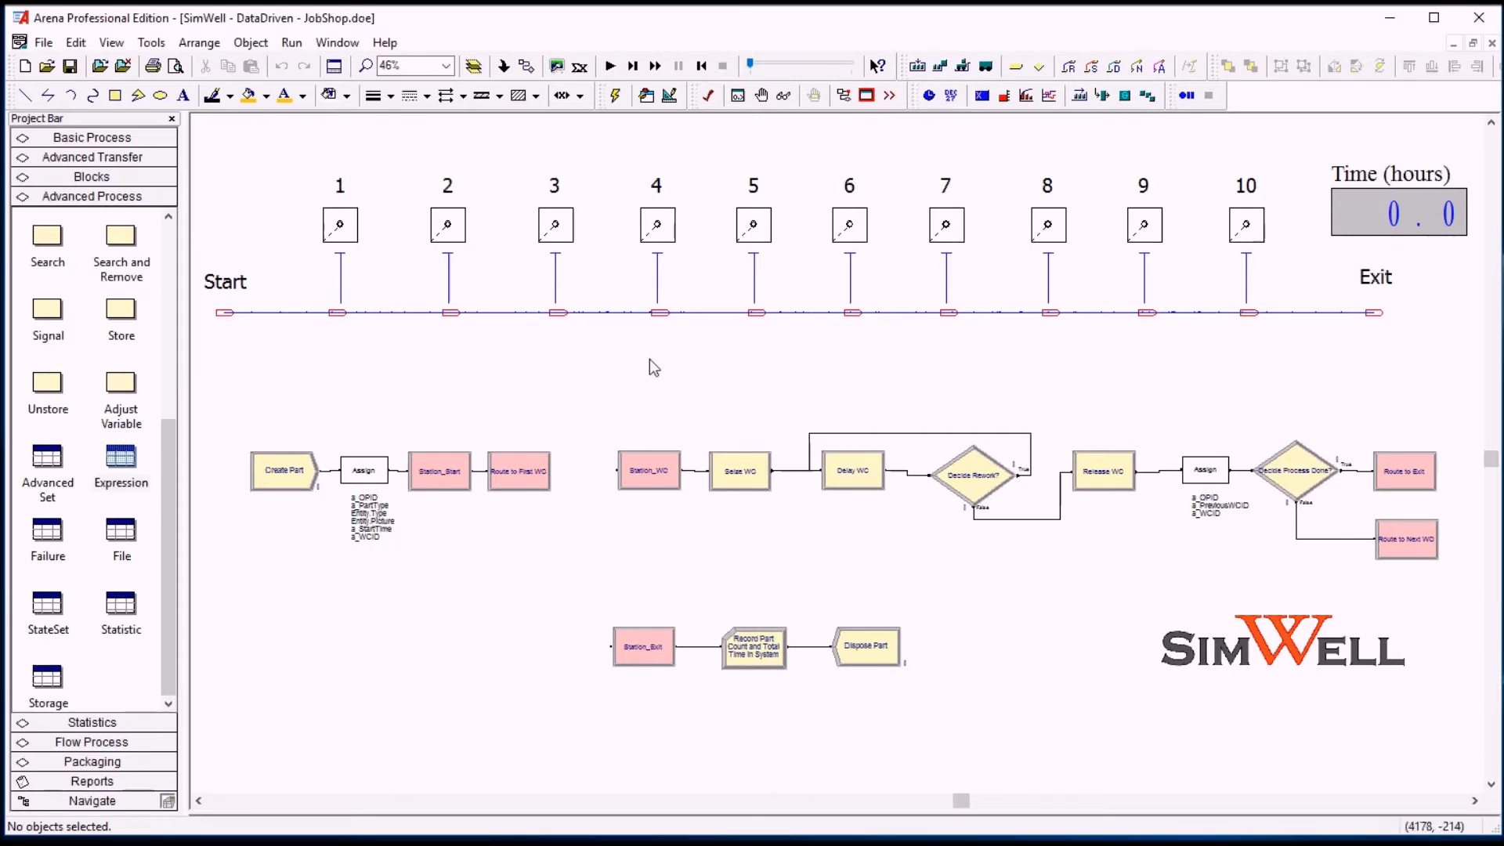
mouse_move(626, 391)
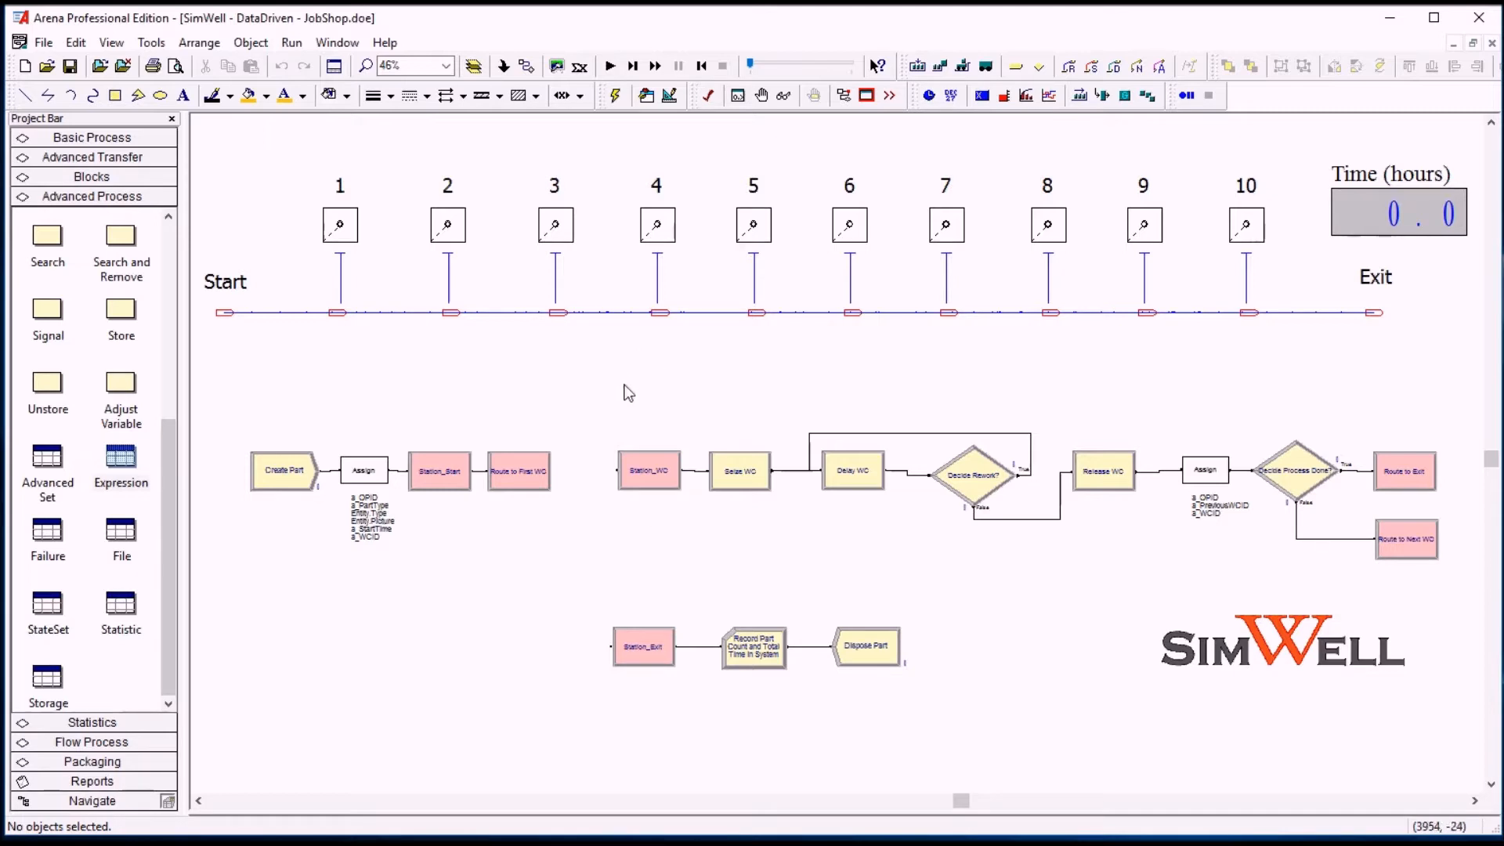
click(648, 470)
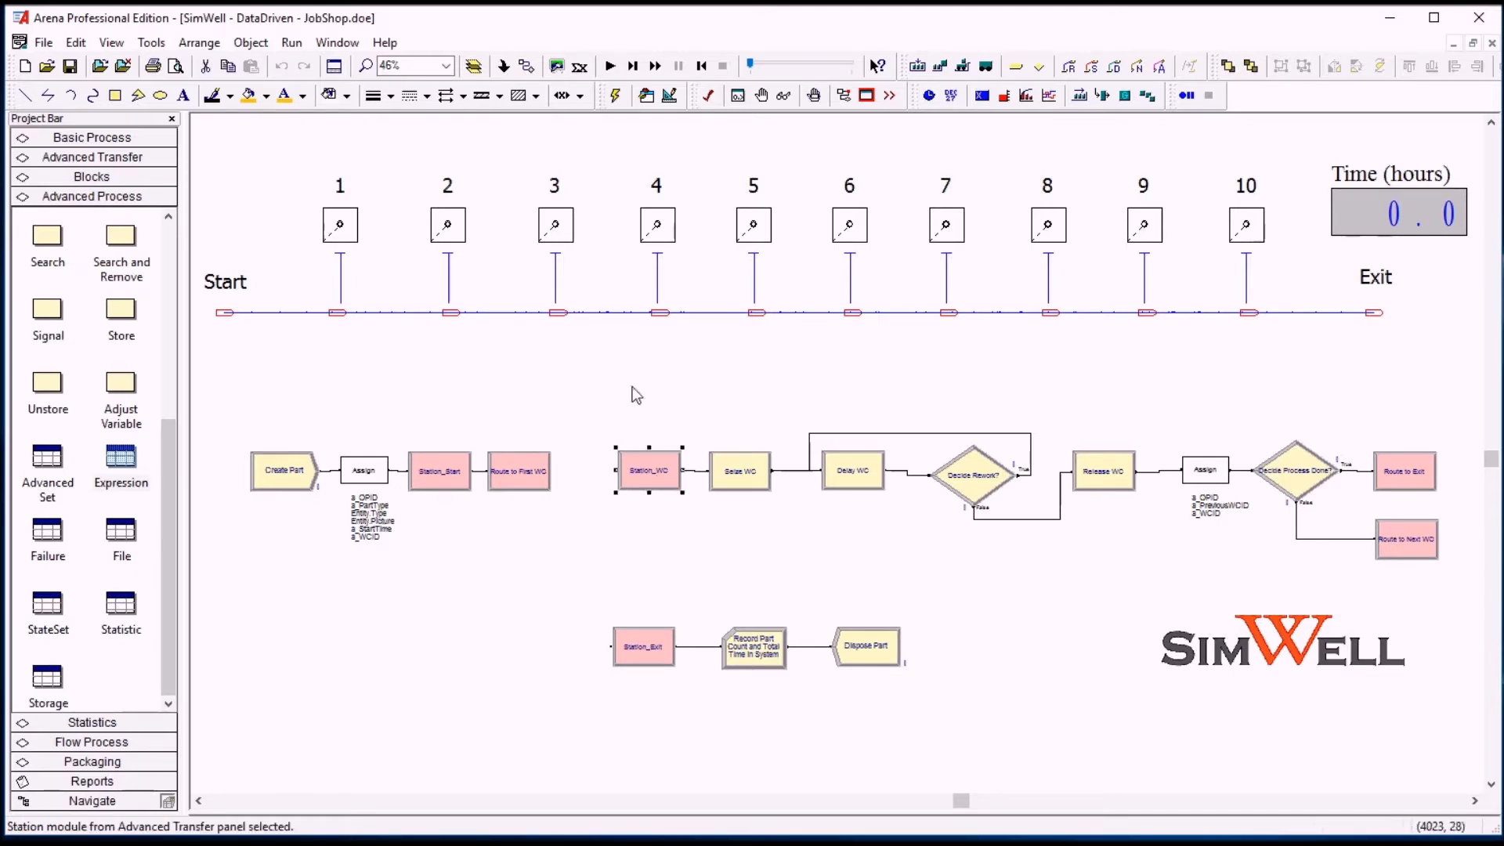
click(611, 409)
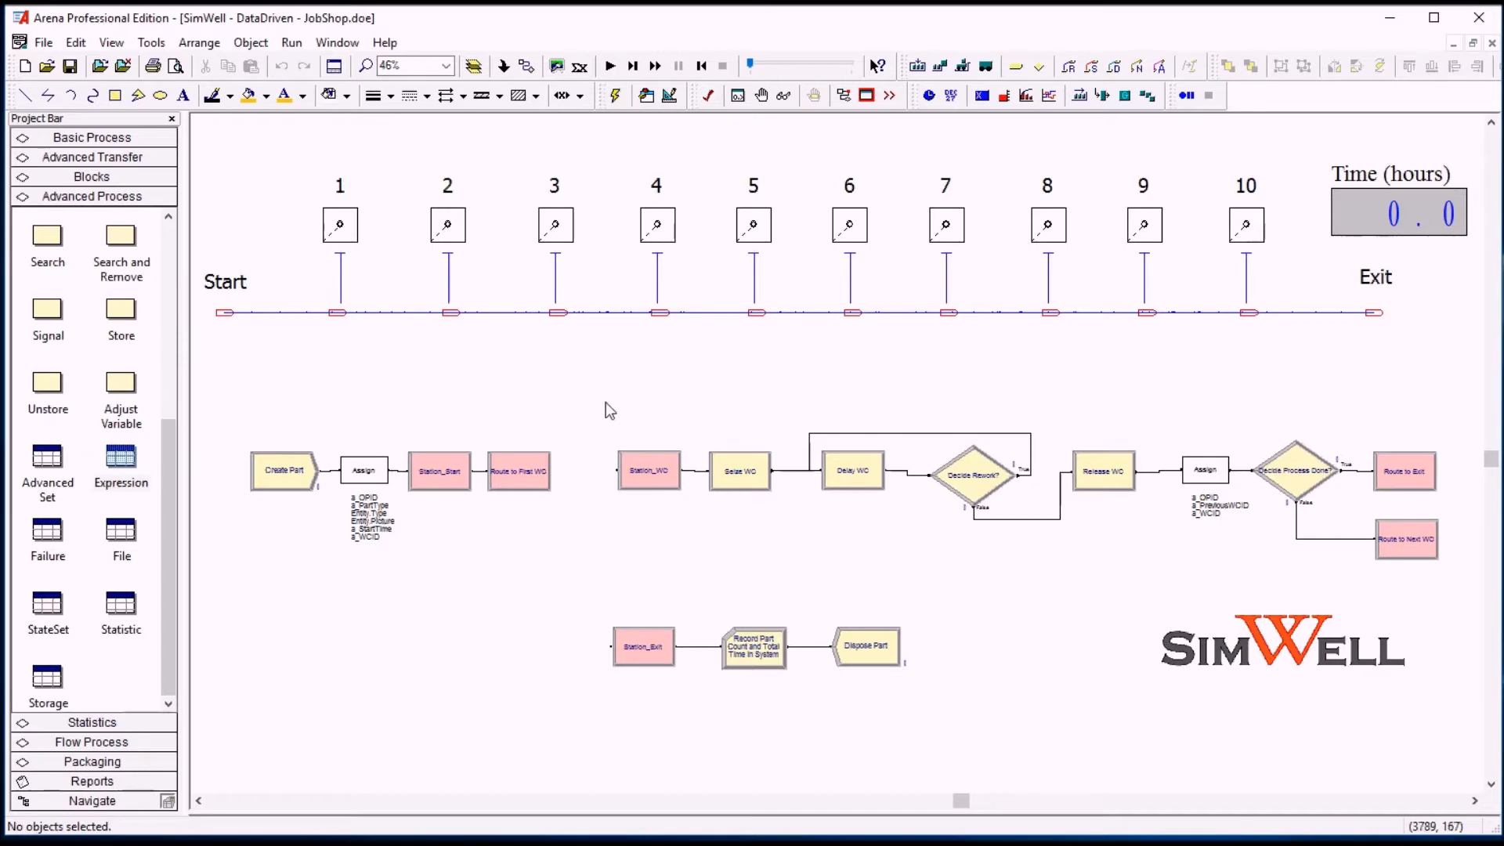
mouse_move(601, 398)
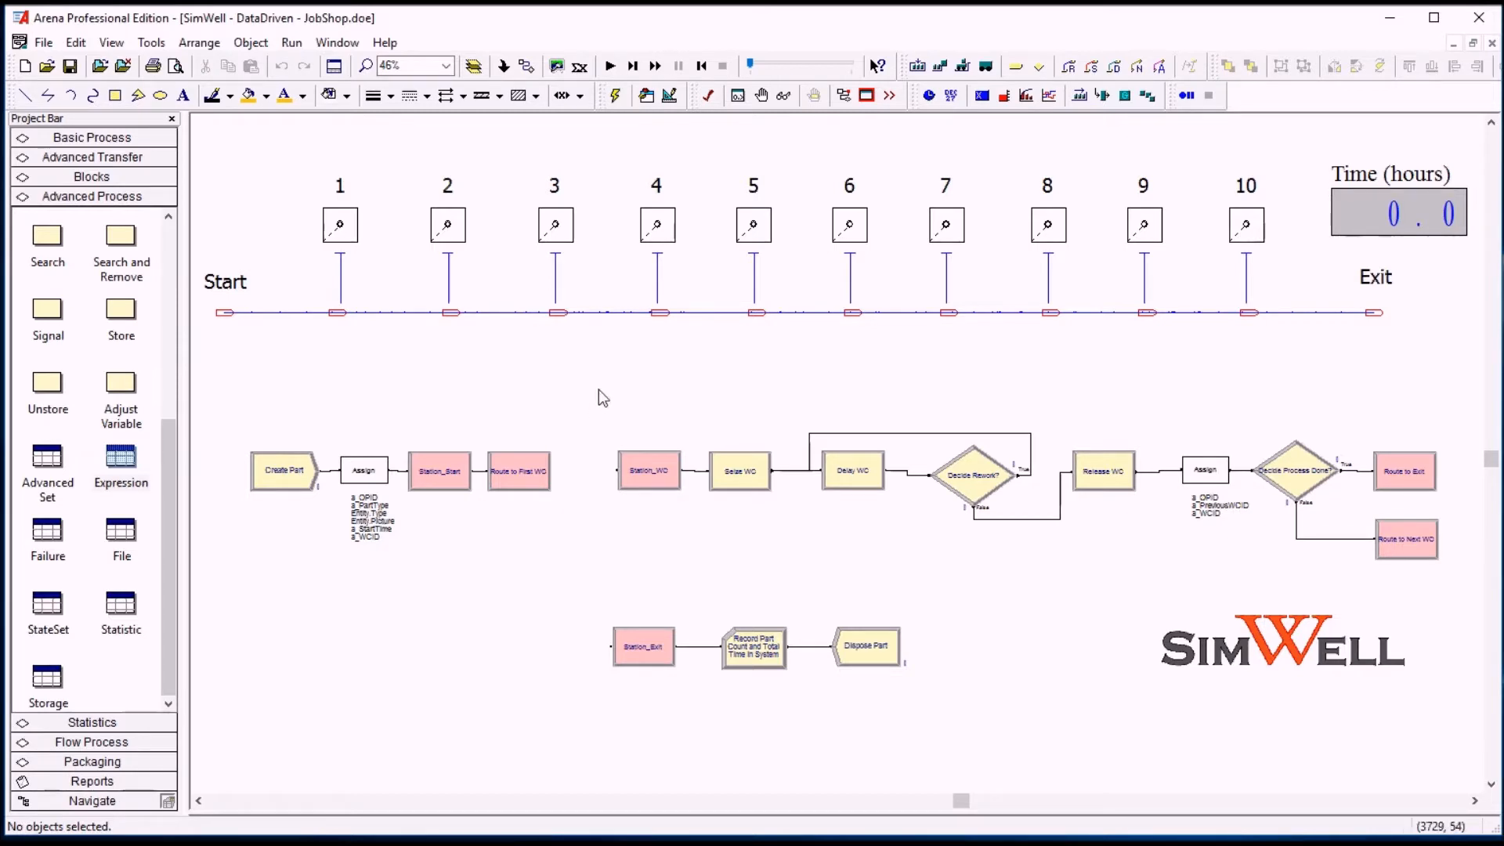
mouse_move(80, 273)
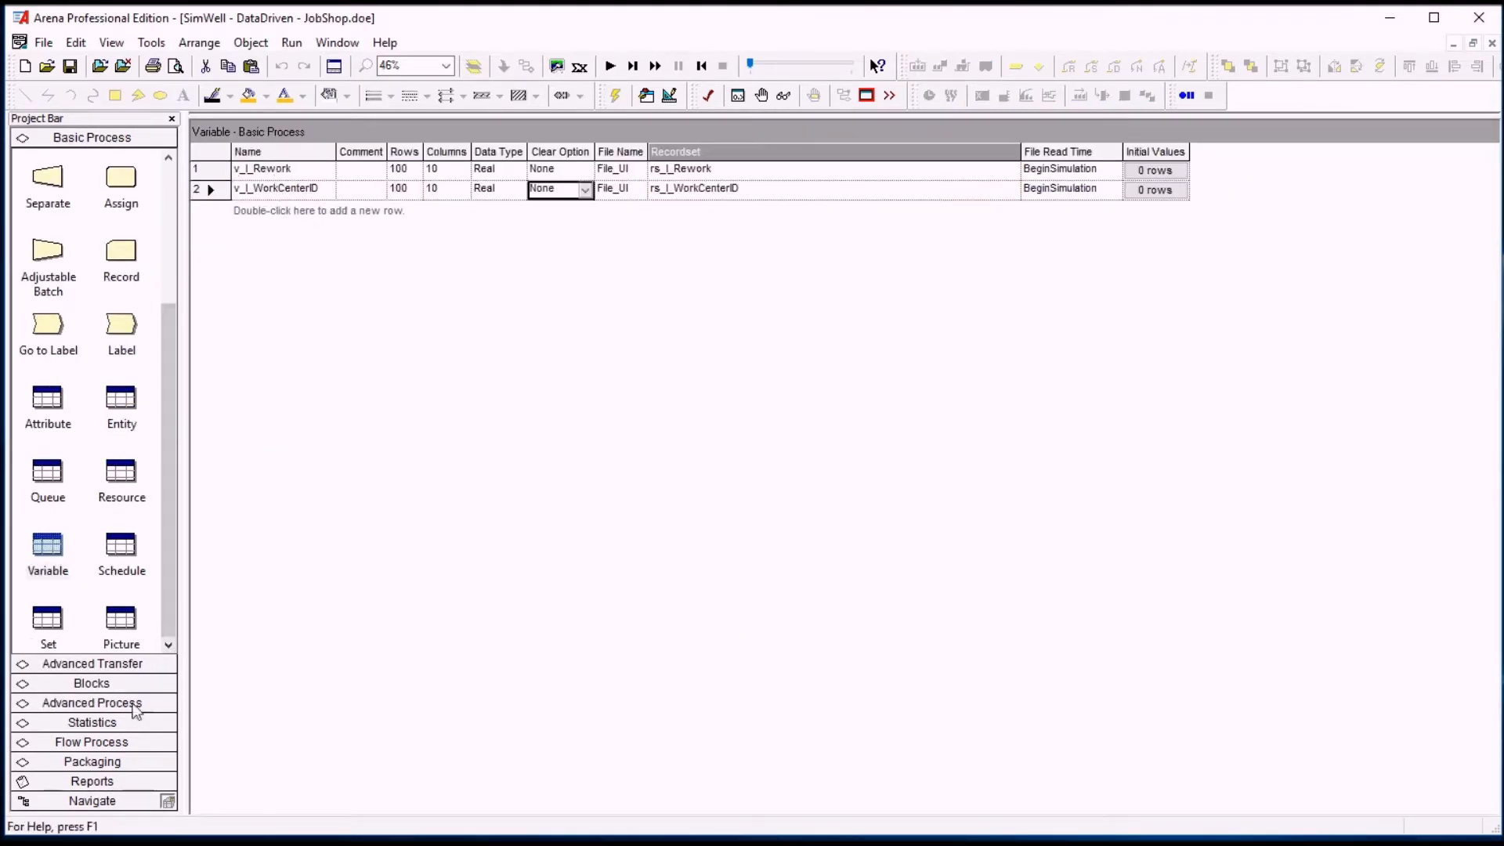
click(91, 701)
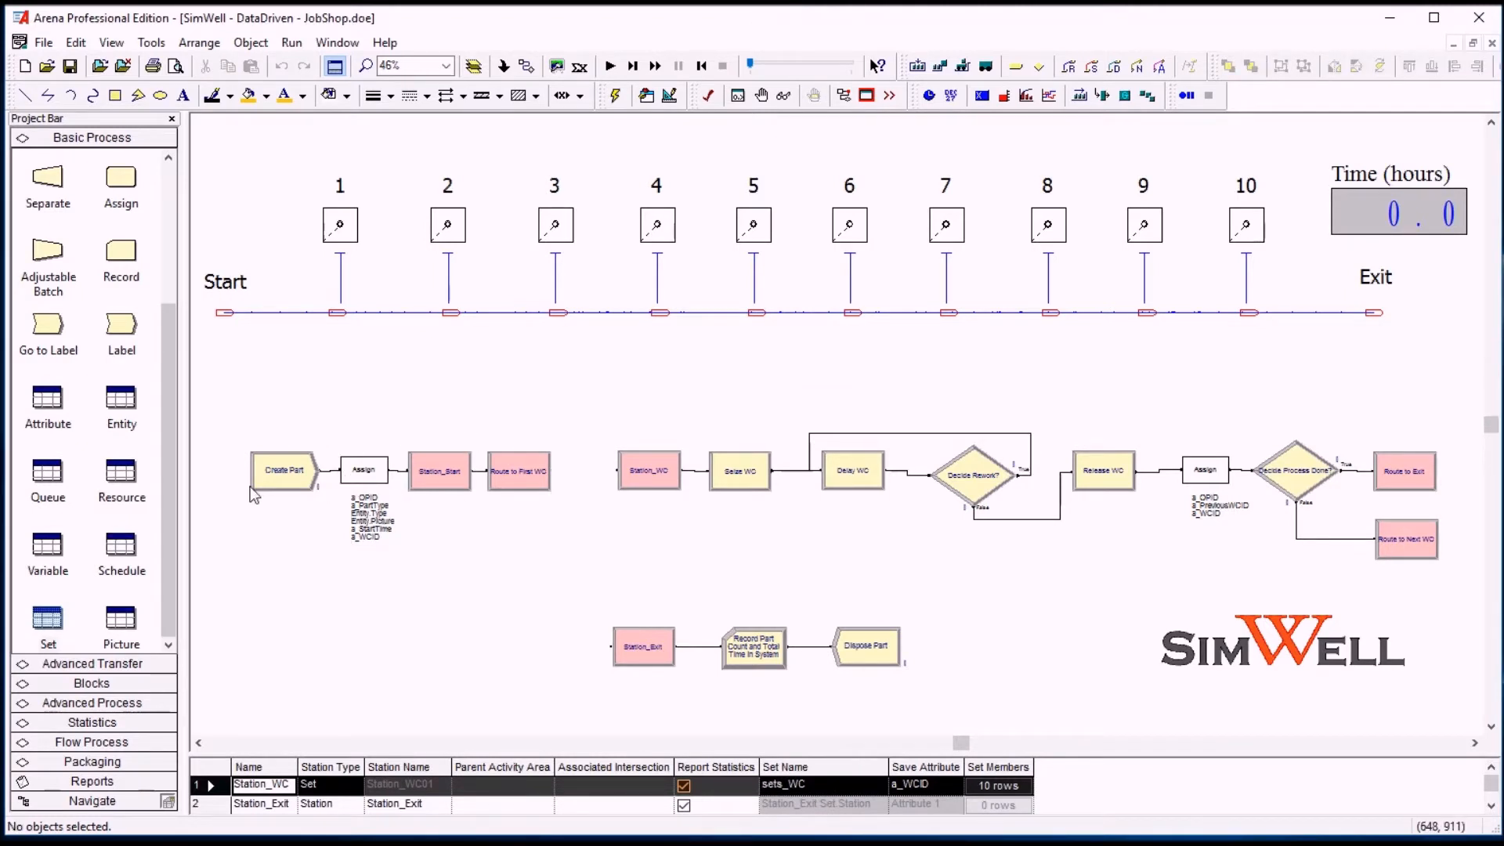
- Inspect the Create Part module's exponential one-hour arrival settings and cancel without changes
double_click(282, 470)
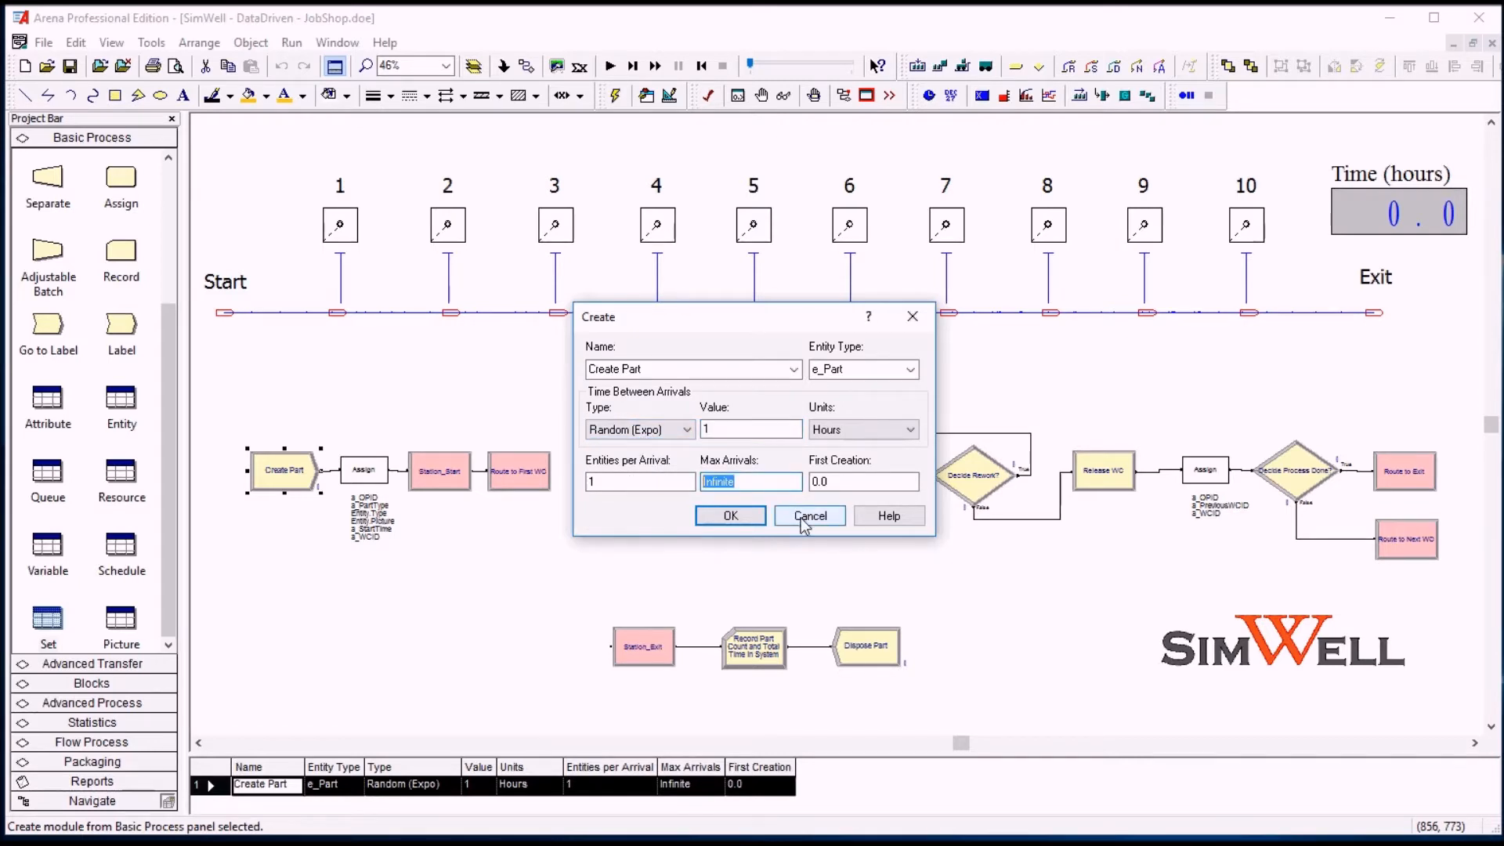
click(808, 515)
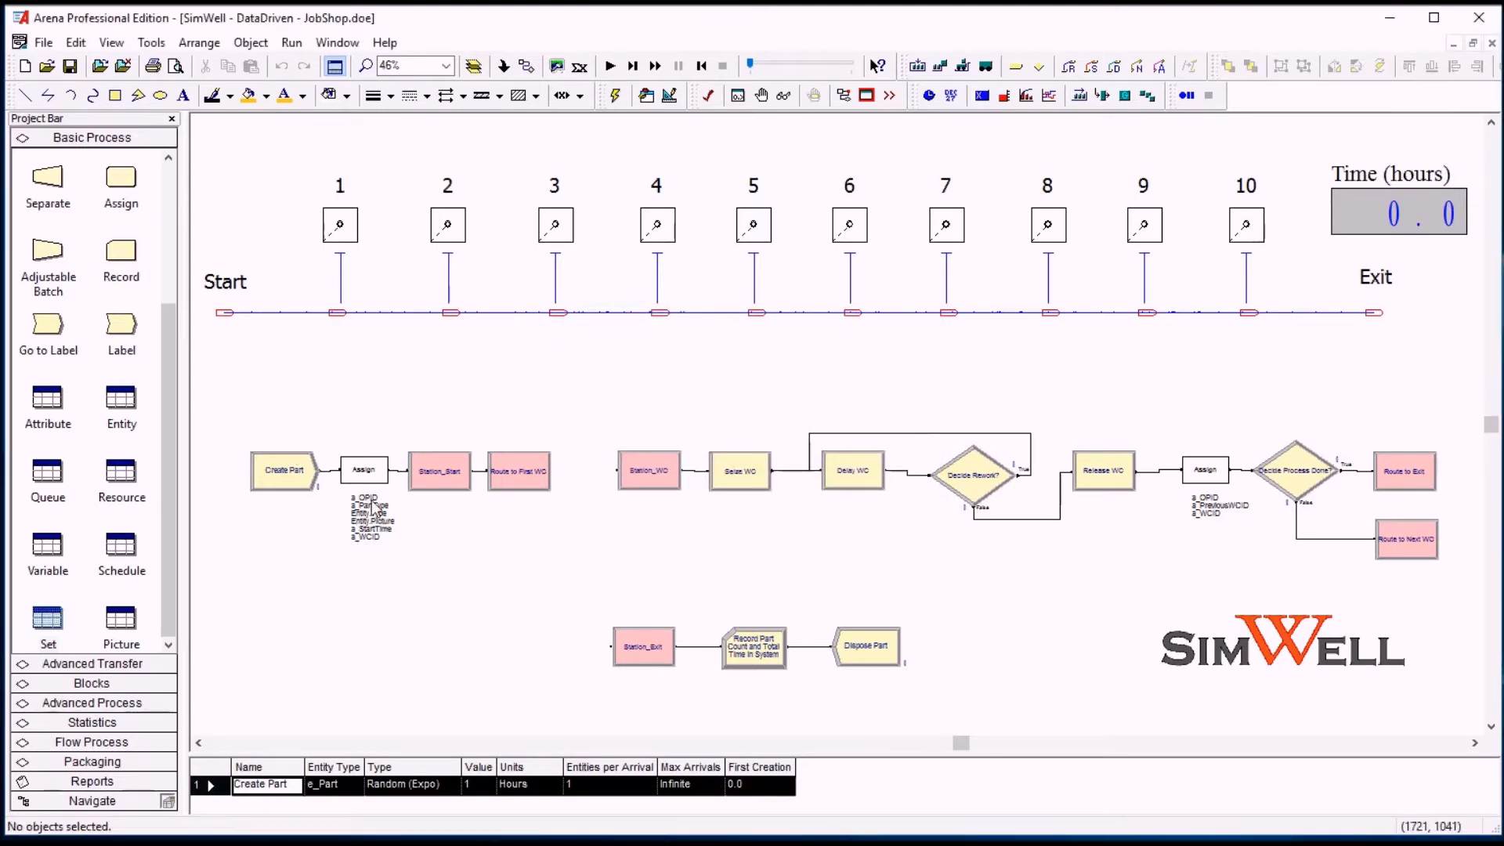
mouse_move(382, 557)
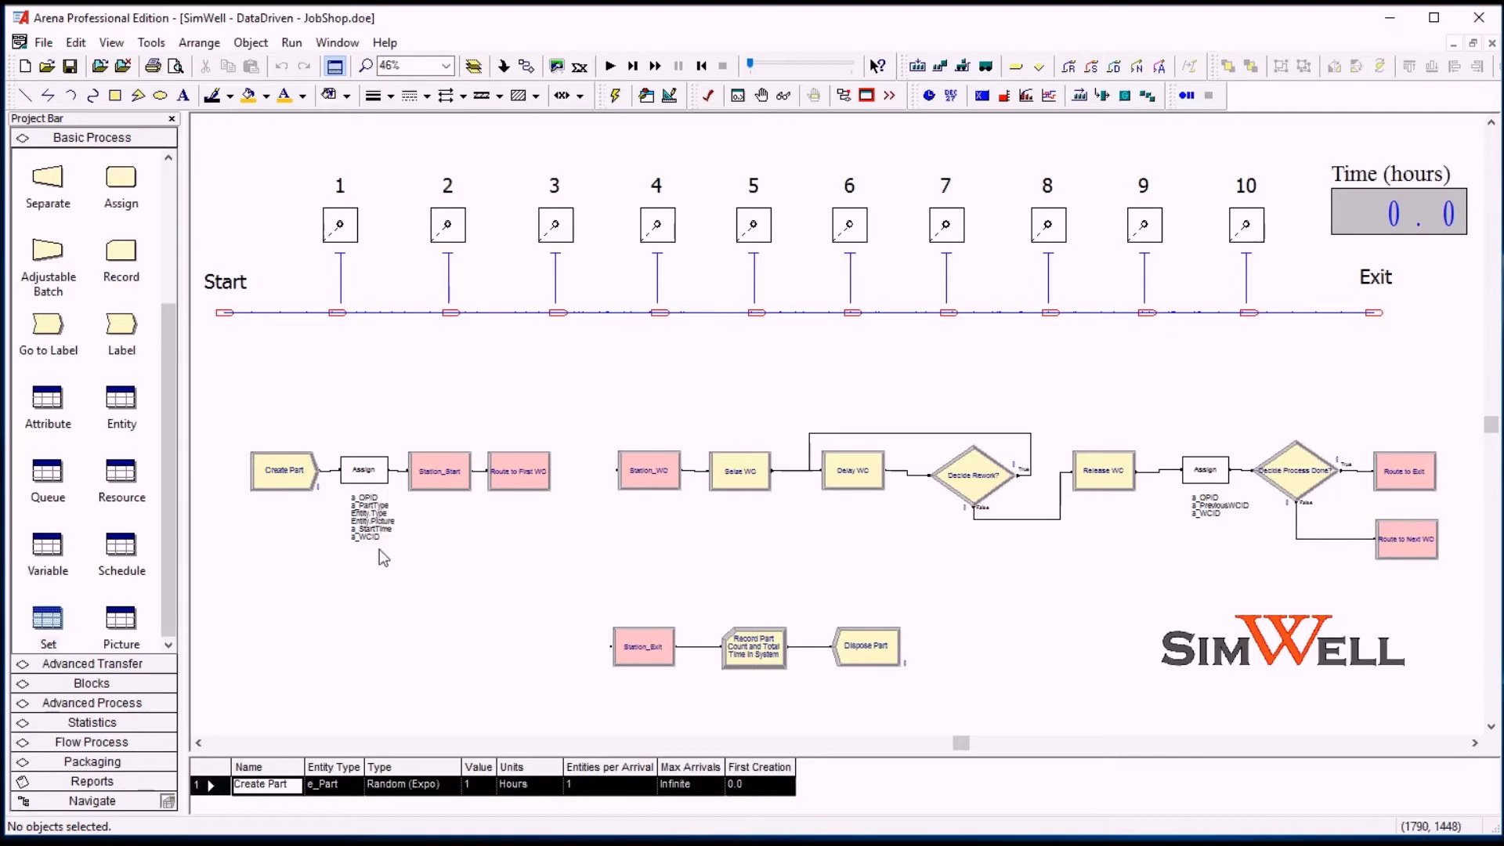
- View the first Assign block's a_PartType assignment details and dismiss them unchanged
double_click(364, 470)
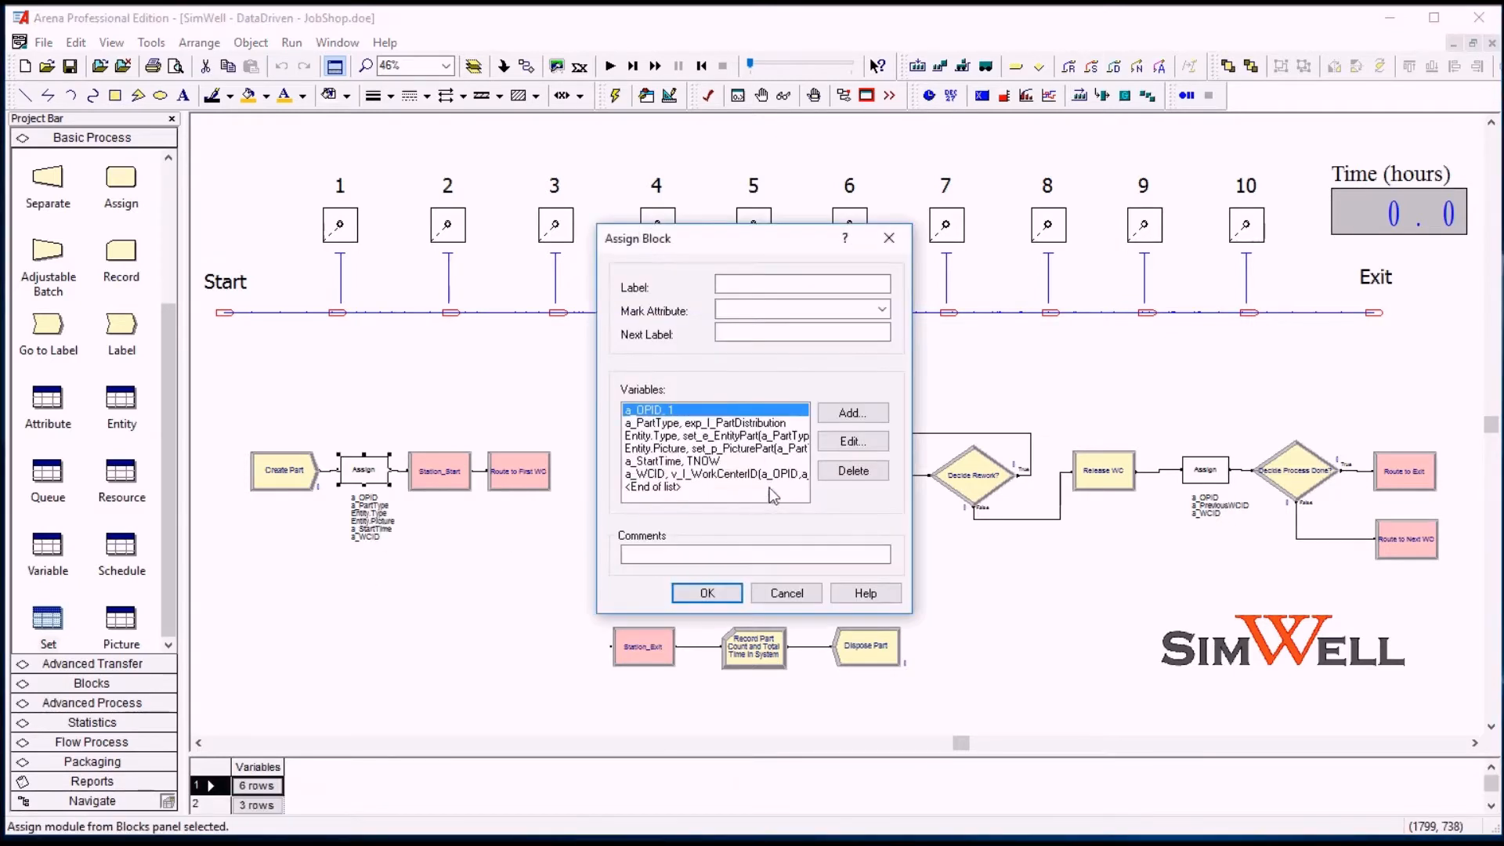
mouse_move(743, 426)
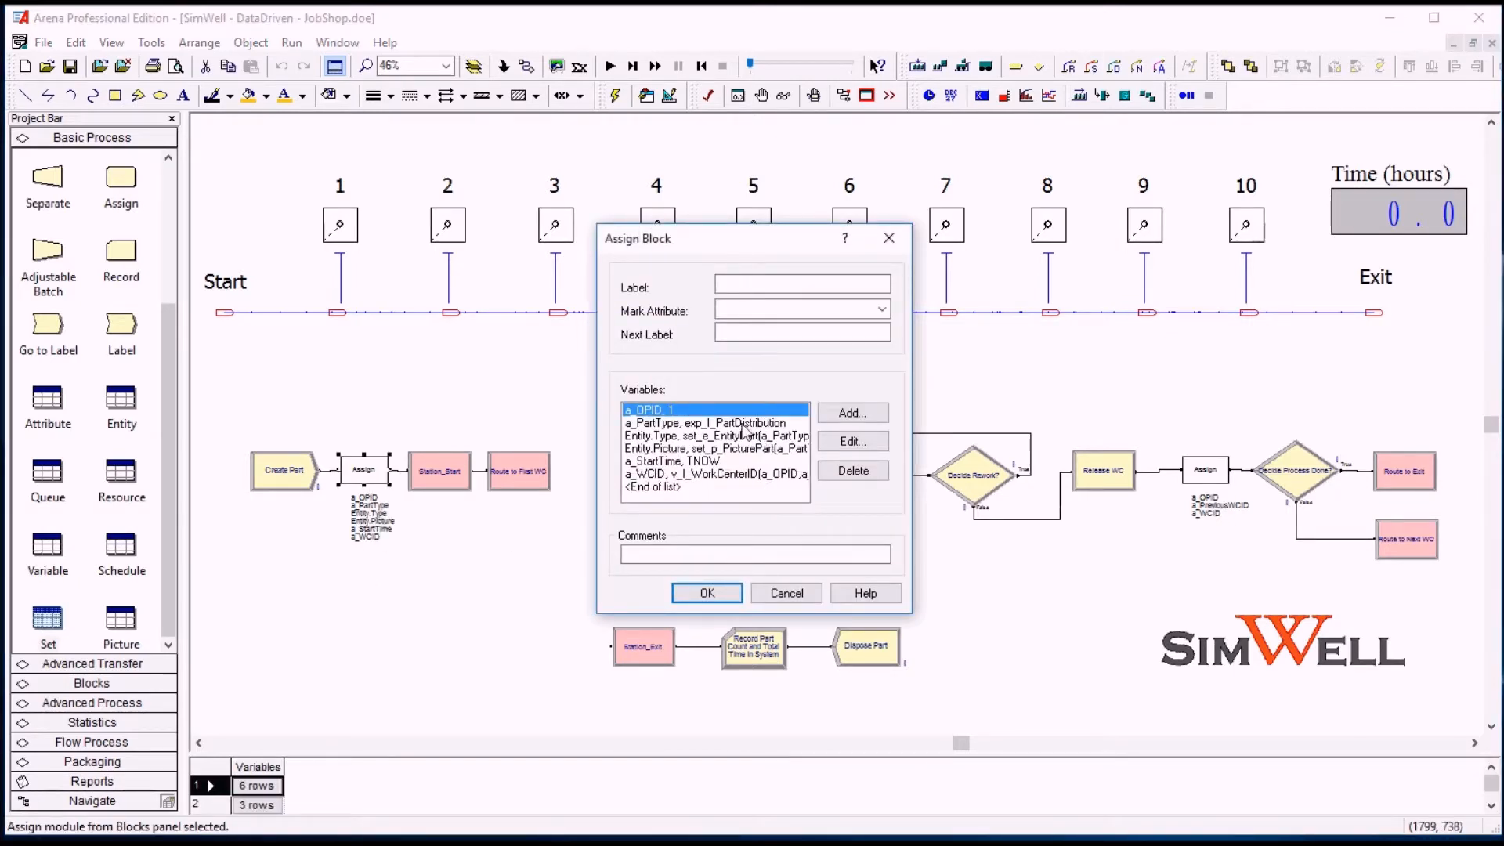
mouse_move(711, 451)
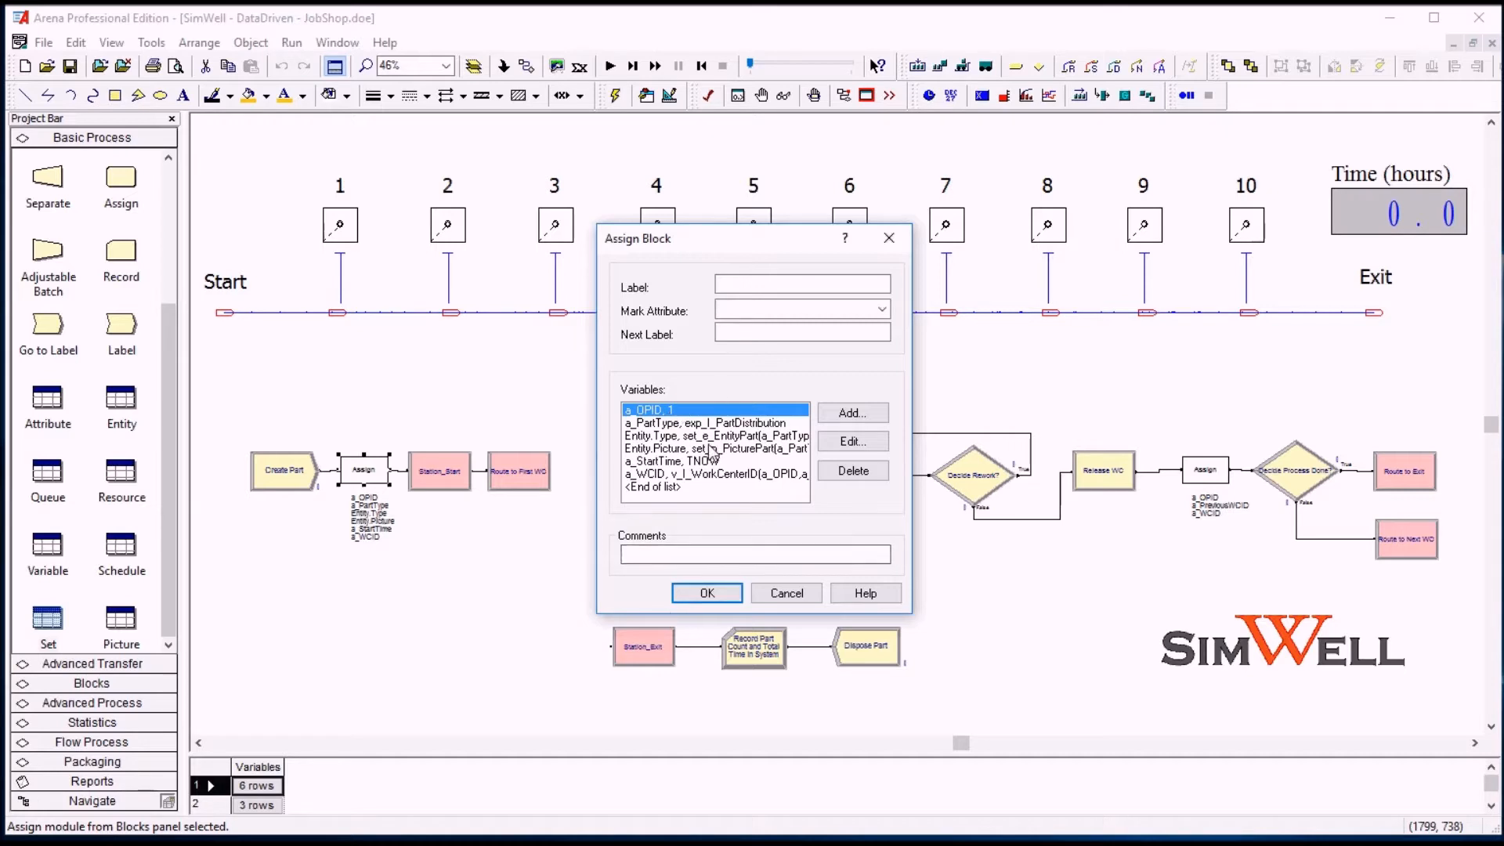
mouse_move(1122, 542)
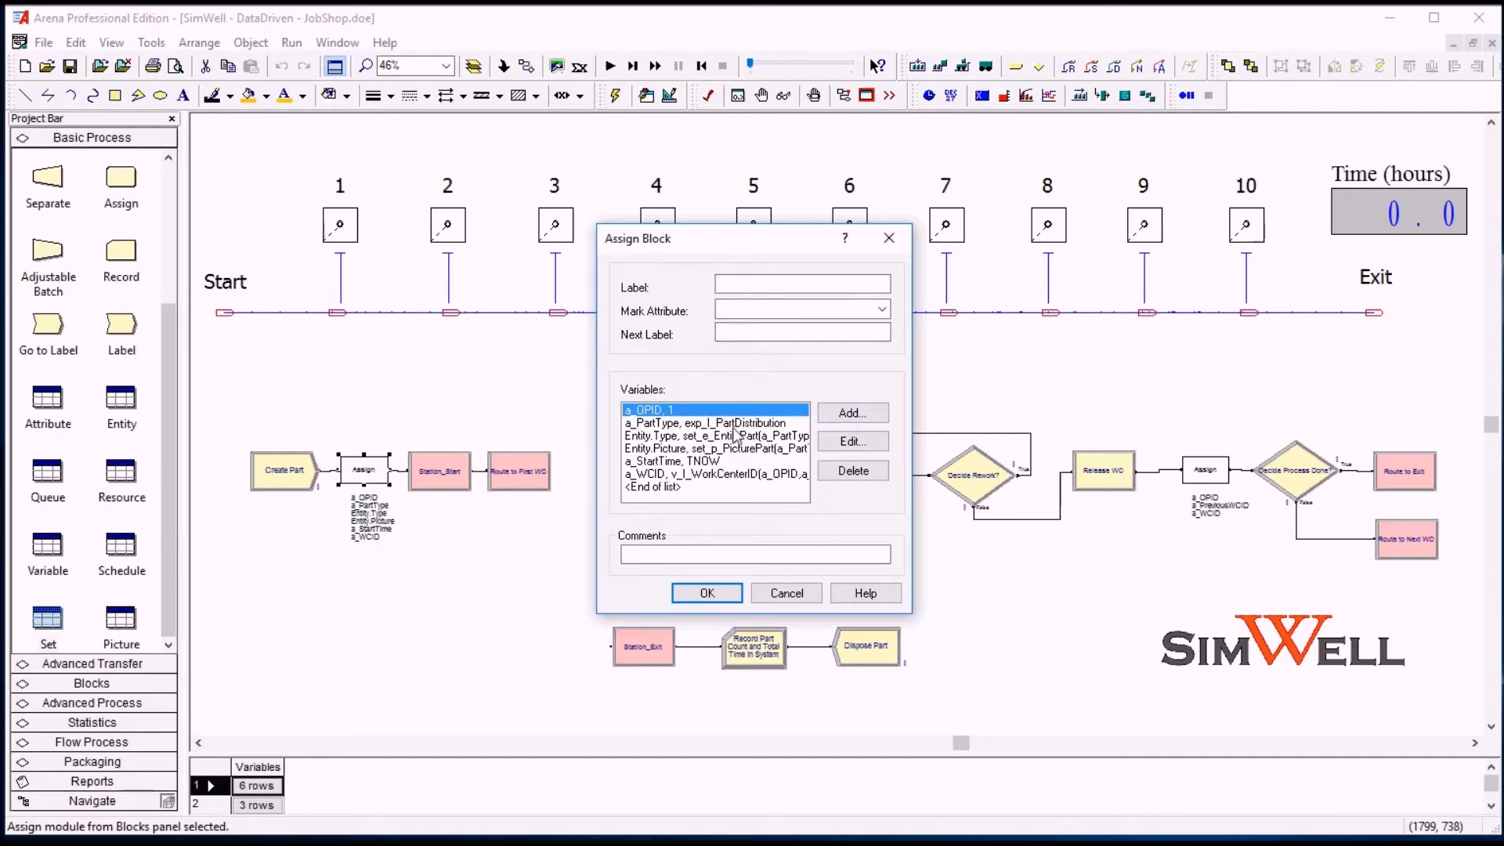
click(702, 423)
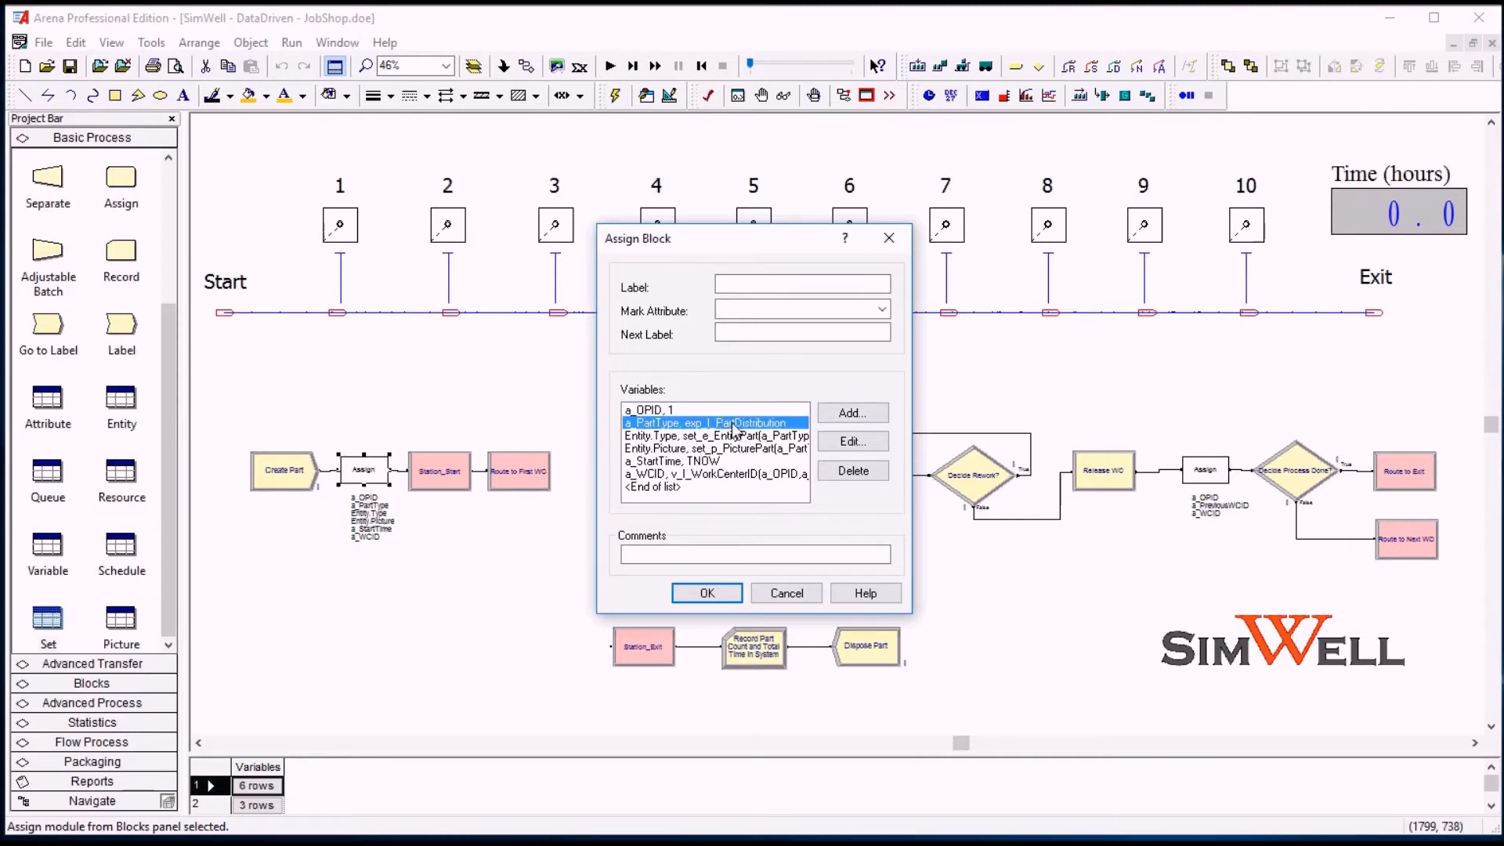
click(852, 442)
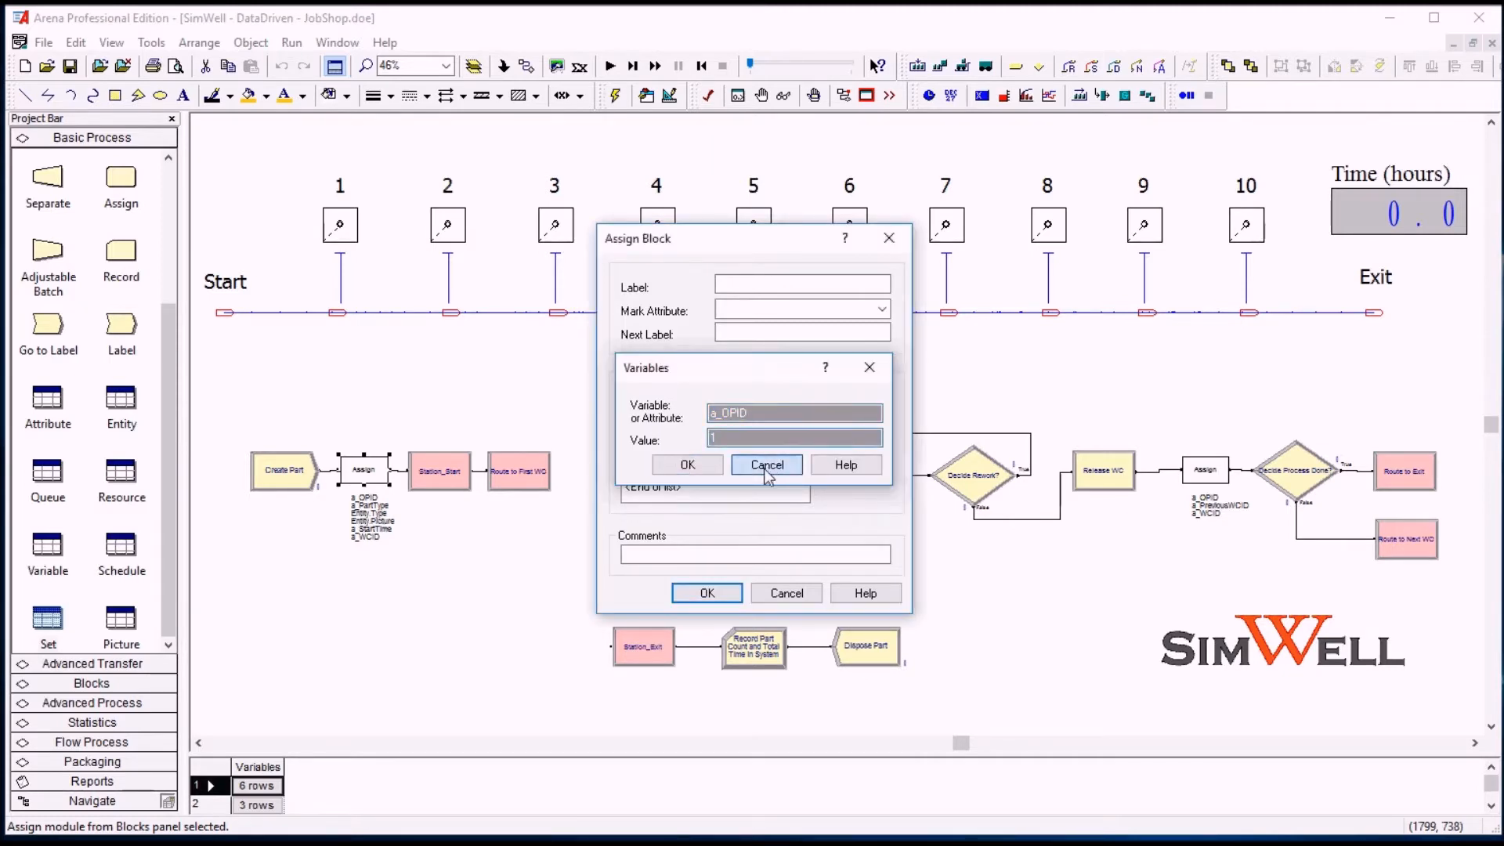
click(766, 463)
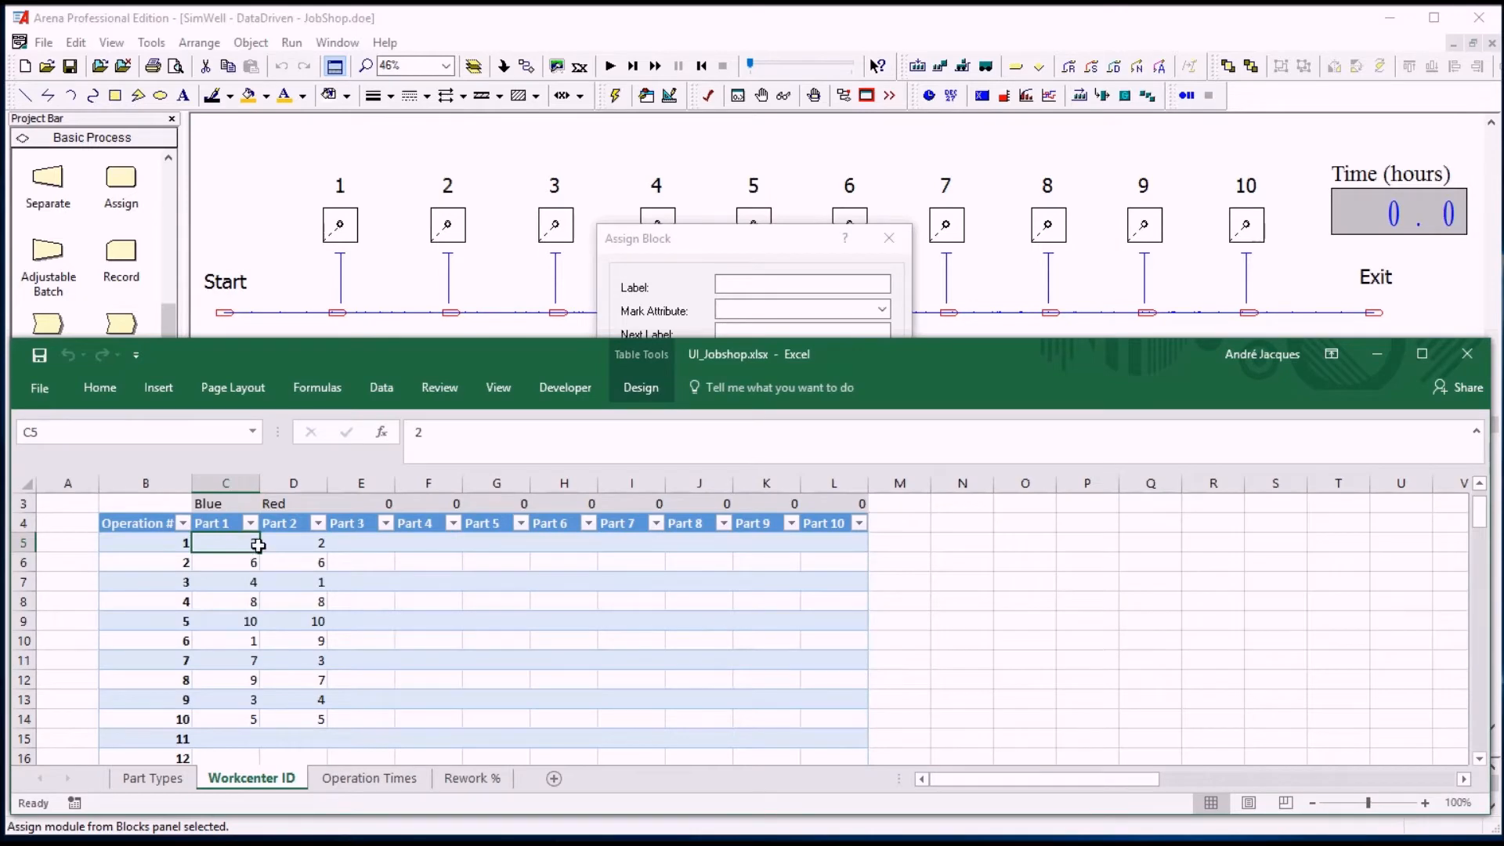
- Review the UI_Jobshop.xlsx Workcenter ID sheet, then return to the Arena Assign block
drag(226, 543, 293, 543)
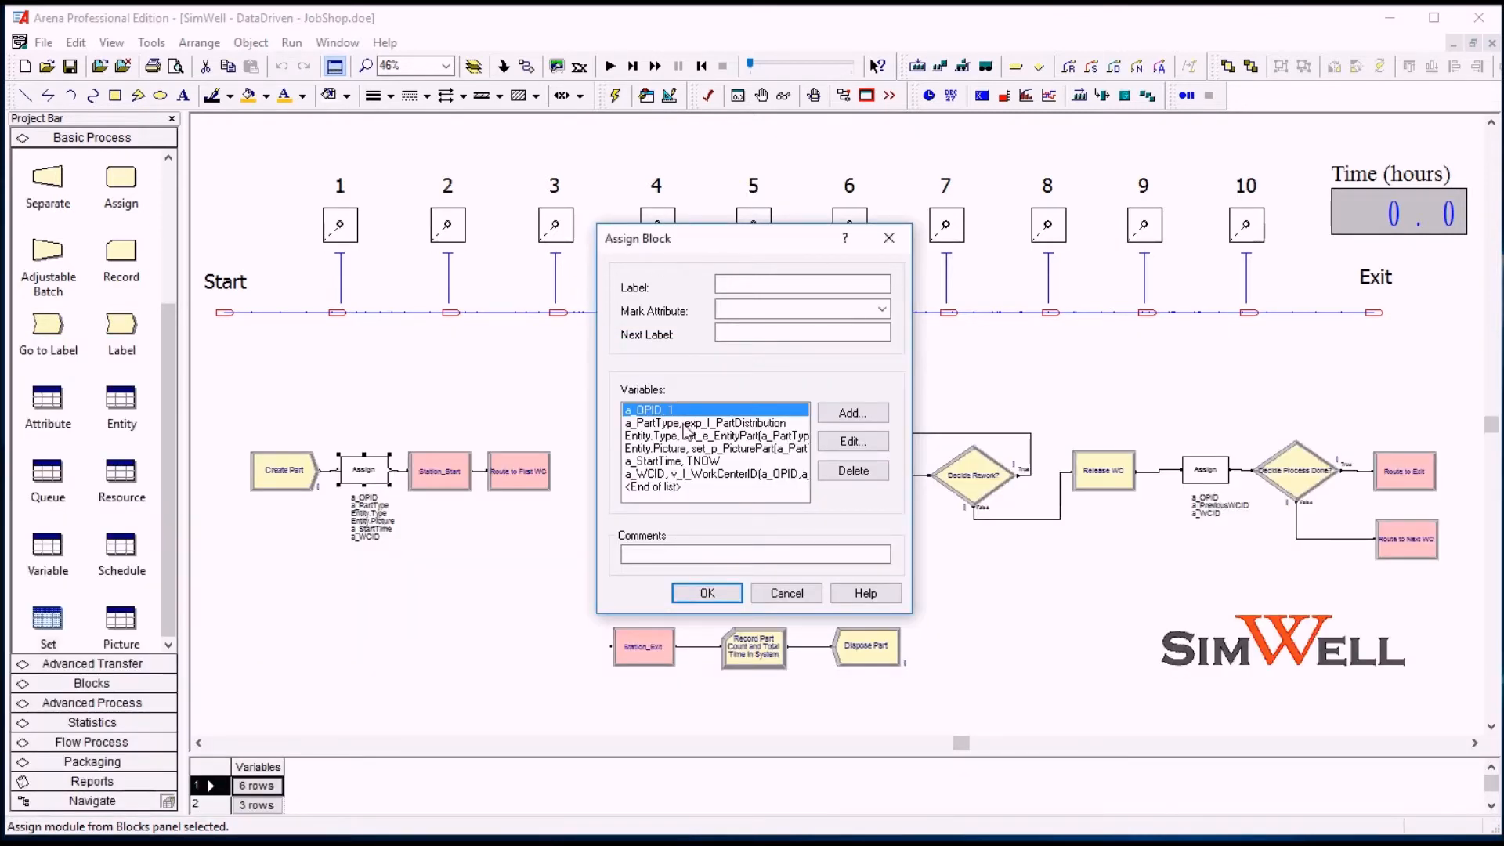
- Inspect the a_PartType assignment details in the Assign block and close them
click(702, 423)
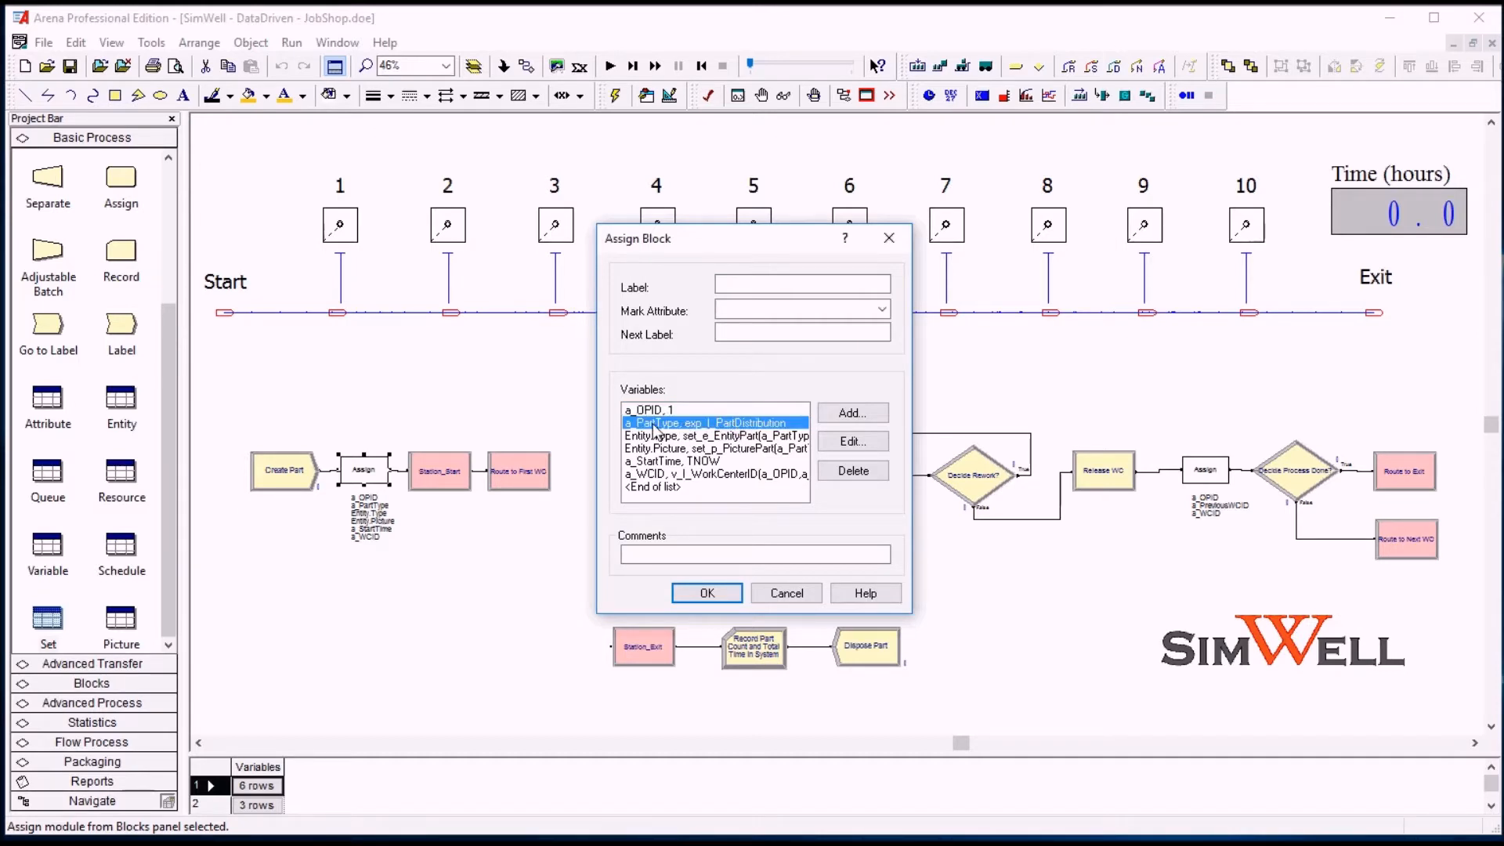
click(852, 441)
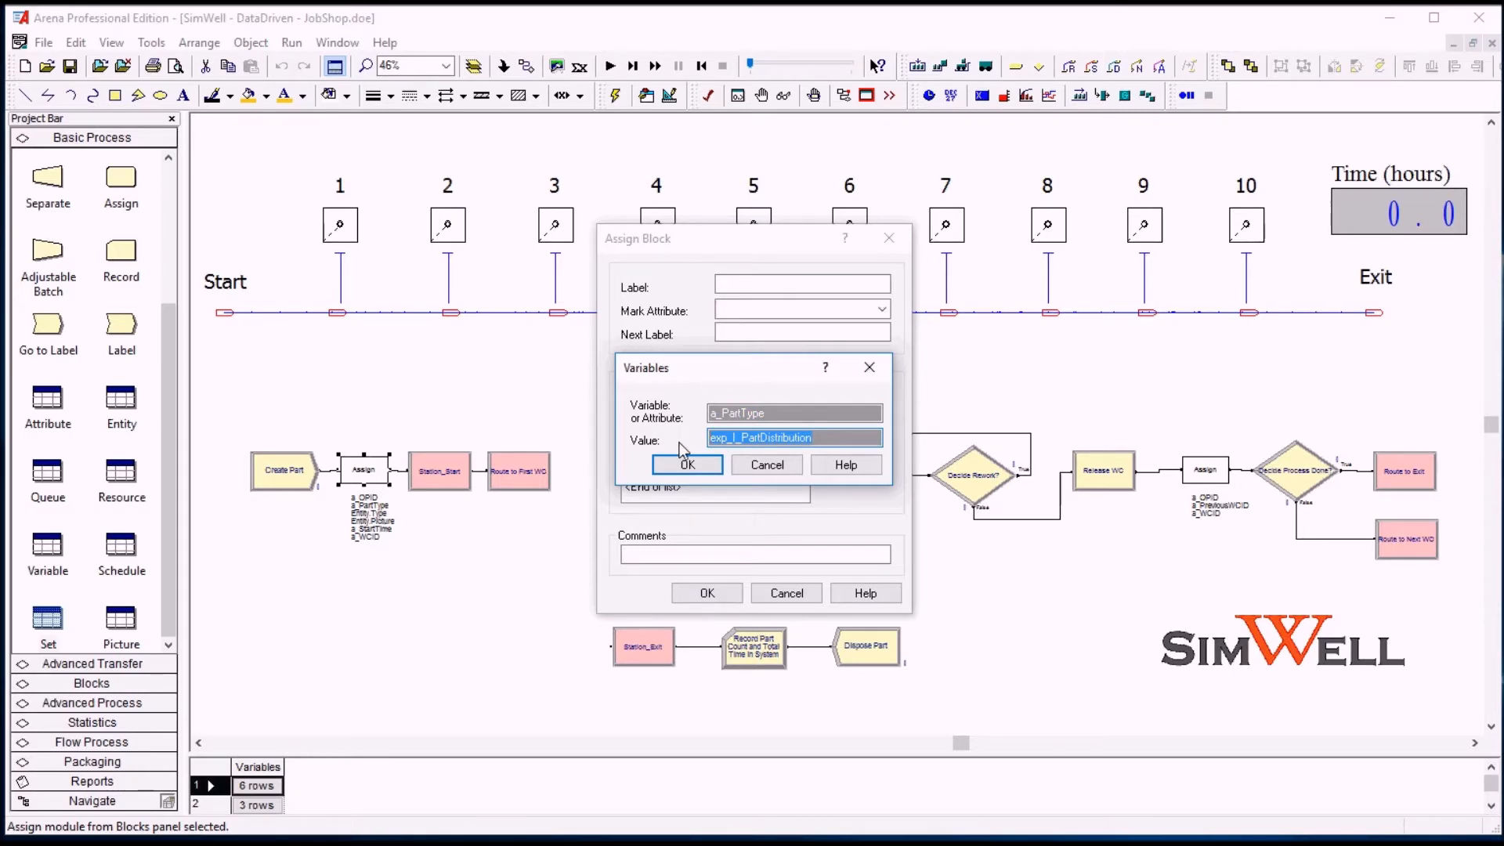
click(686, 464)
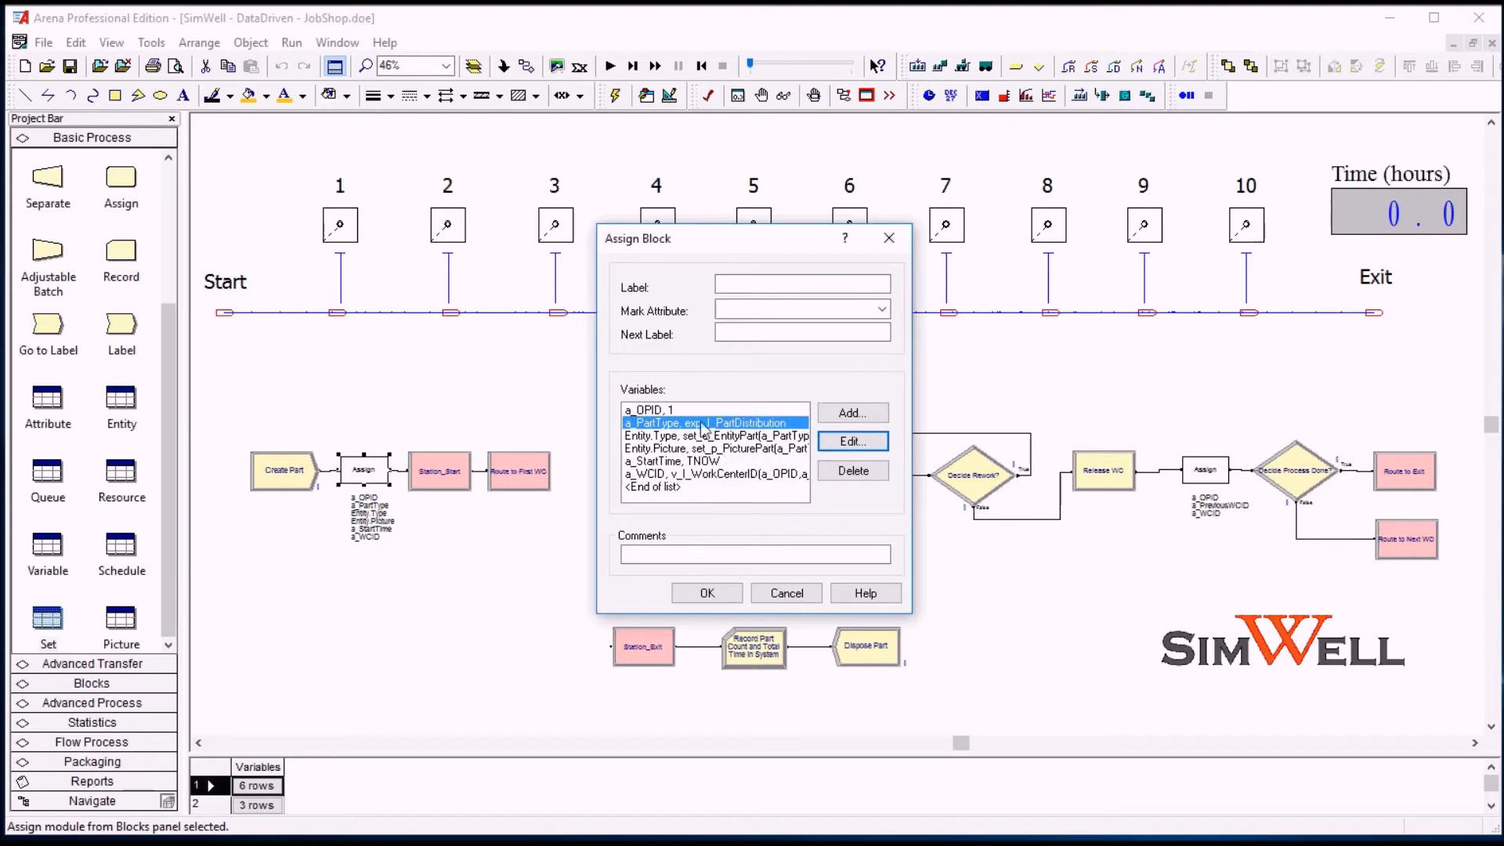
click(852, 442)
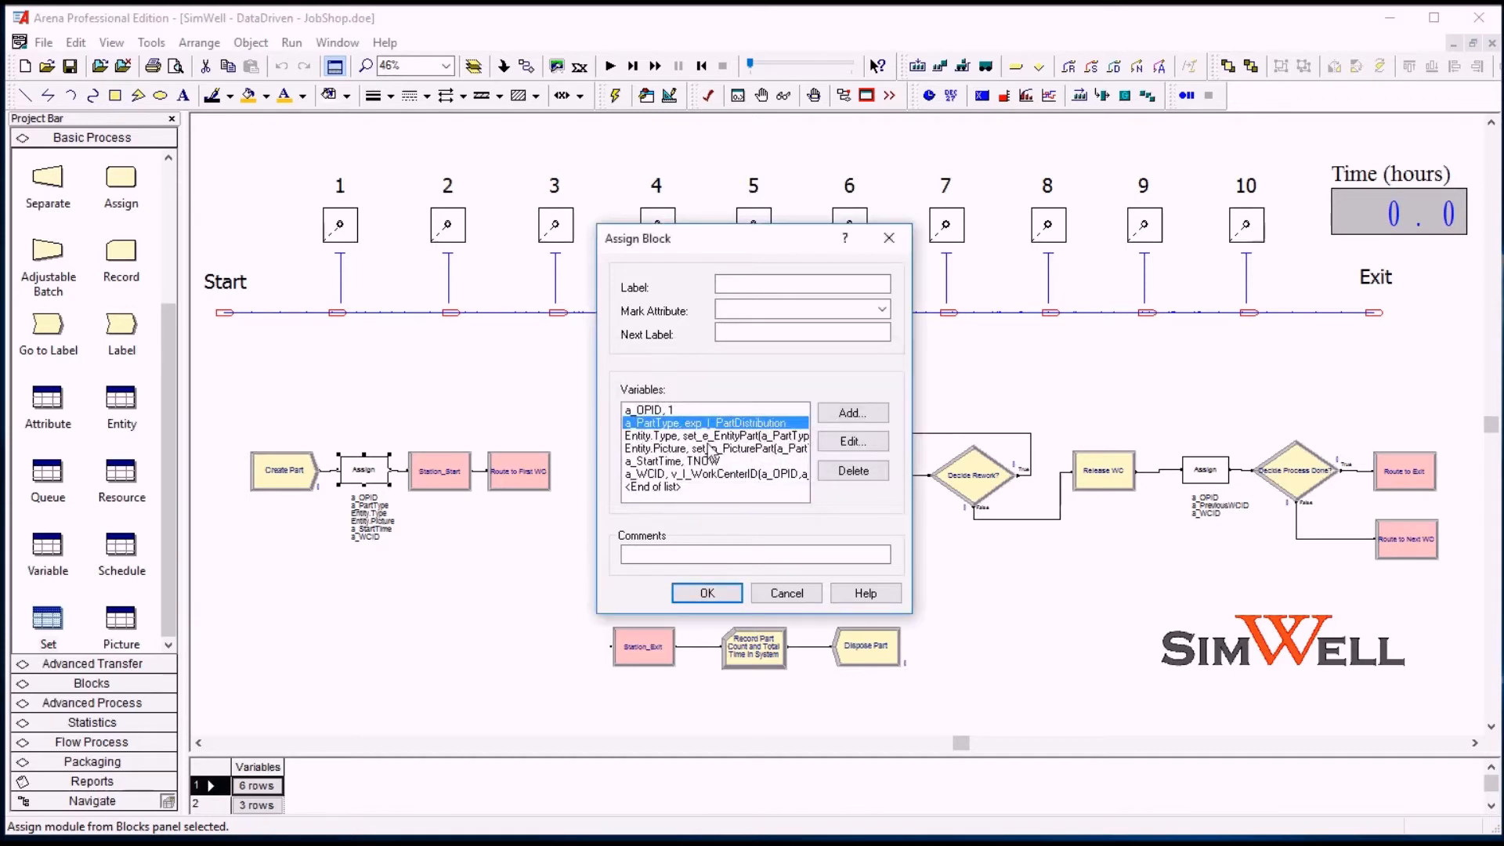
- Inspect the Entity.Type and Entity.Picture assignments, then cancel out unchanged
click(711, 436)
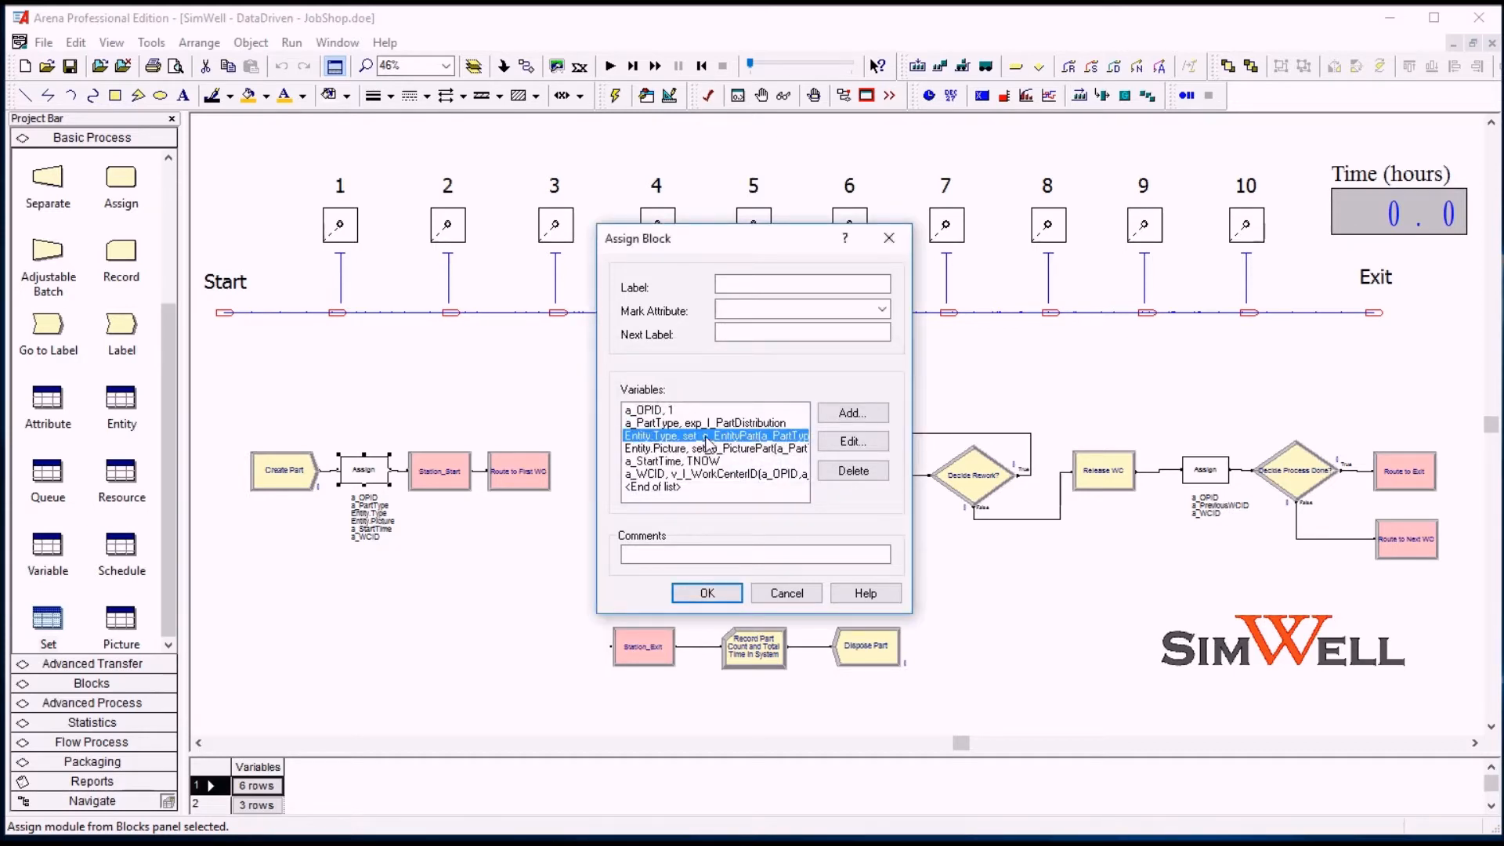
click(714, 448)
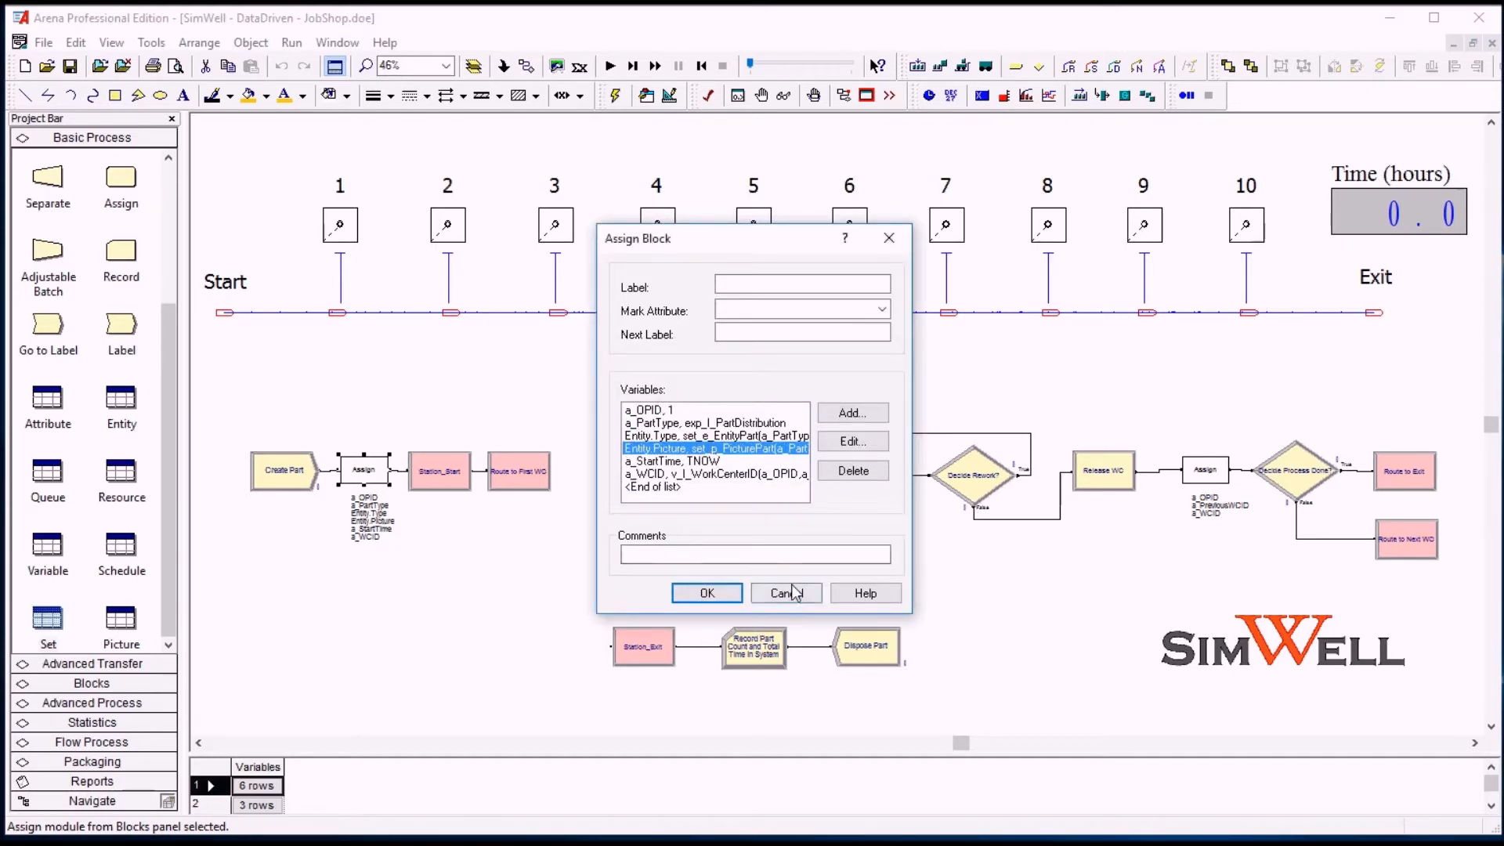
mouse_move(689, 448)
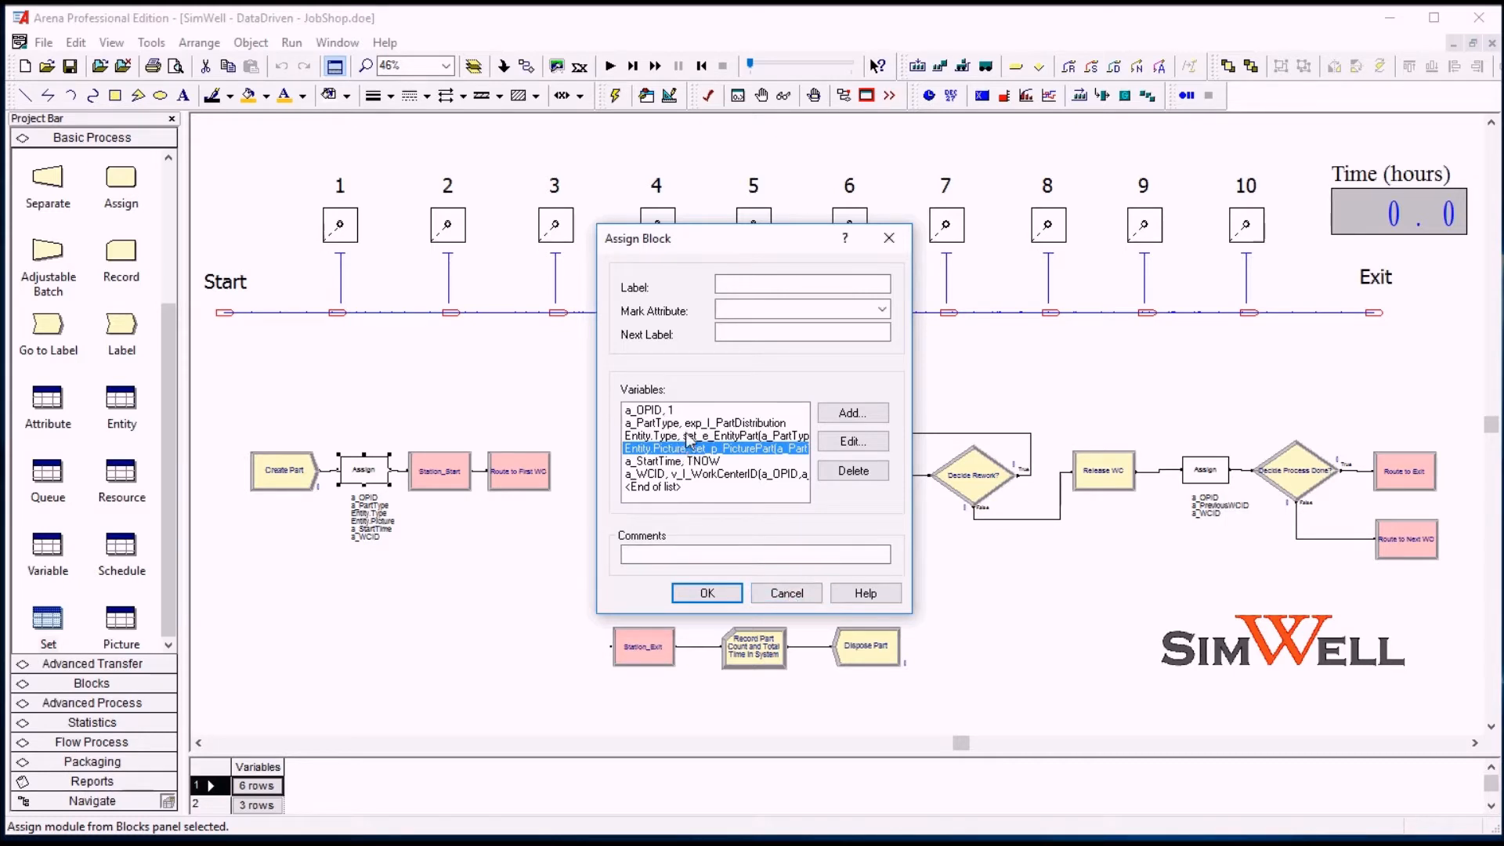
click(852, 442)
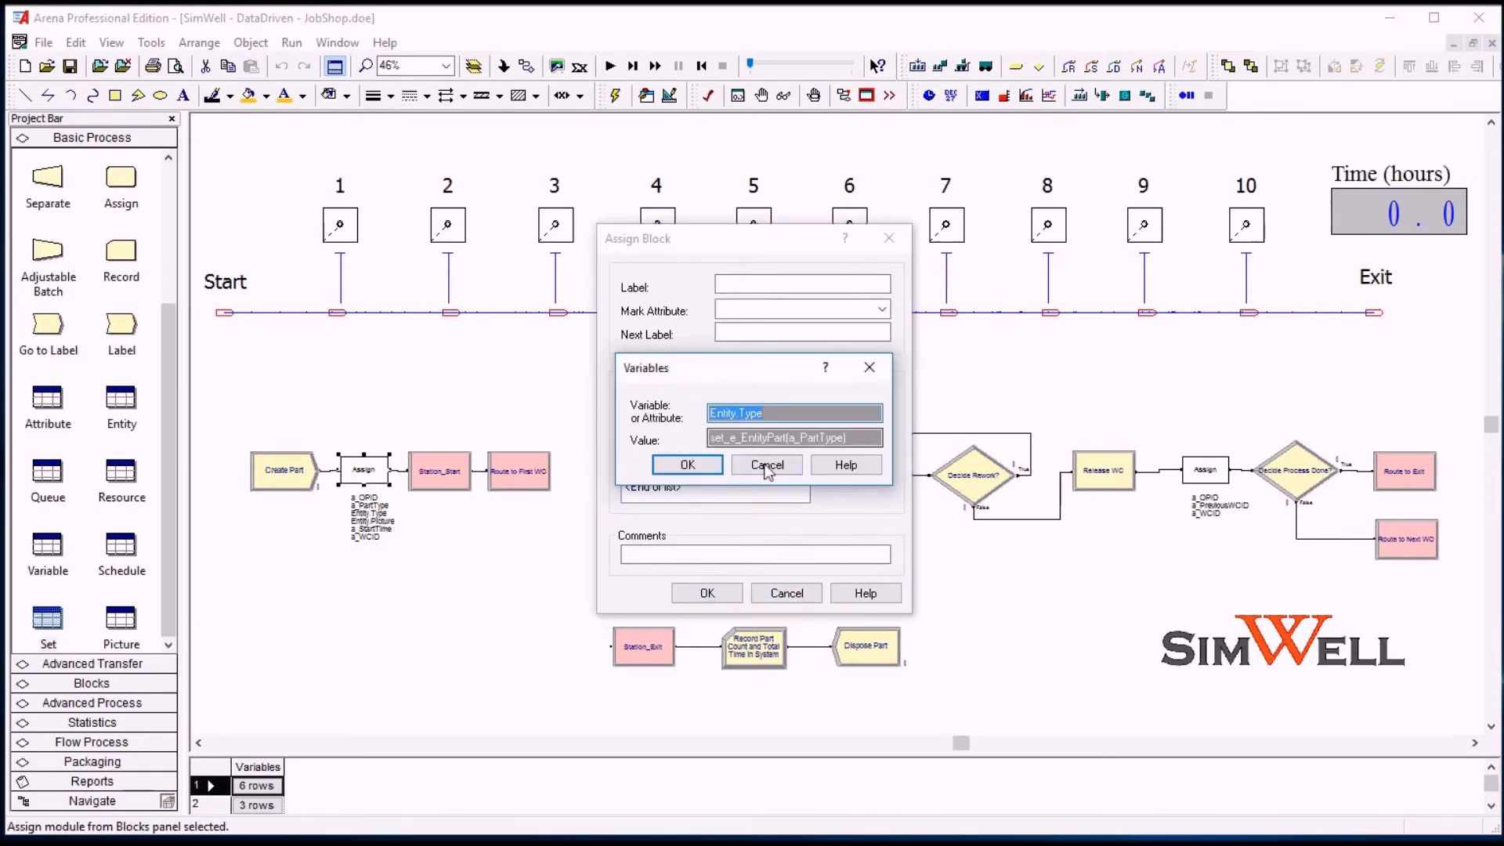
click(767, 464)
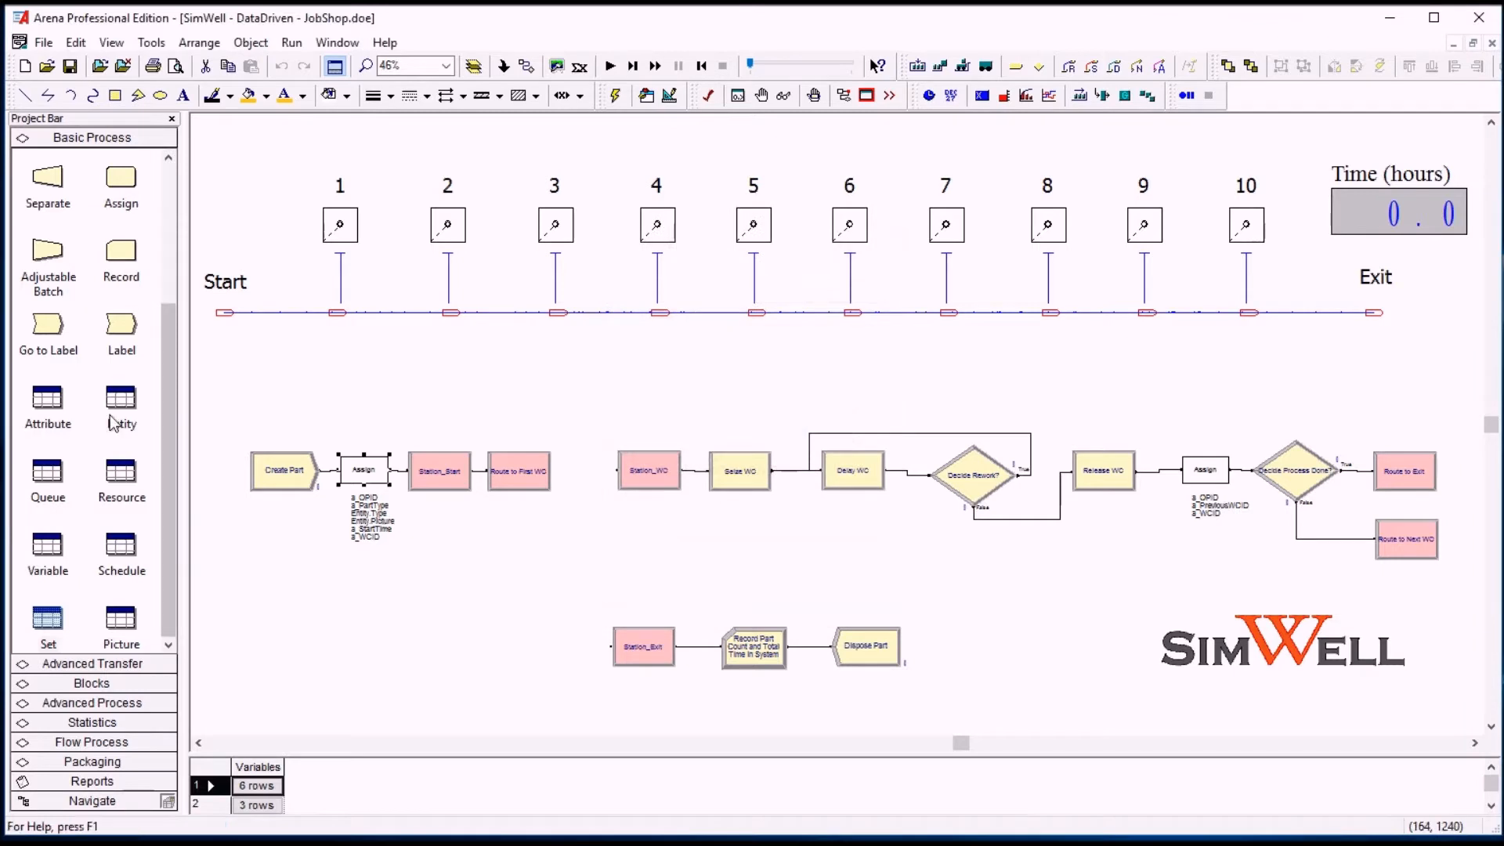
- Review Entity, Picture and Set data, showing set_p_PicturePart members Blue Ball, Red Ball and Report
click(121, 402)
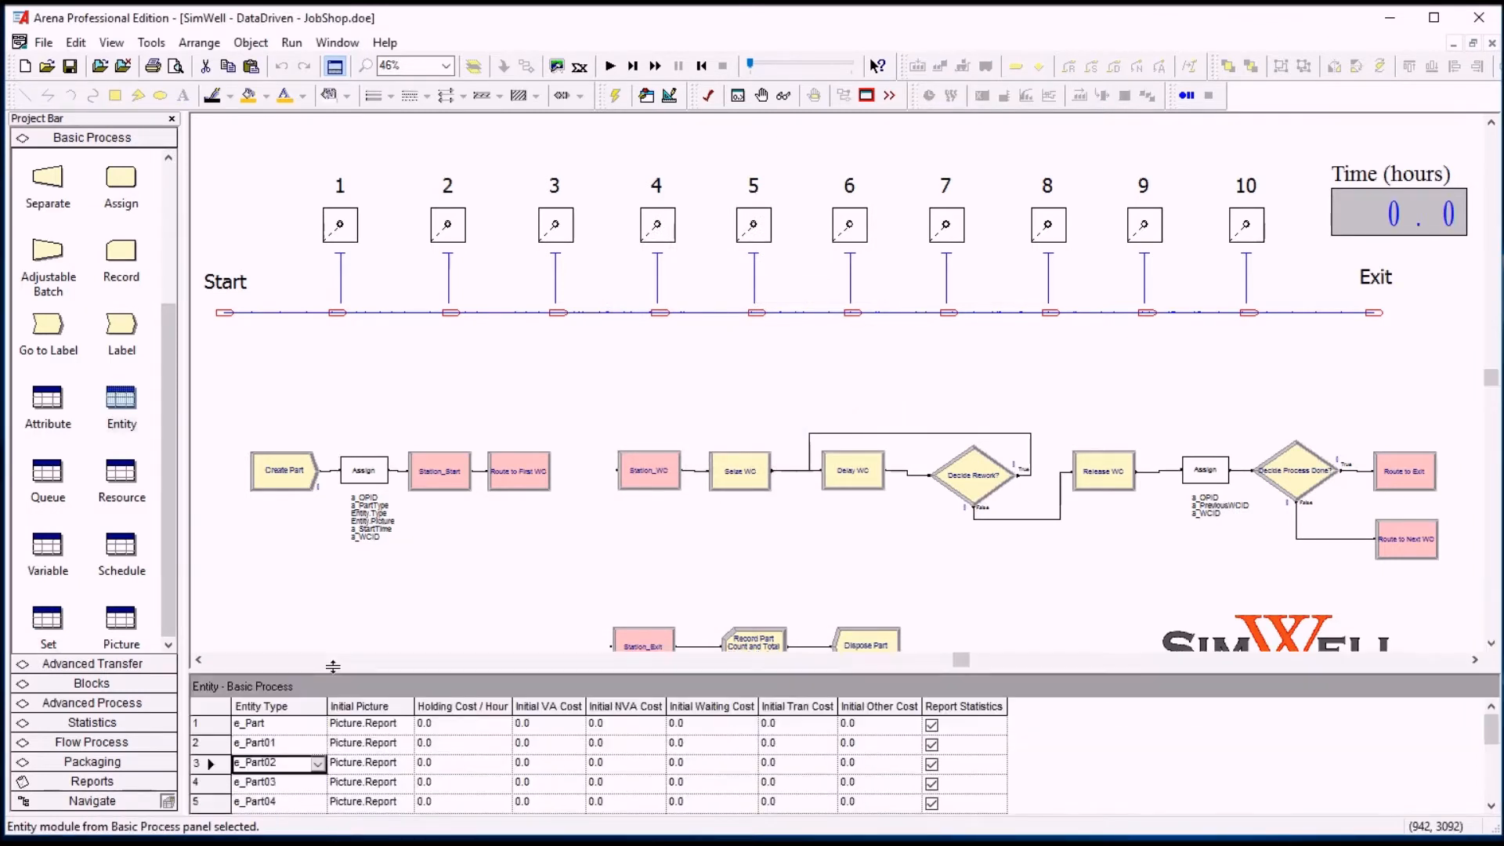
click(120, 617)
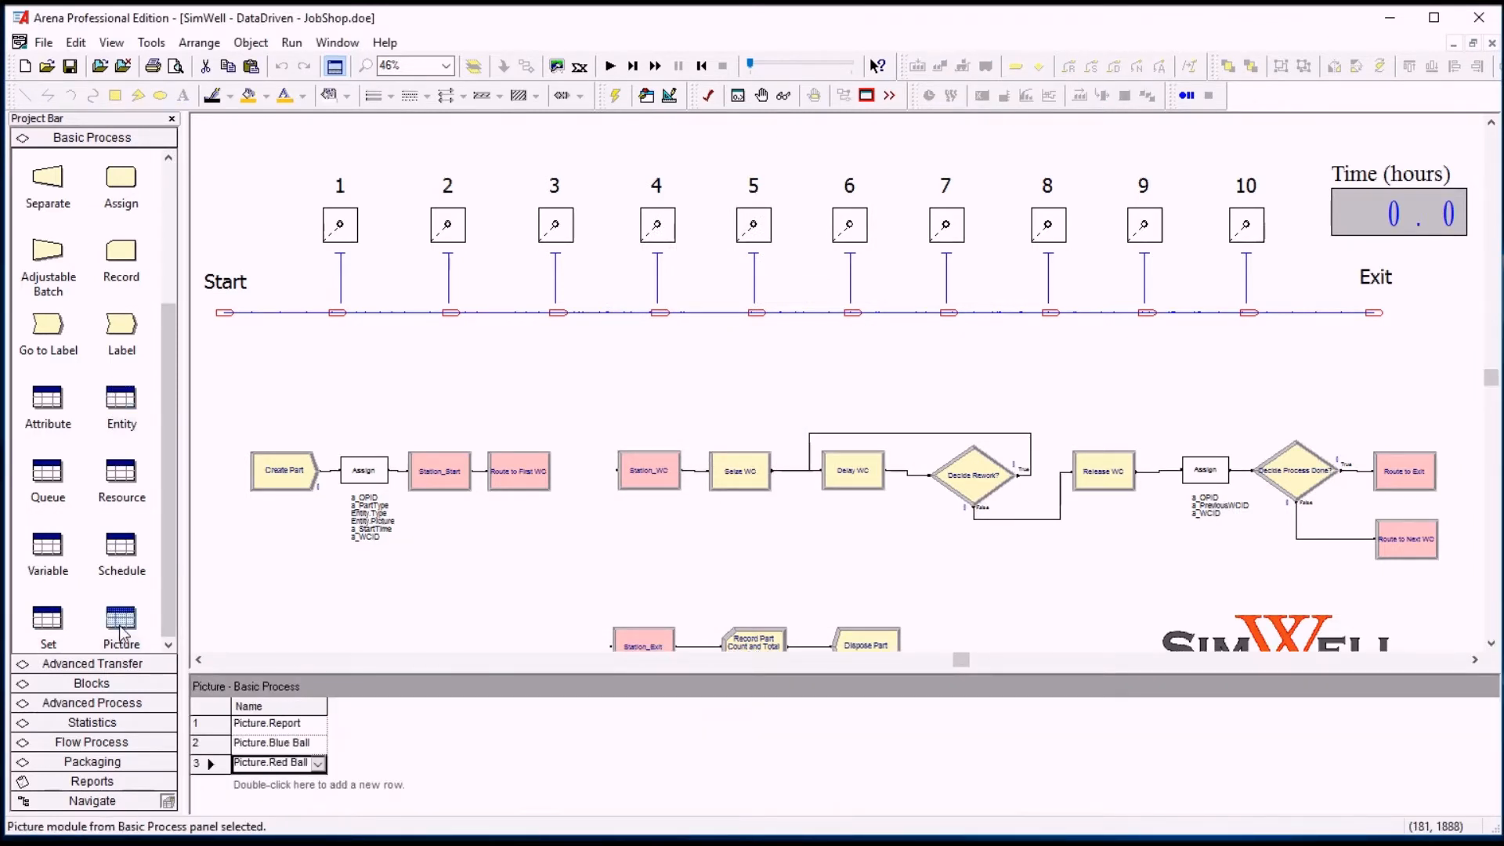
click(47, 619)
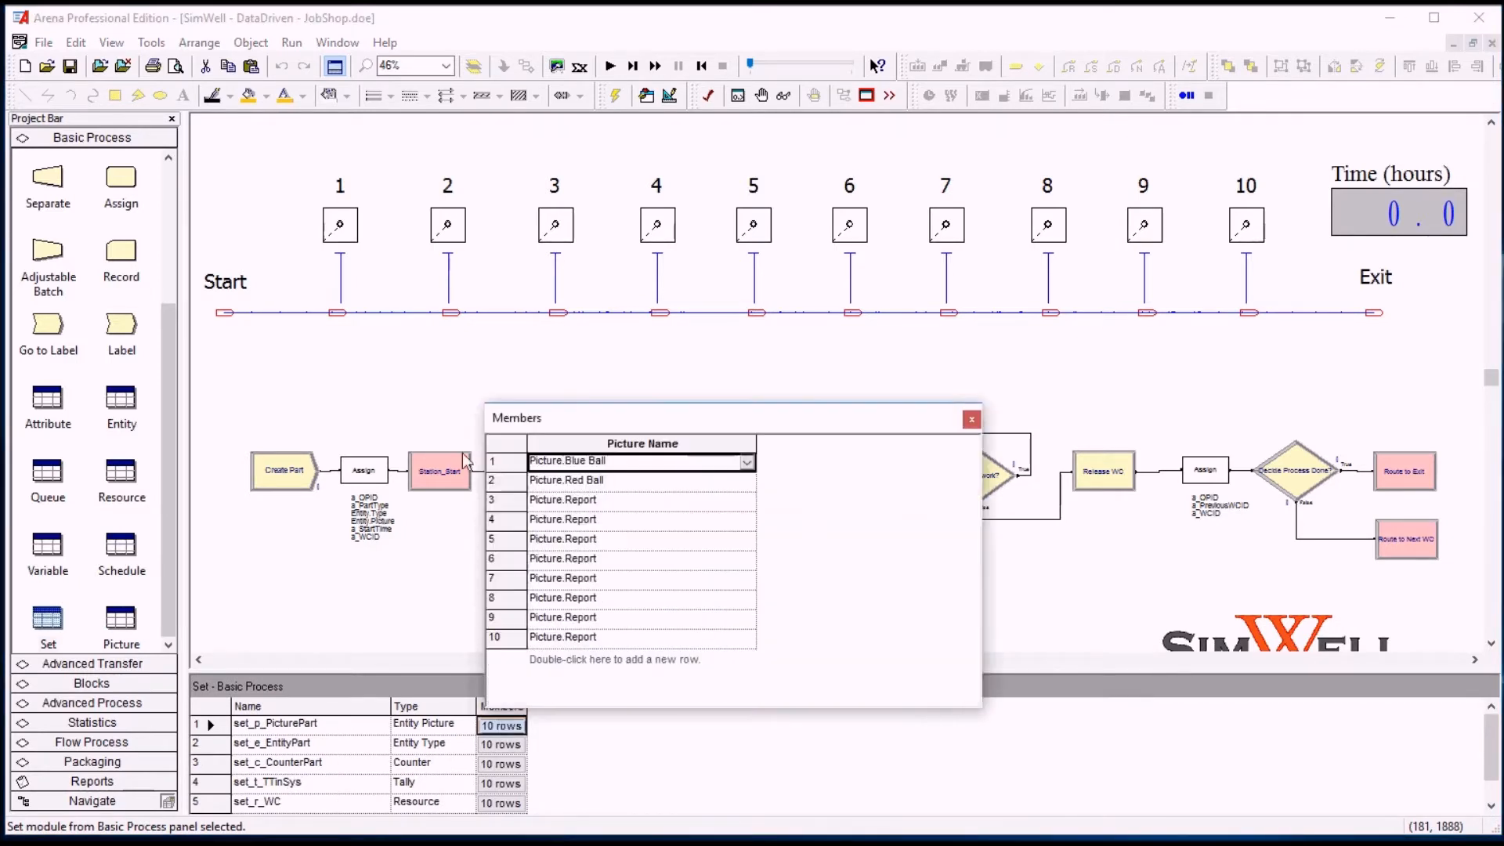
click(627, 481)
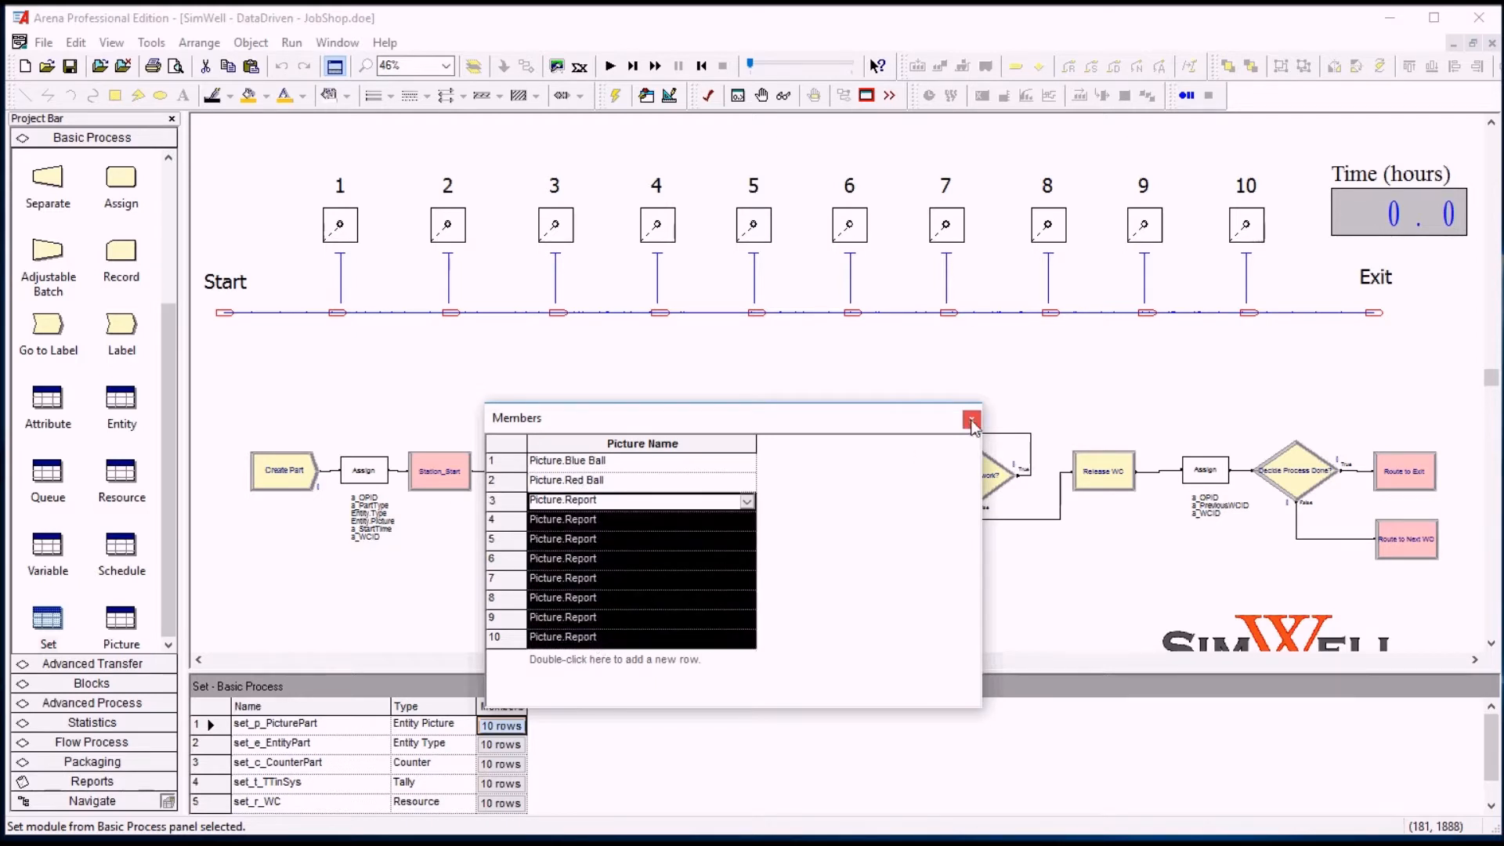
- Close the picture set members and inspect the first Assign block's a_StartTime (TNOW) assignment
click(971, 420)
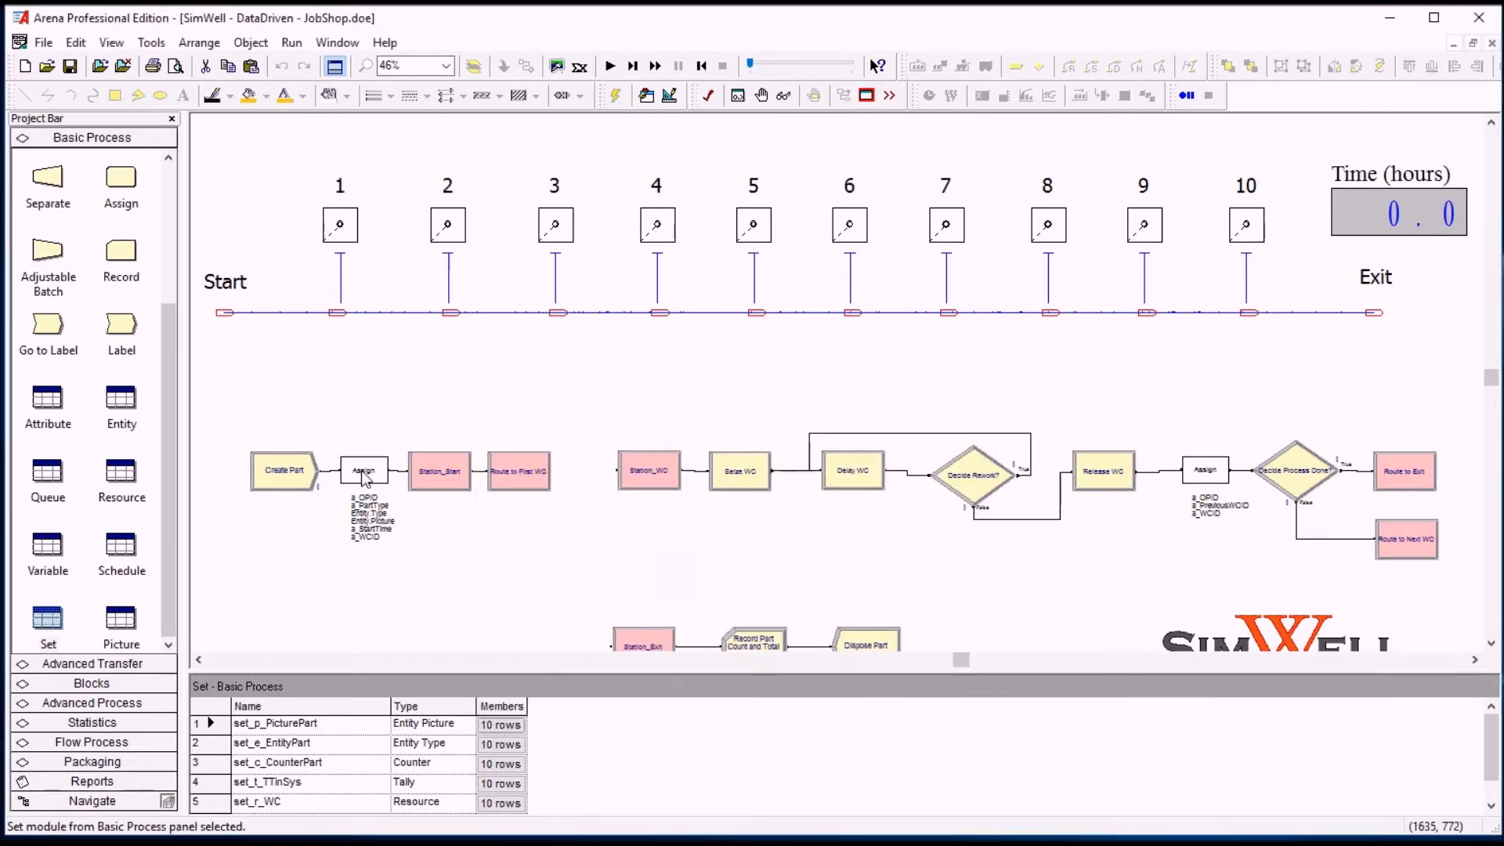
double_click(363, 470)
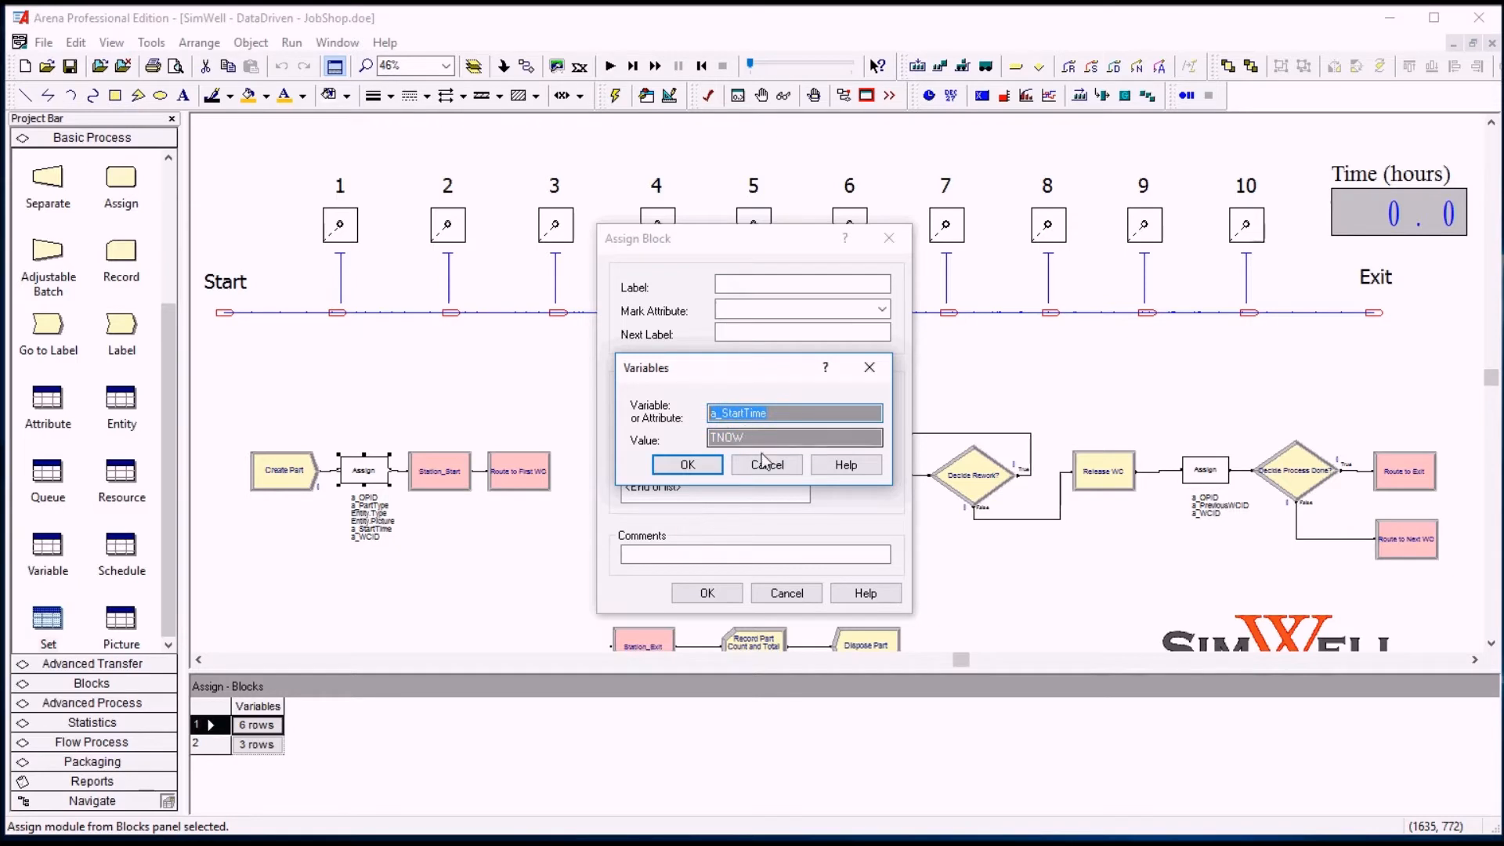
click(686, 464)
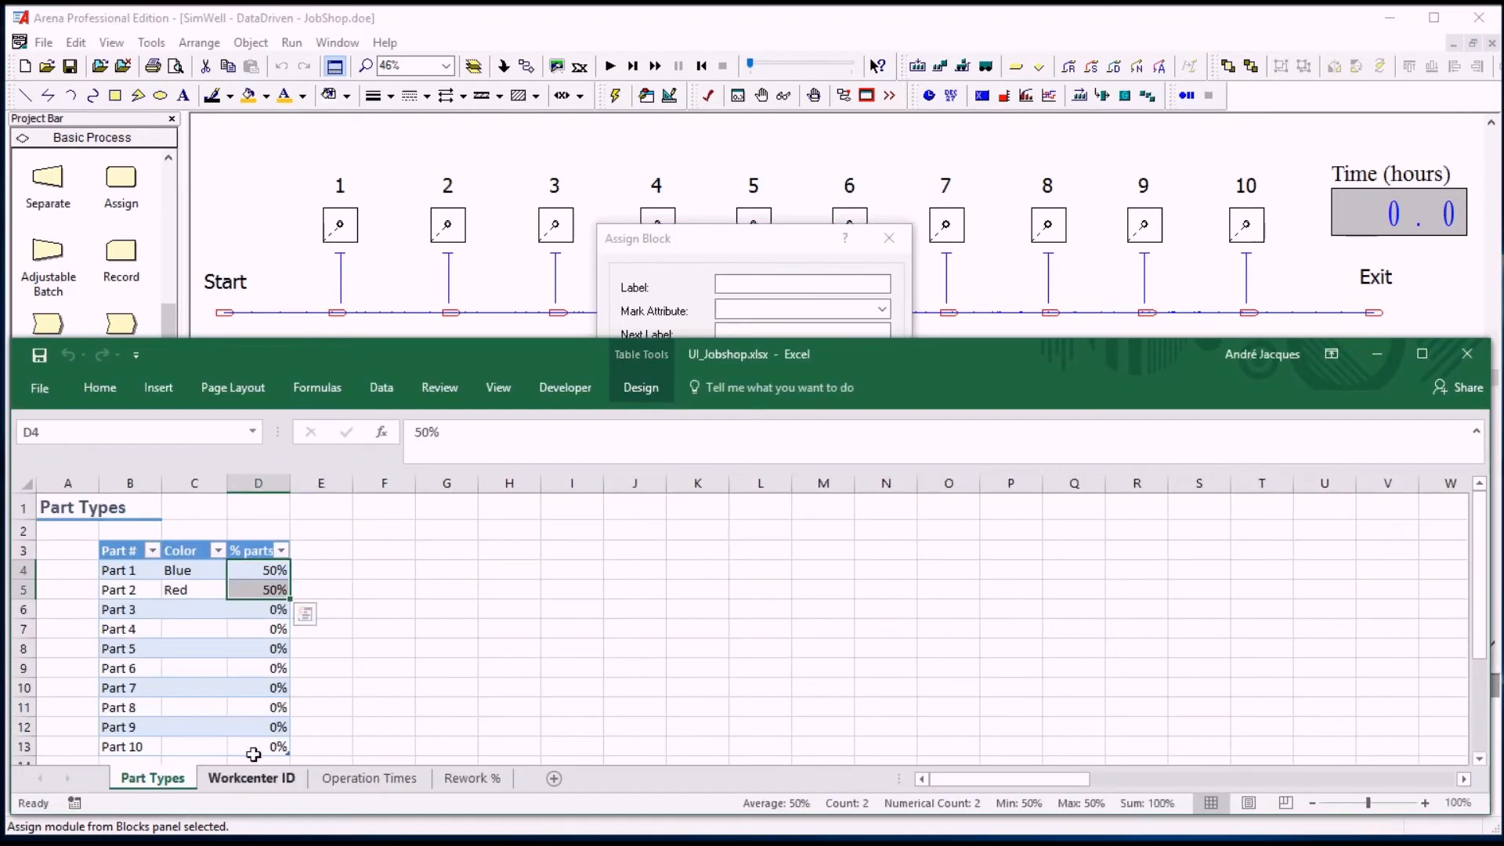
- Review the Workcenter ID sheet in UI_Jobshop.xlsx, then return to the Assign block on a_WCID
click(251, 779)
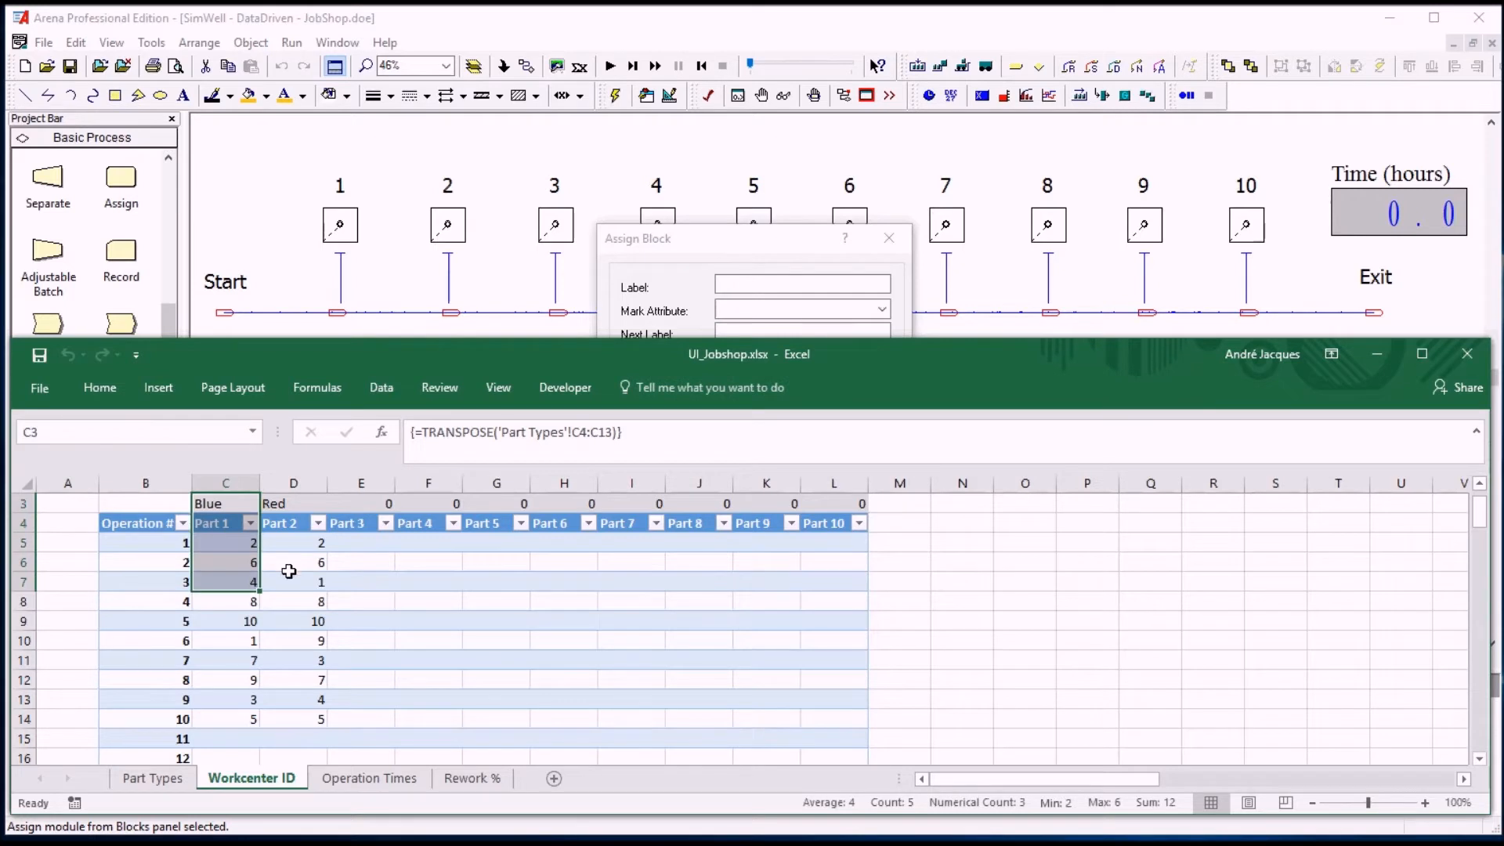
click(293, 562)
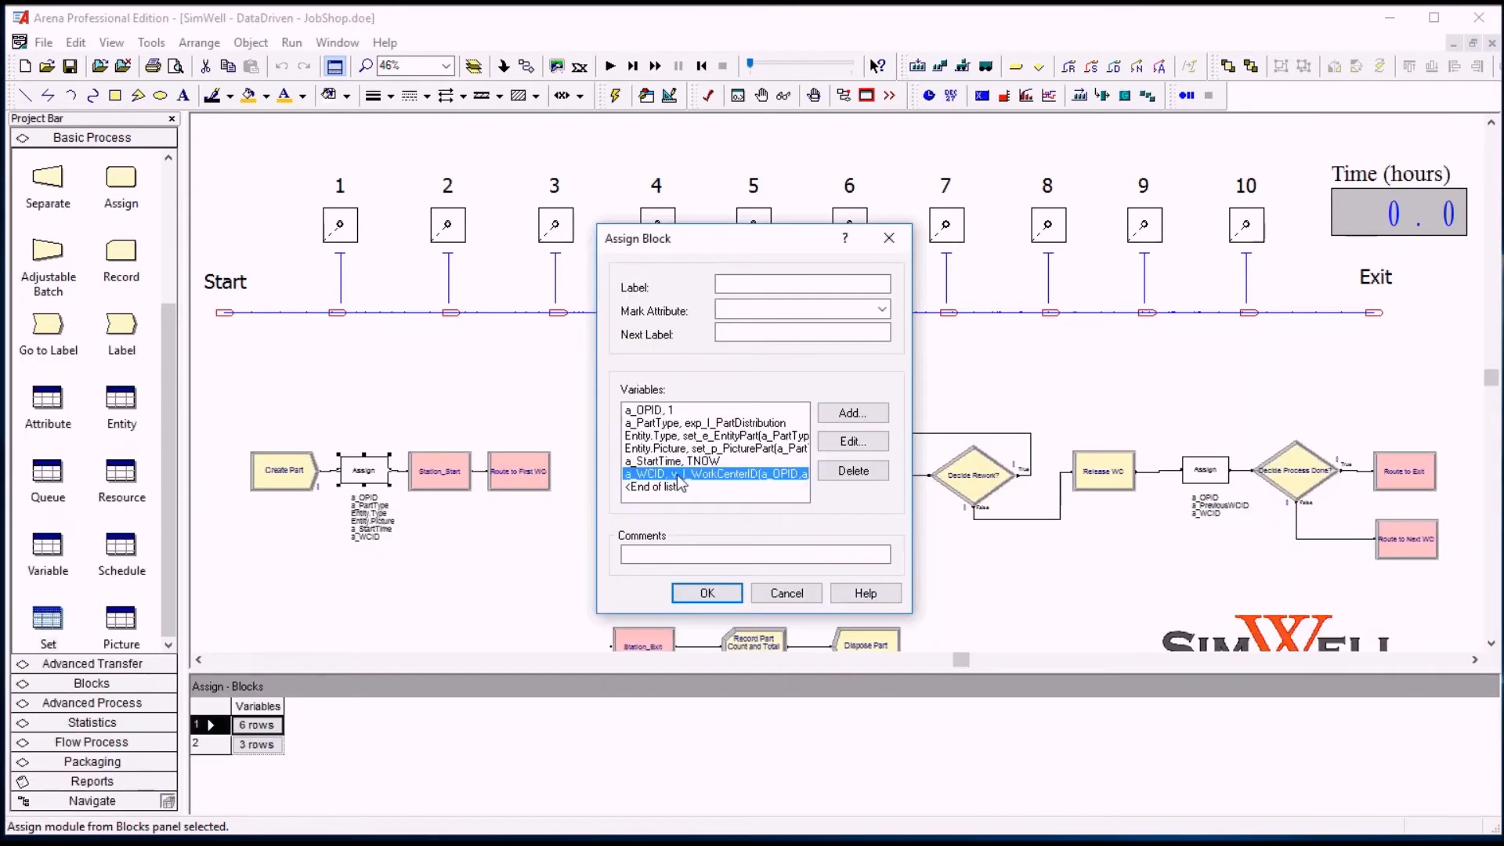
- Inspect the a_WCID lookup expression v_I_WorkCenterID(a_OPID, a_PartType) in the Expression Builder
click(852, 442)
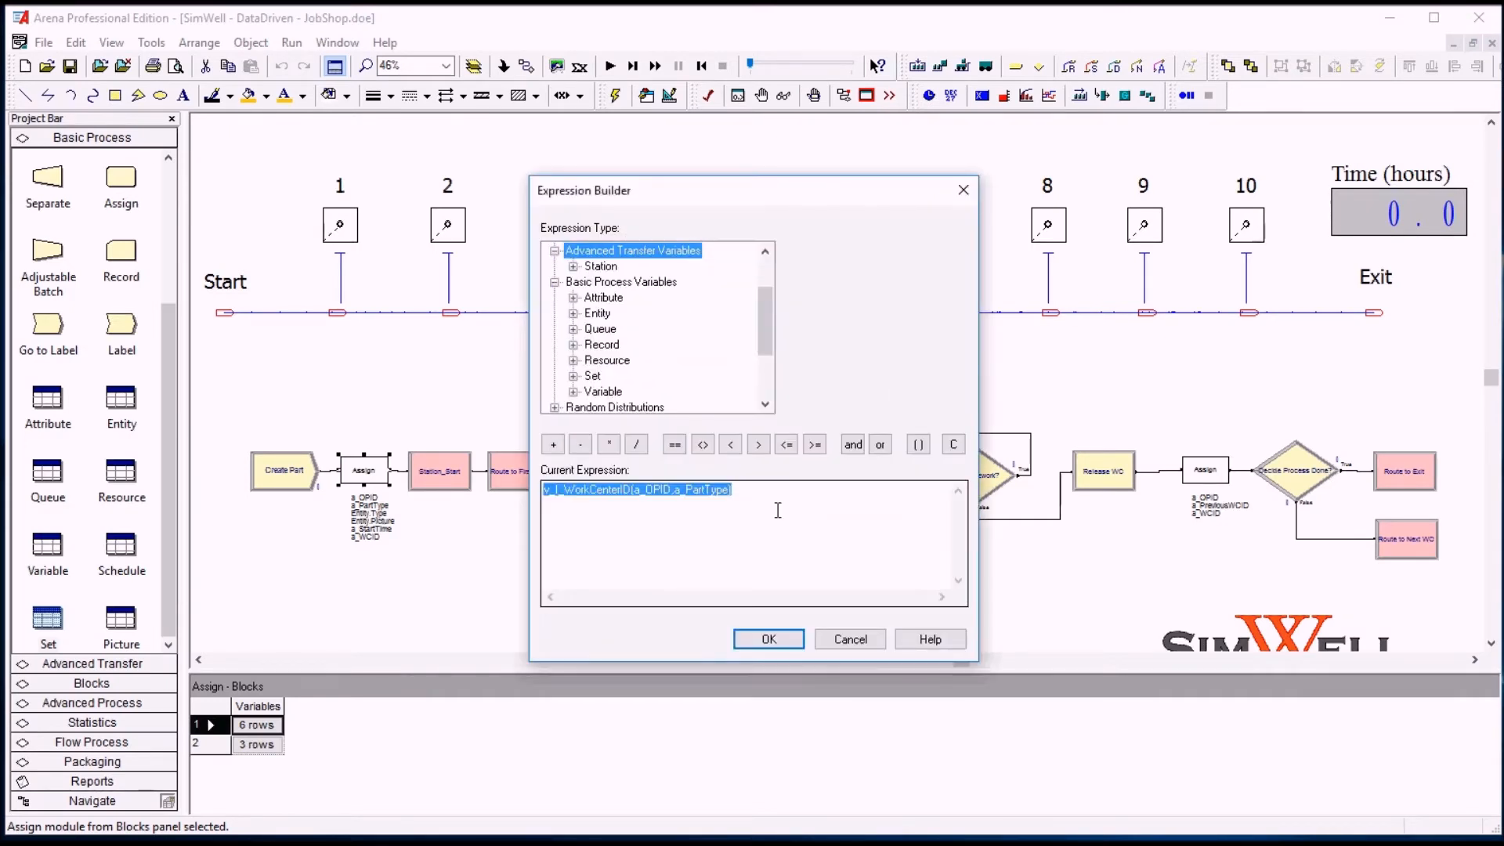
click(644, 510)
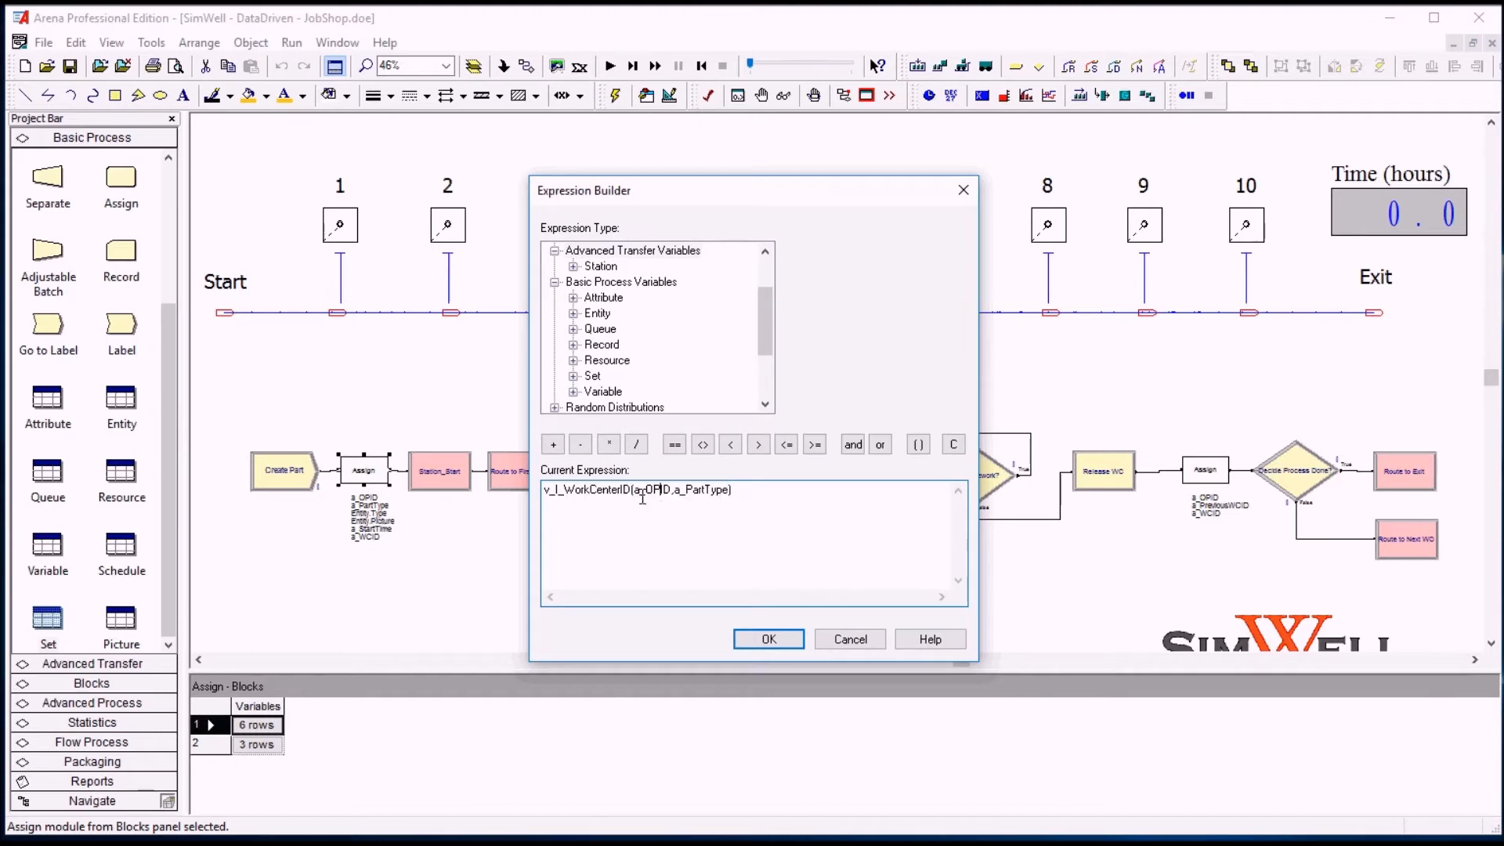
double_click(651, 489)
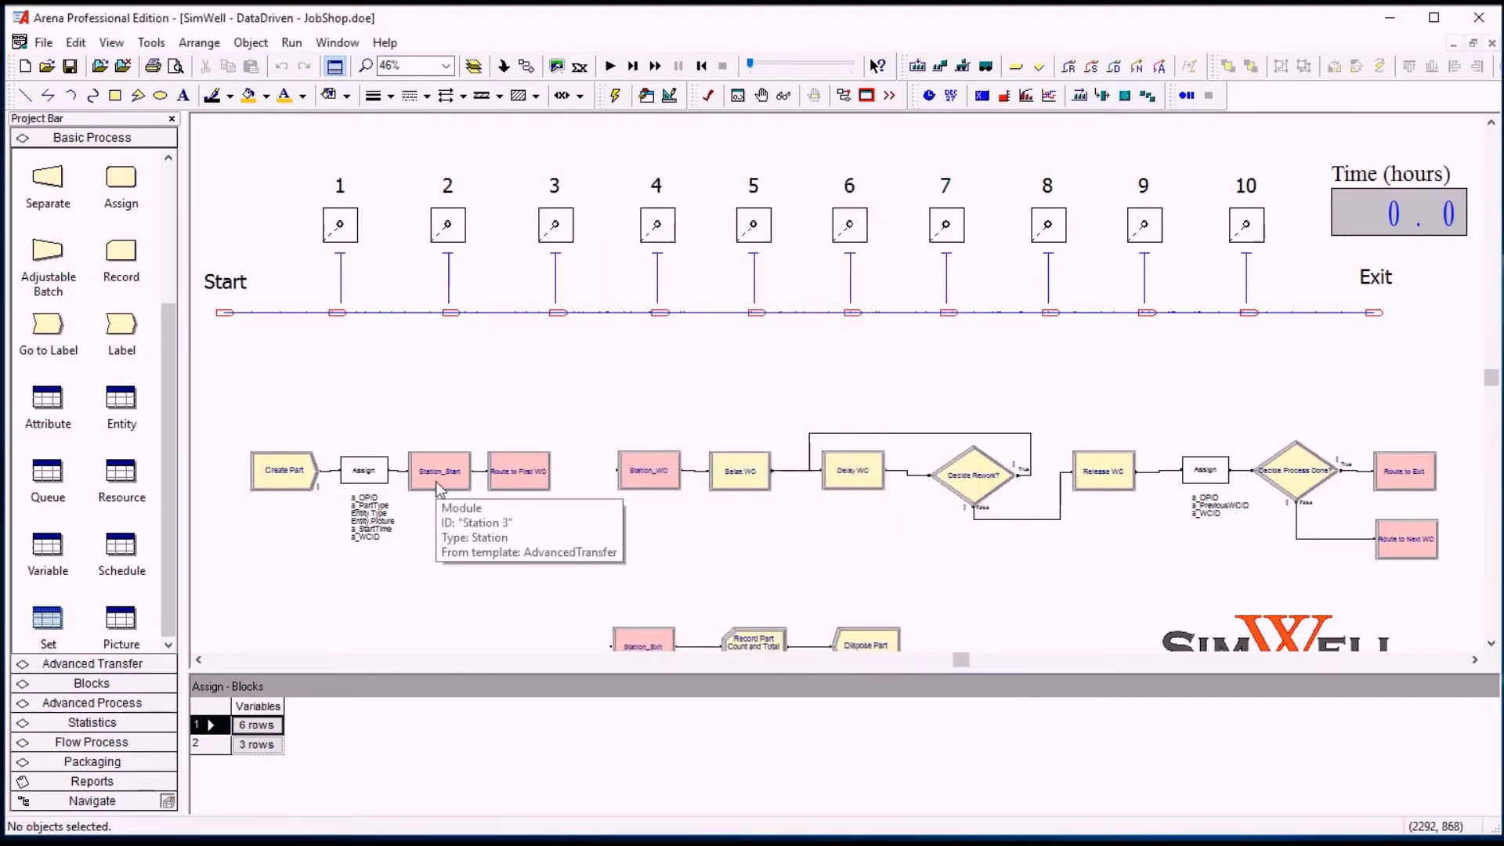
- Show Station_Start data and review Route to First WC: 3*a_WCID minutes to sets_WC(a_WCID)
click(439, 470)
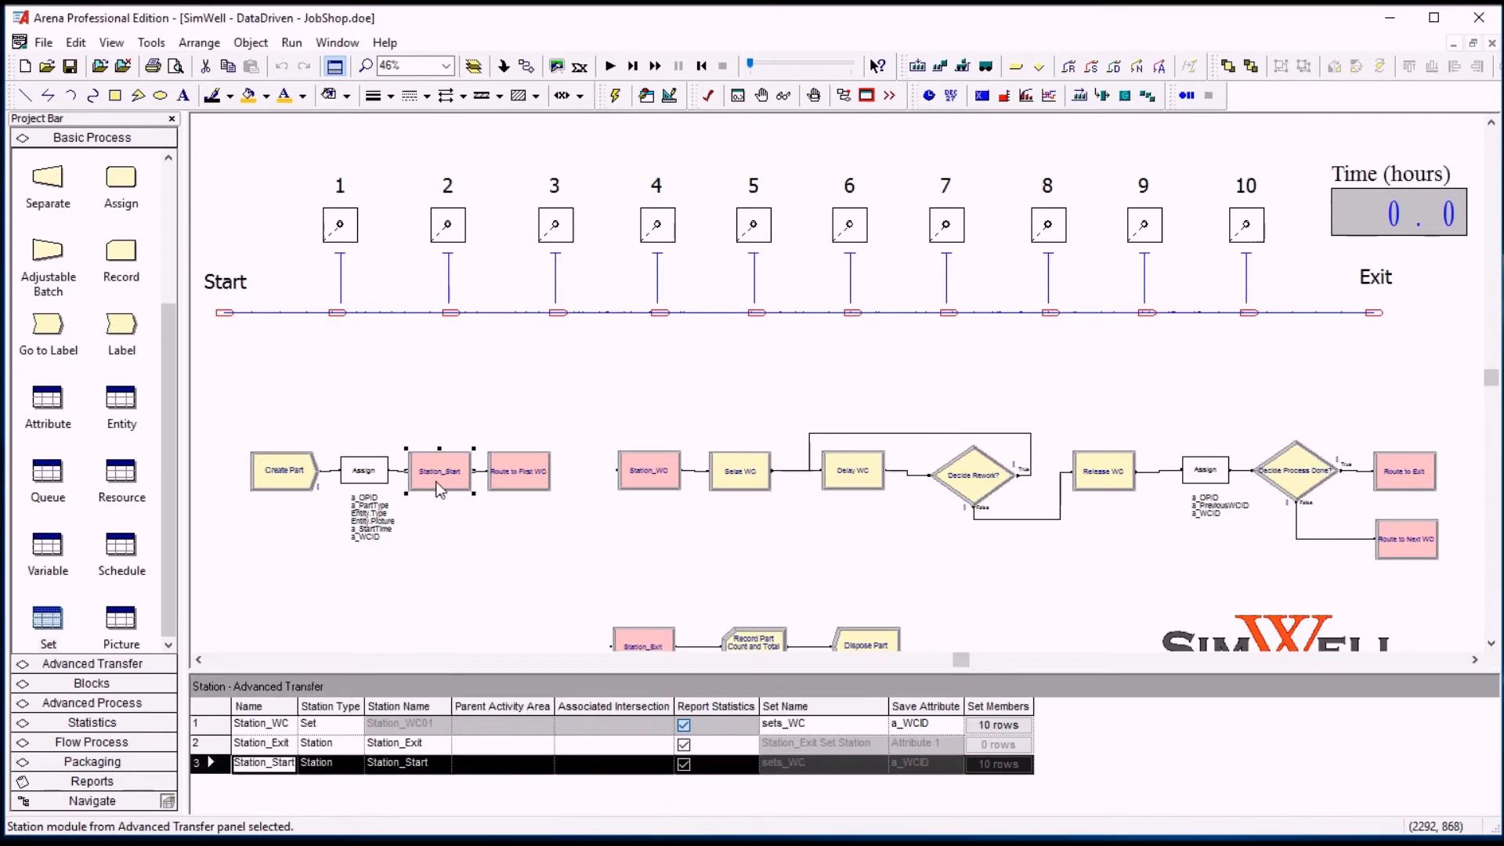
mouse_move(519, 473)
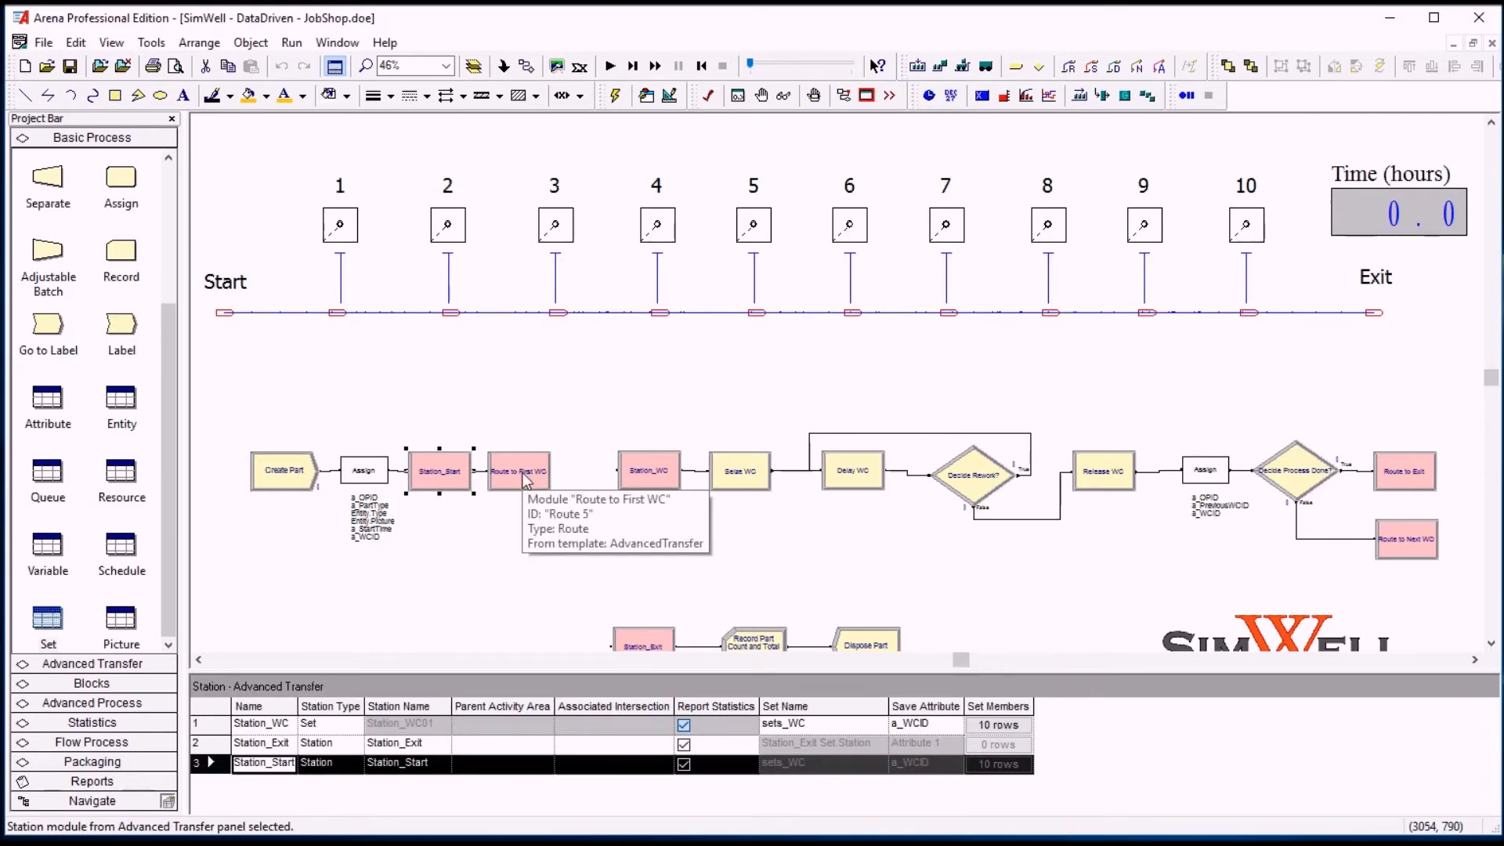
mouse_move(651, 470)
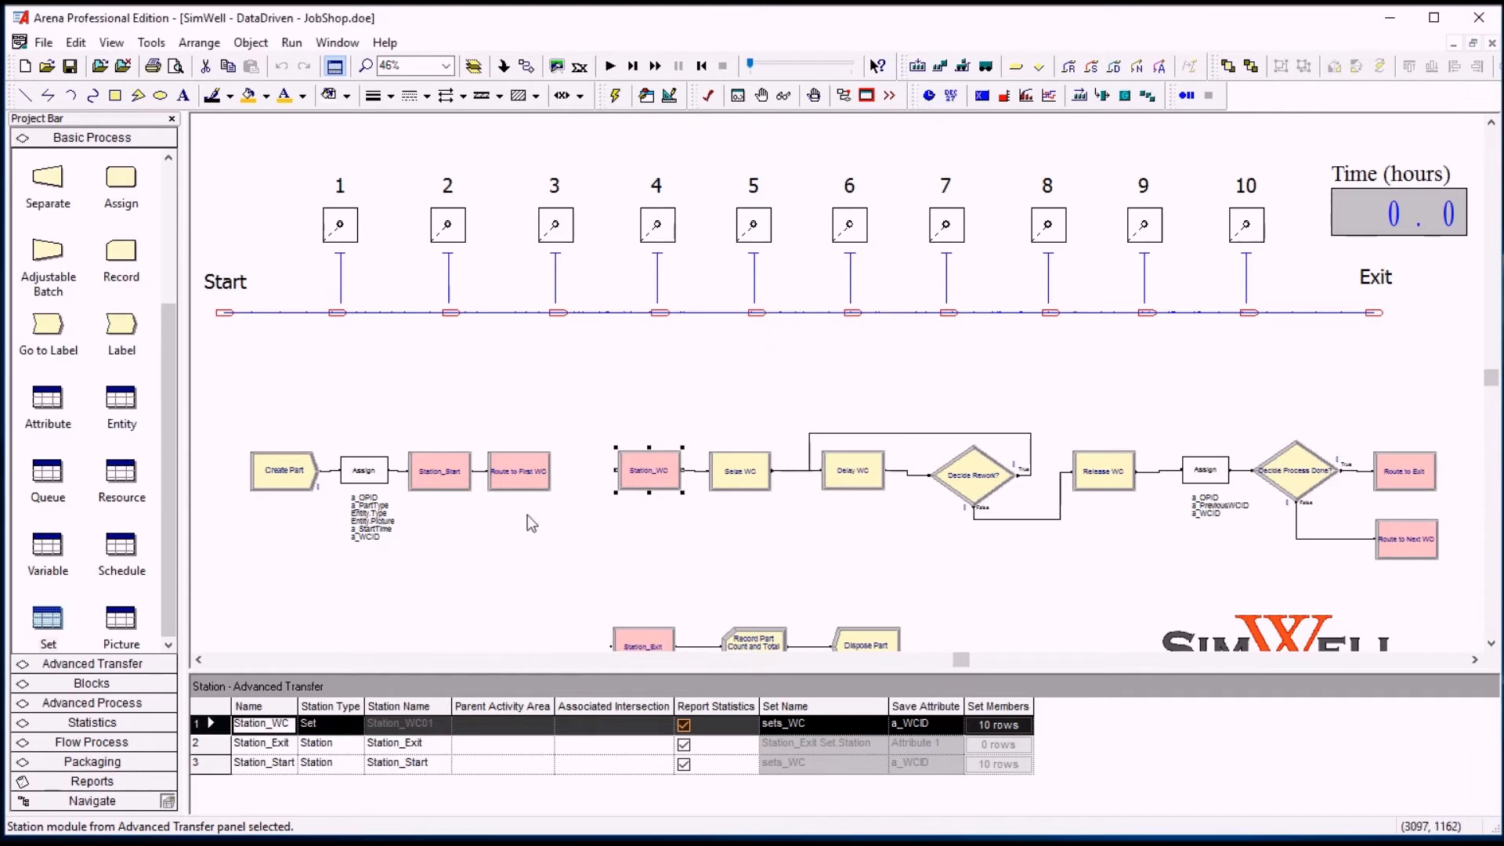
double_click(517, 470)
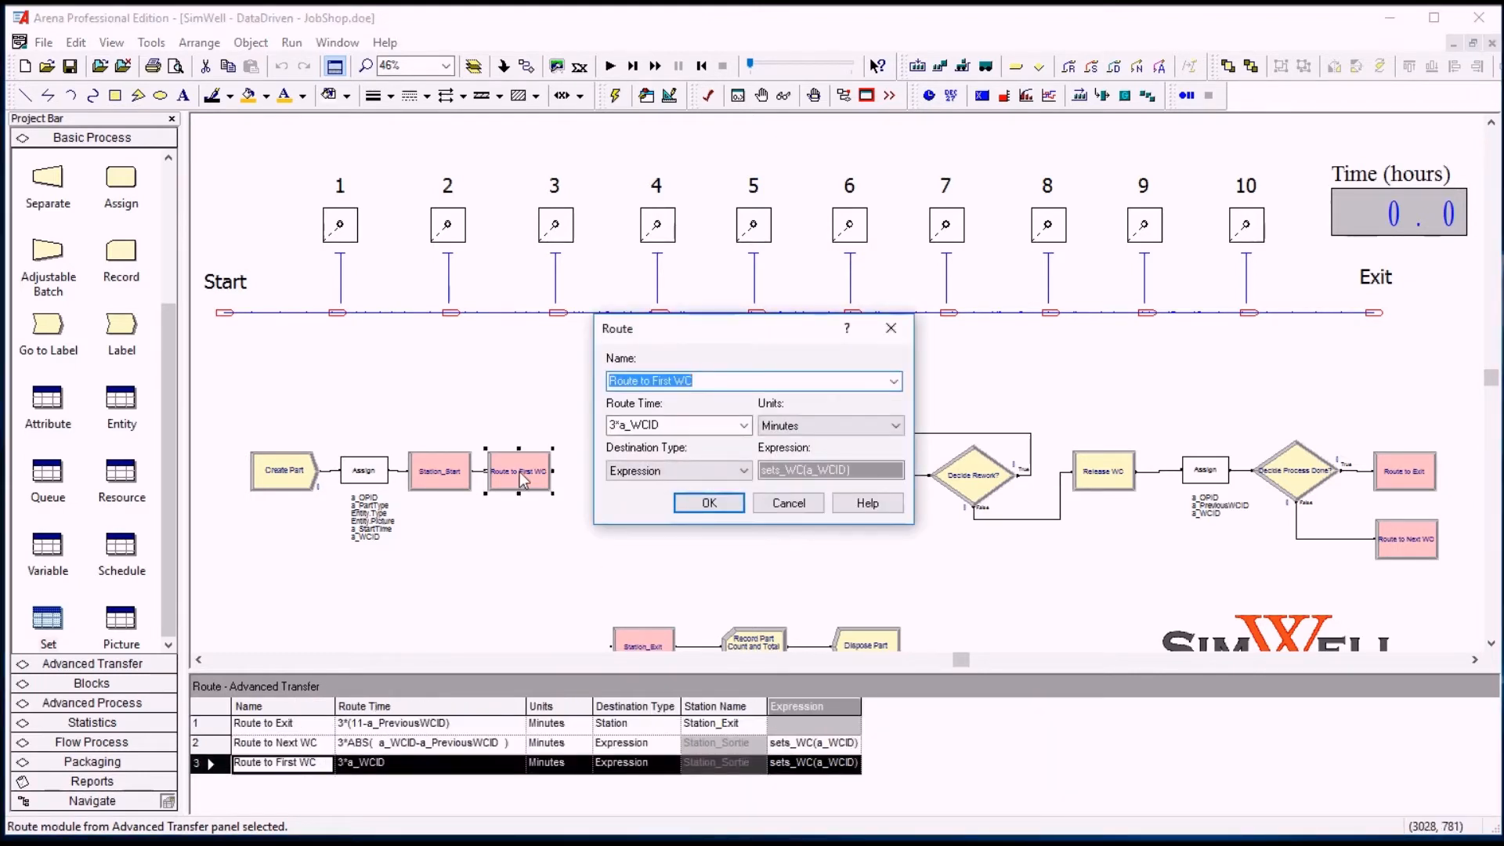
click(830, 470)
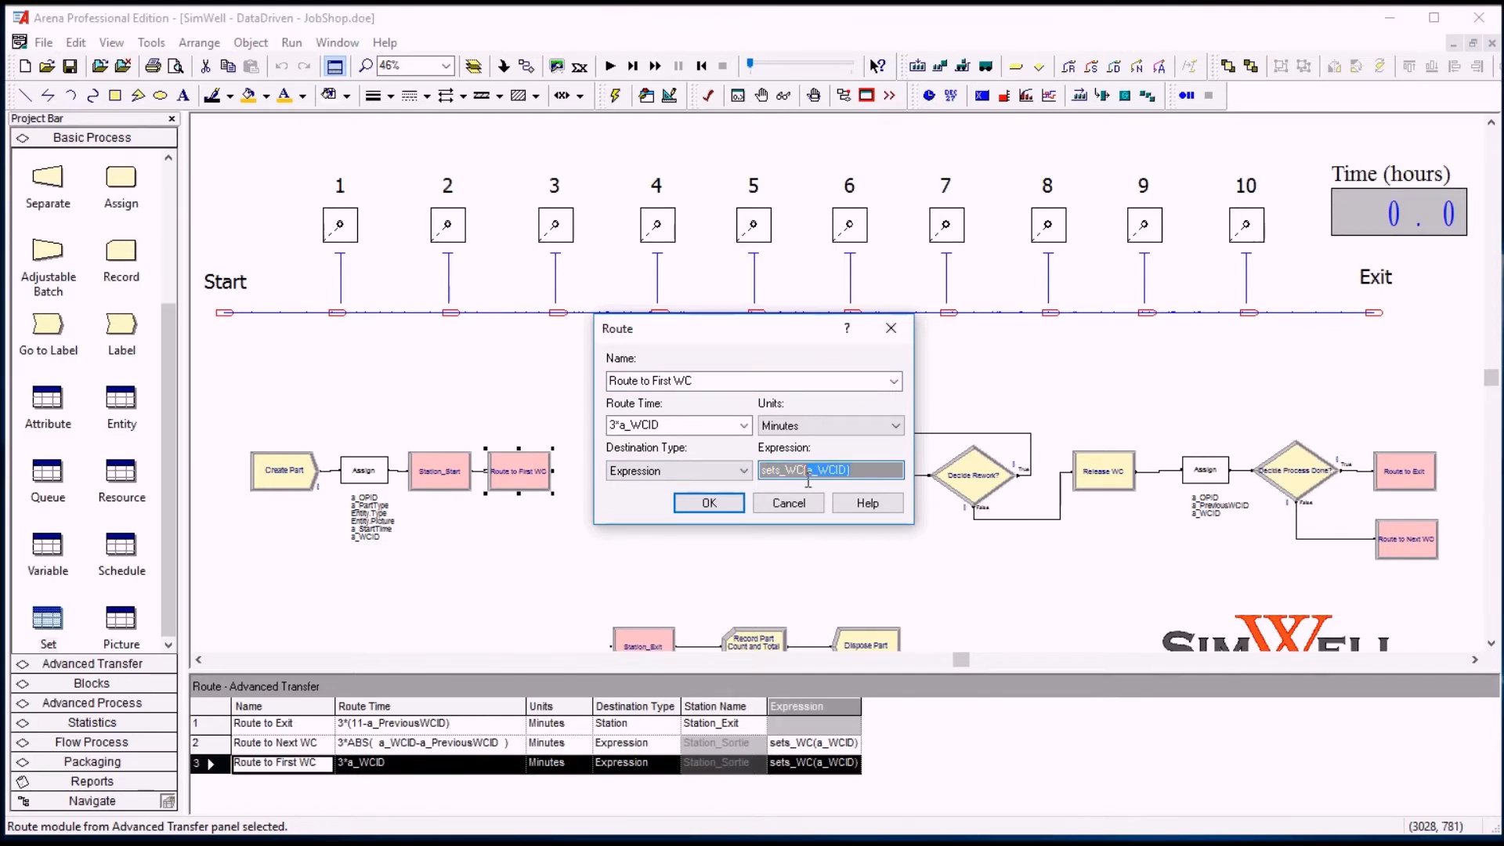
mouse_move(656, 451)
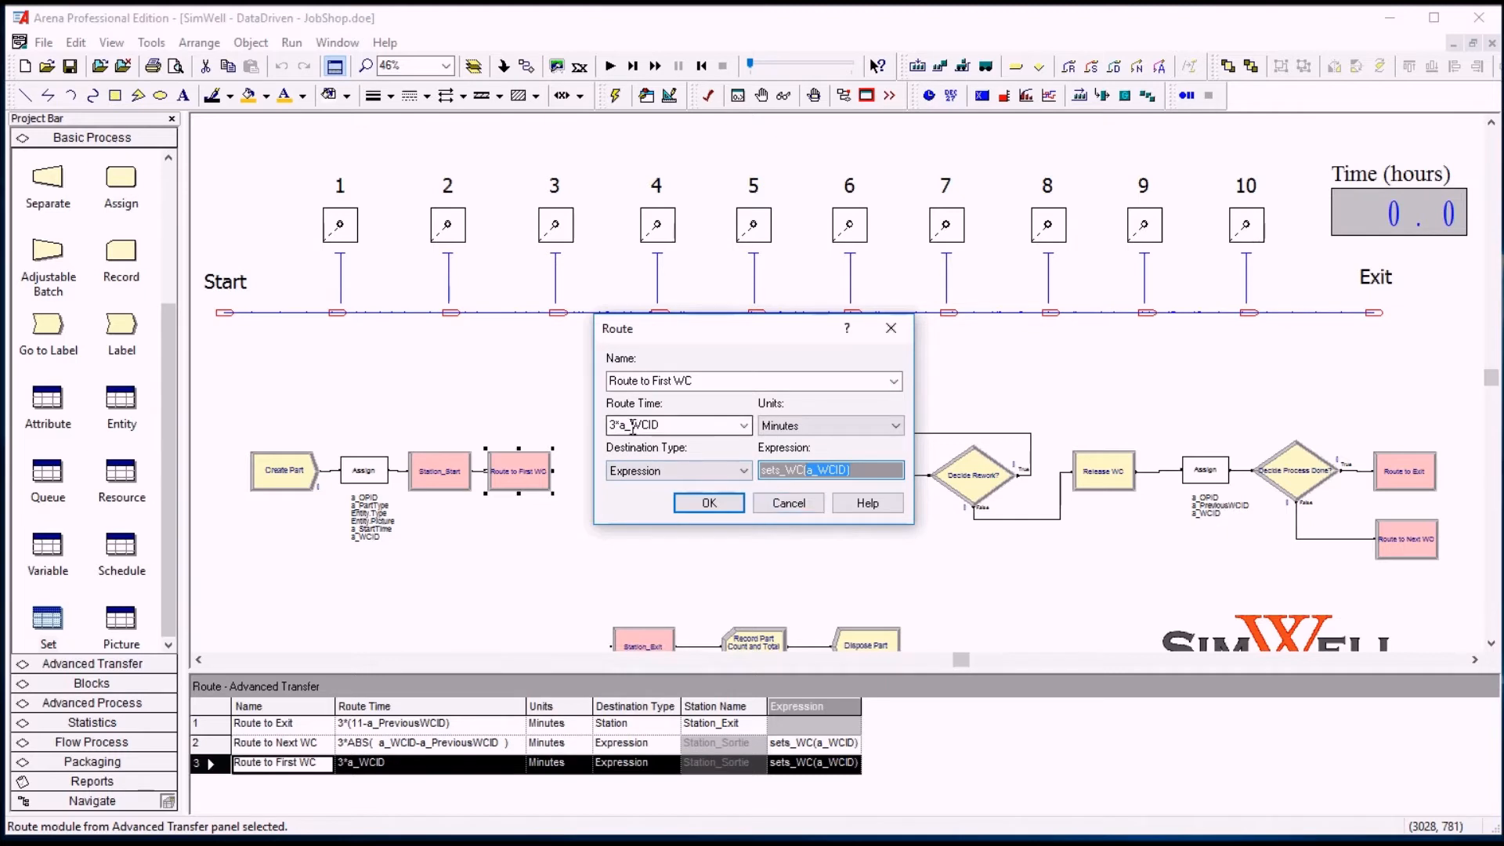
click(708, 503)
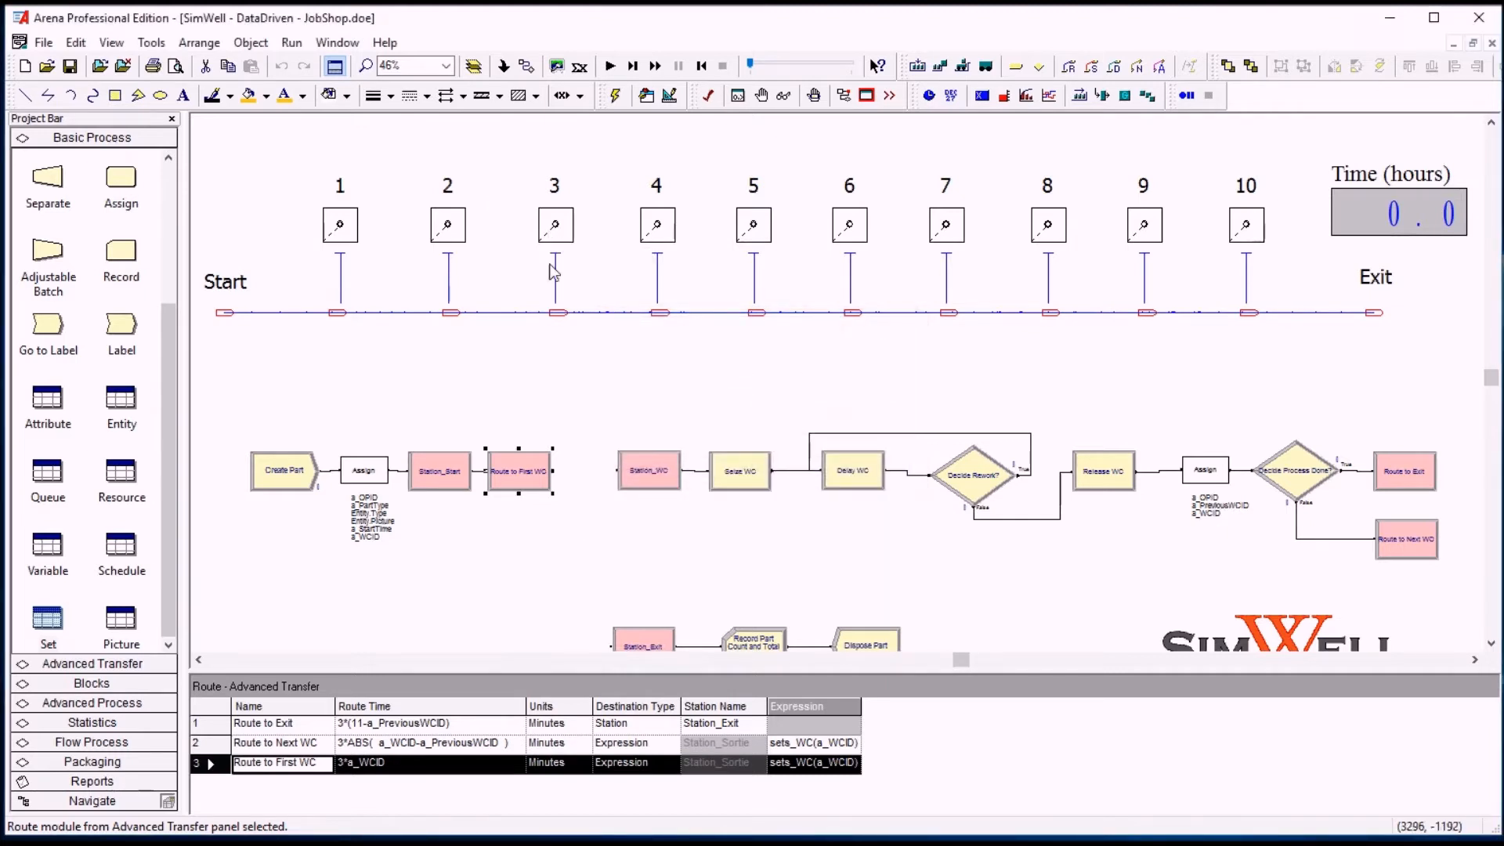
mouse_move(667, 511)
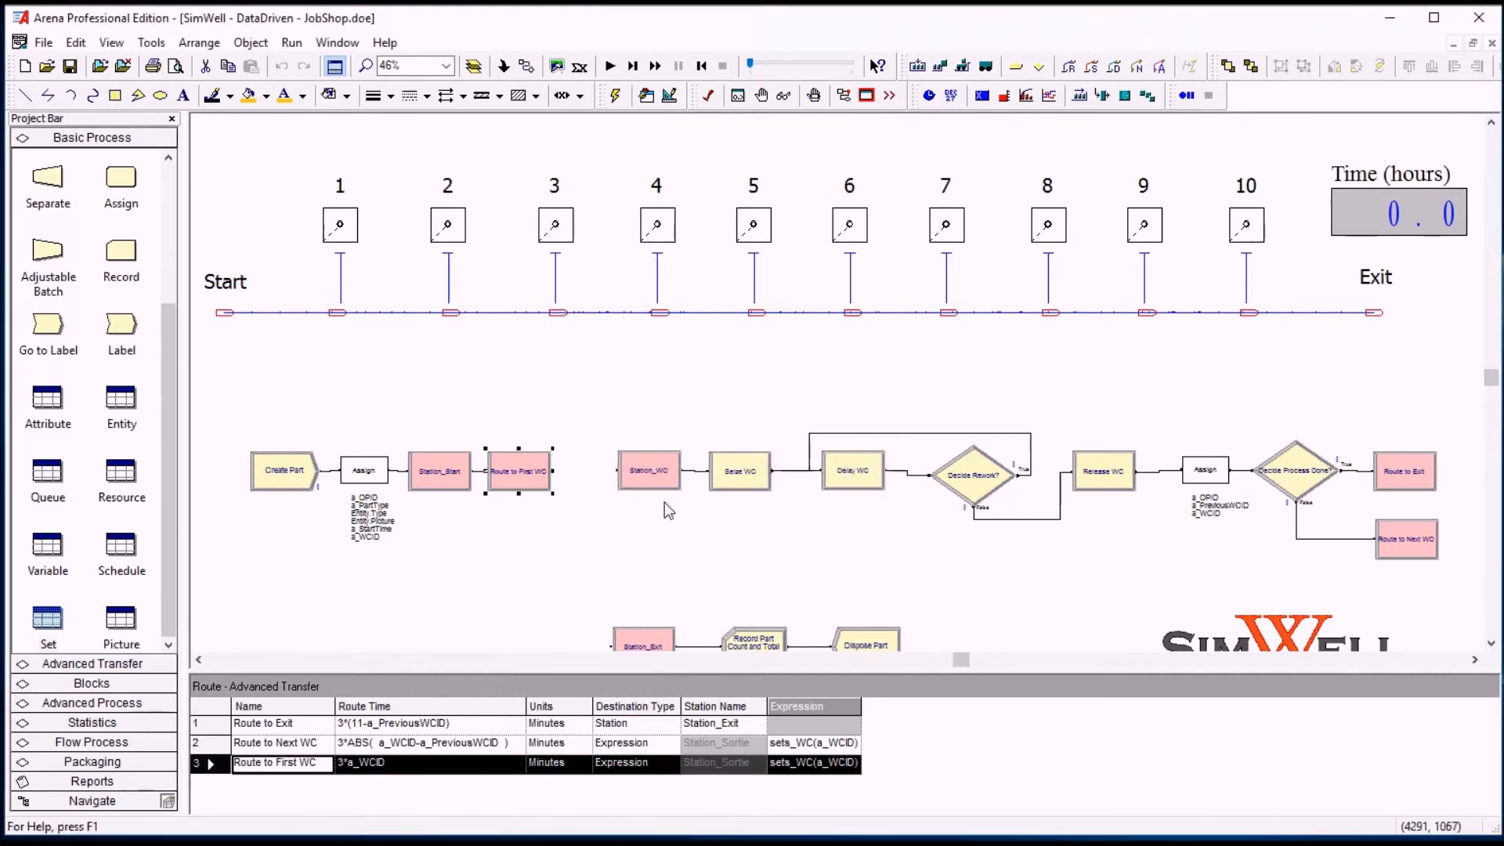
mouse_move(583, 356)
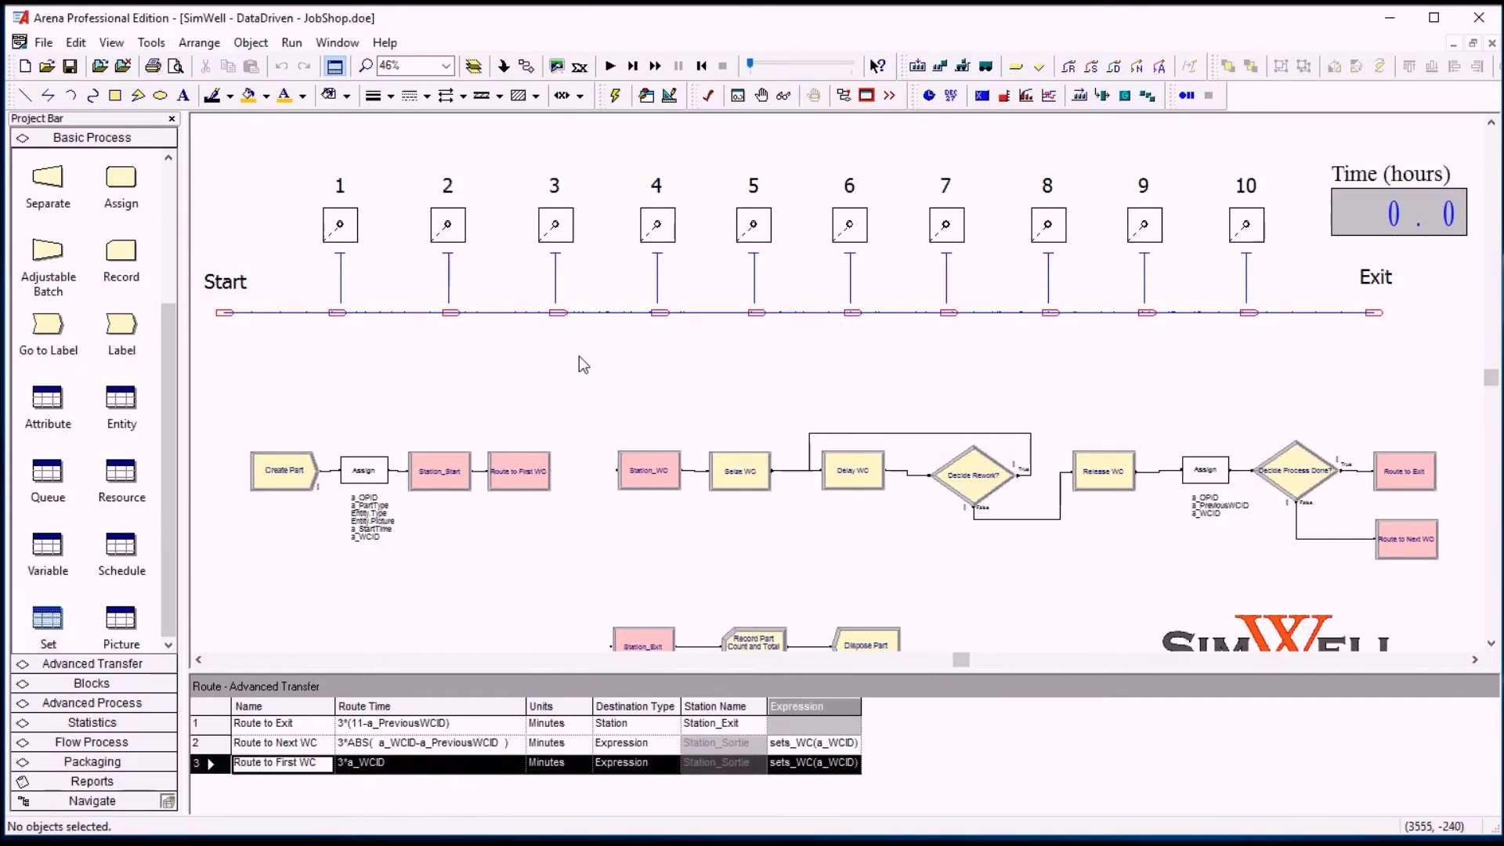
mouse_move(608, 406)
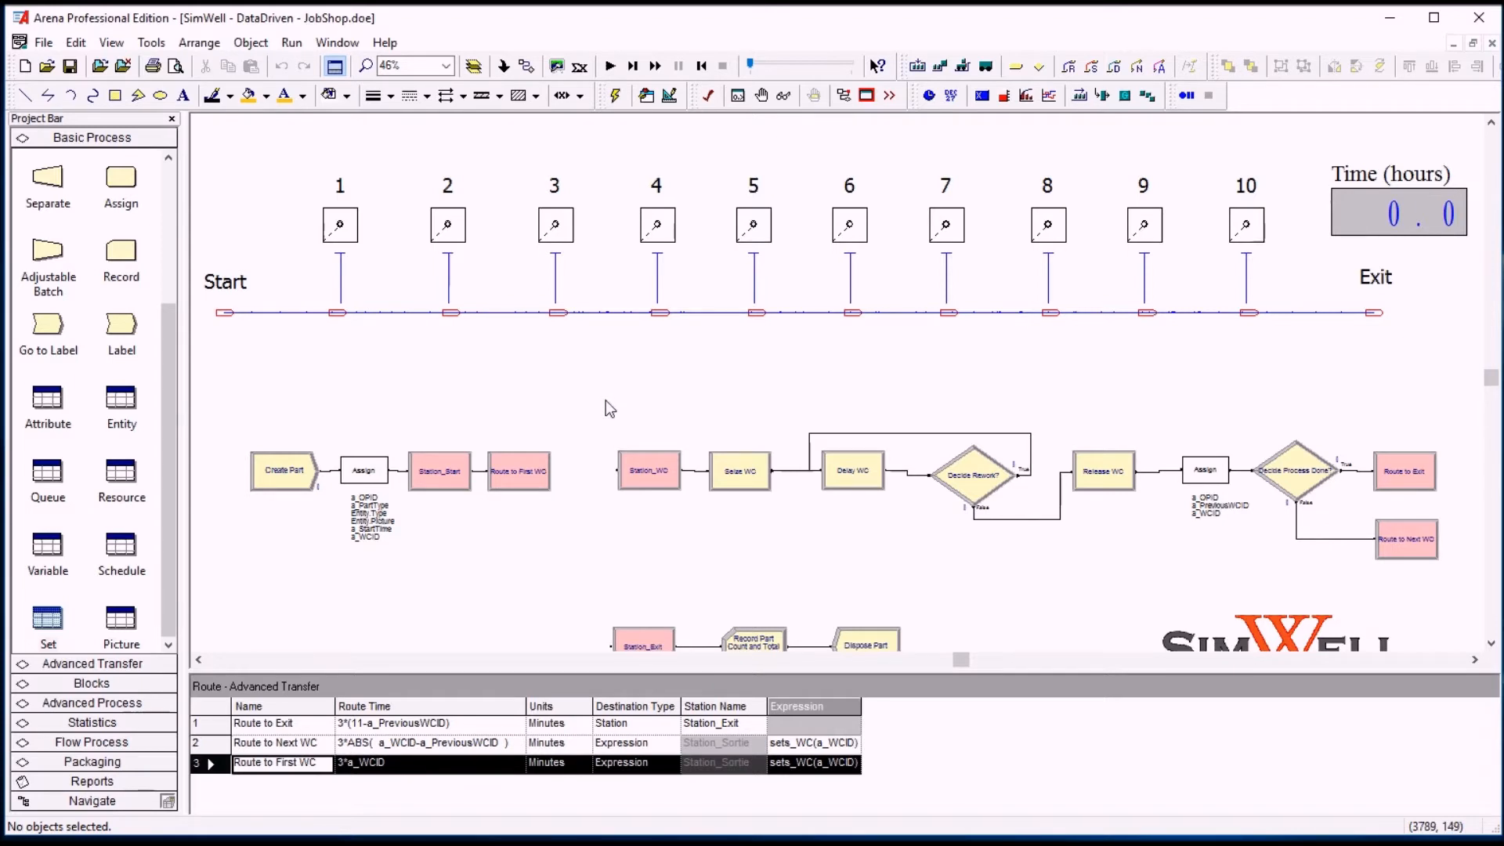
mouse_move(694, 265)
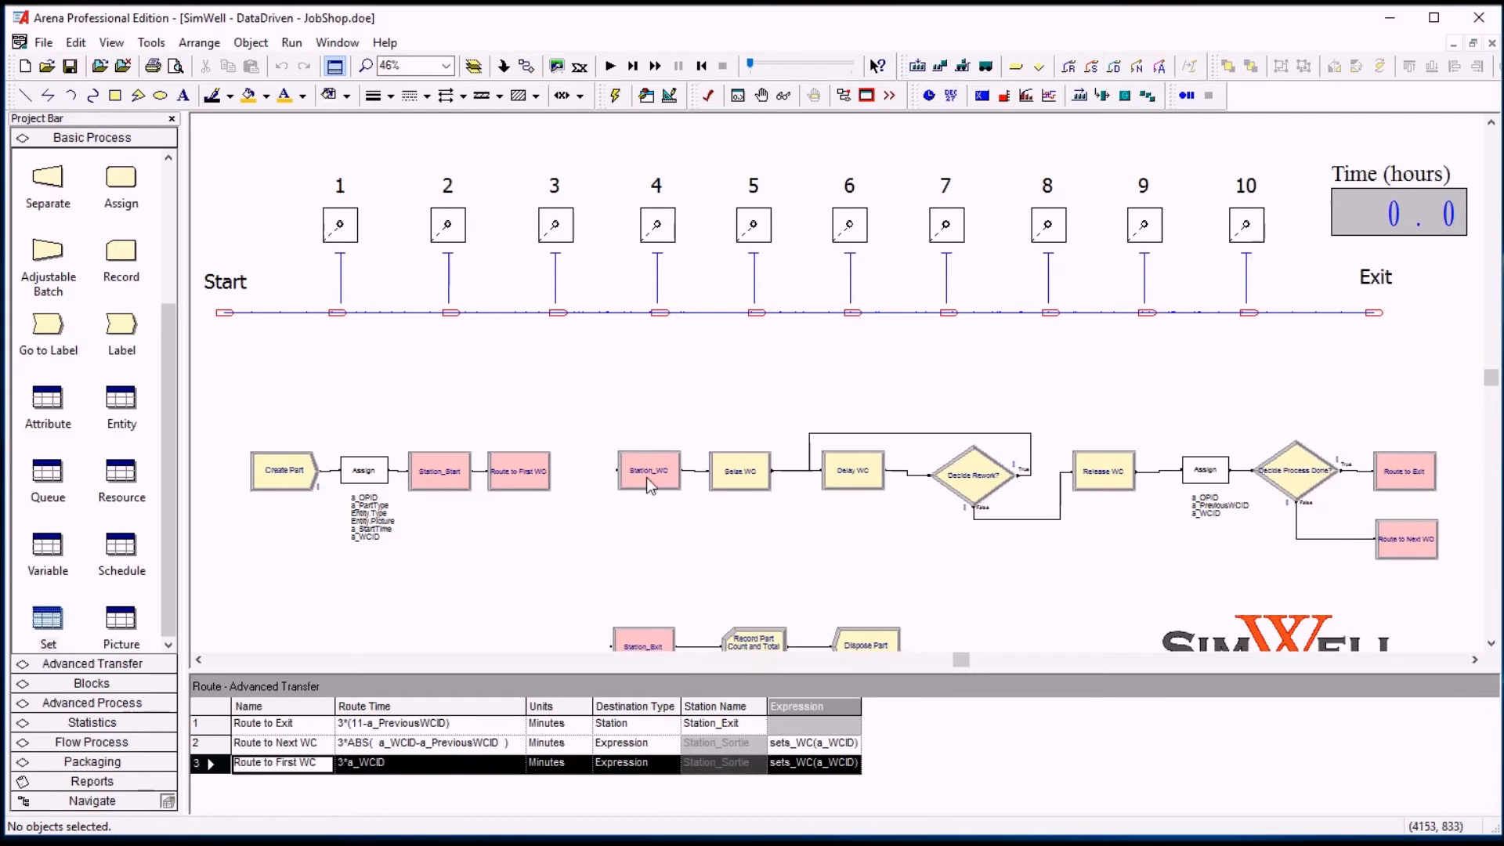
- Check set_r_WC members, then confirm Seize WC seizes set_r_WC member a_WCID and cancel unchanged
click(648, 470)
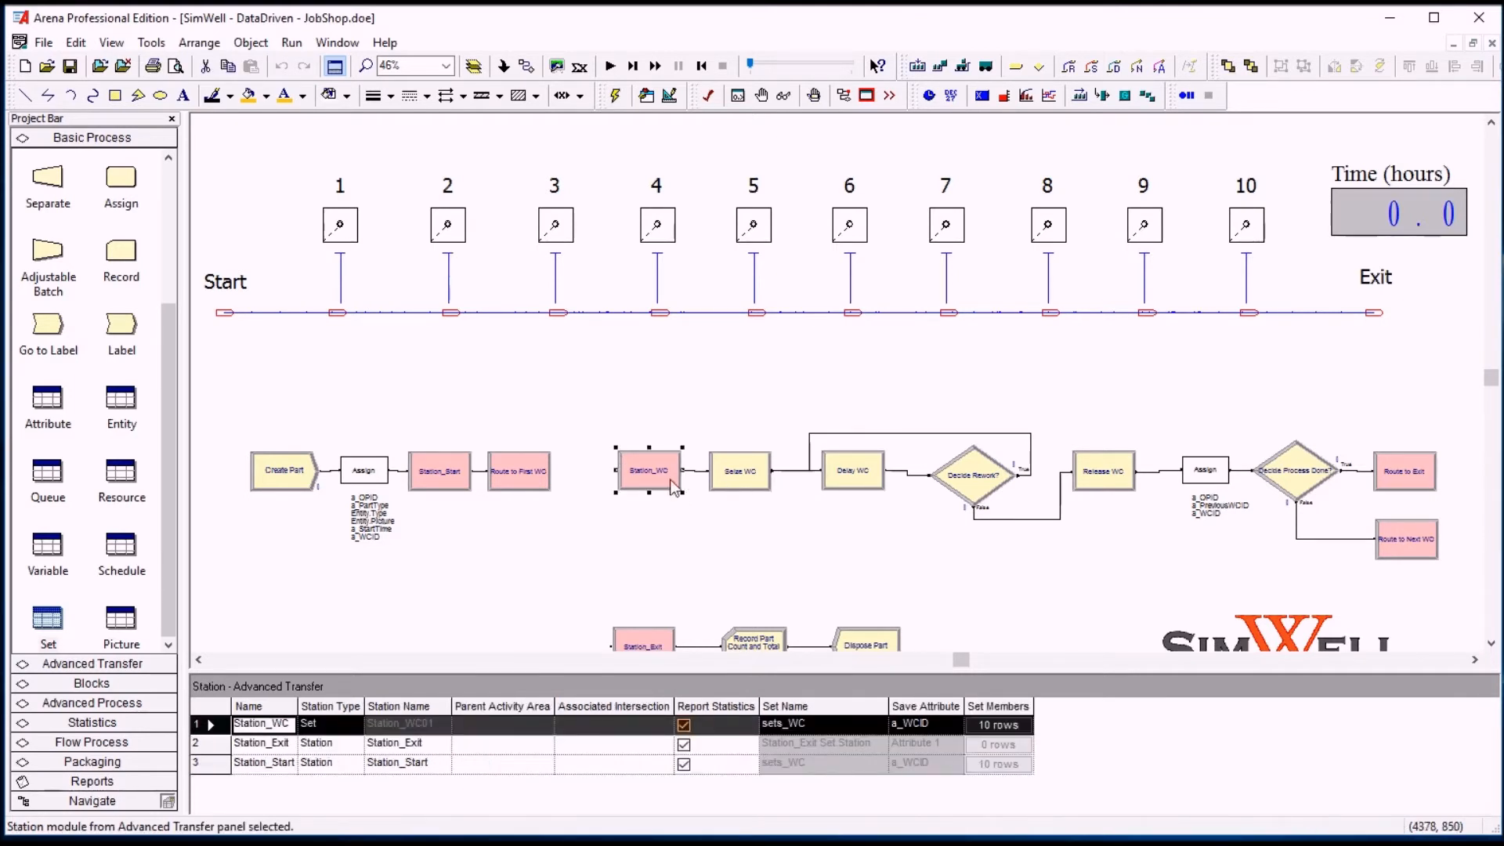
mouse_move(740, 473)
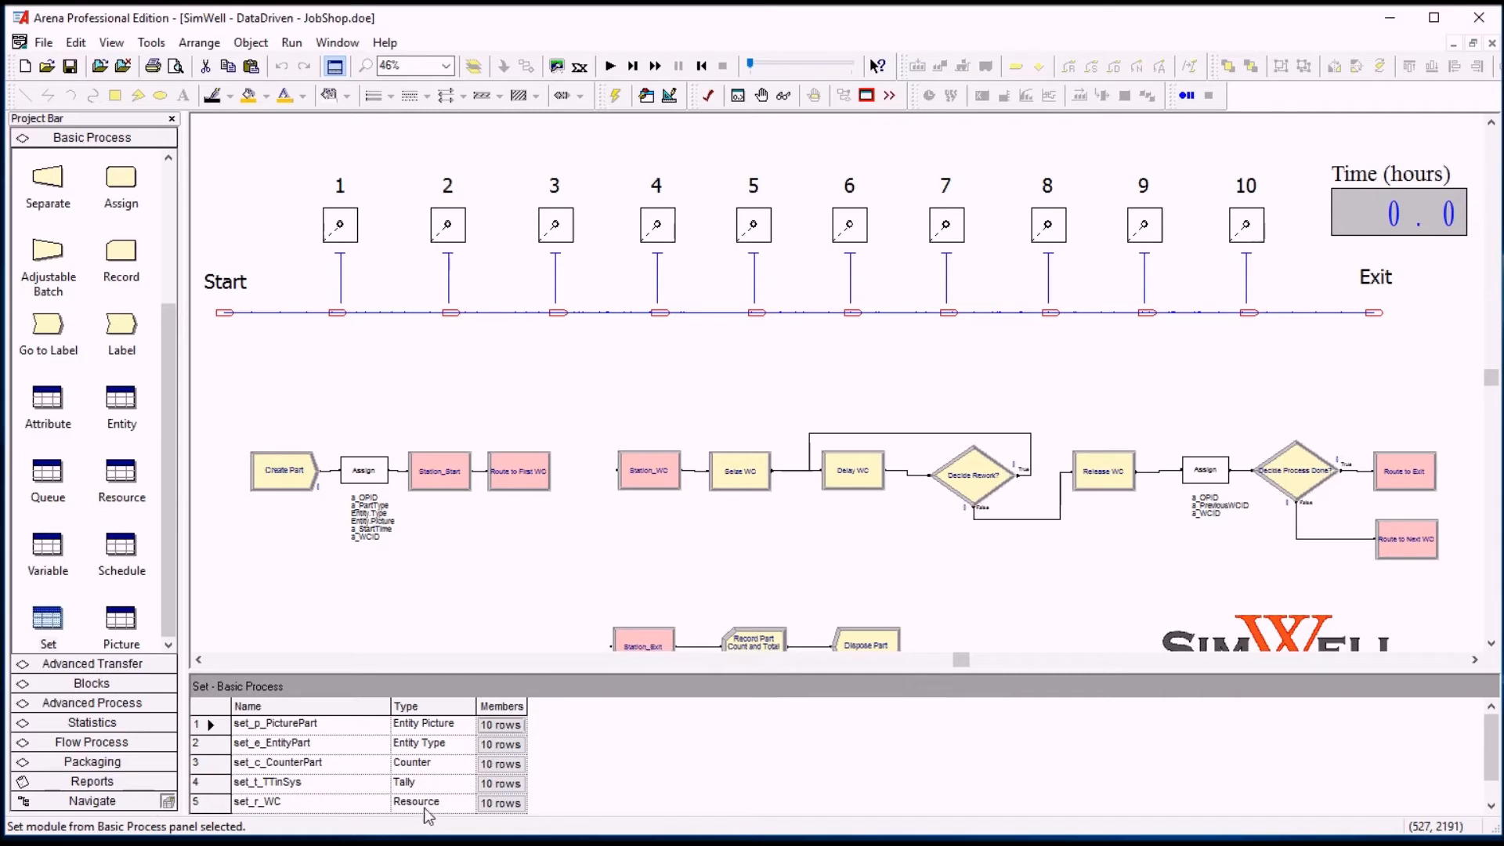
mouse_move(358, 811)
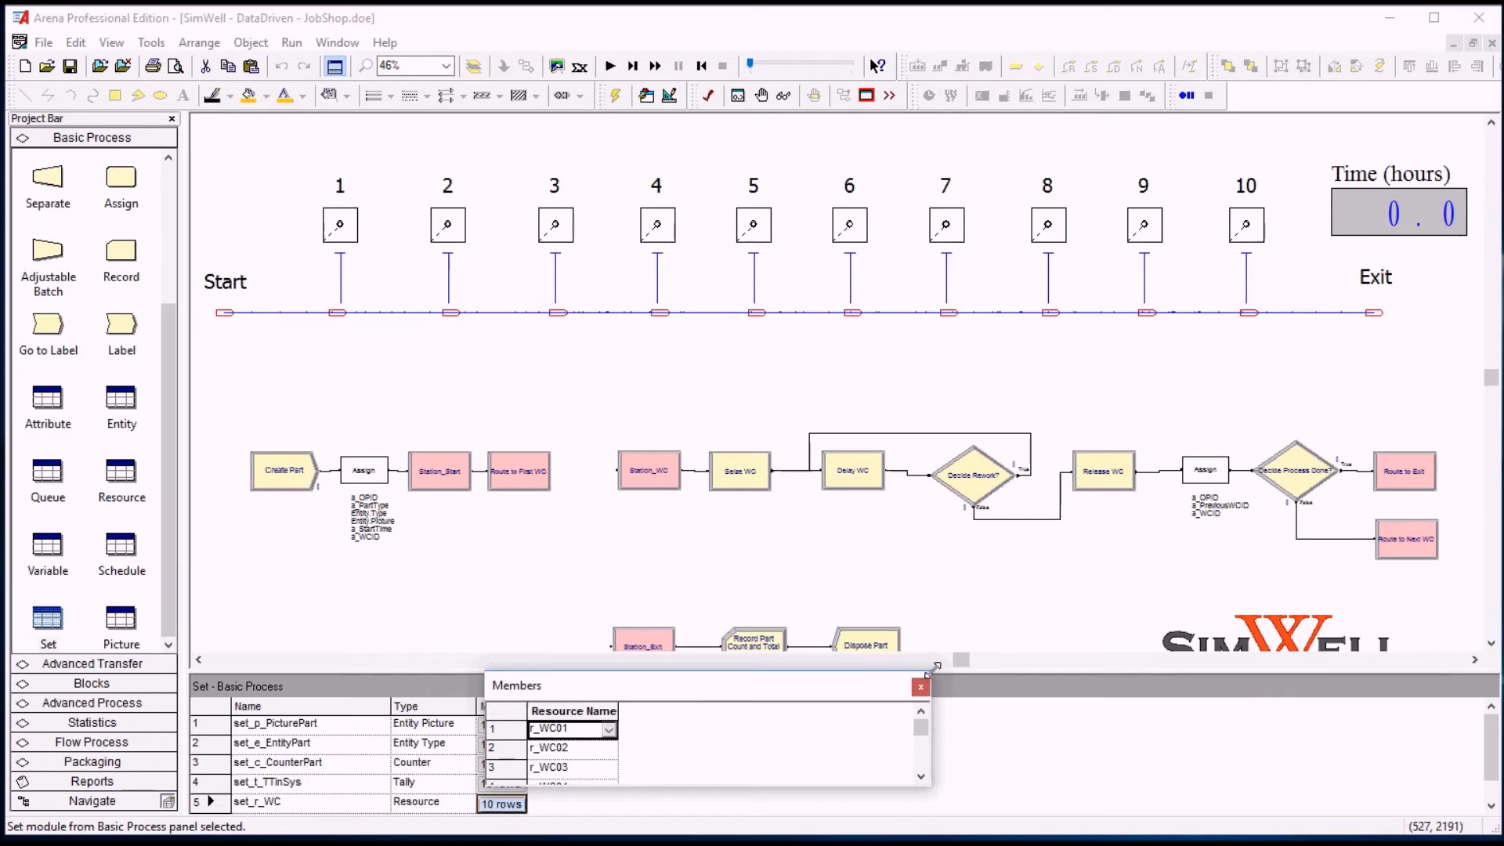
click(918, 688)
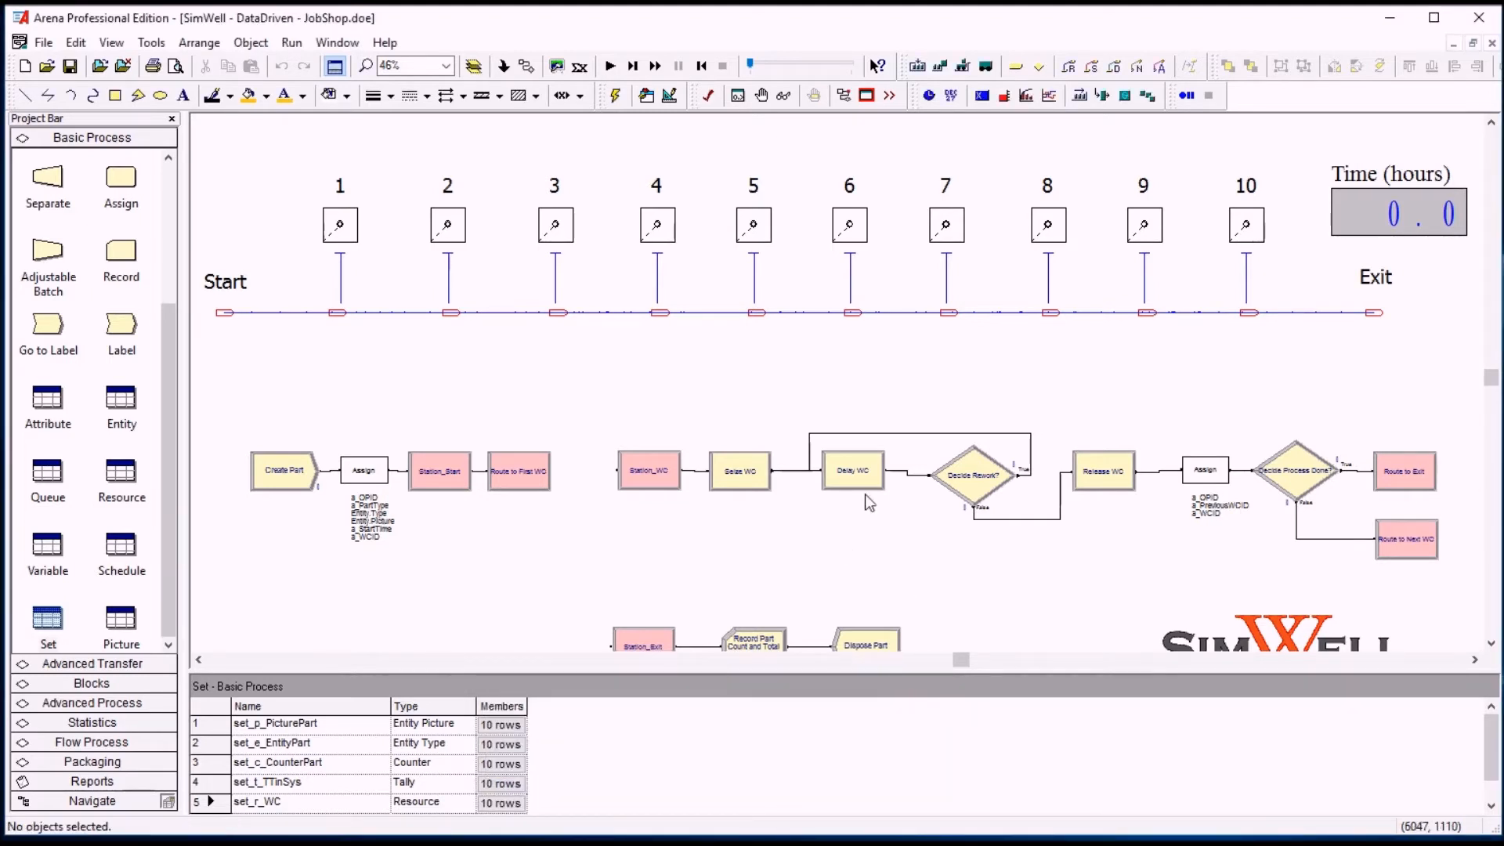
double_click(739, 470)
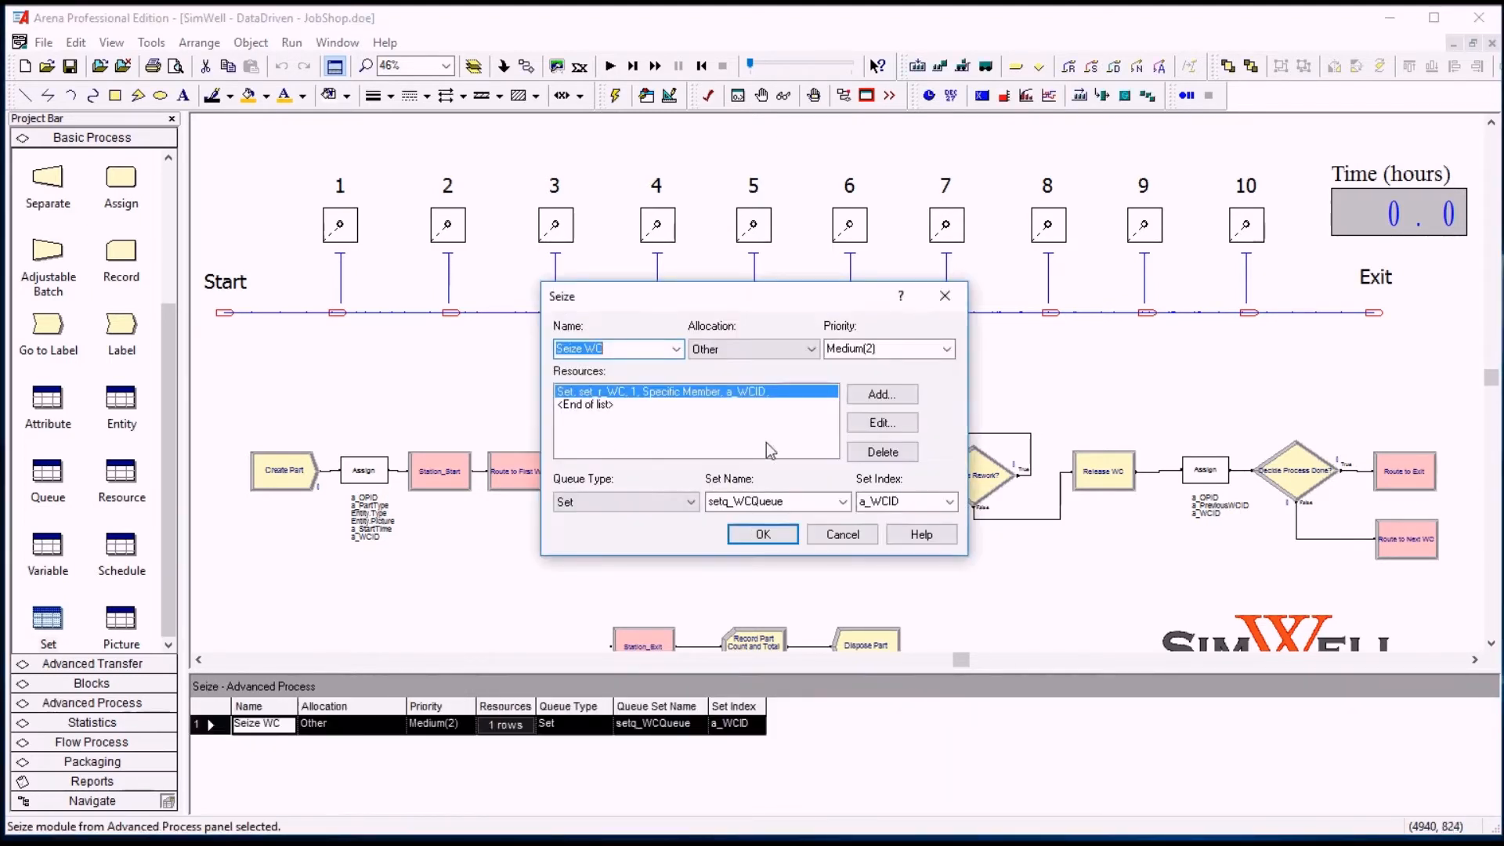
click(882, 423)
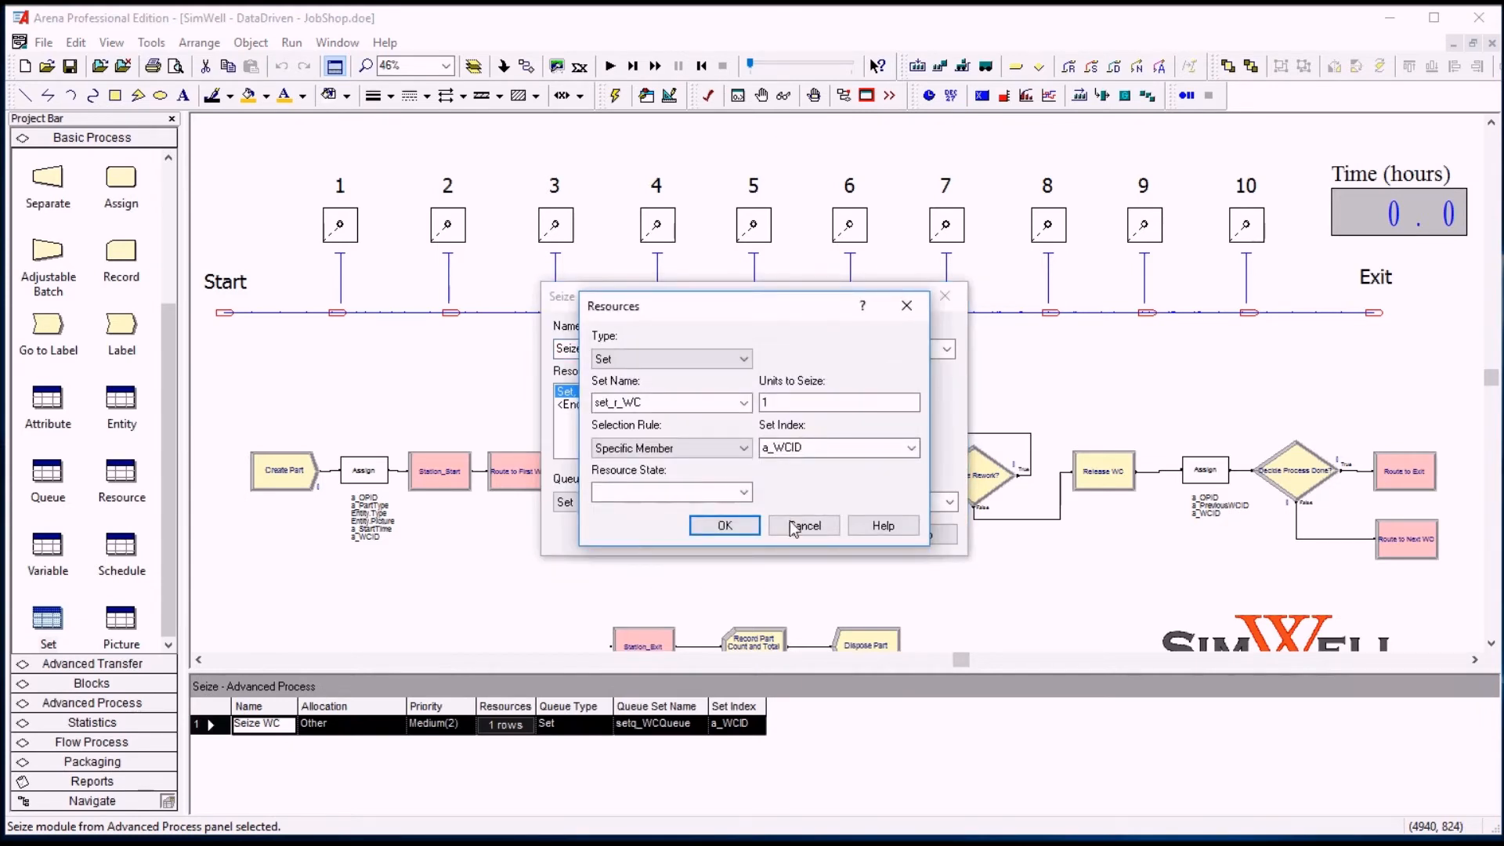
click(723, 525)
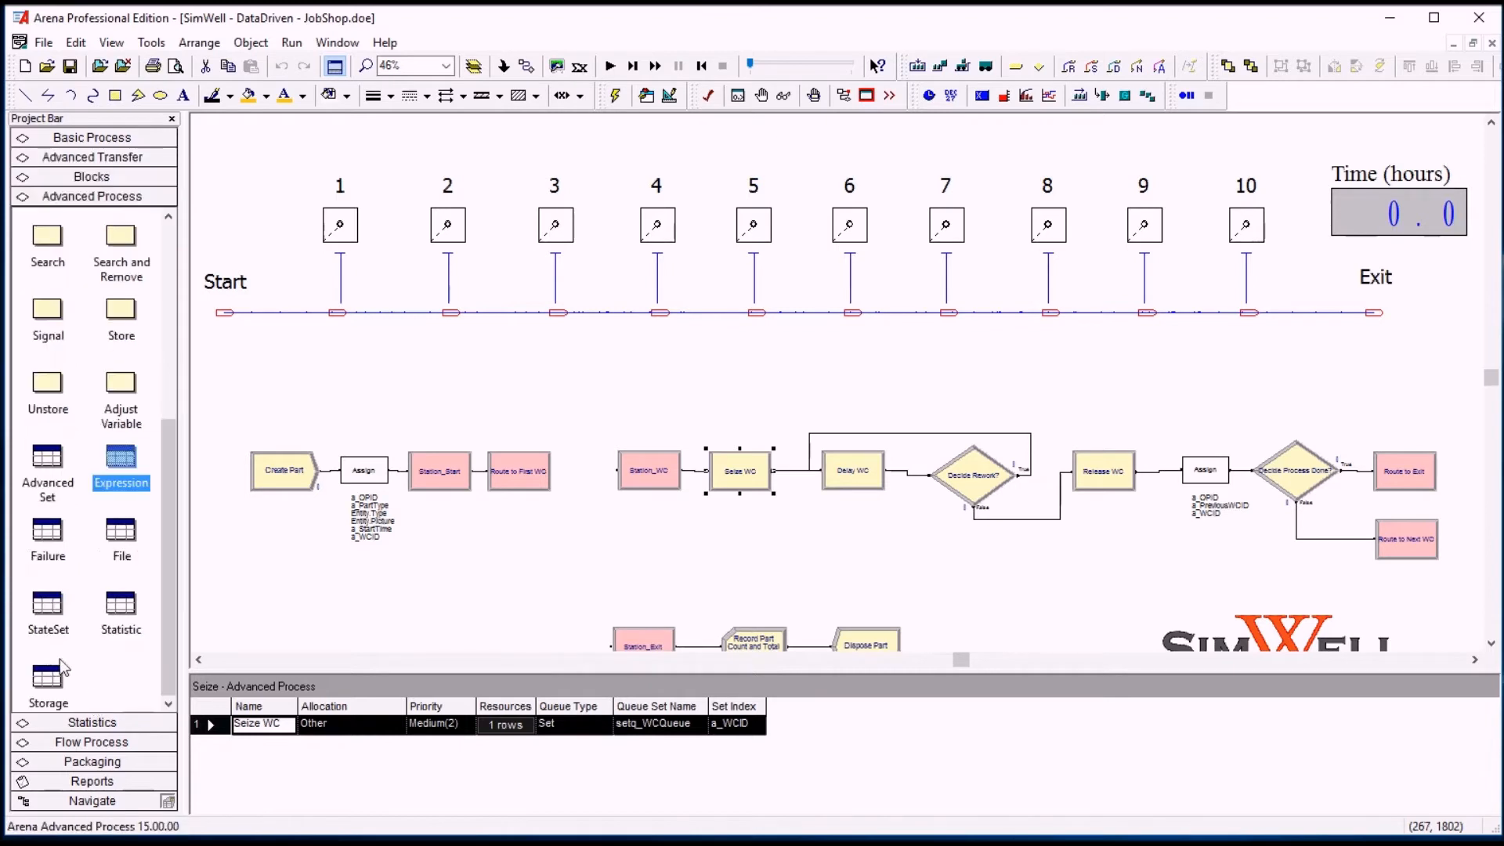
- View the ten q_WC01-onward members of queue set setq_WCQueue in Advanced Set, then close the list
click(47, 458)
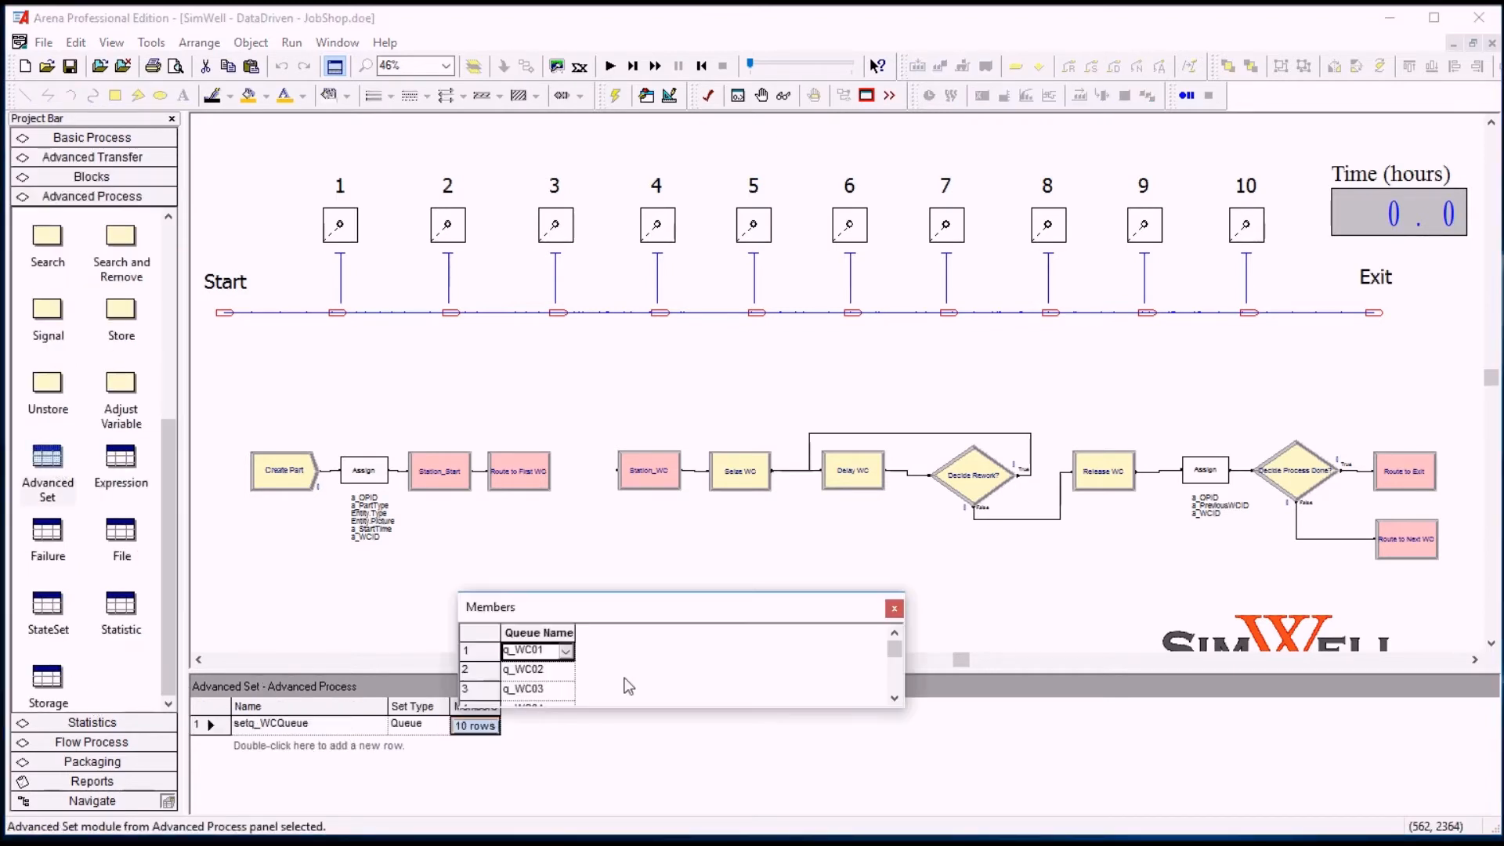
click(893, 608)
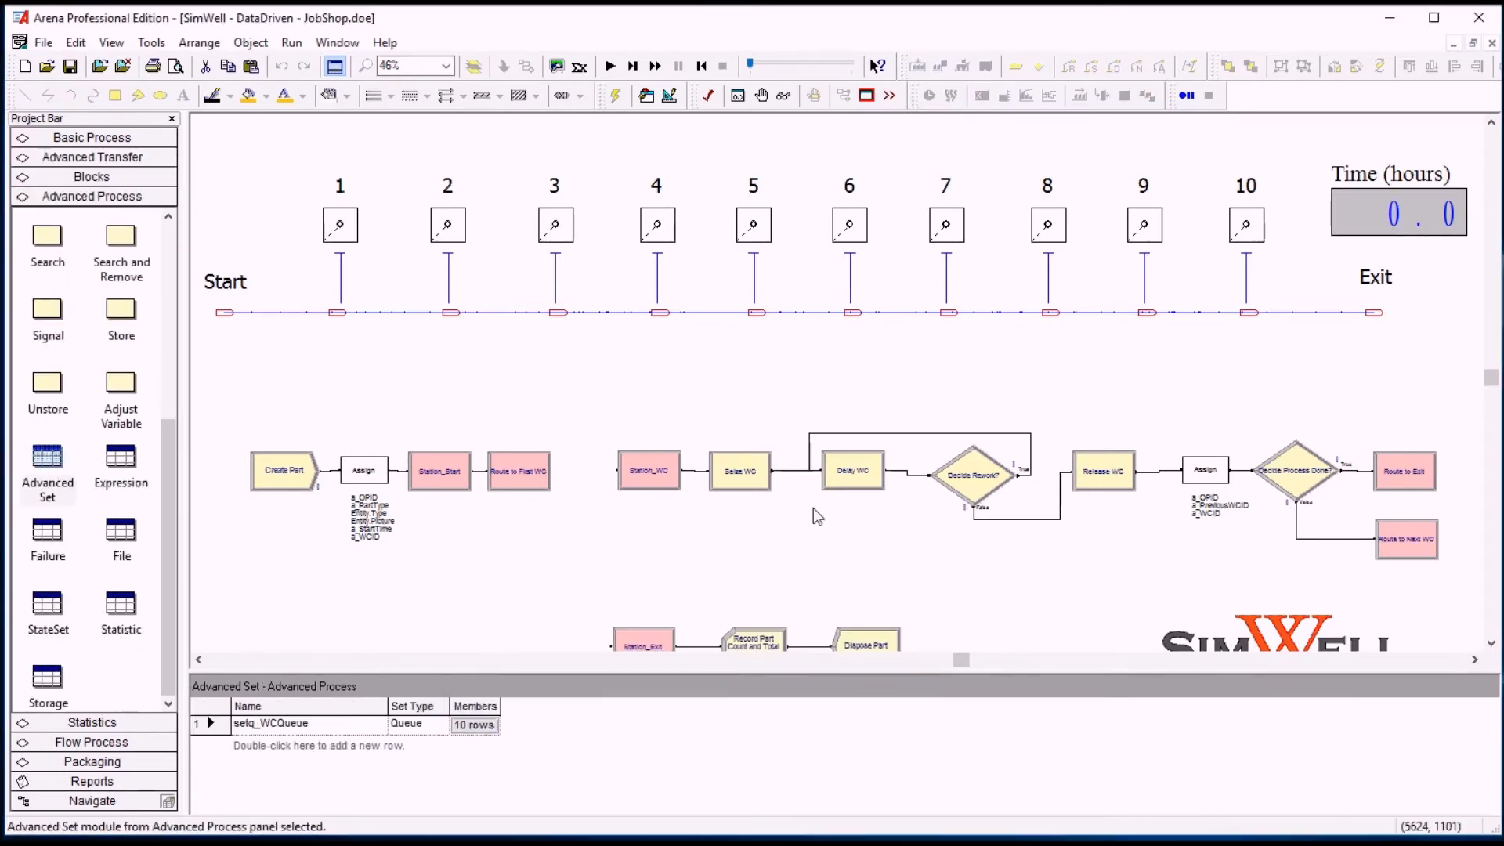
mouse_move(770, 493)
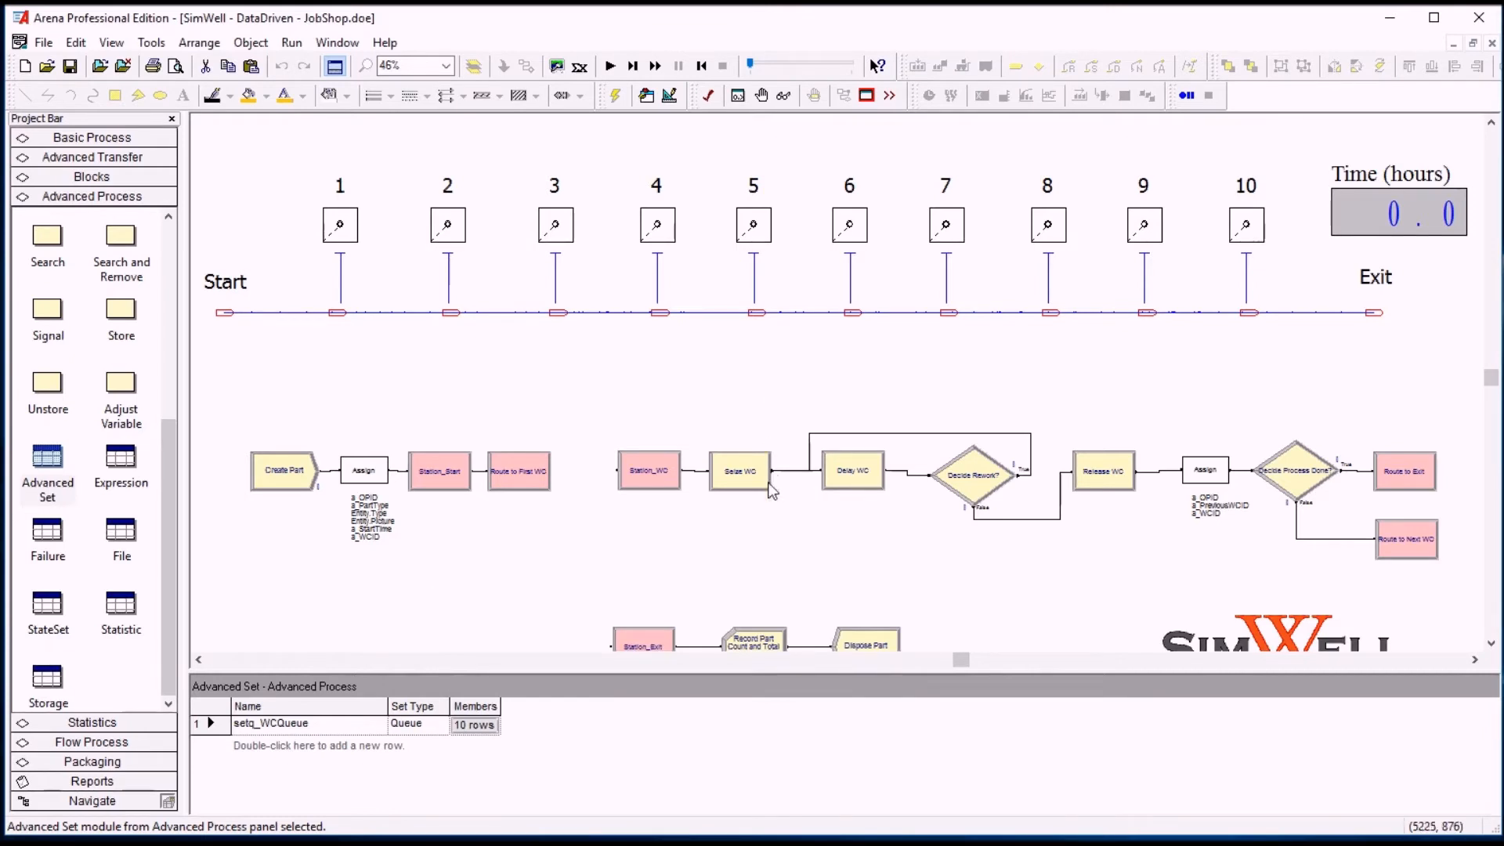
mouse_move(759, 492)
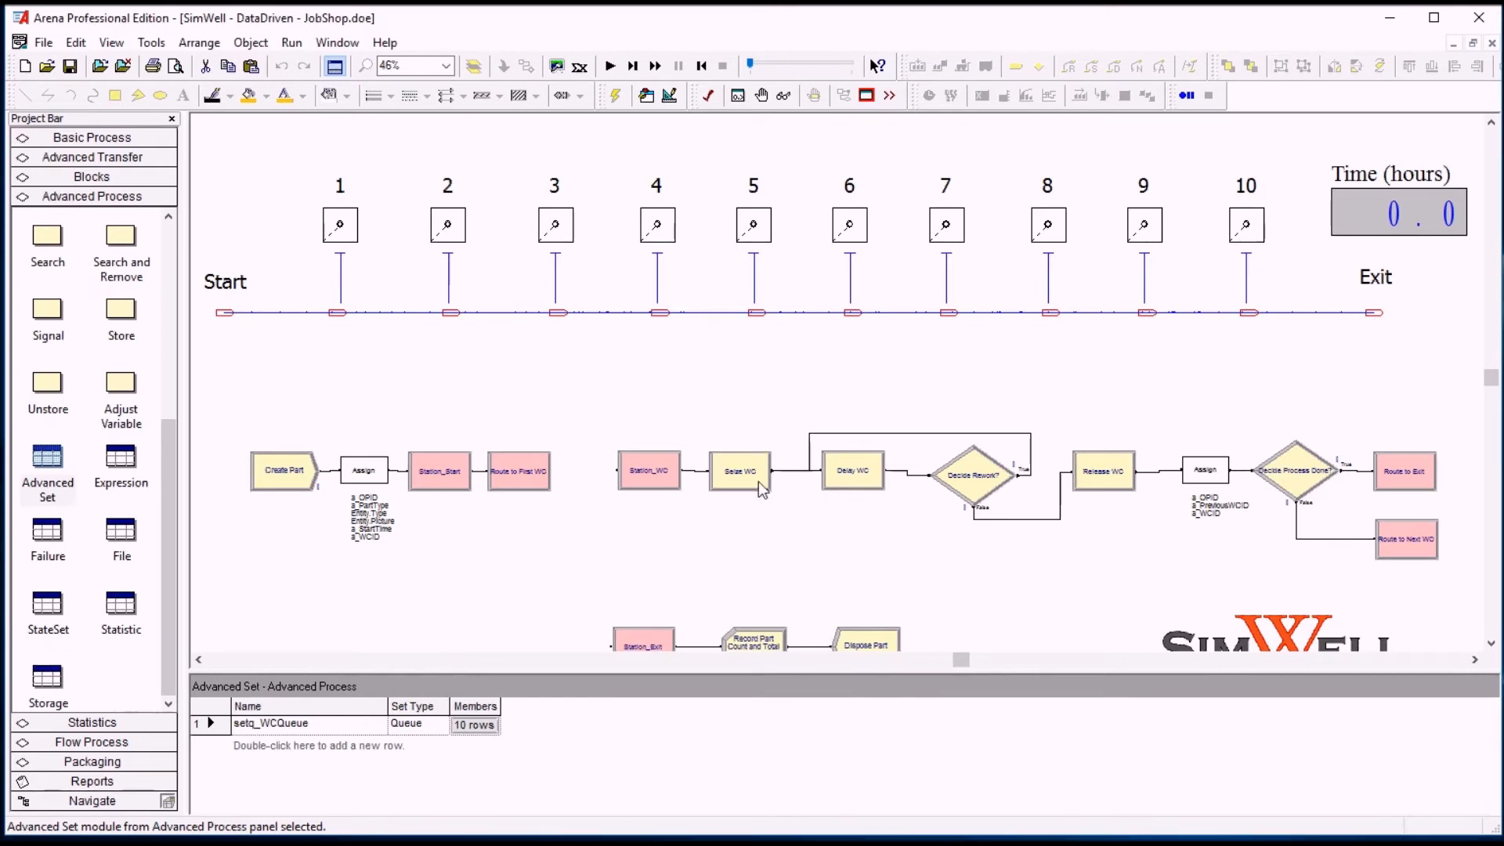
mouse_move(858, 482)
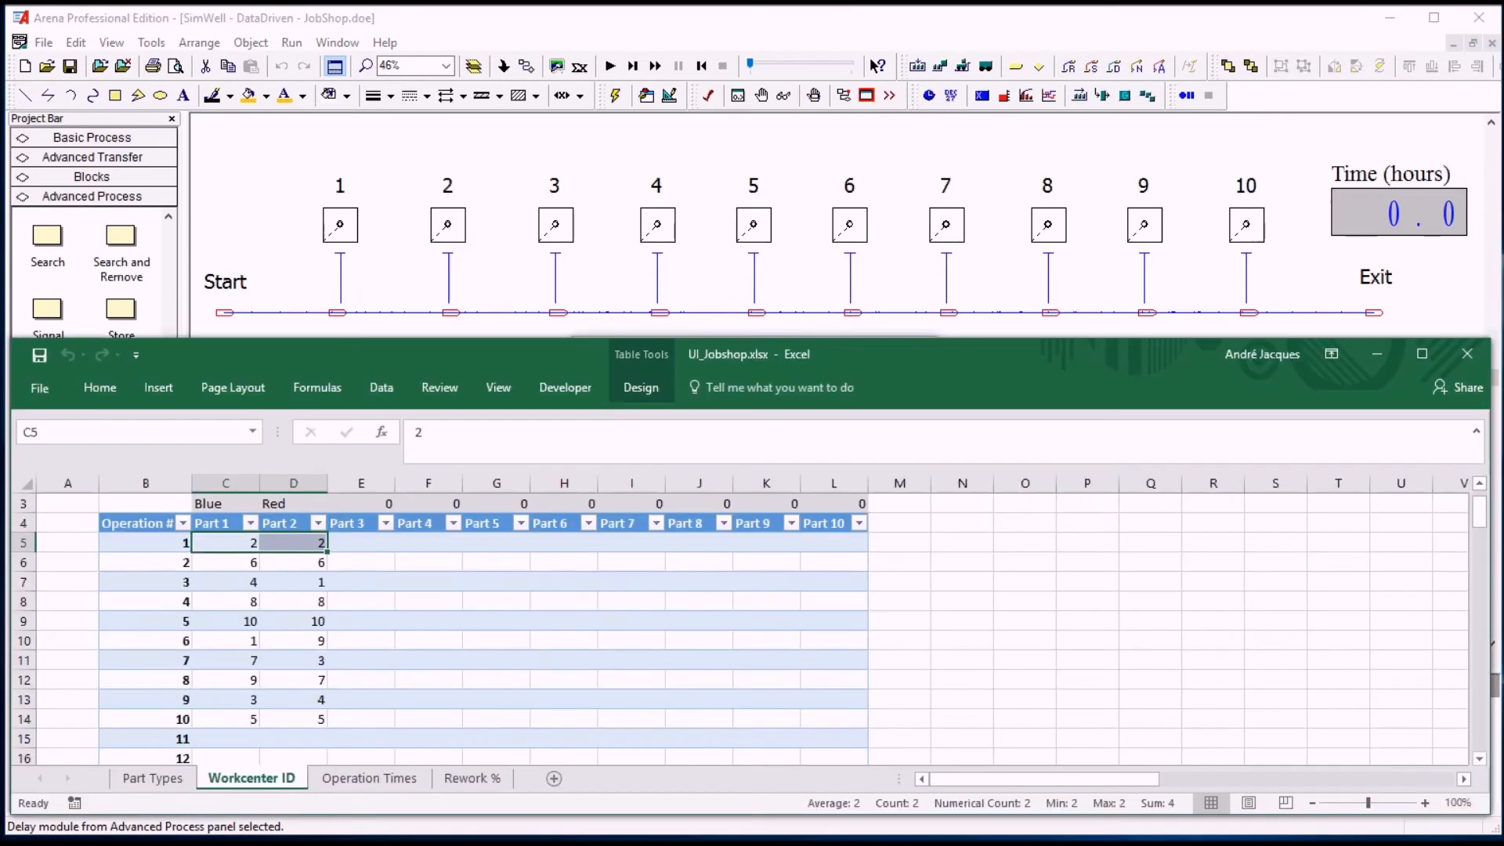
- Return from Excel's Workcenter ID sheet to the Arena model showing Delay WC
click(369, 777)
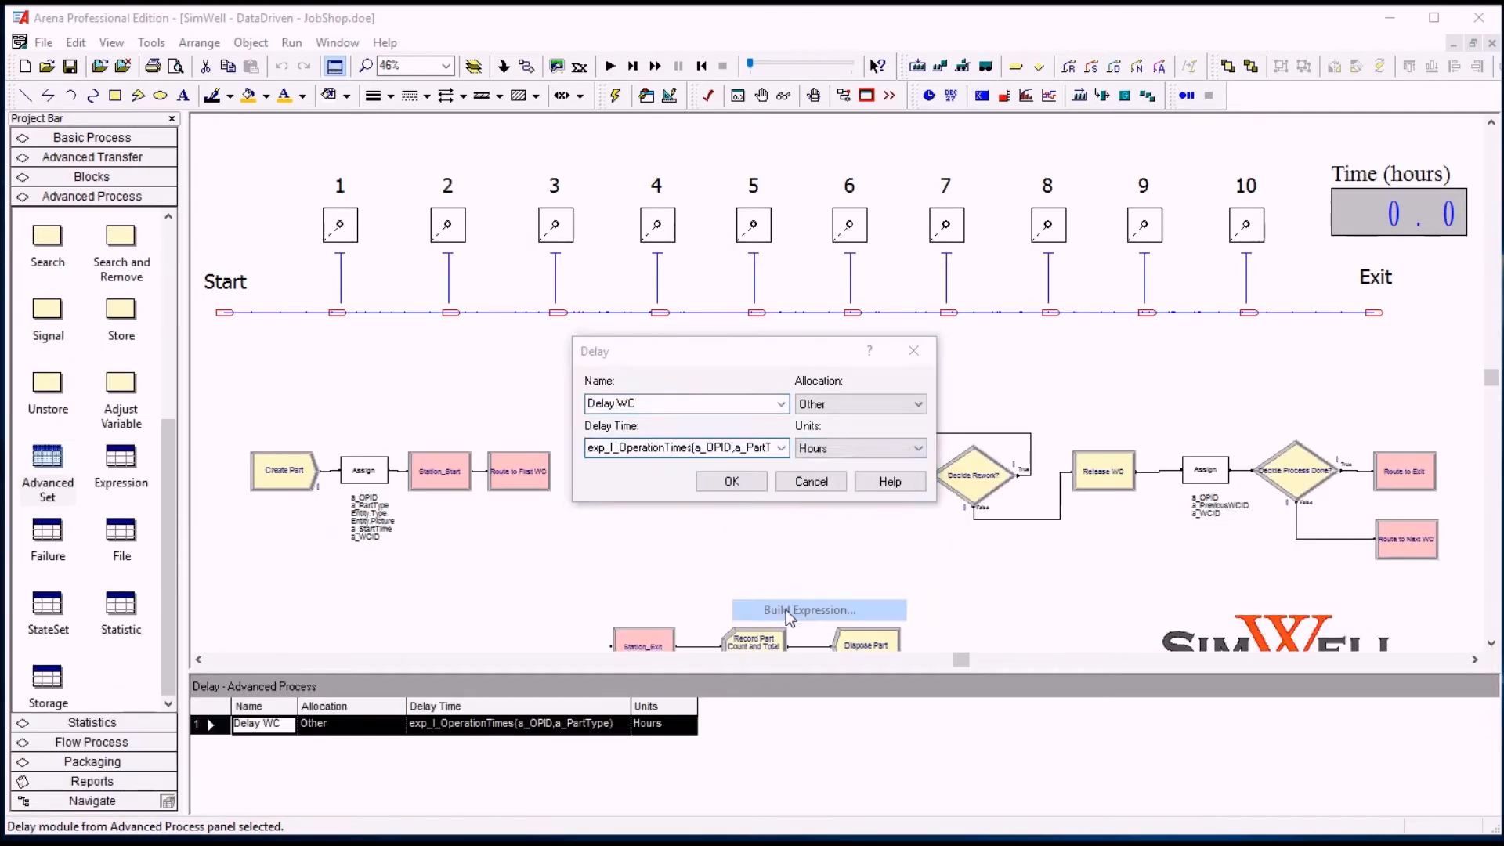
- Inspect exp_I_OperationTimes(a_OPID, a_PartType) in the Expression Builder and cancel without changes
click(818, 609)
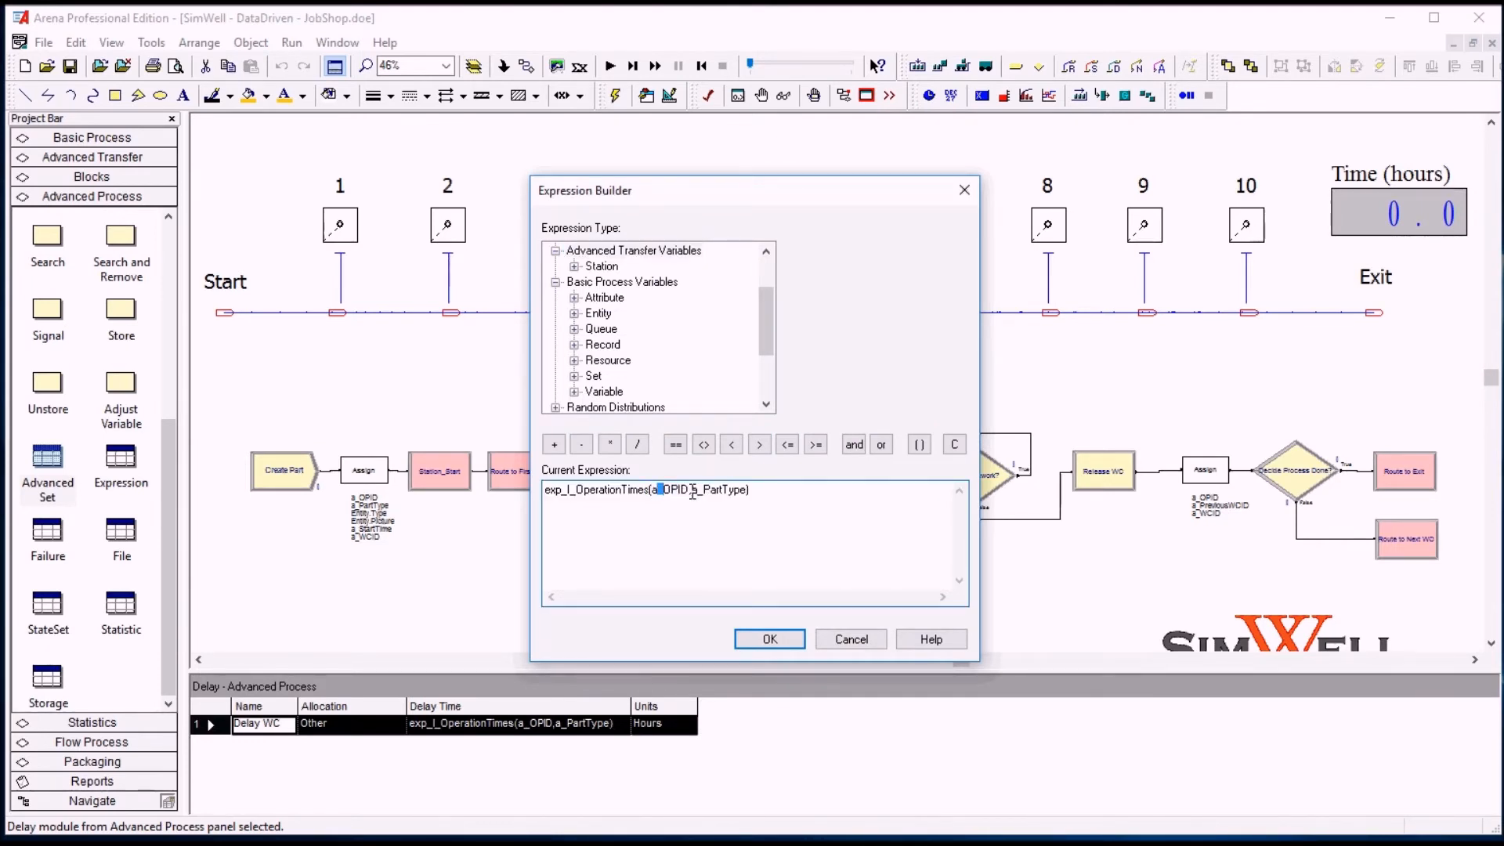
double_click(667, 488)
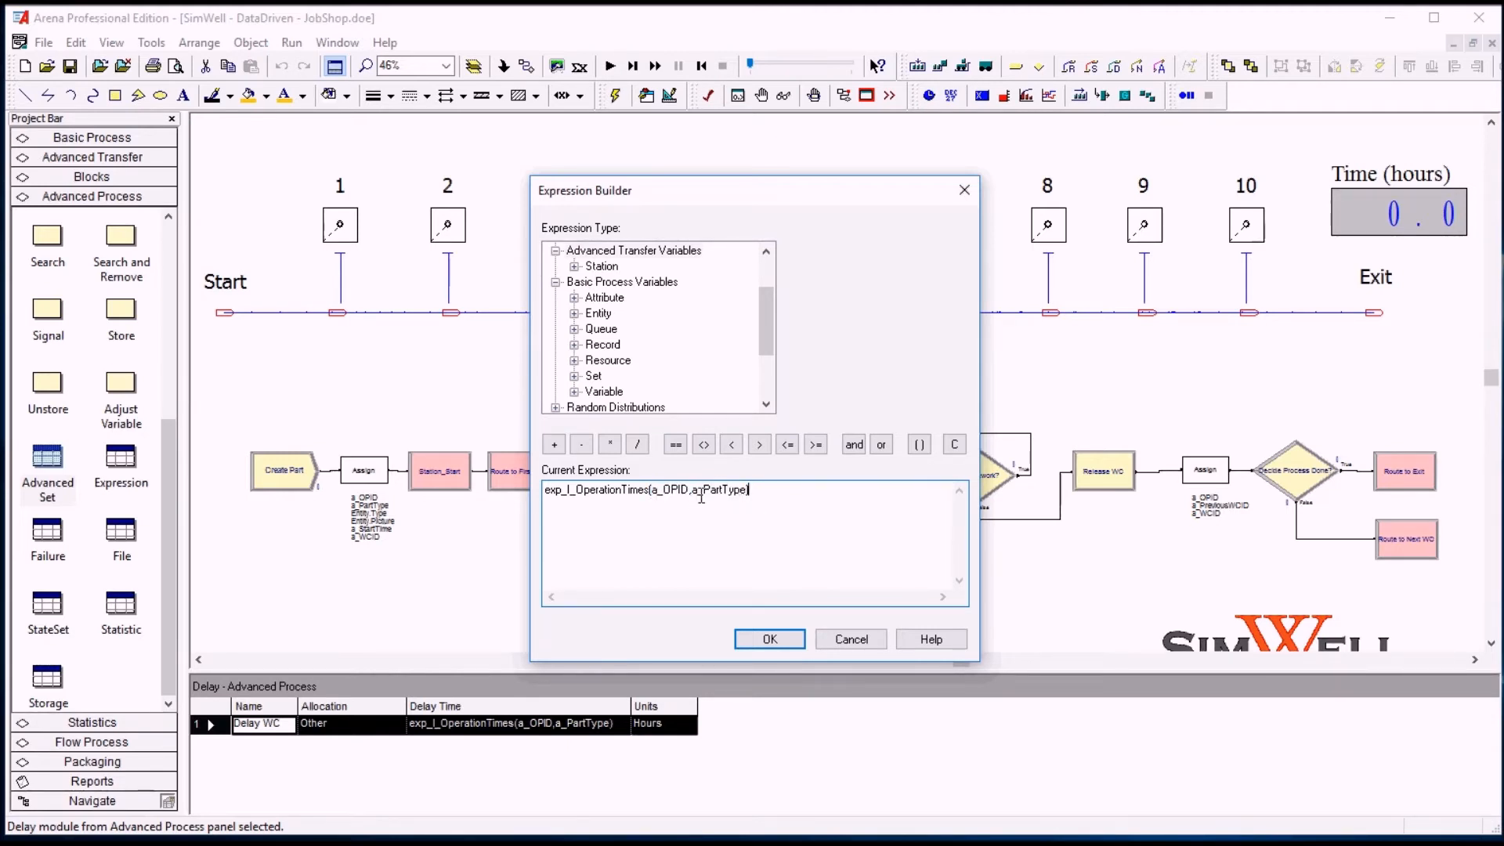
double_click(721, 491)
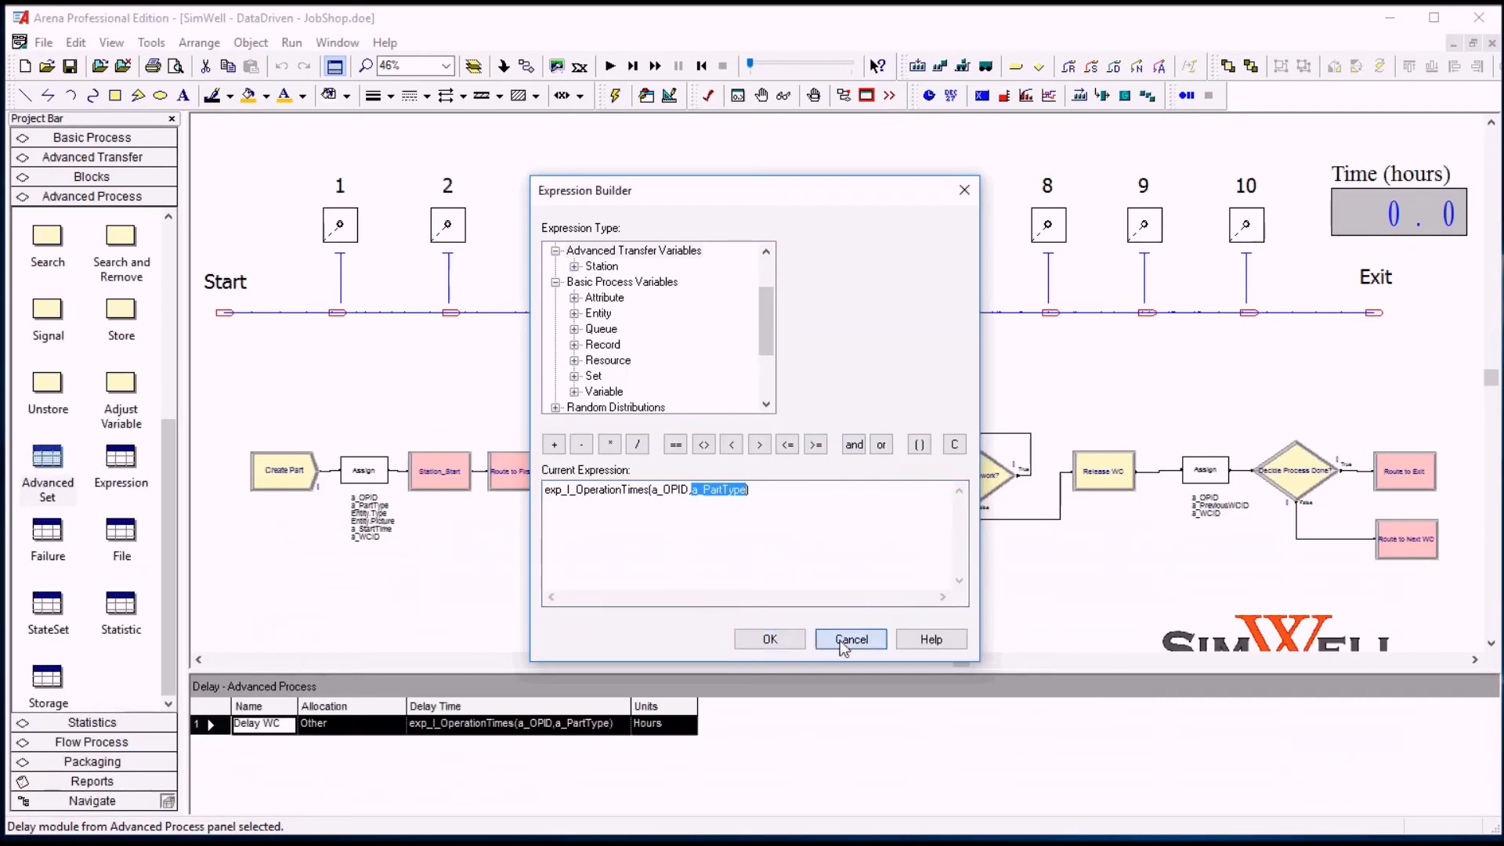
click(849, 639)
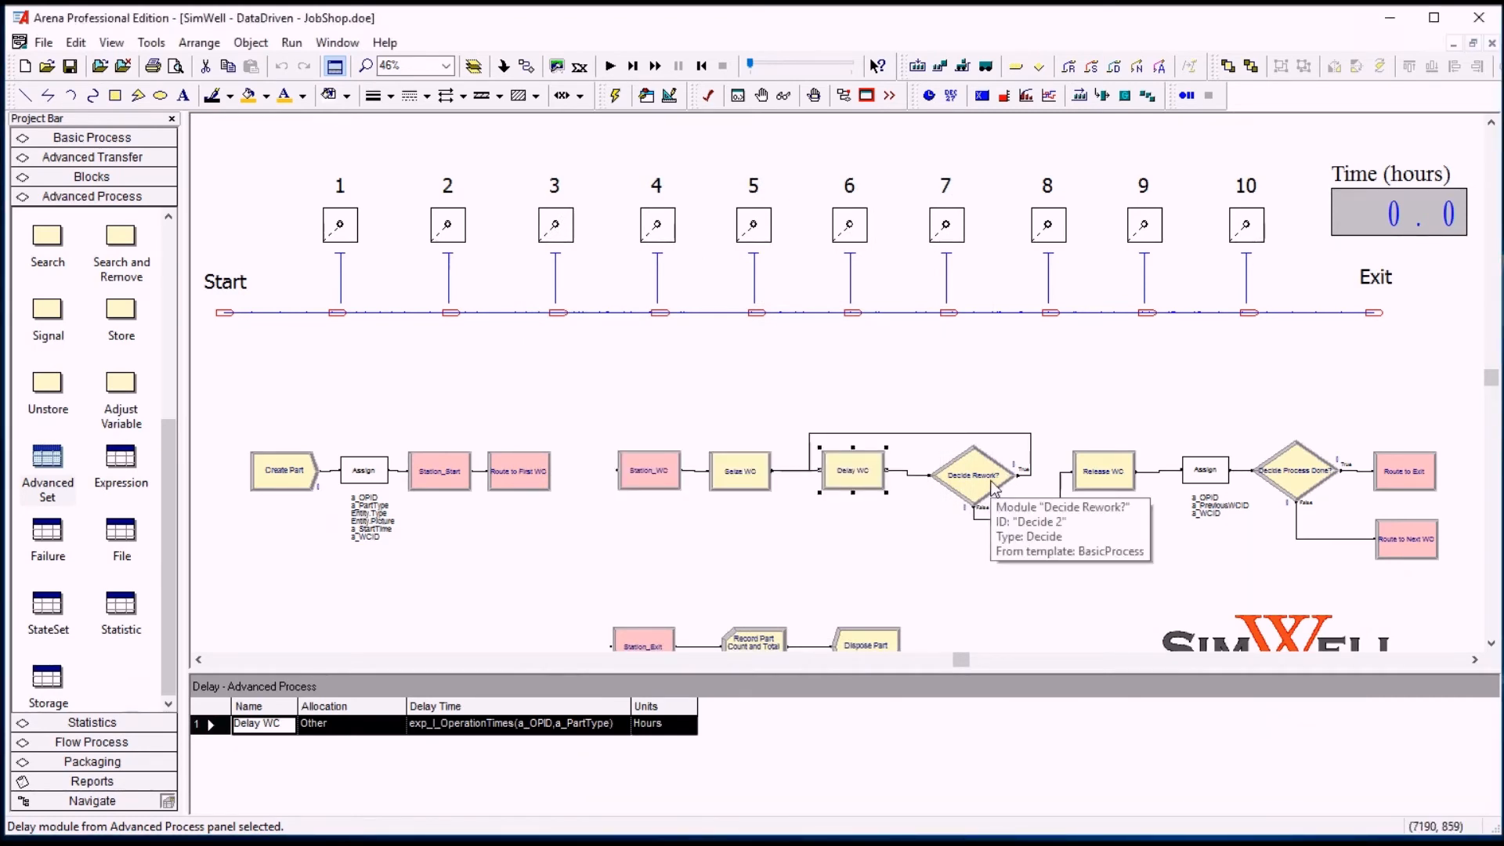
- Inspect the Percent True expression v_I_Rework(a_OPID, a_PartType) via Build Expression, then return to the model
right_click(617, 404)
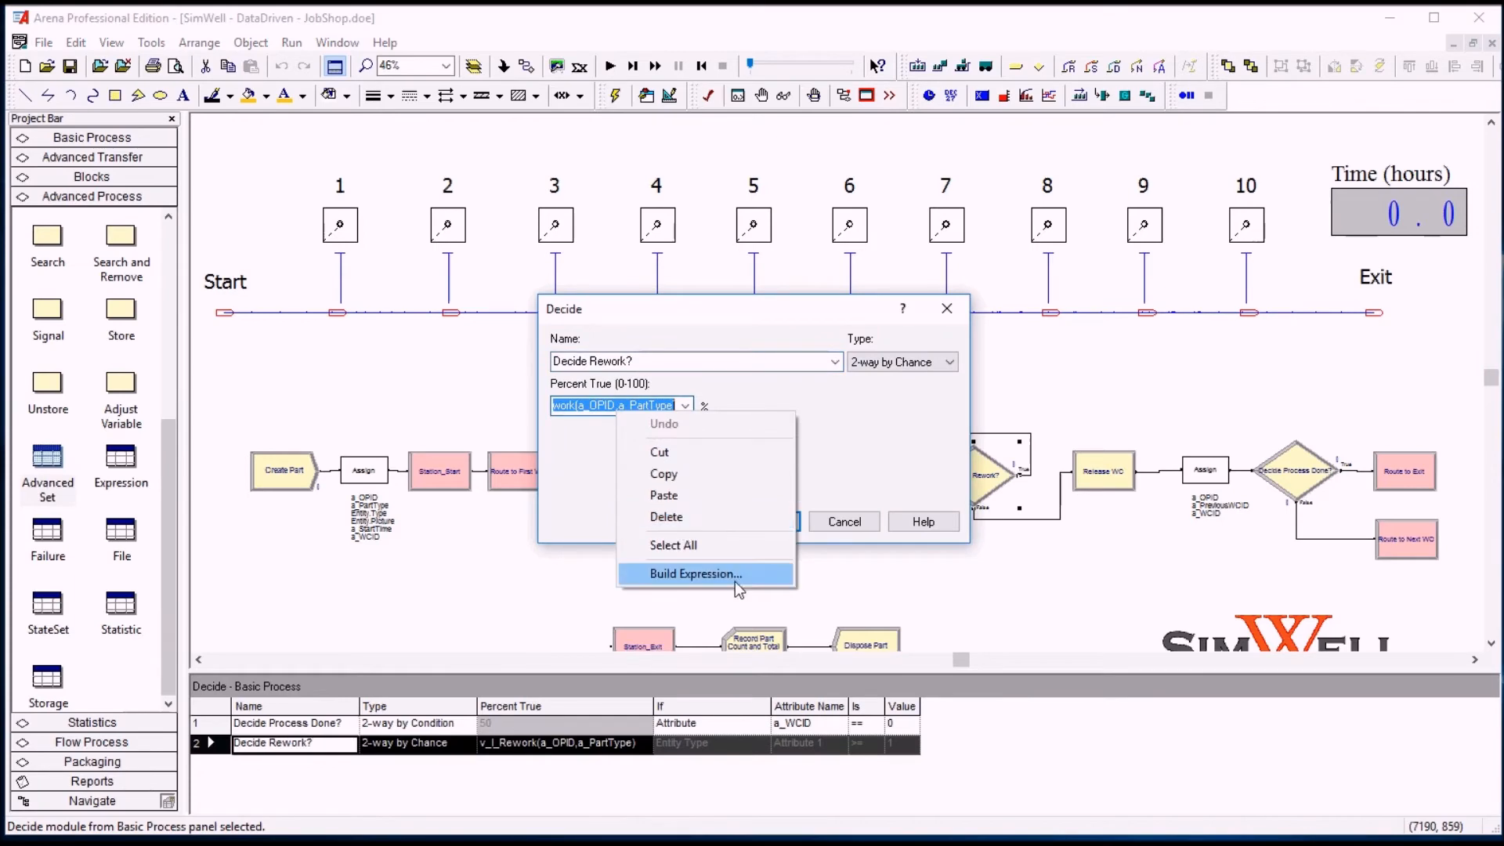
click(695, 573)
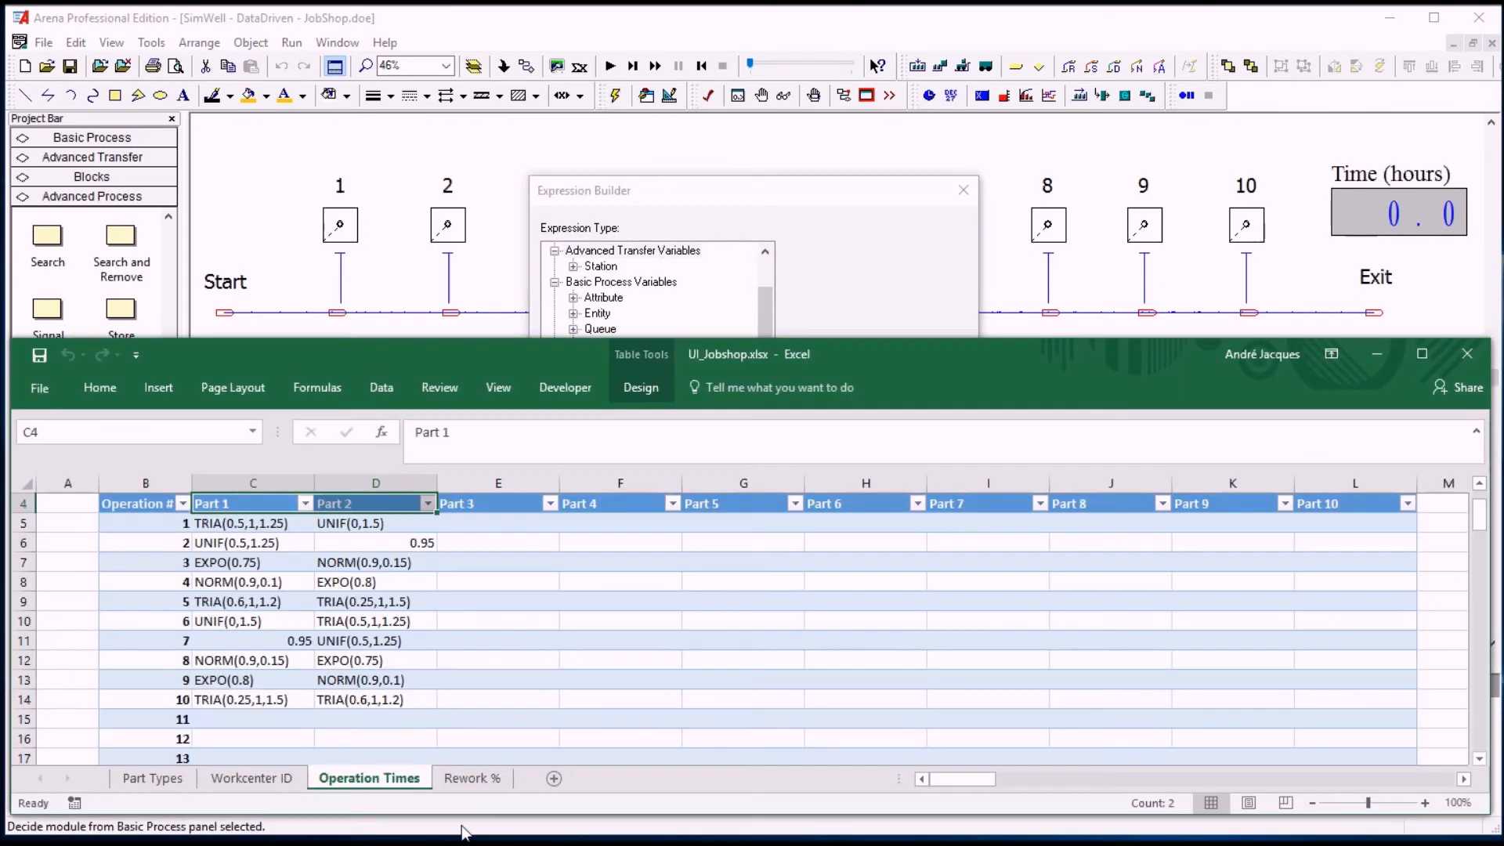
click(471, 777)
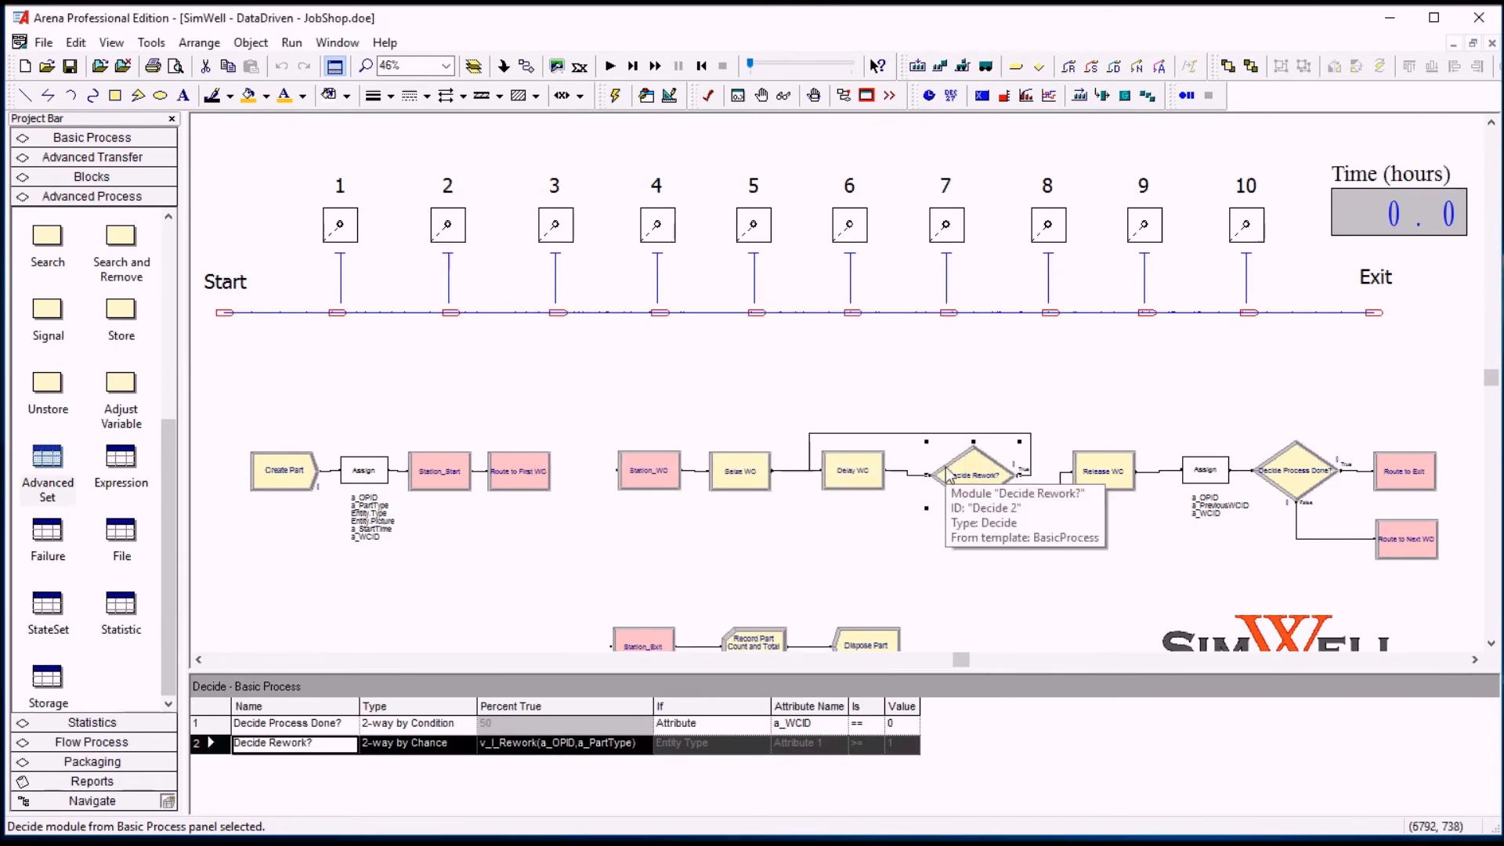
mouse_move(968, 574)
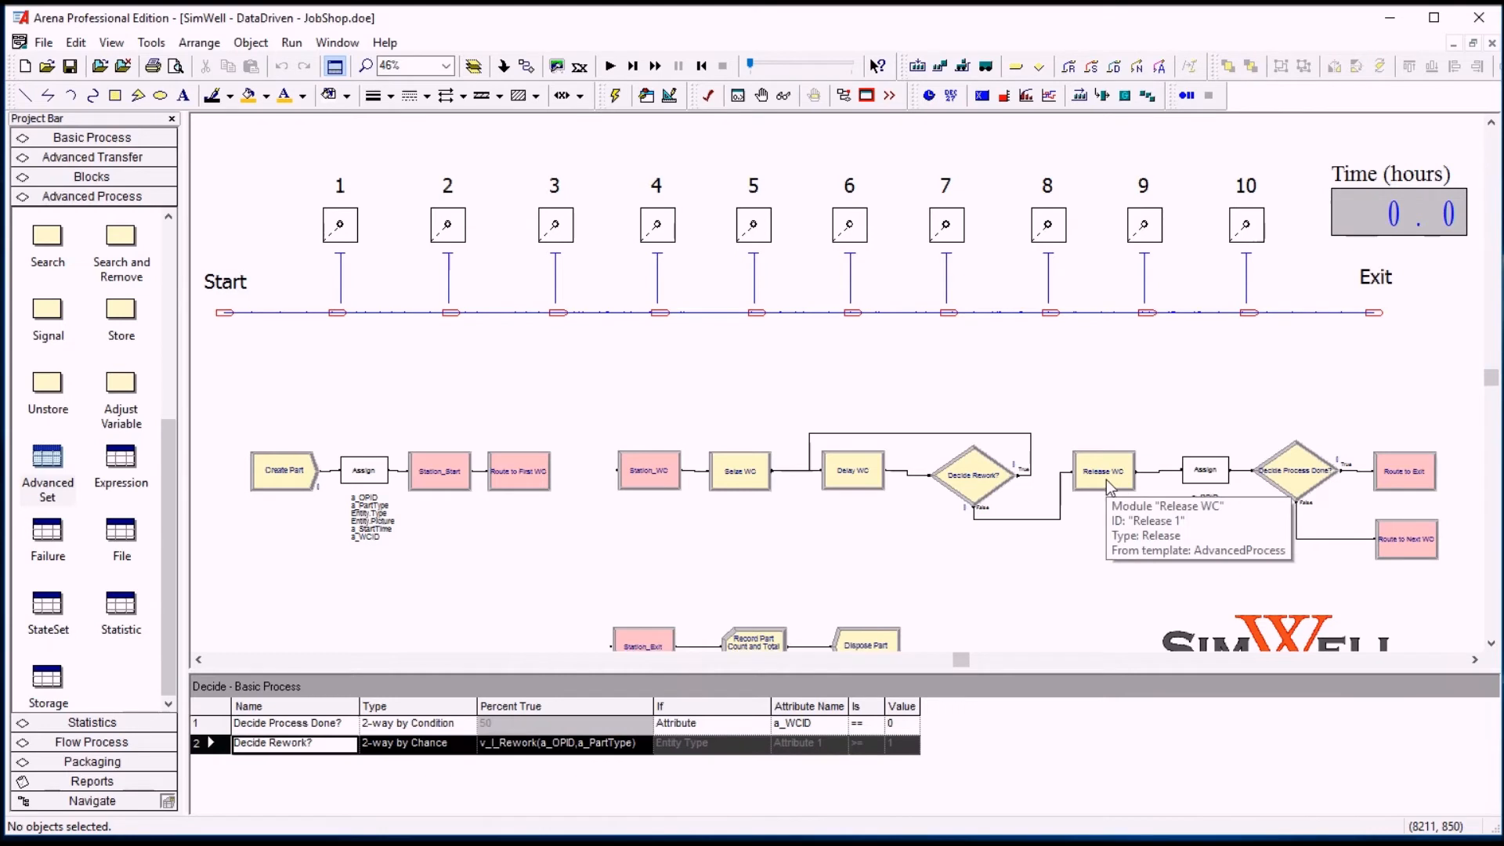
- Confirm Release WC frees one unit of set_r_WC member a_WCID and cancel both dialogs unchanged
double_click(1103, 470)
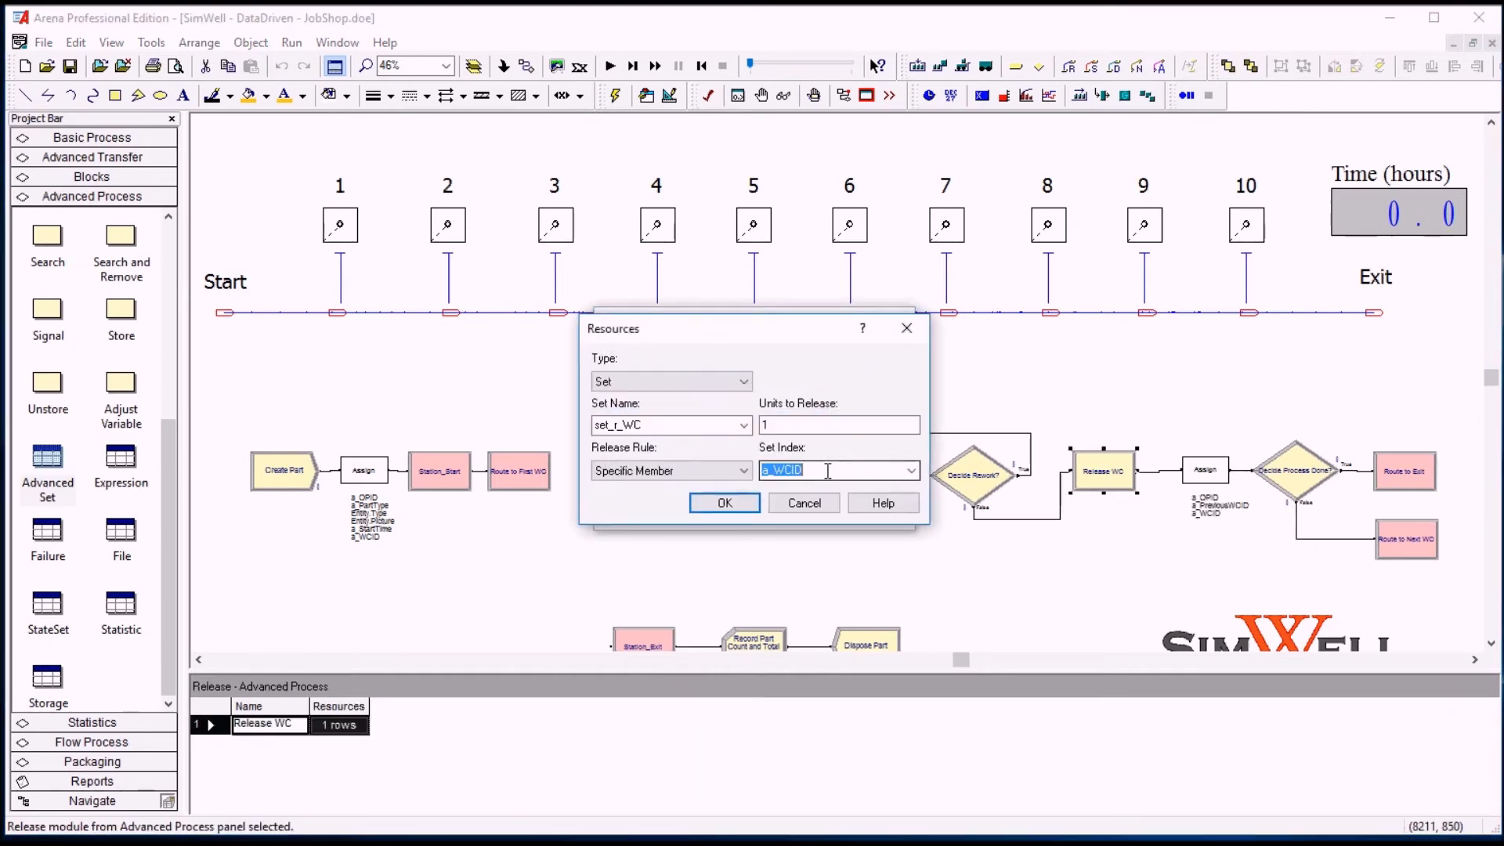
click(724, 502)
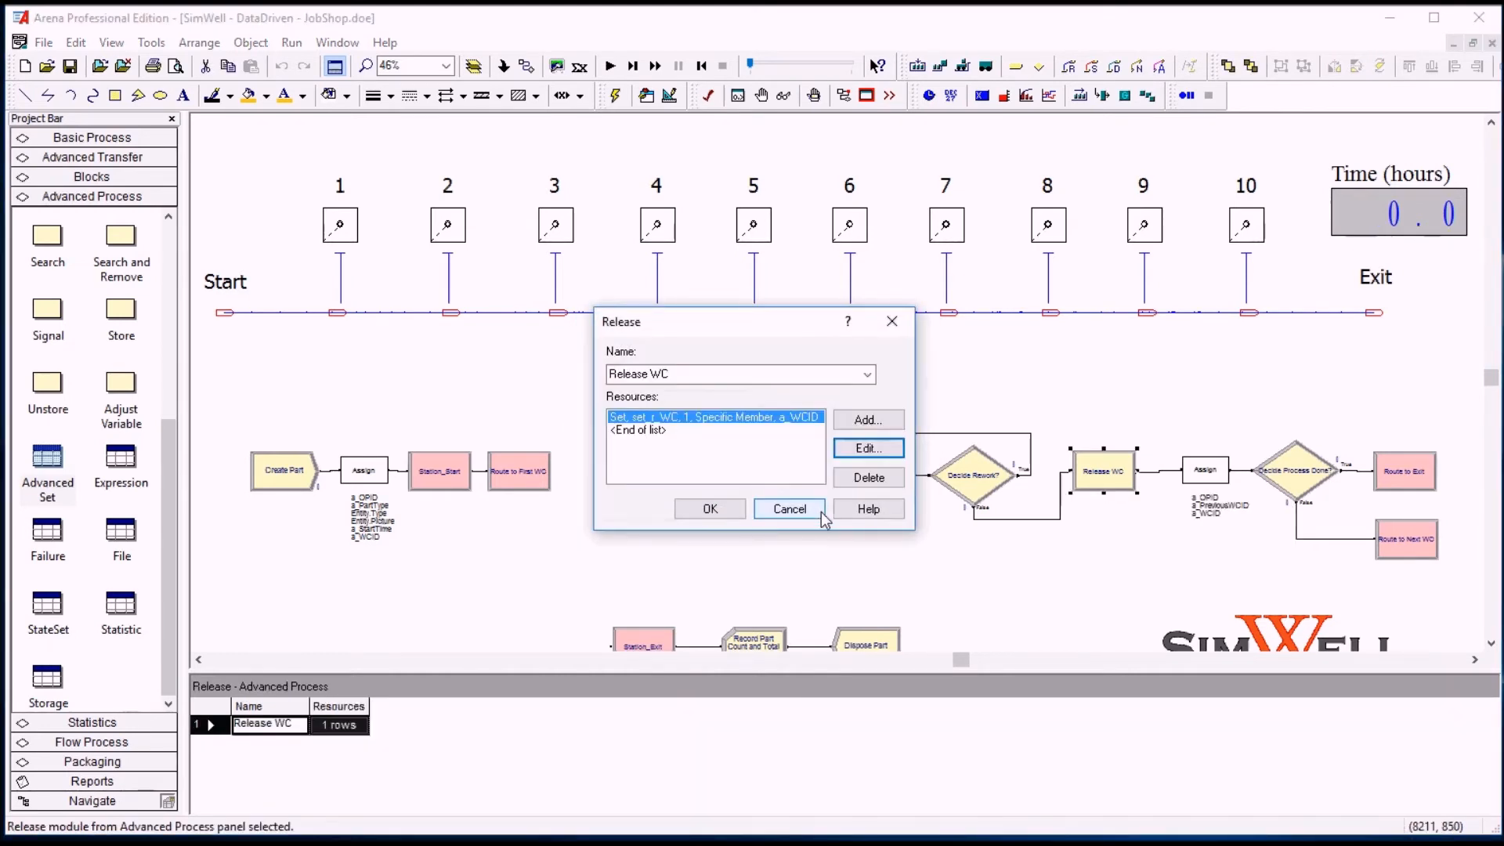
click(788, 509)
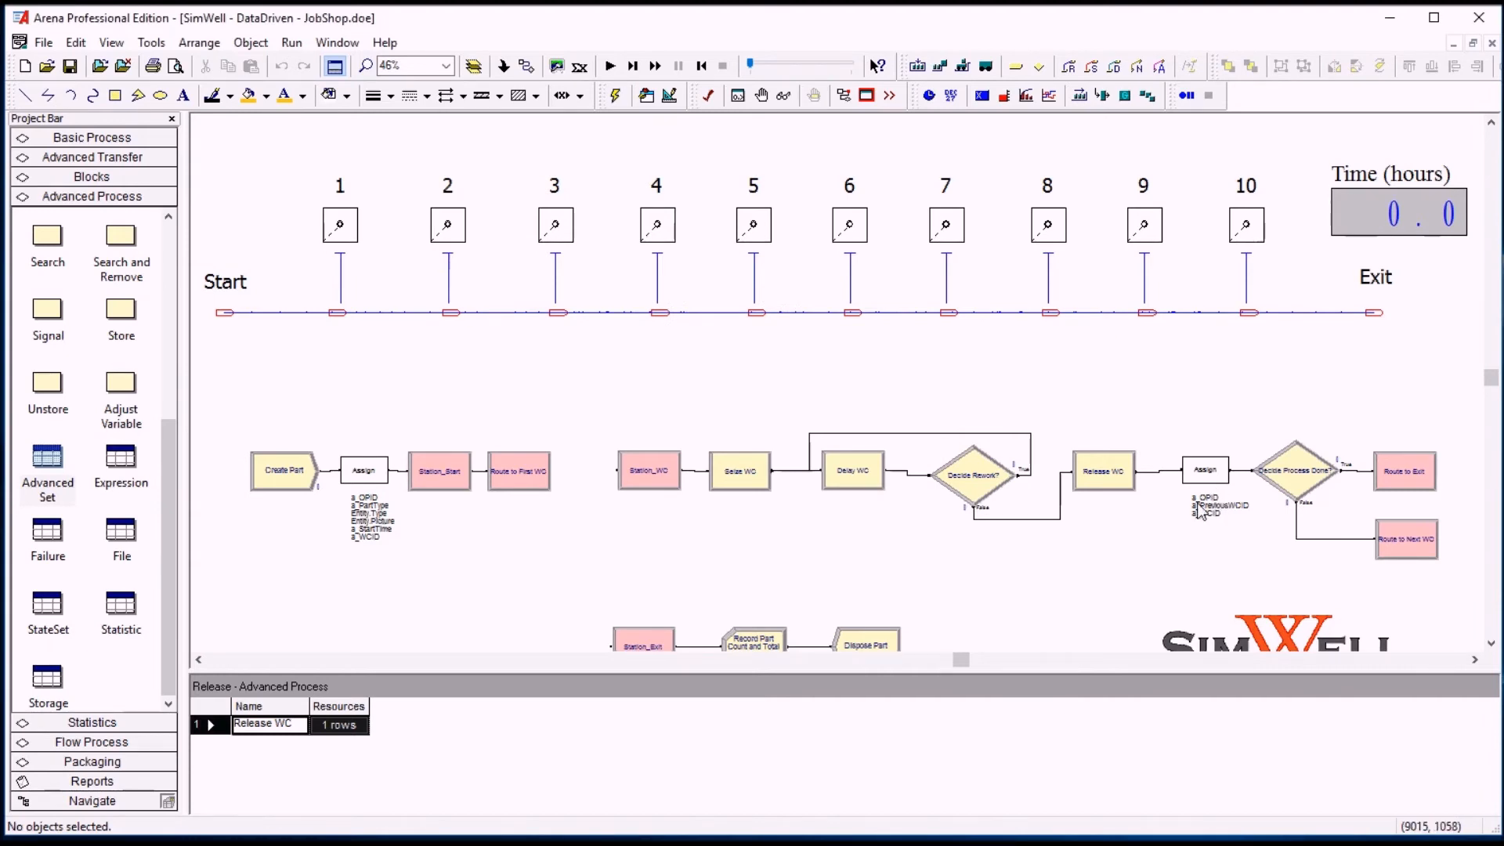
mouse_move(1225, 484)
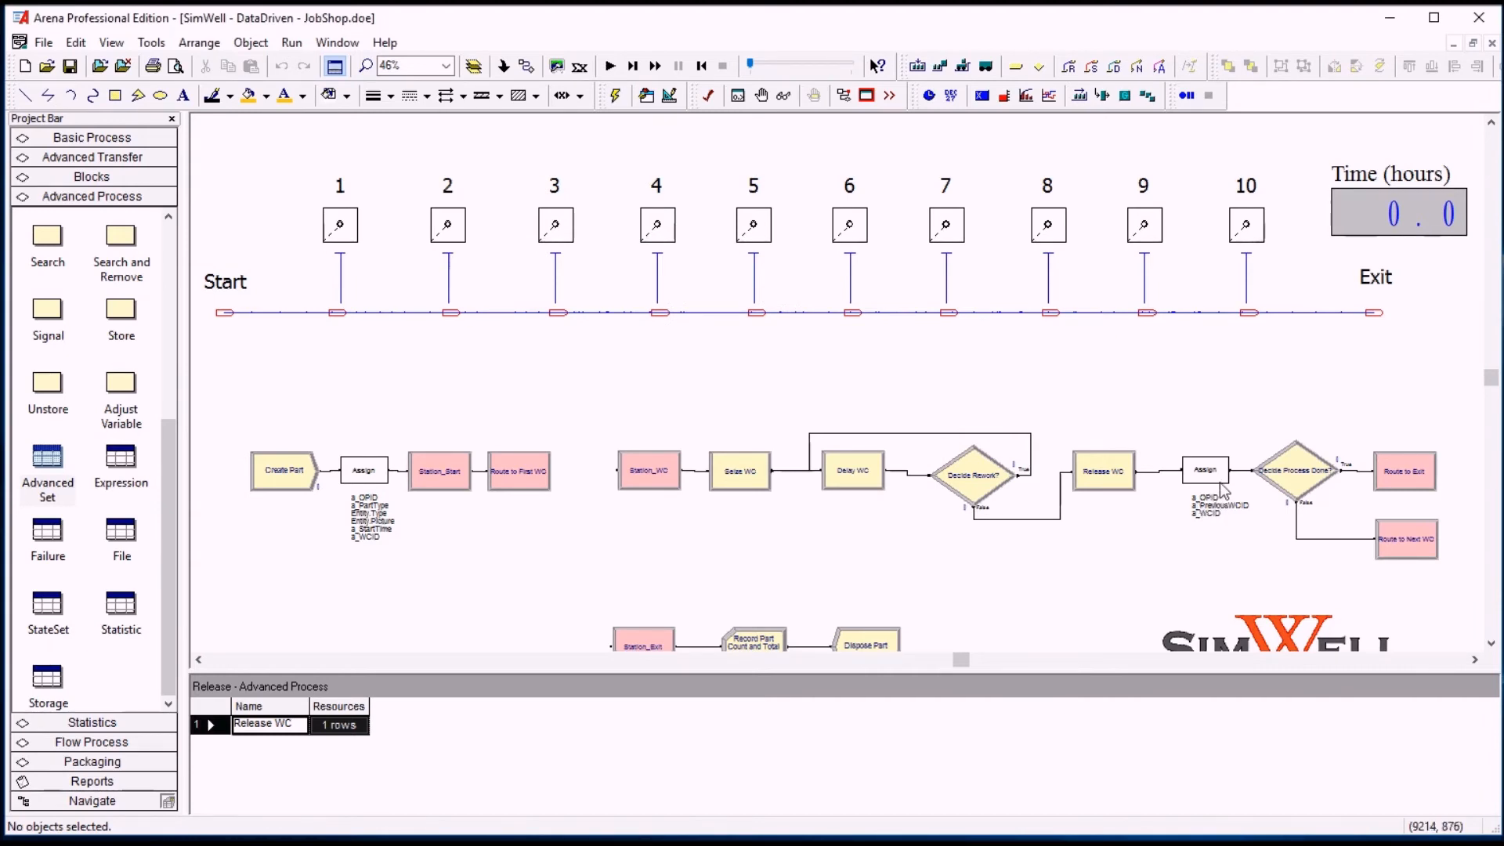
double_click(1206, 470)
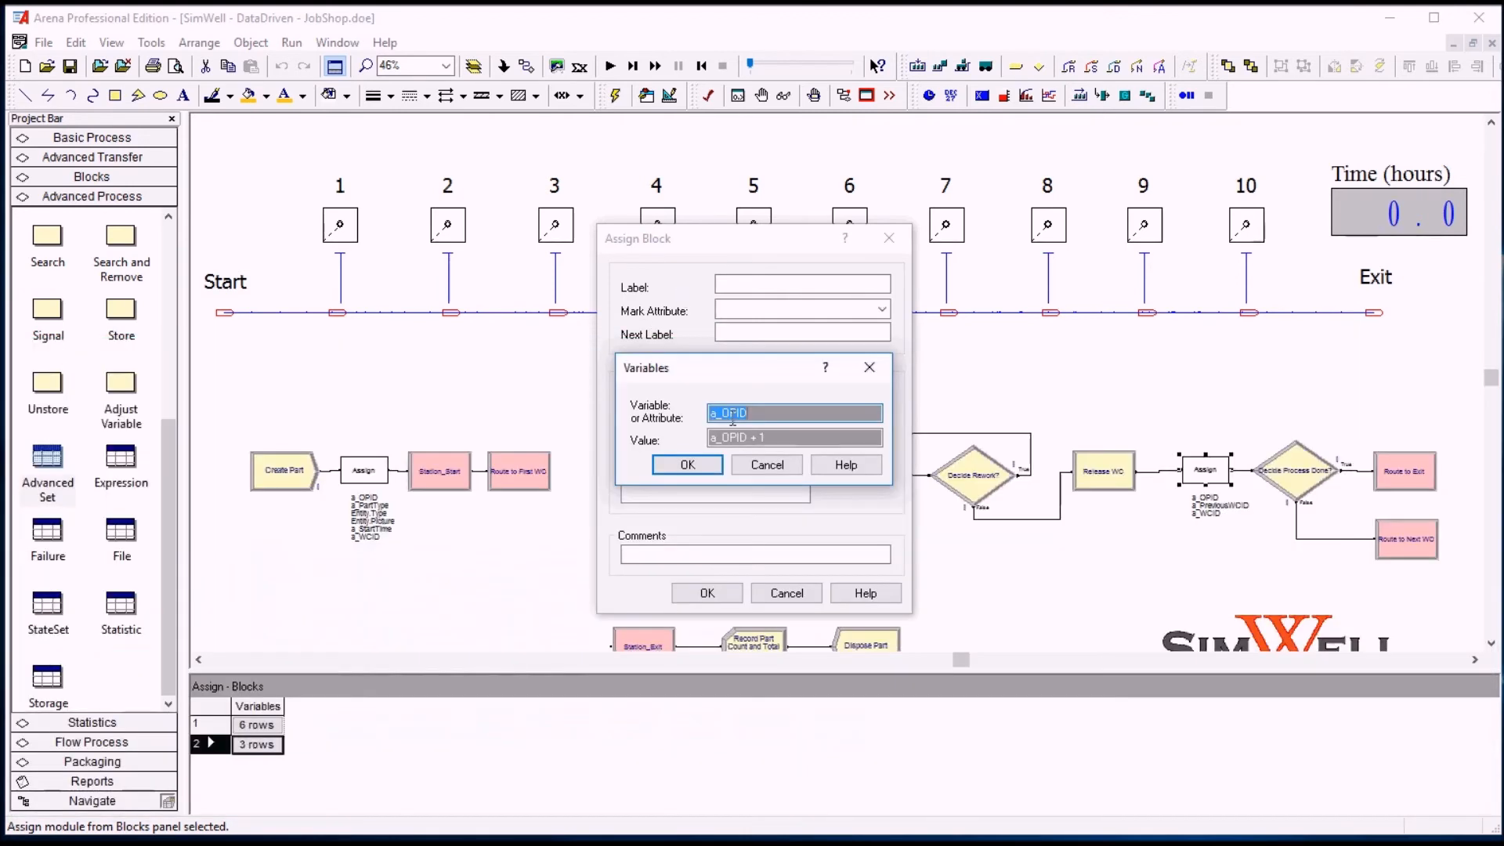
click(686, 464)
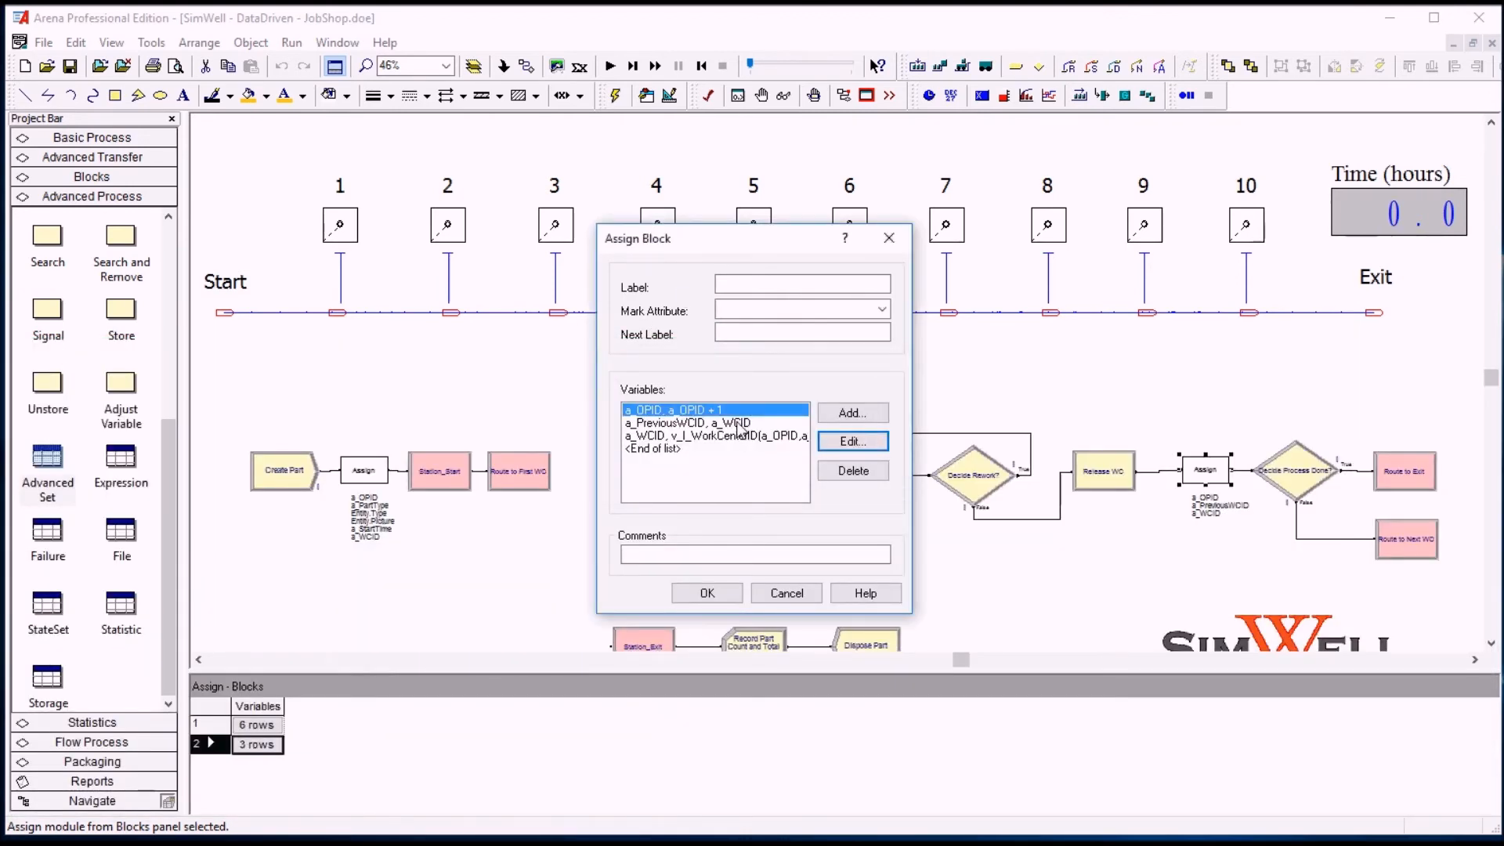
click(686, 423)
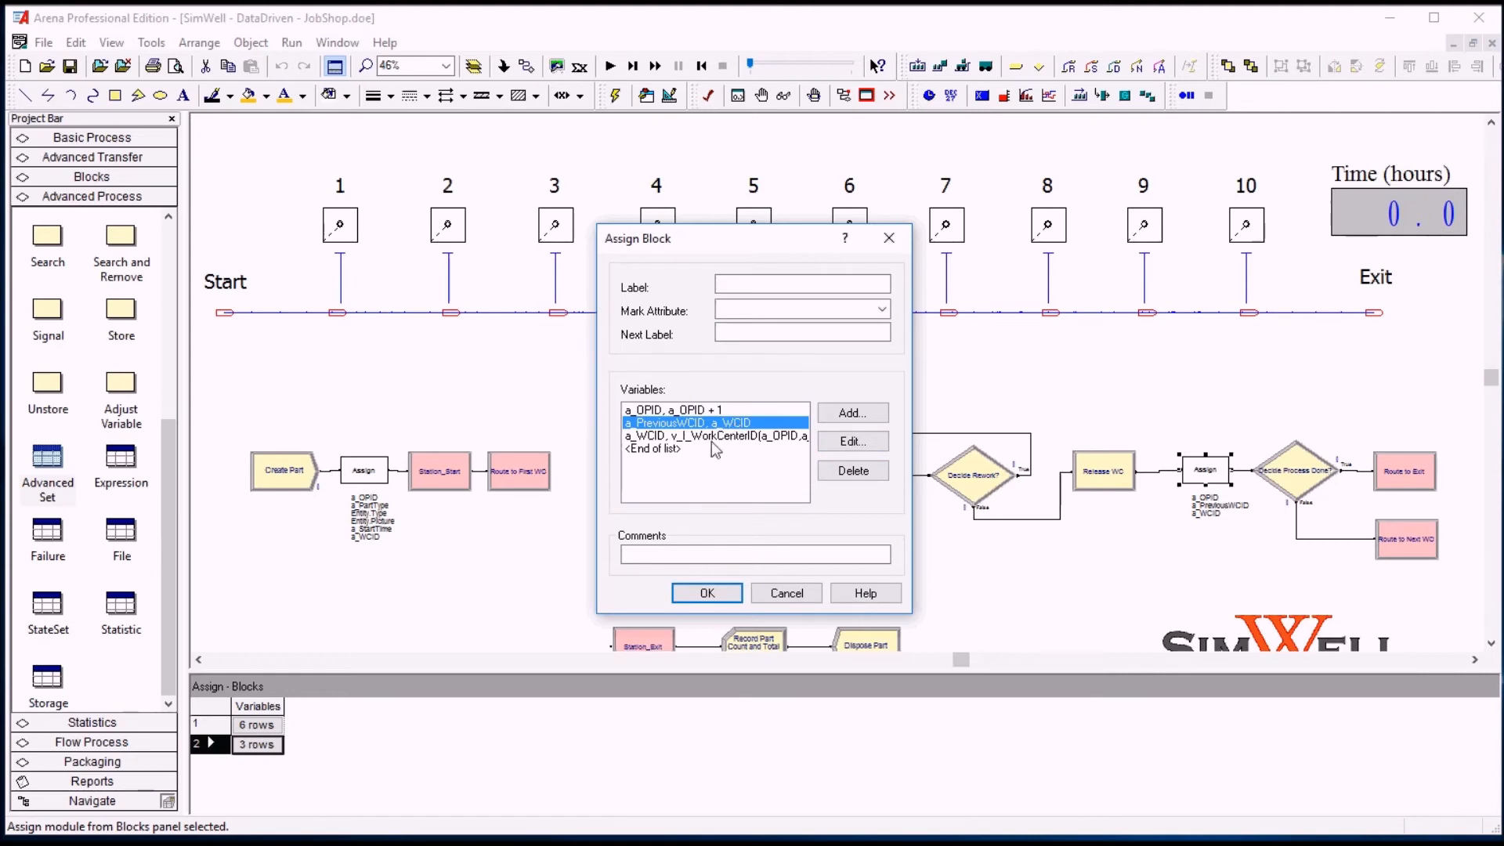
click(714, 435)
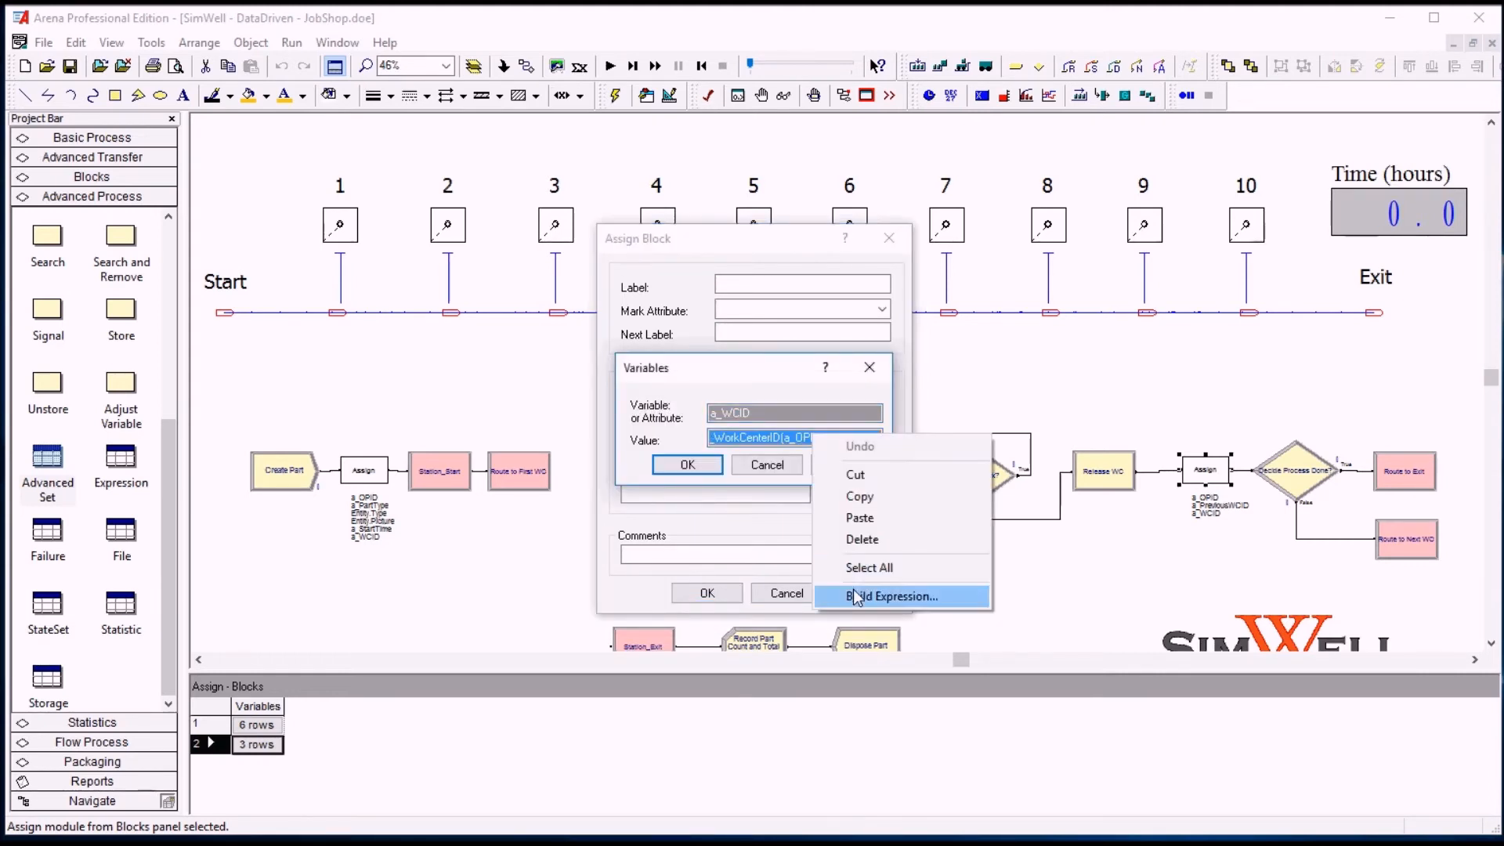
click(892, 595)
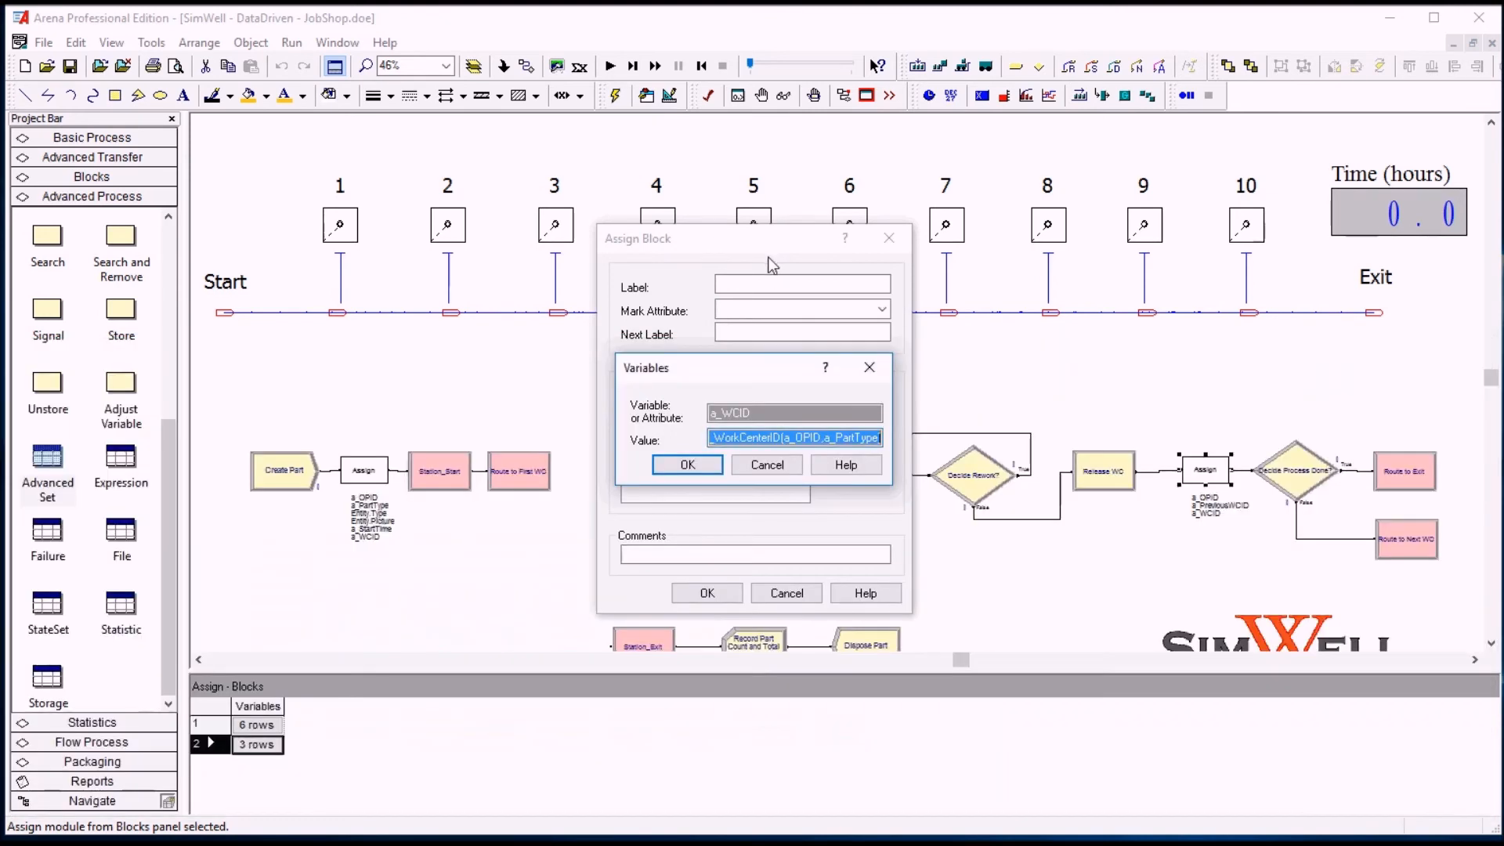
click(686, 463)
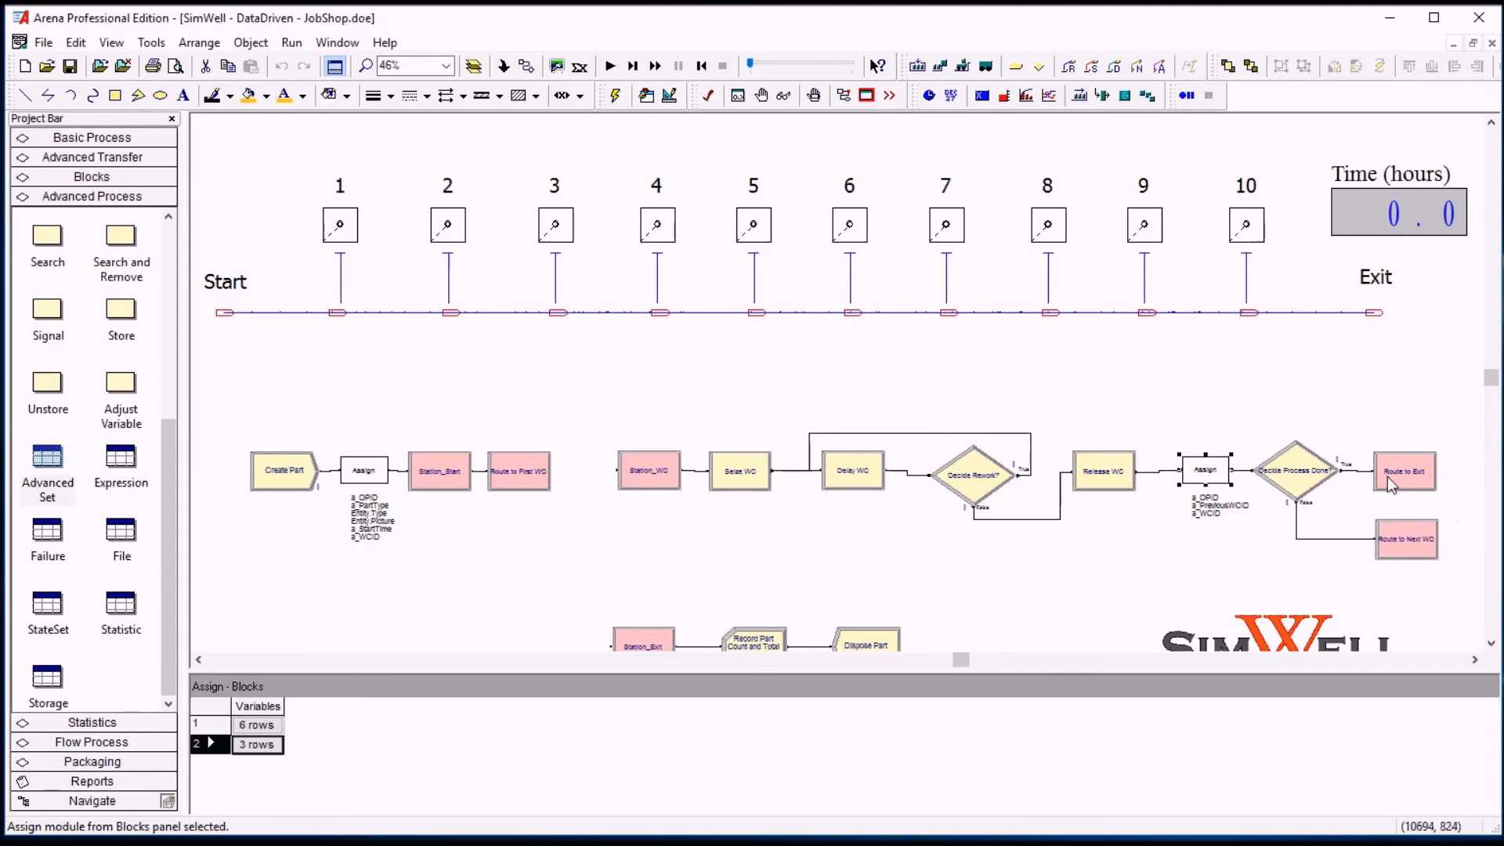
- Inspect Route to Exit time 3*(11-a_PreviousWCID) and Route to Next WC 3*ABS(a_WCID-a_PreviousWCID), cancelling unchanged
double_click(1404, 471)
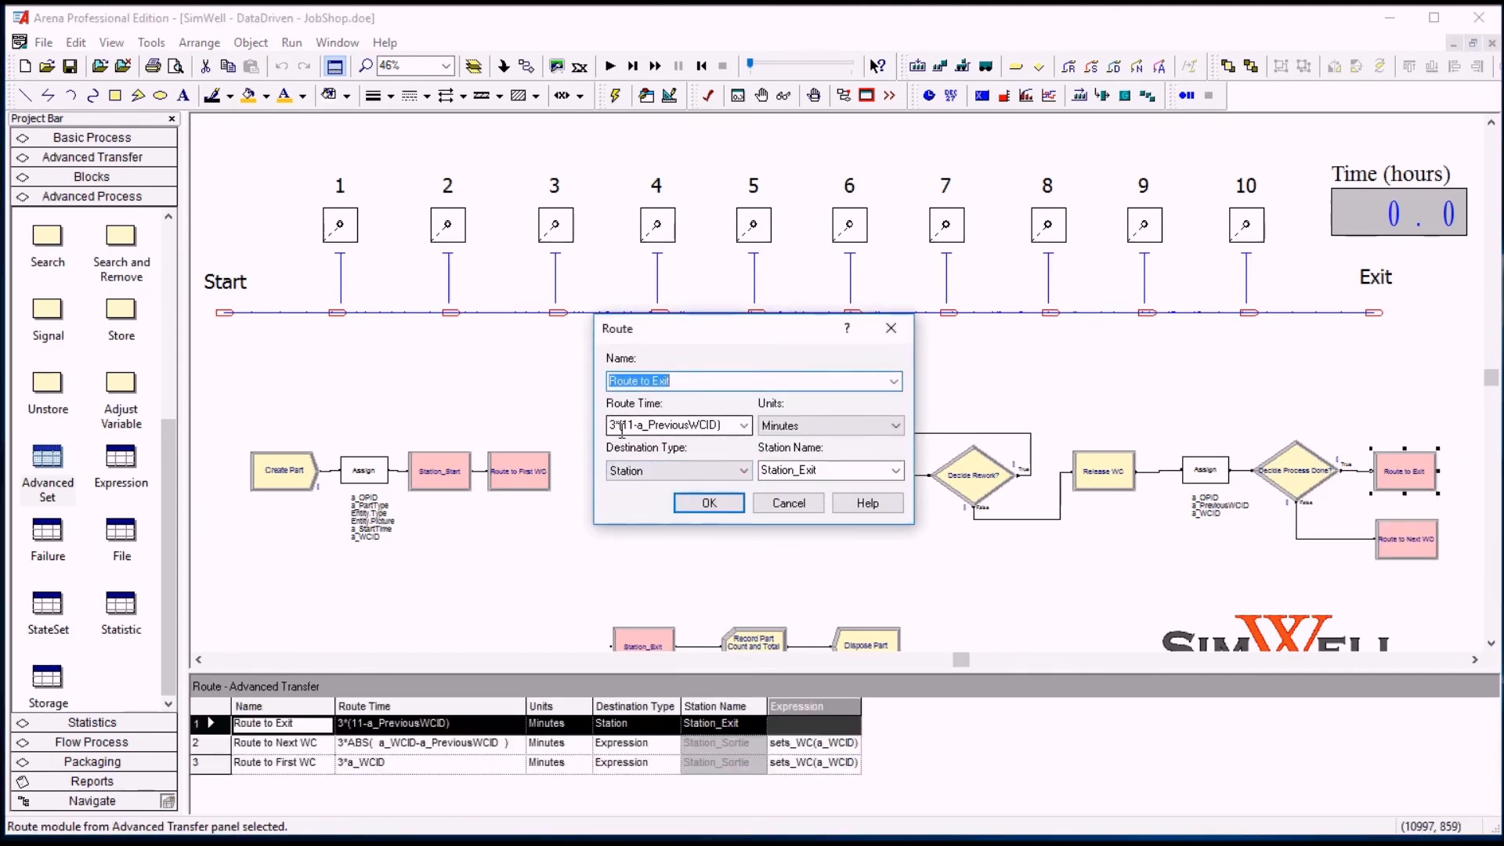
click(267, 743)
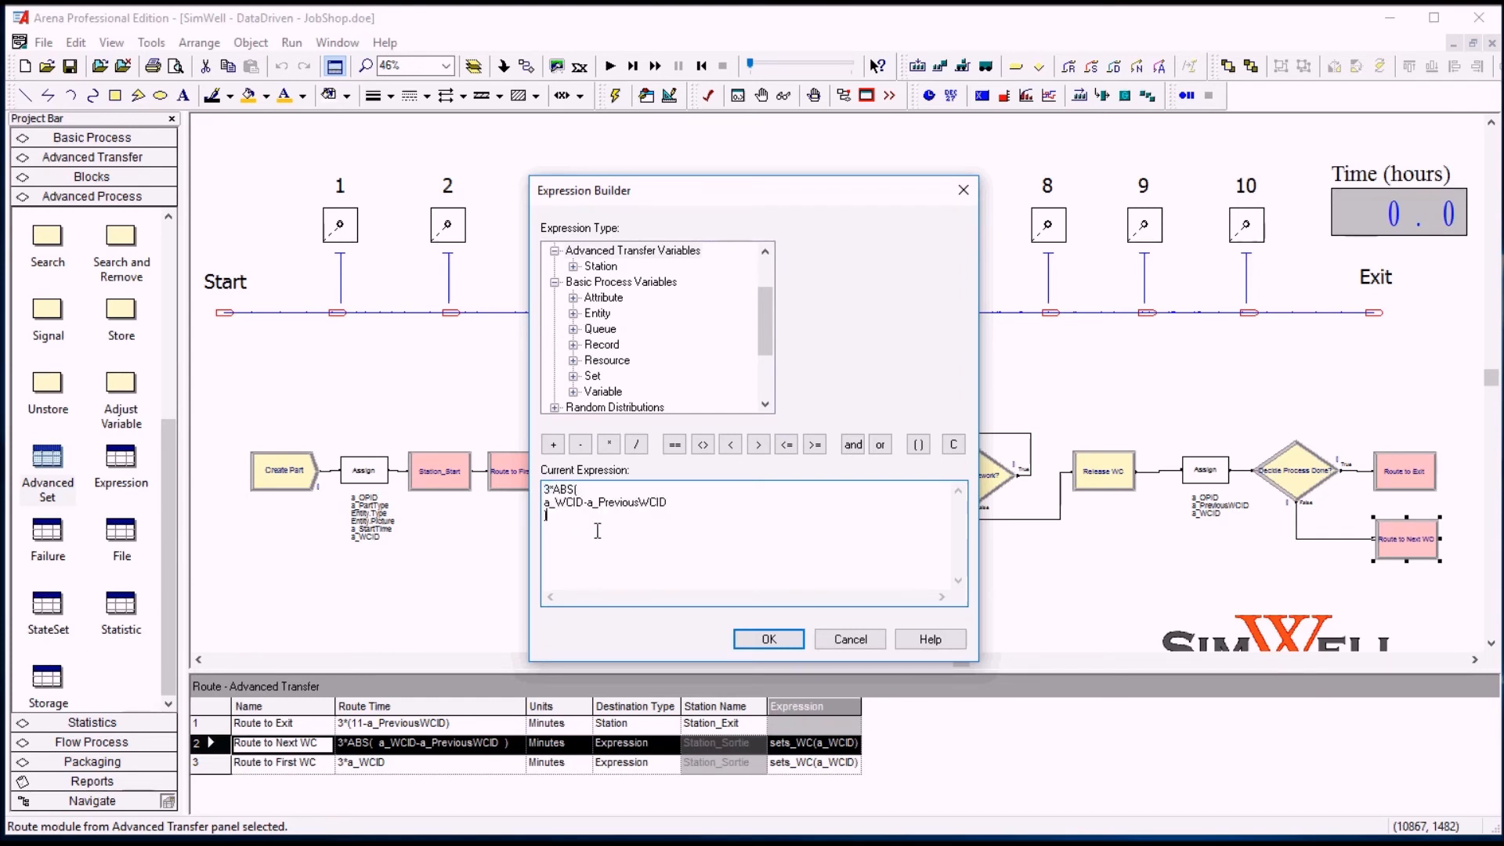
click(767, 639)
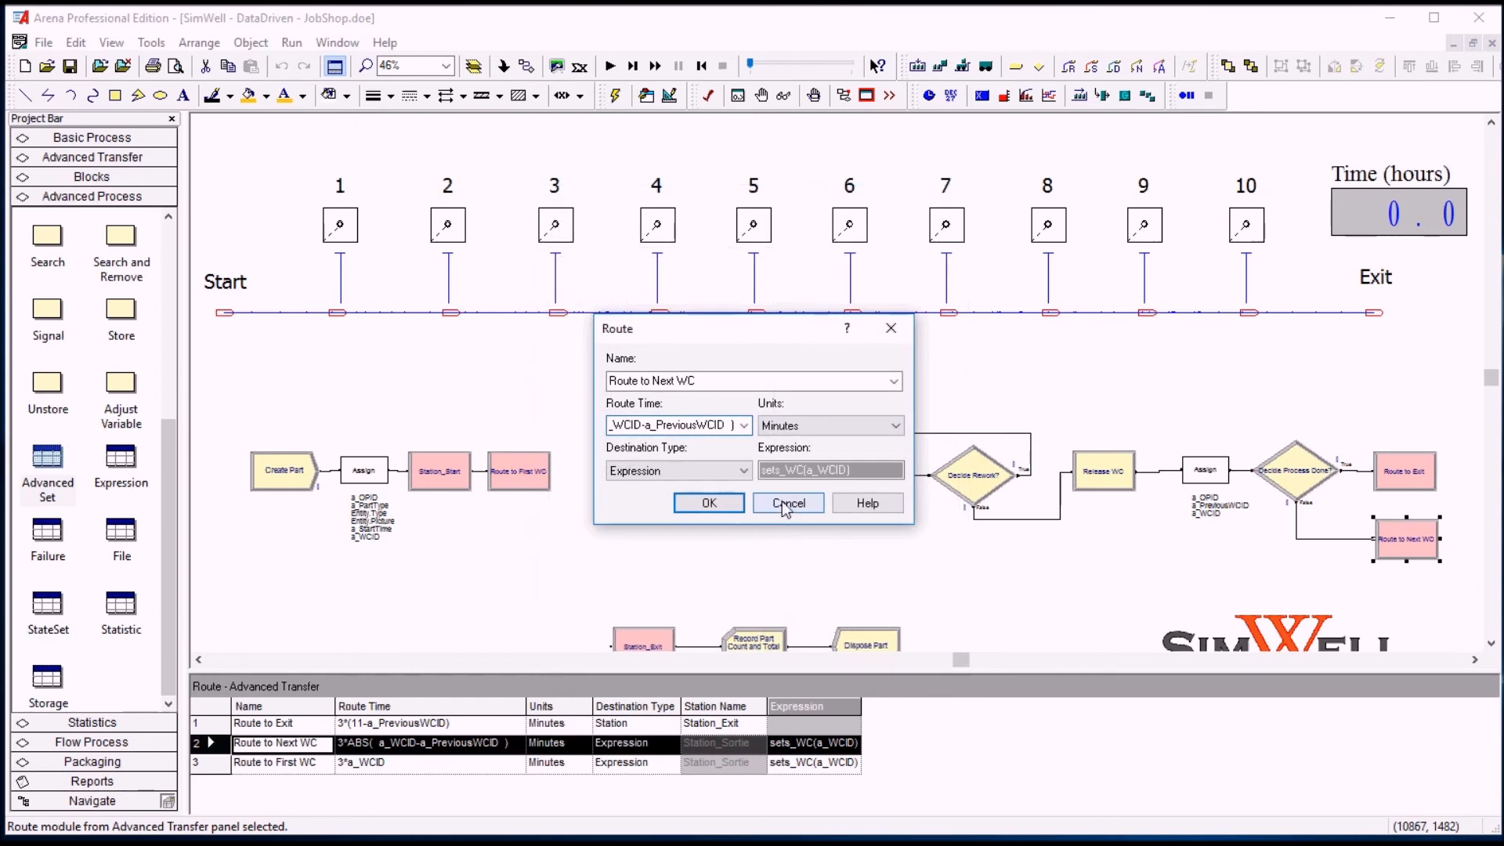
click(786, 503)
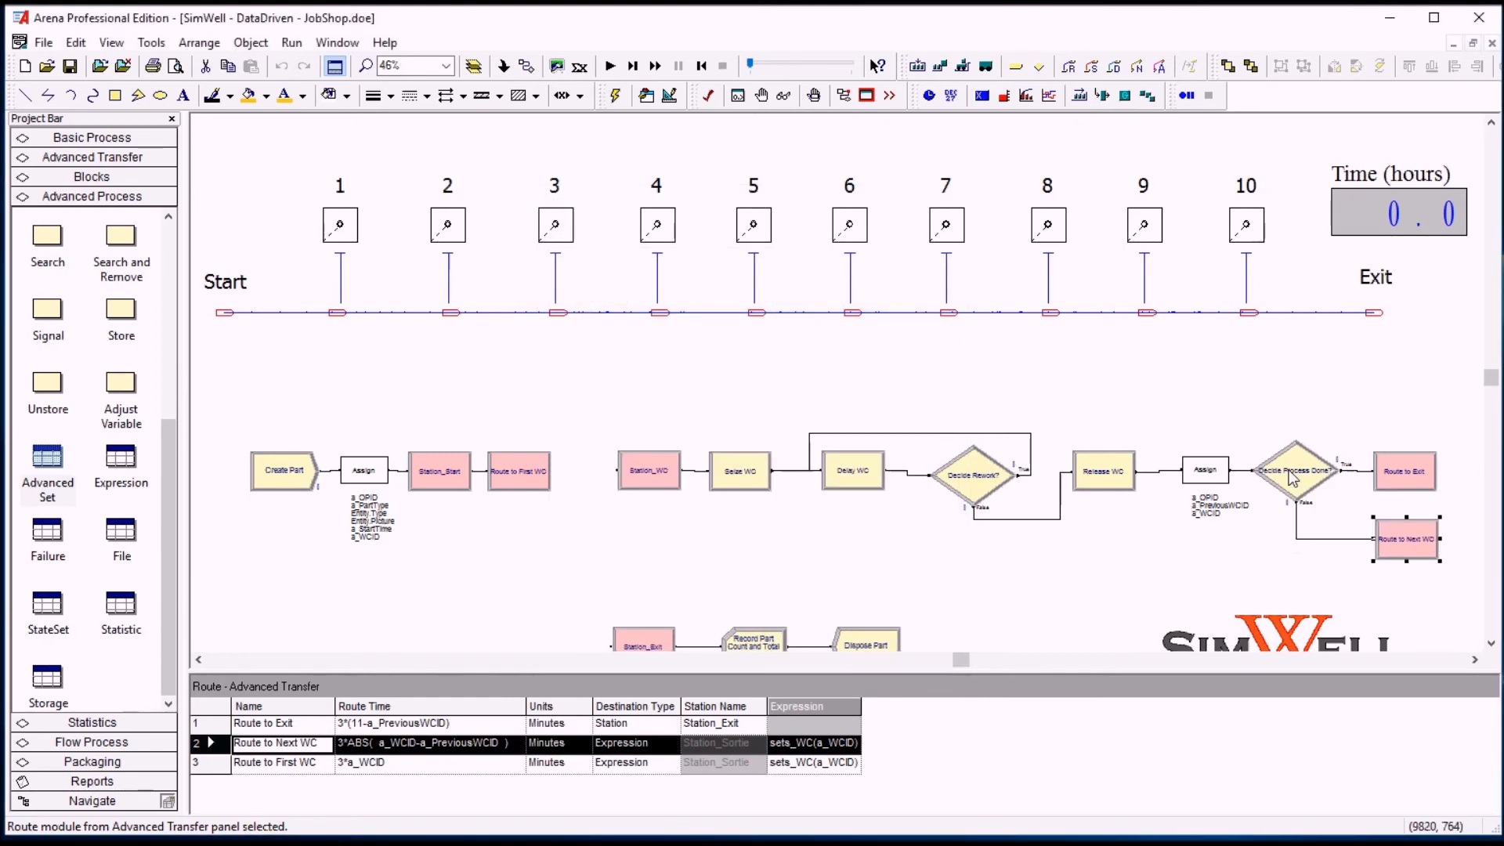
mouse_move(1269, 486)
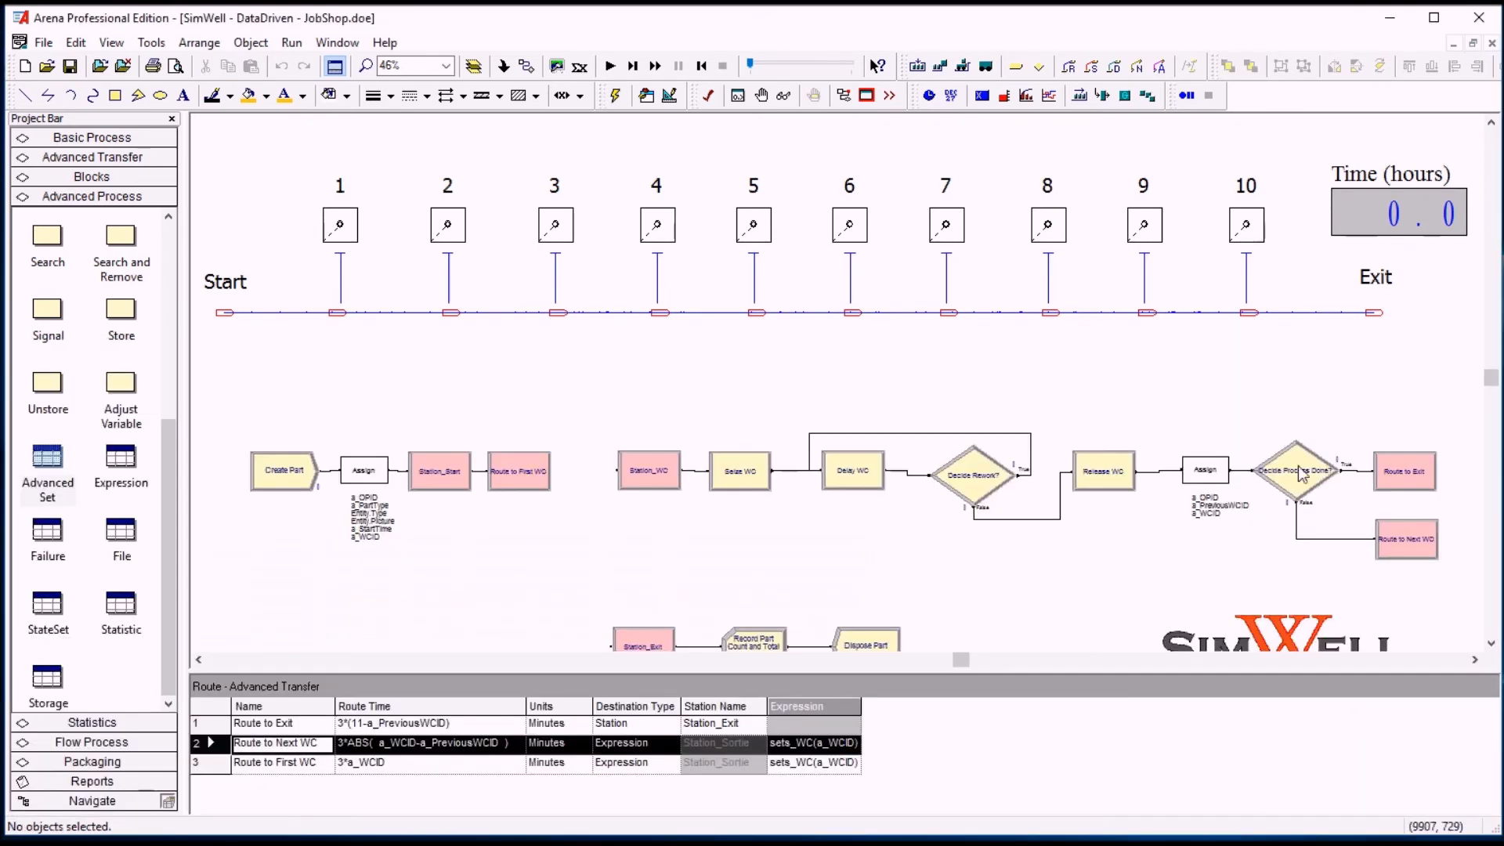
double_click(1290, 470)
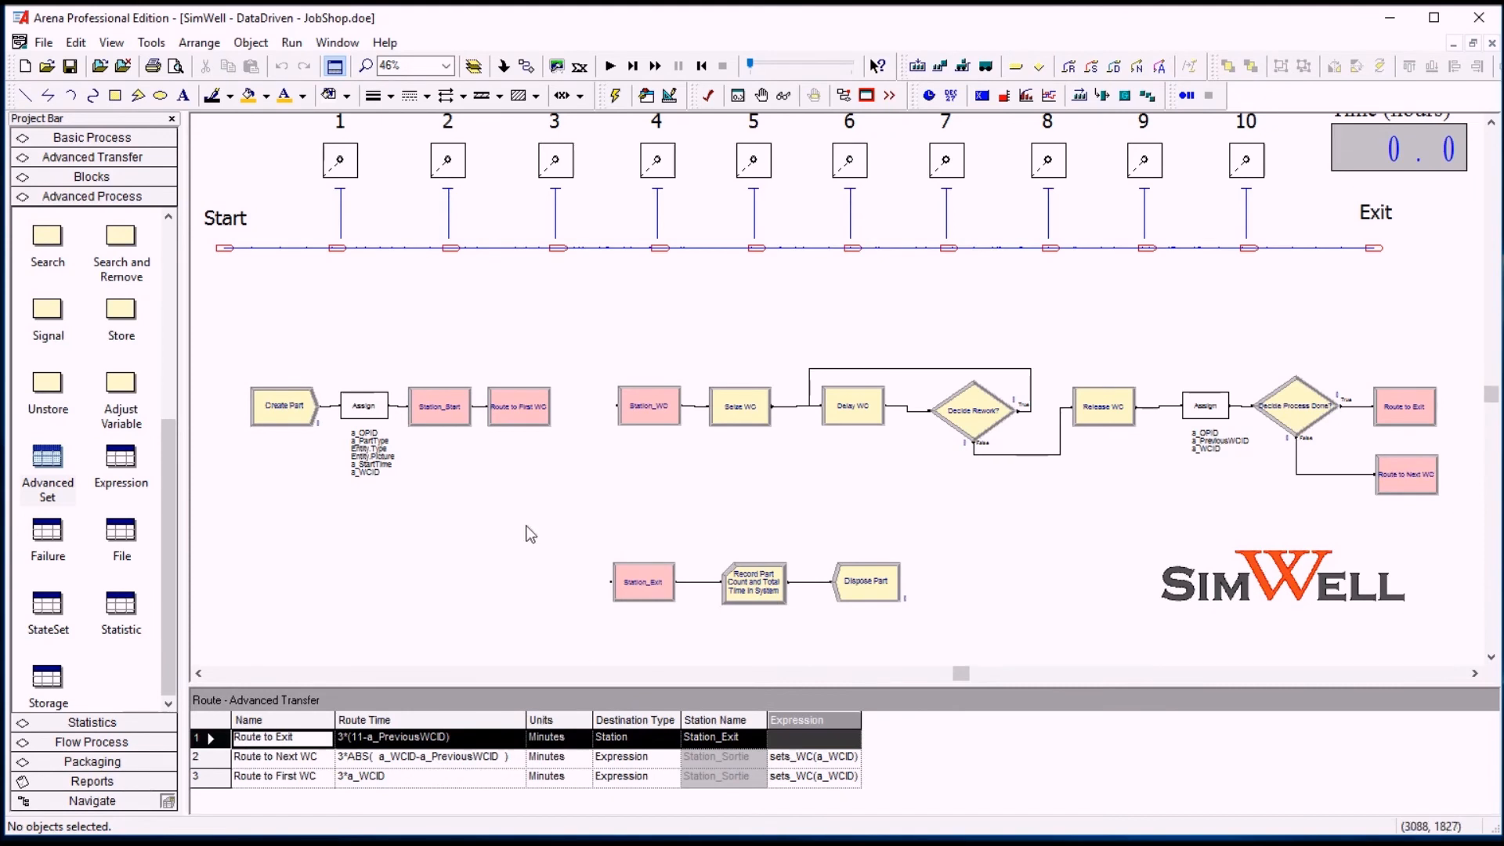
mouse_move(583, 552)
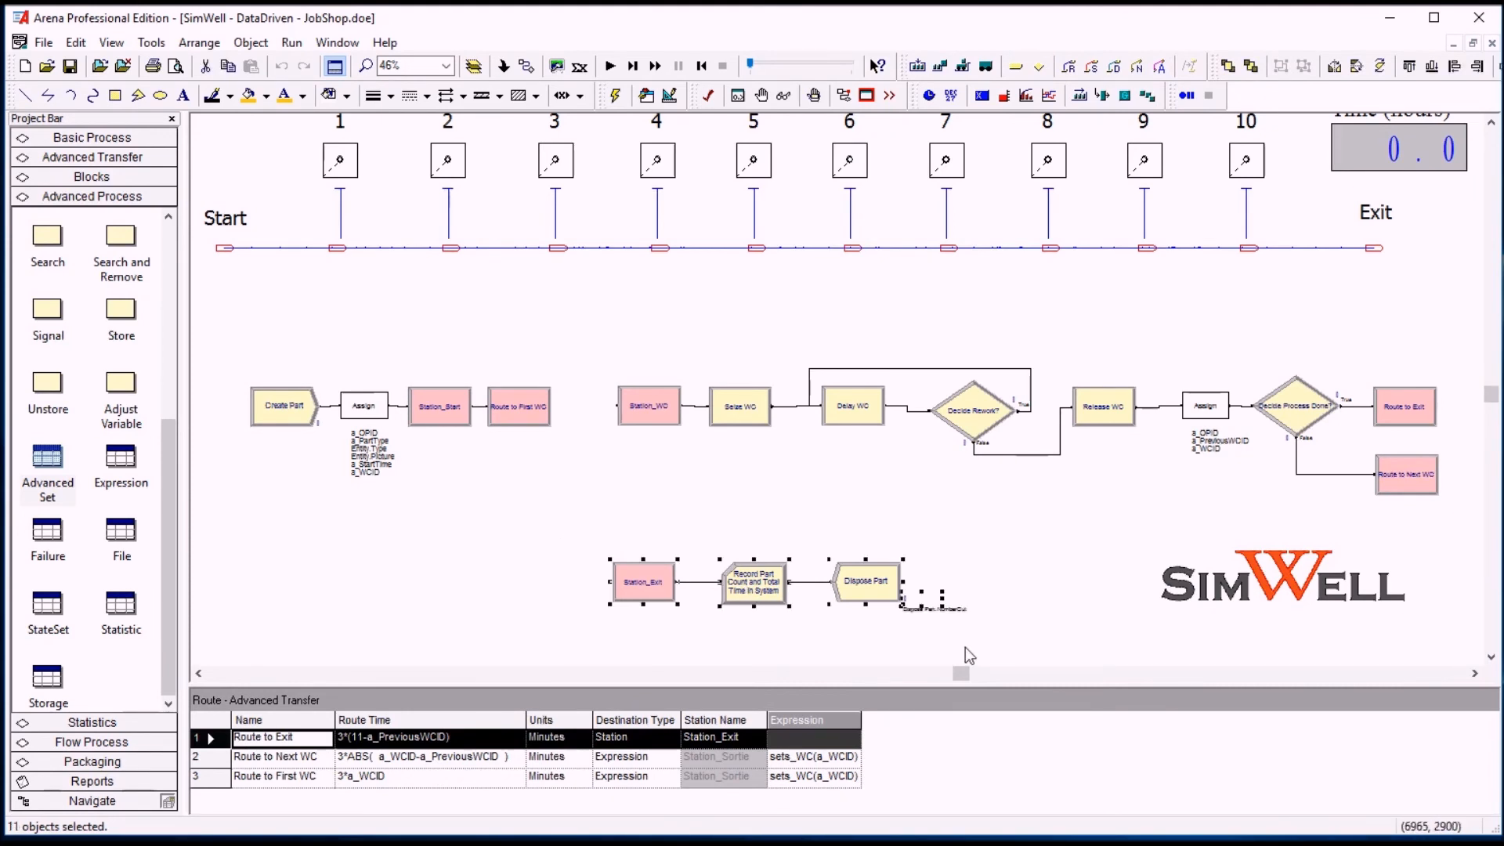
click(932, 619)
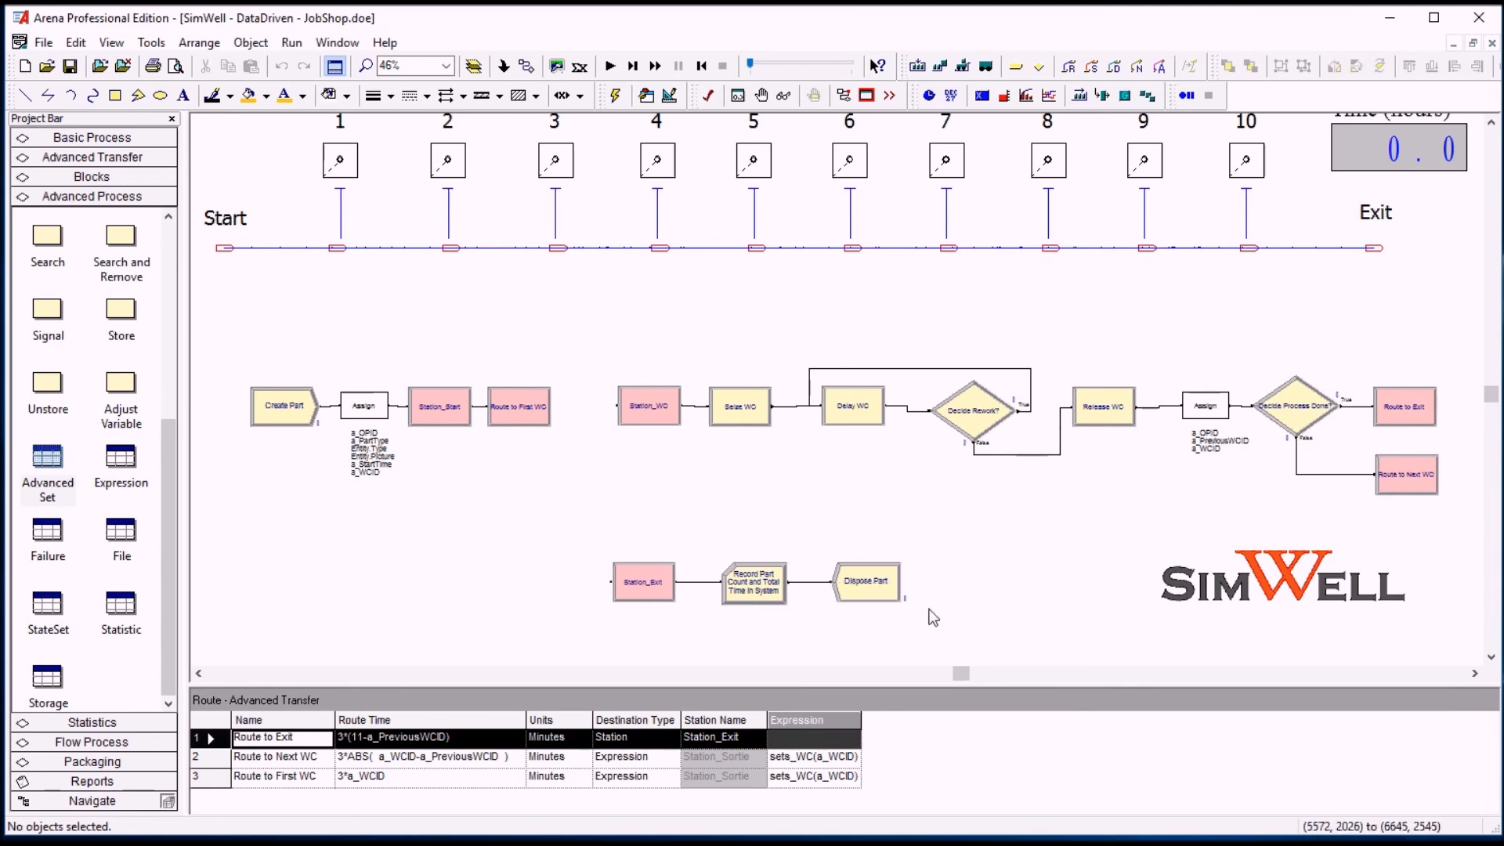
mouse_move(771, 520)
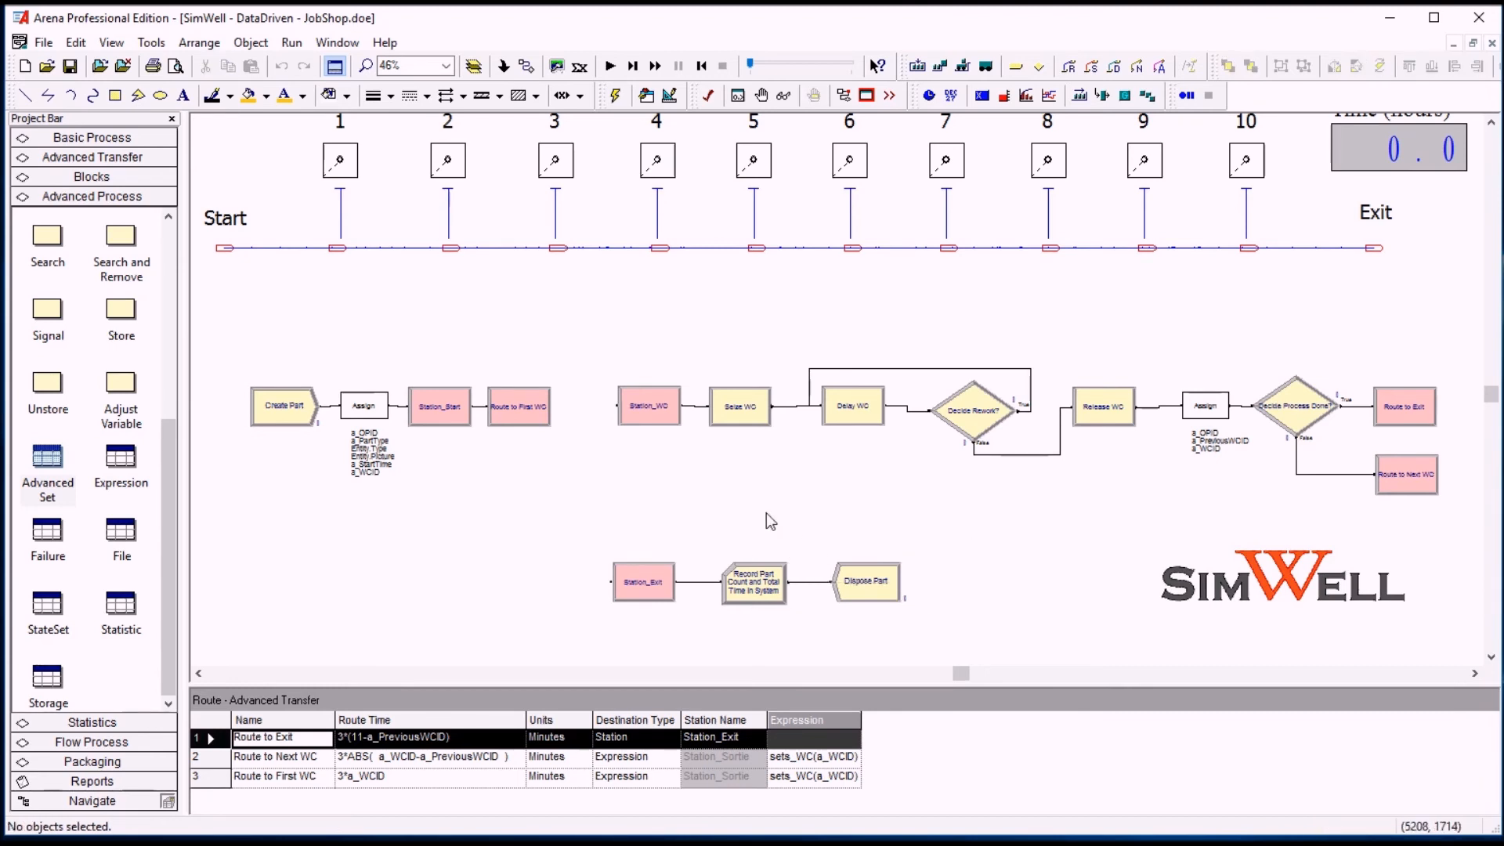
mouse_move(757, 589)
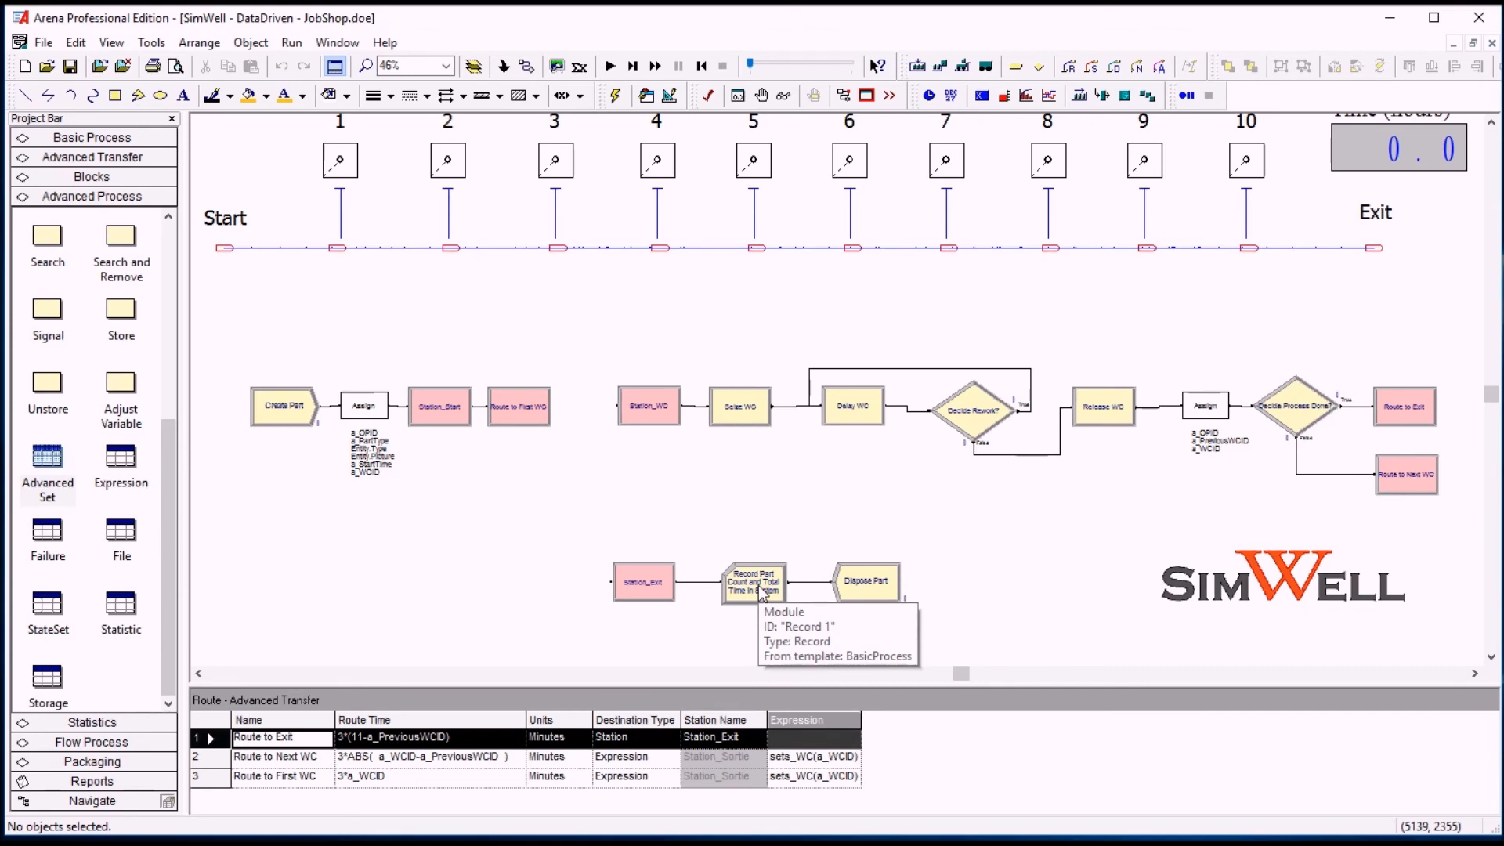
- Inspect the Record module's time-interval statistic recorded into set_t_TTinSys and cancel unchanged
double_click(752, 583)
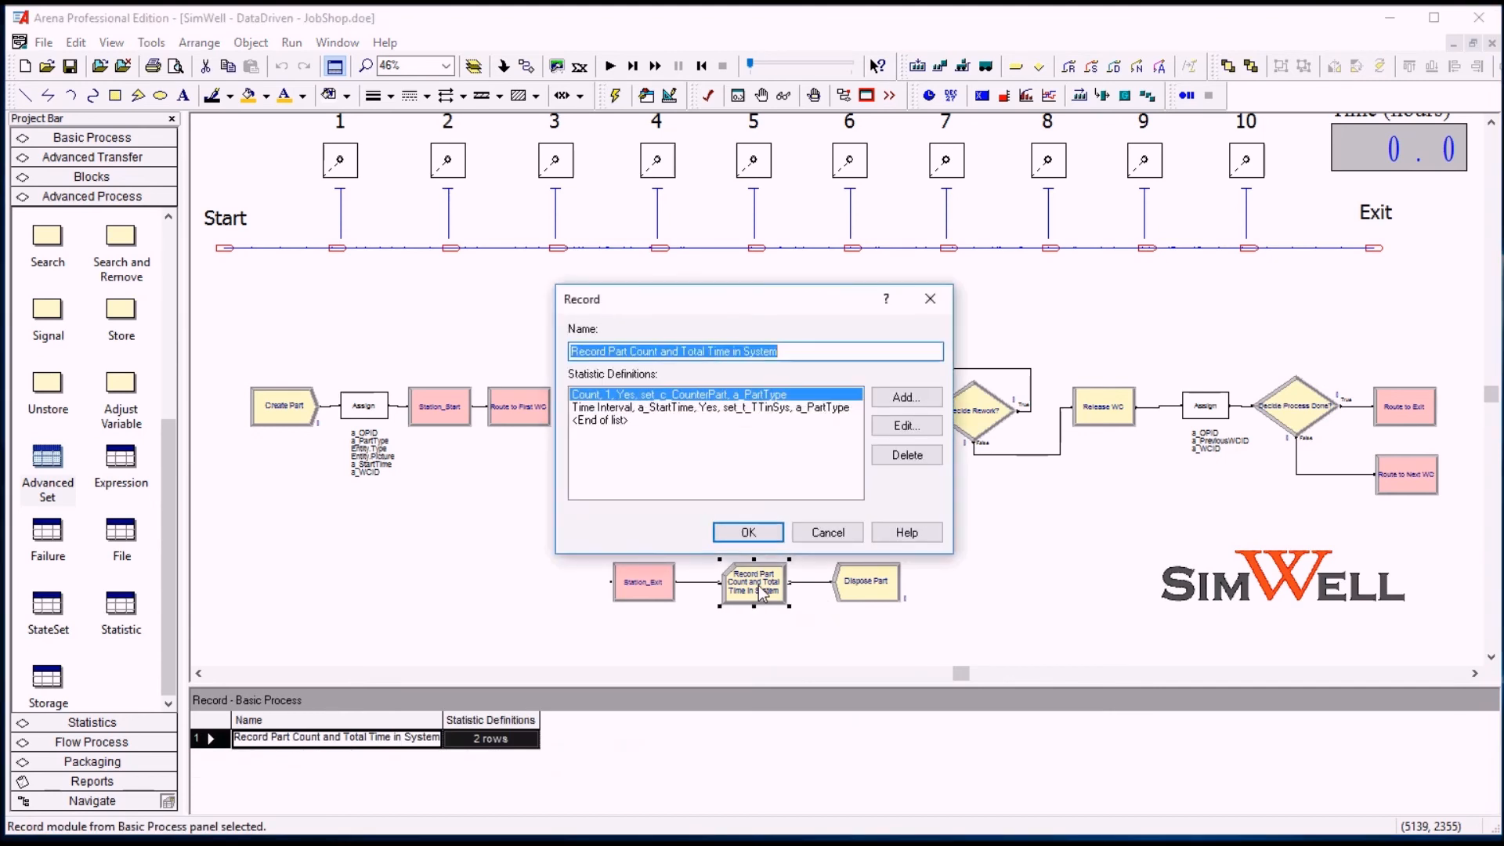
click(718, 407)
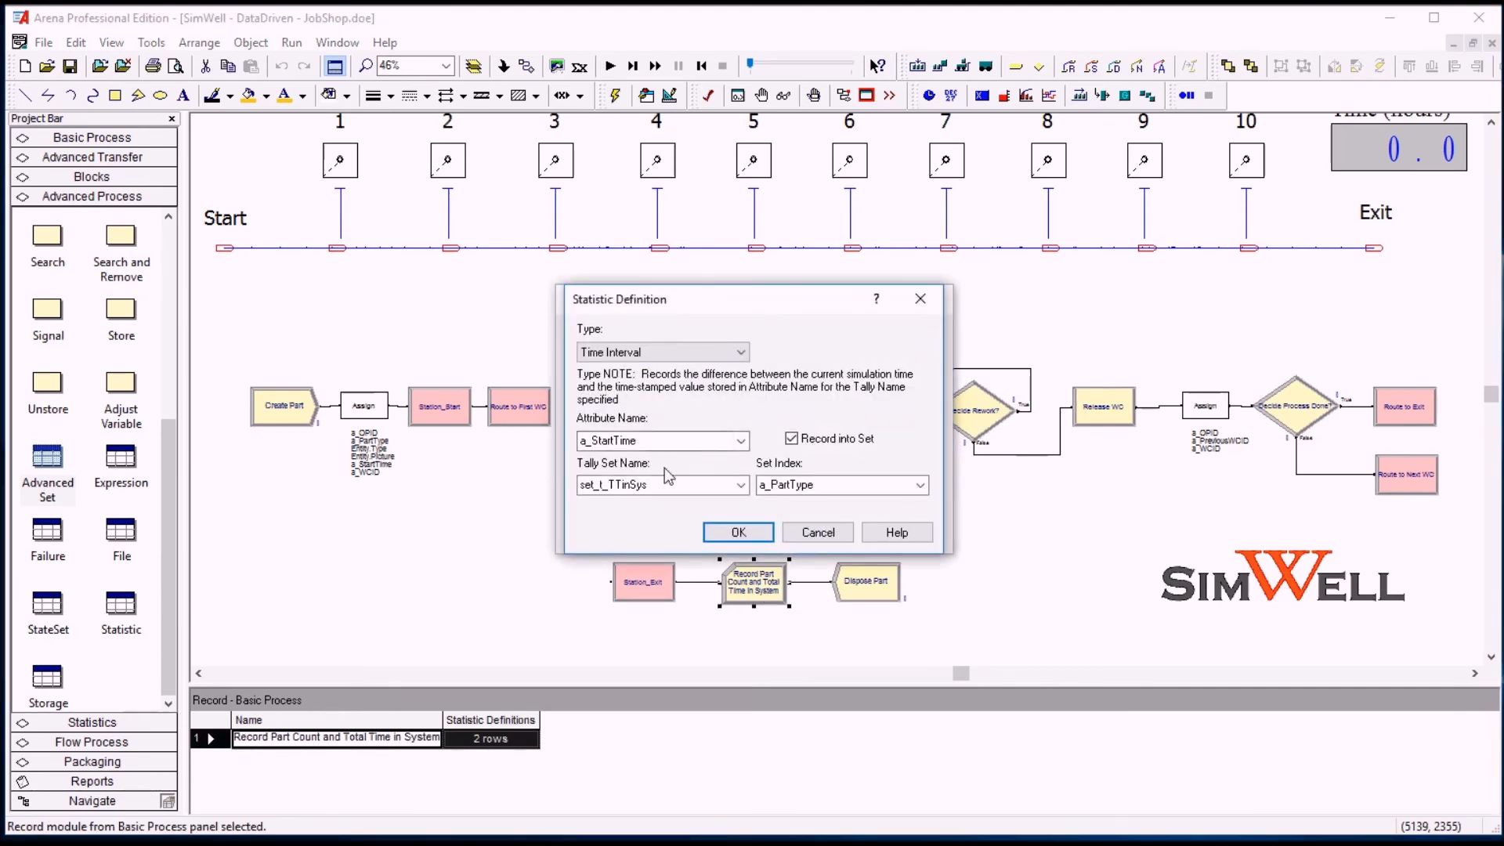
click(651, 440)
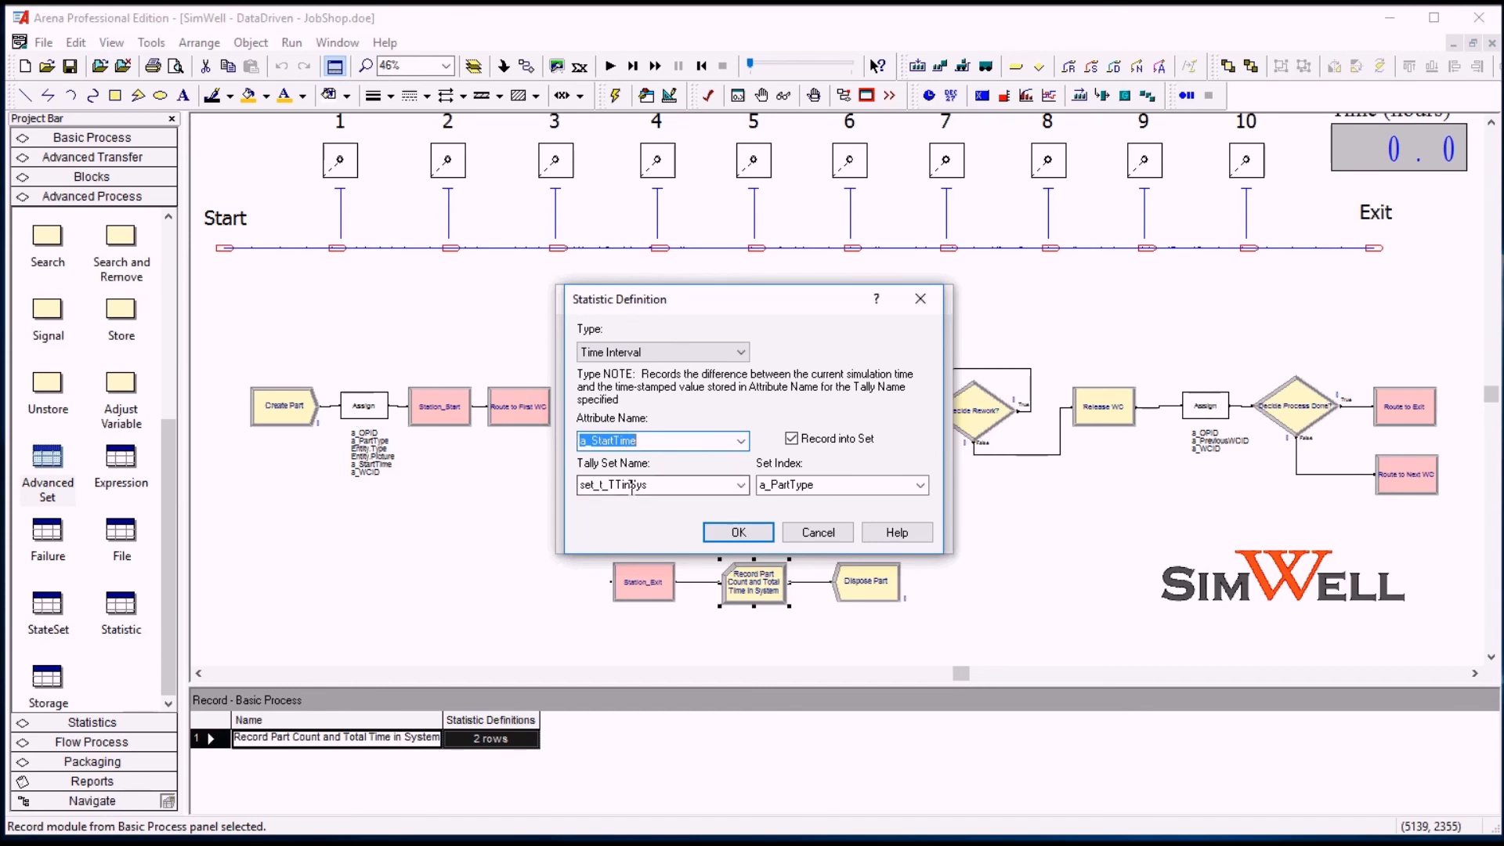
click(738, 533)
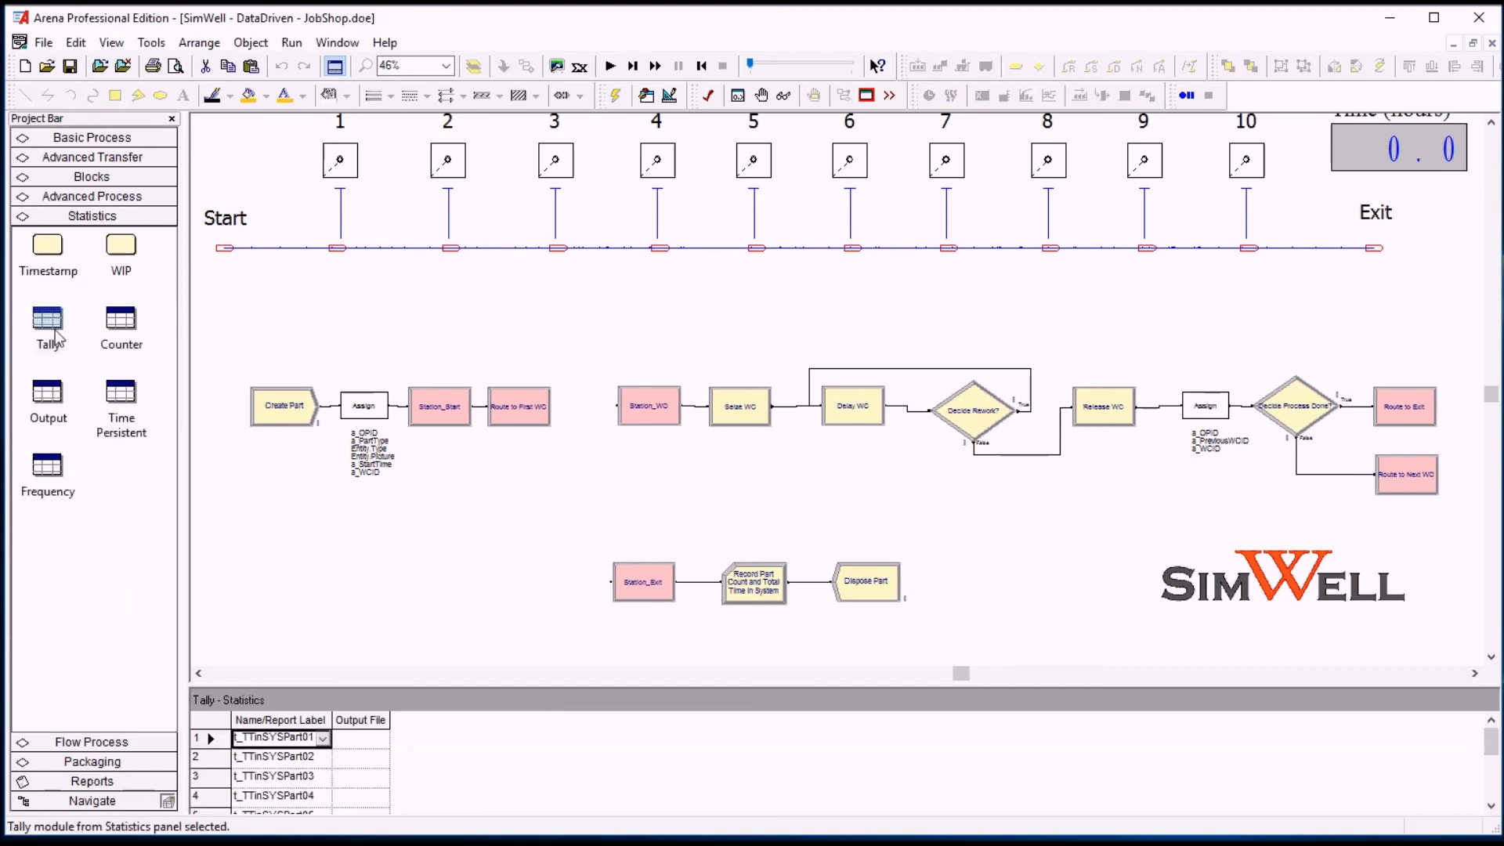
- Check Counter statistics c_Part01 onward and Tally, then show the Basic Process Set table
click(121, 323)
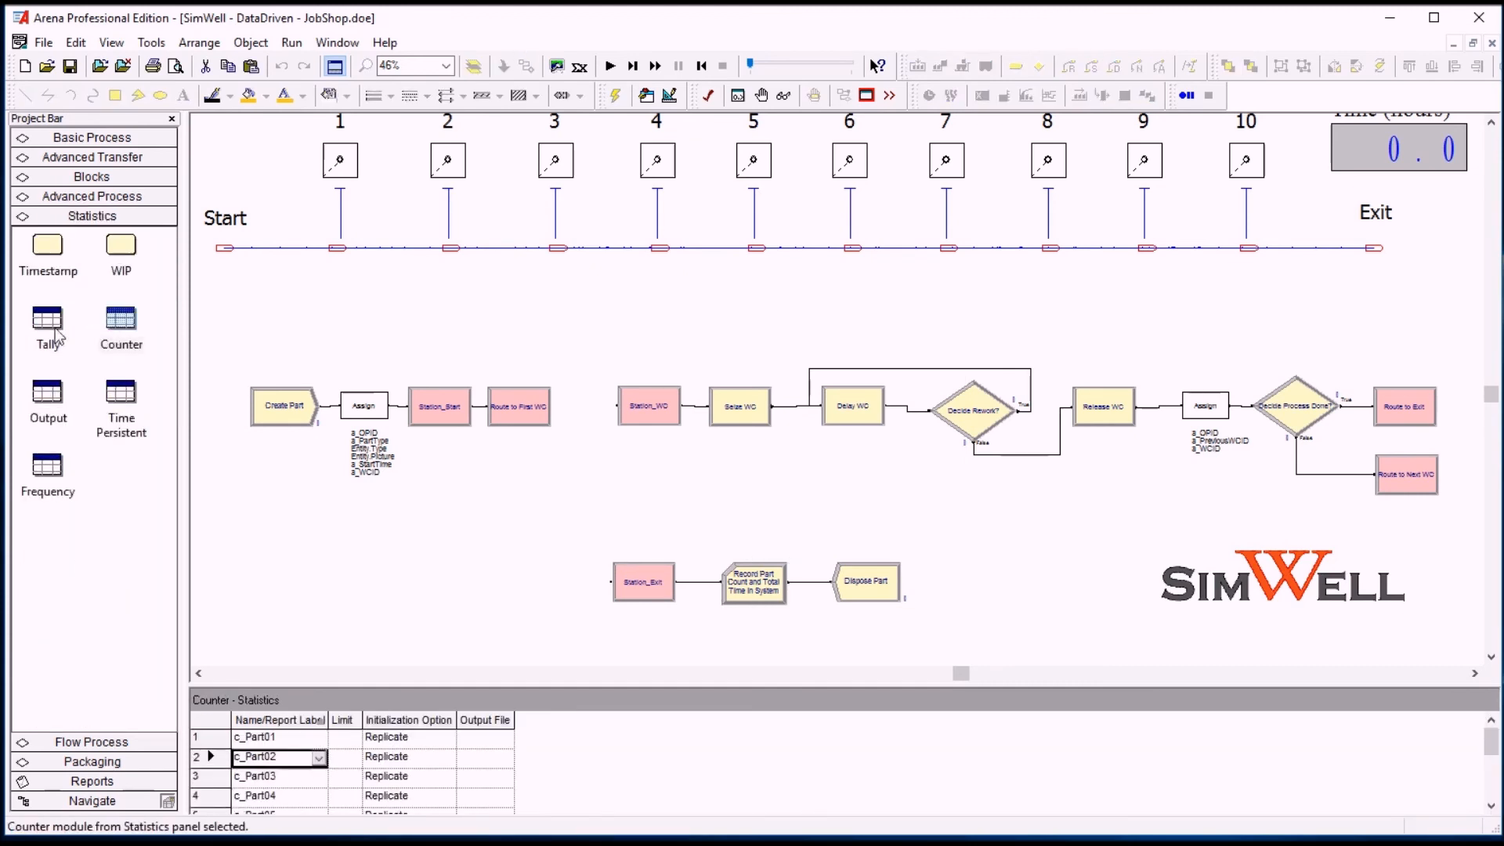
click(47, 320)
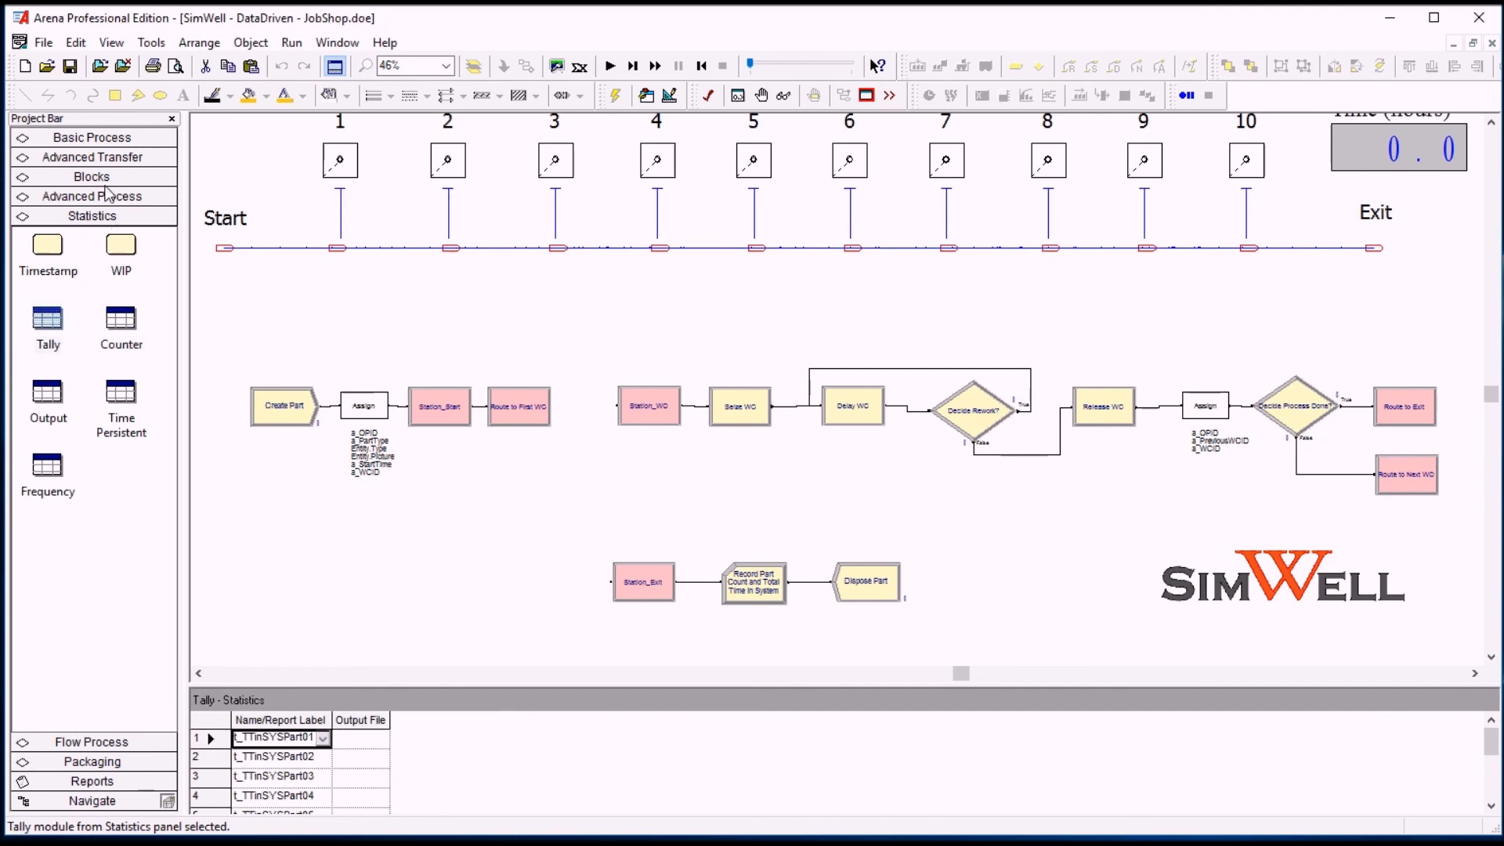
click(91, 138)
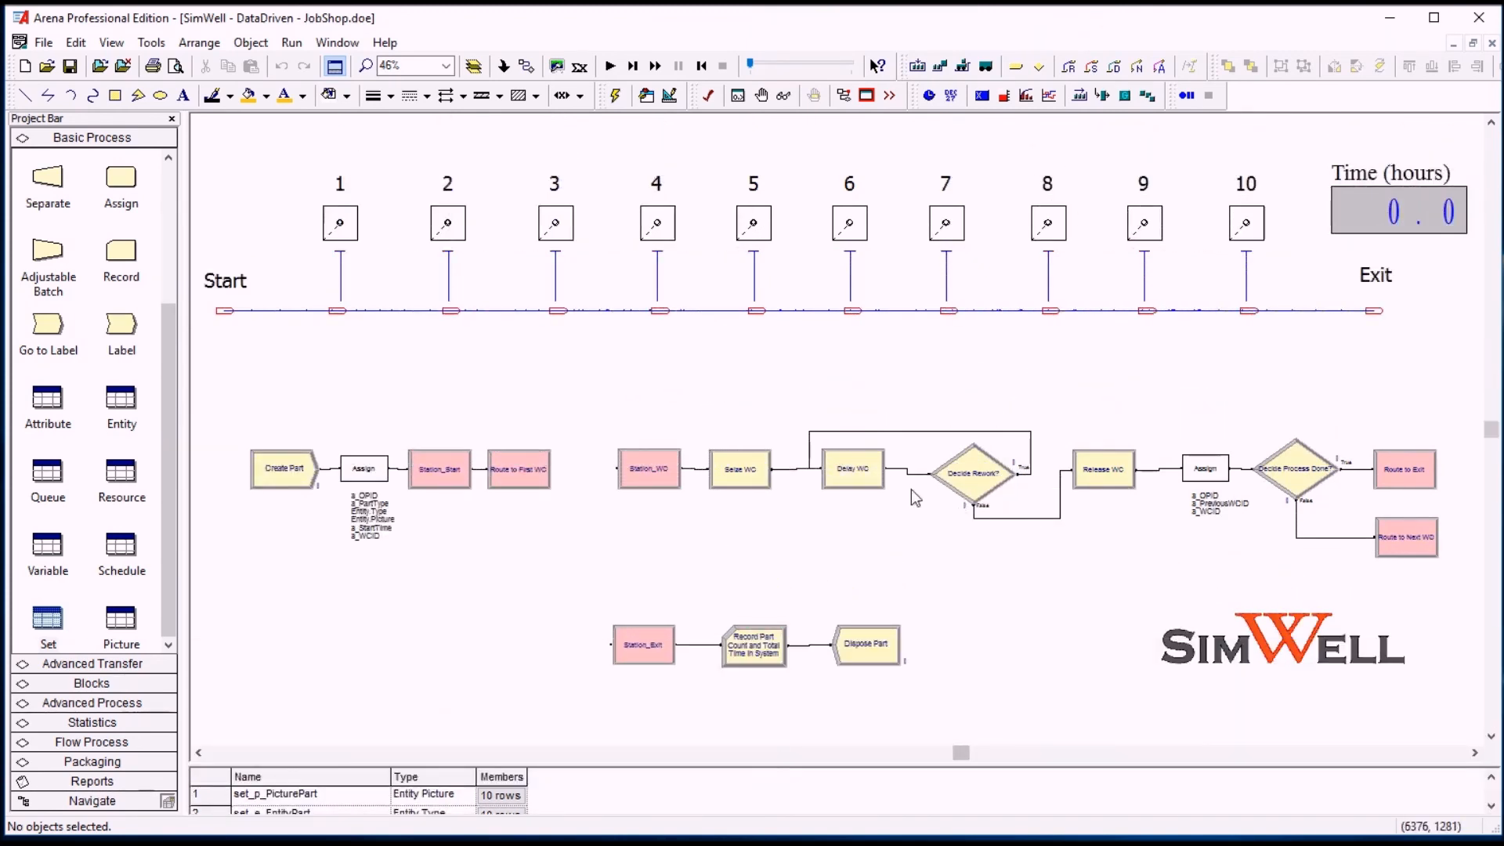
mouse_move(514, 414)
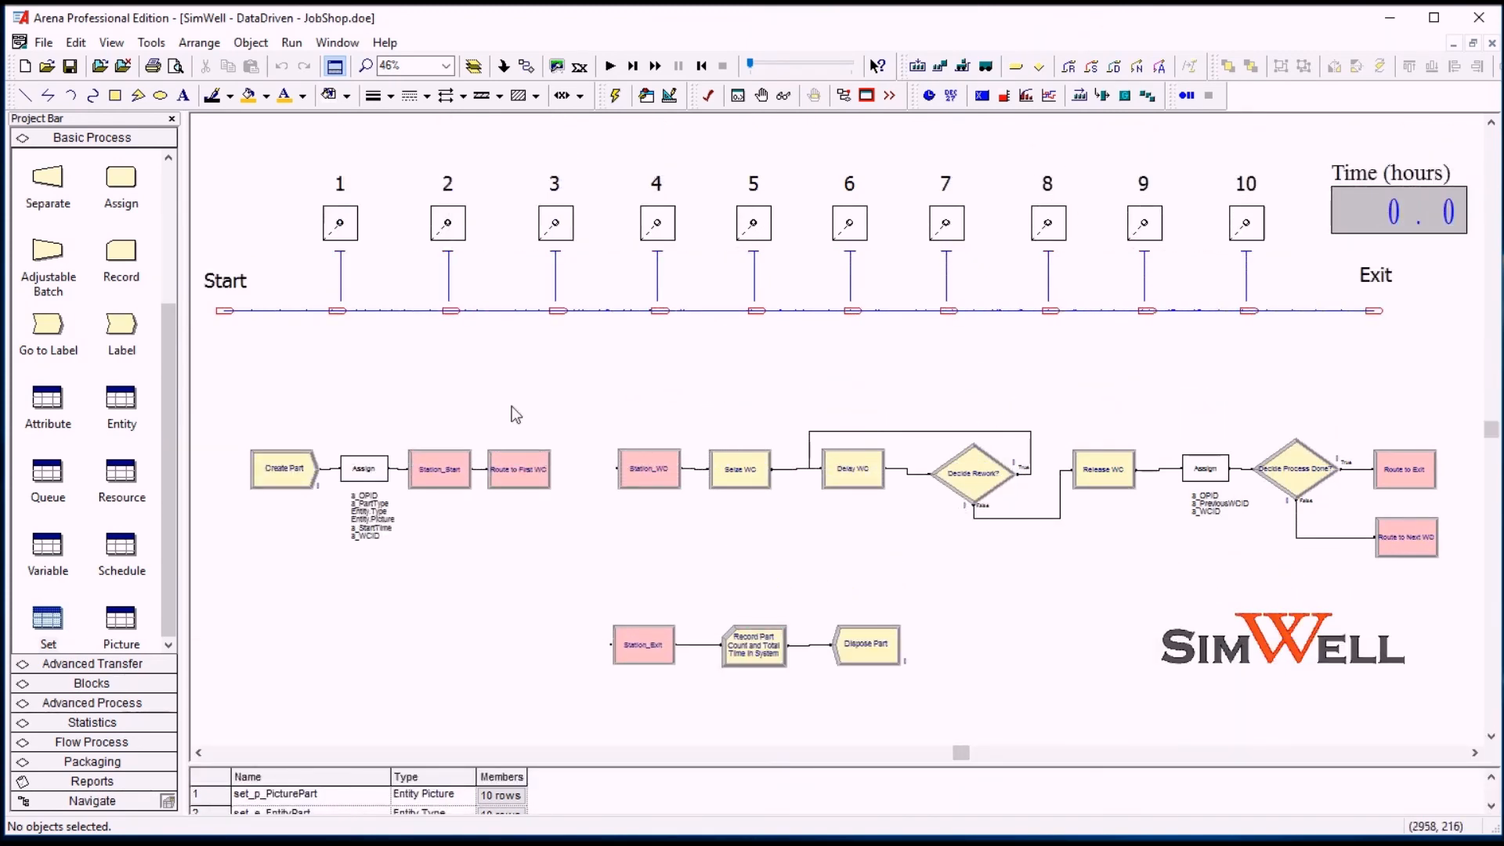
mouse_move(585, 409)
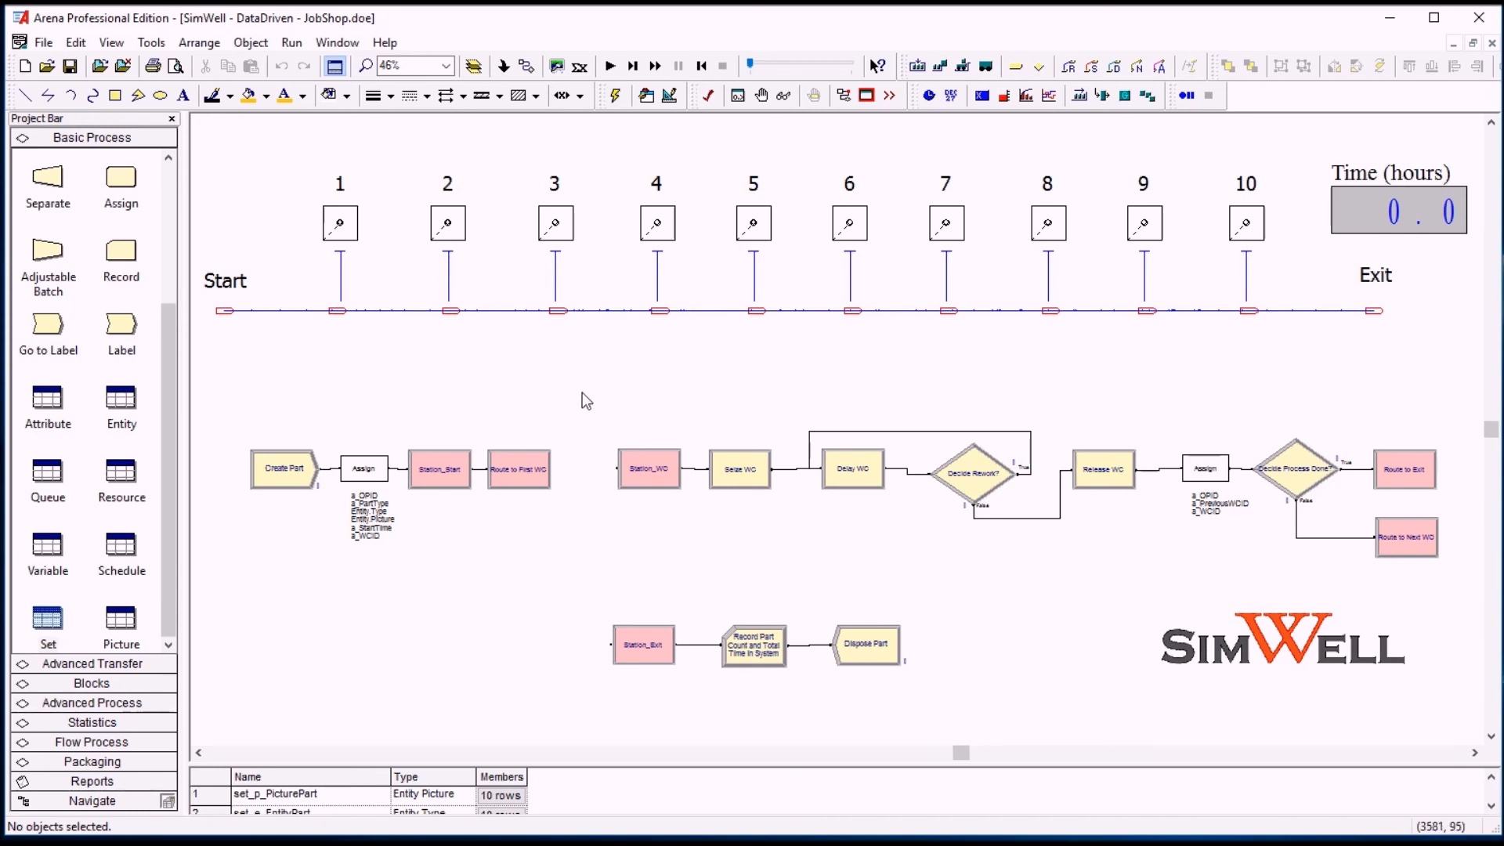
mouse_move(614, 363)
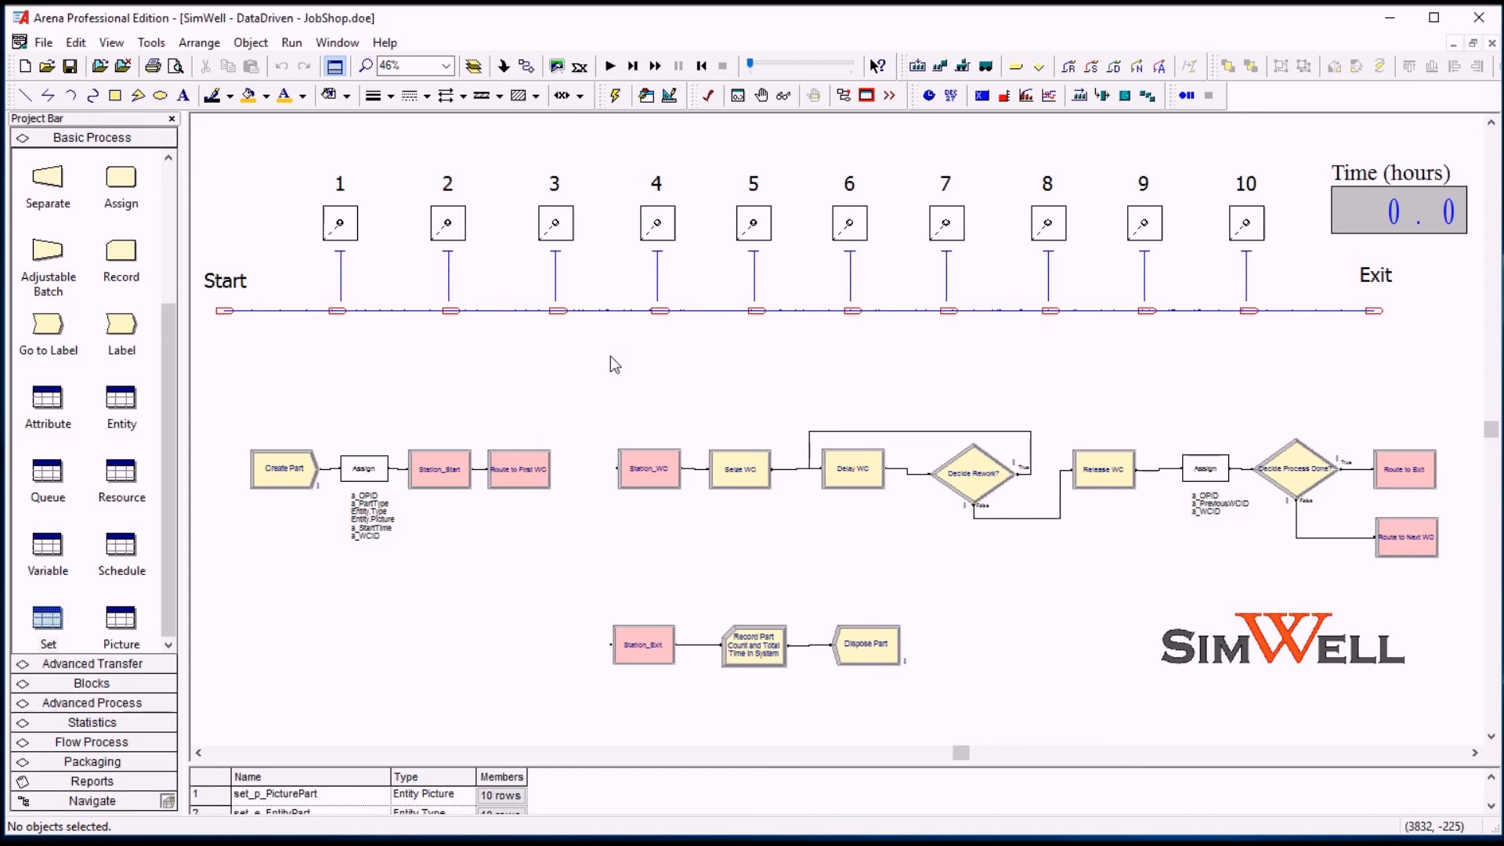
mouse_move(592, 399)
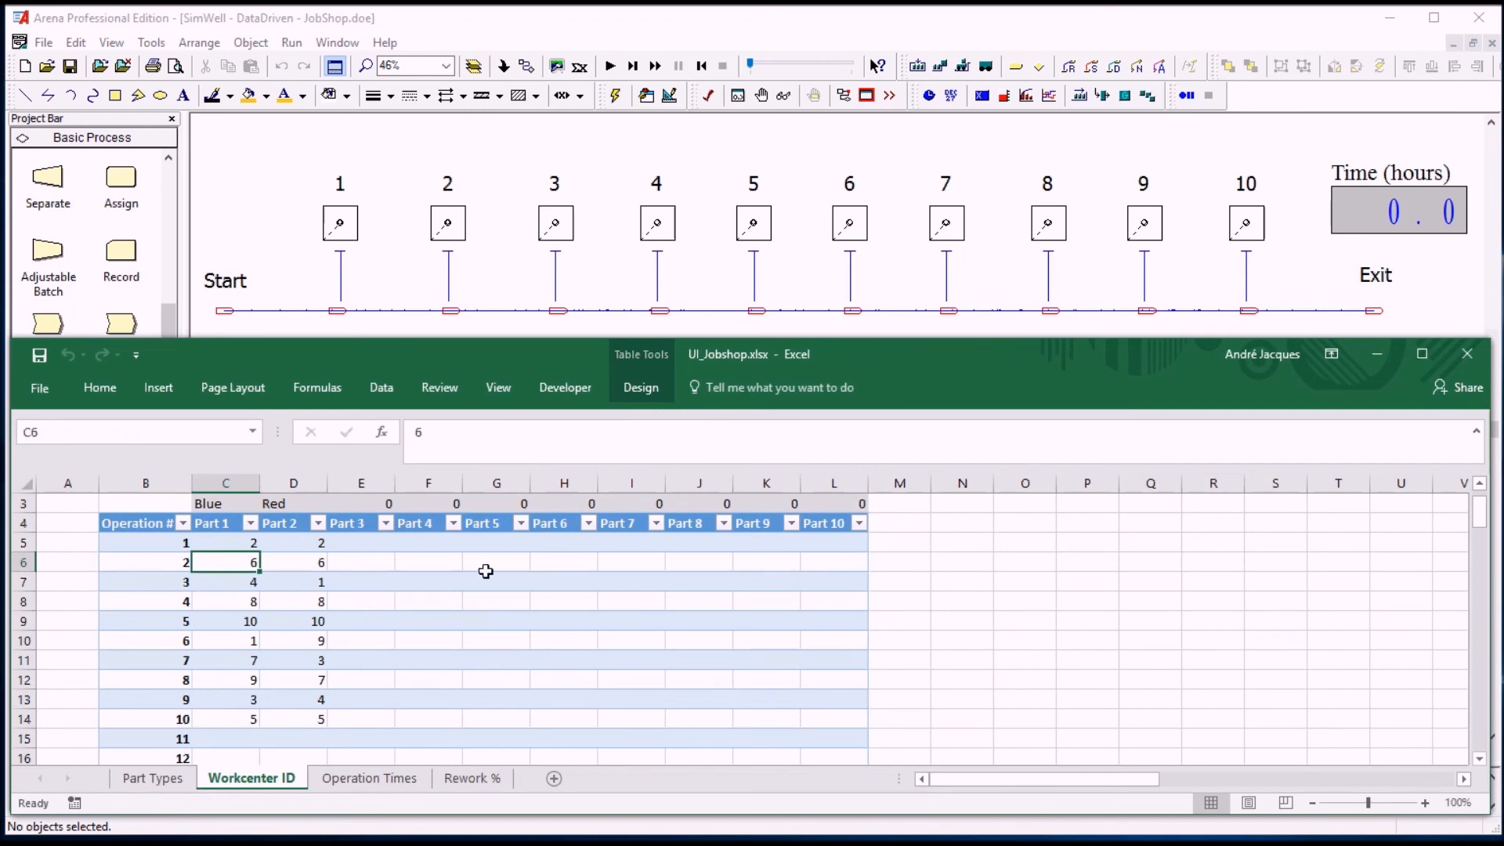
scroll(down, 3)
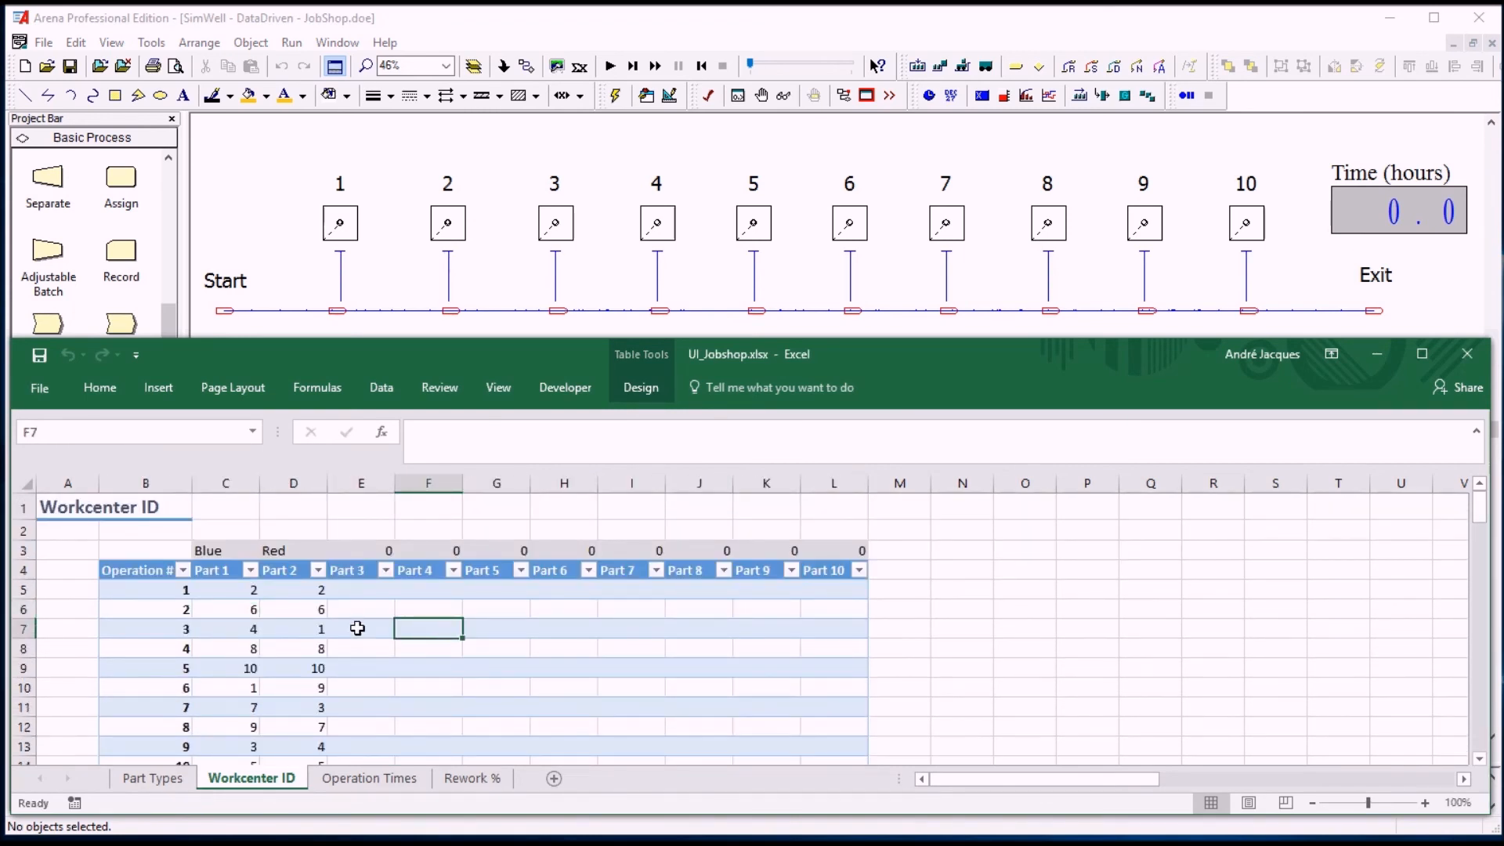
click(369, 777)
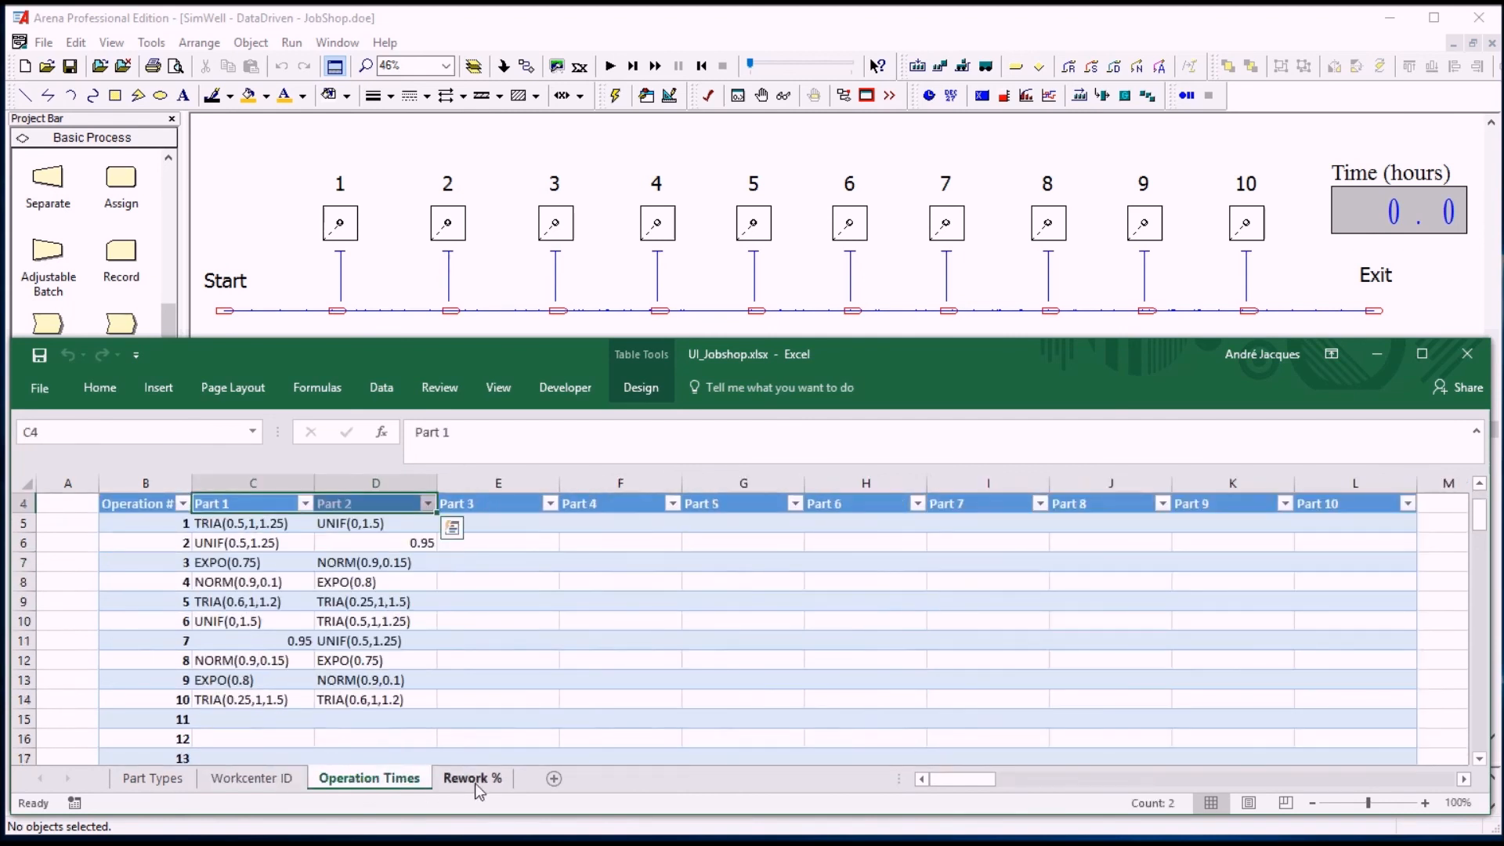
click(250, 777)
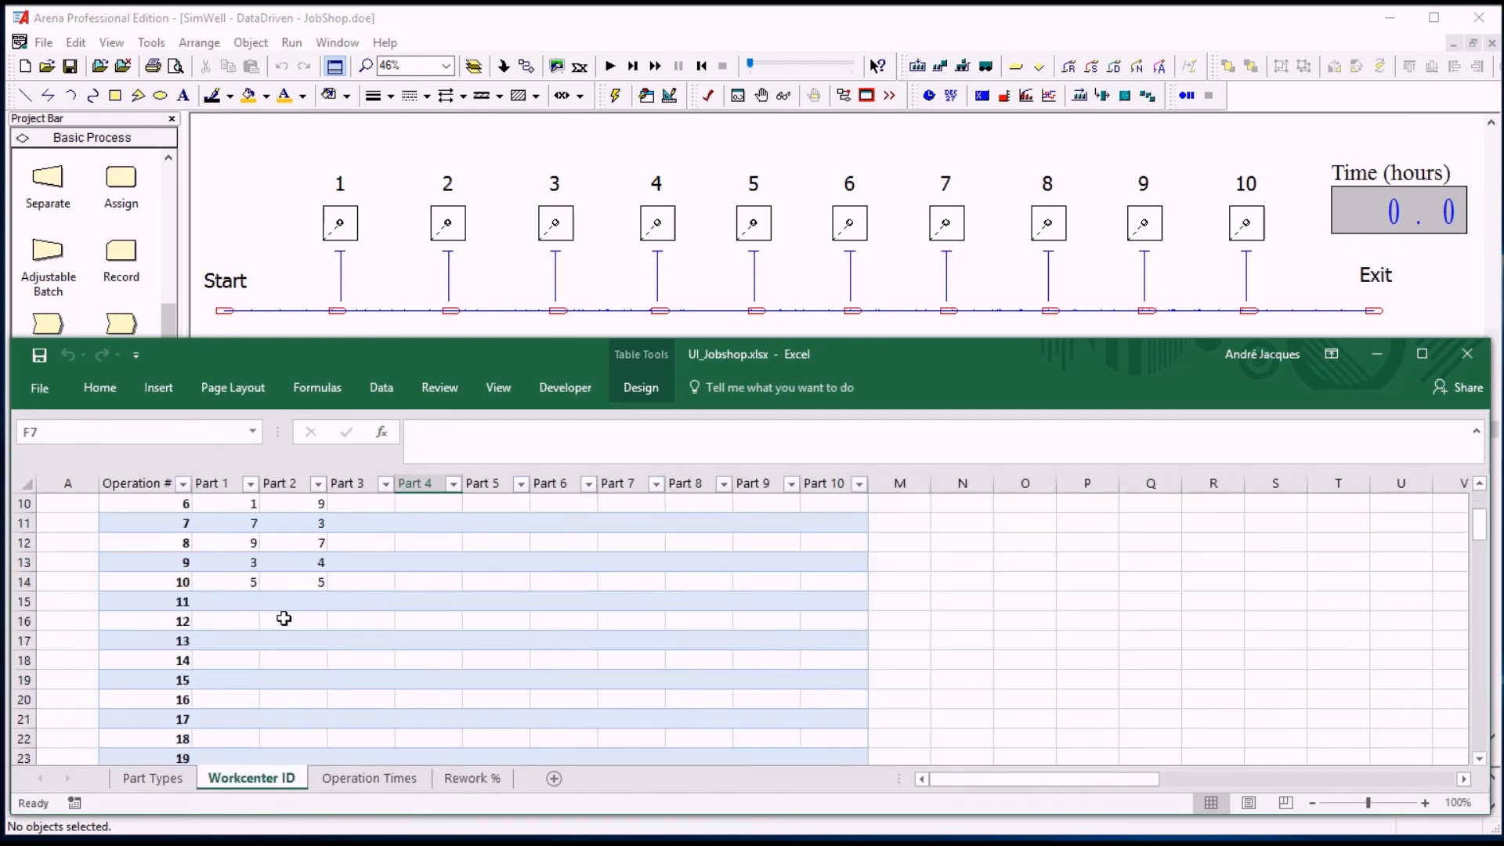